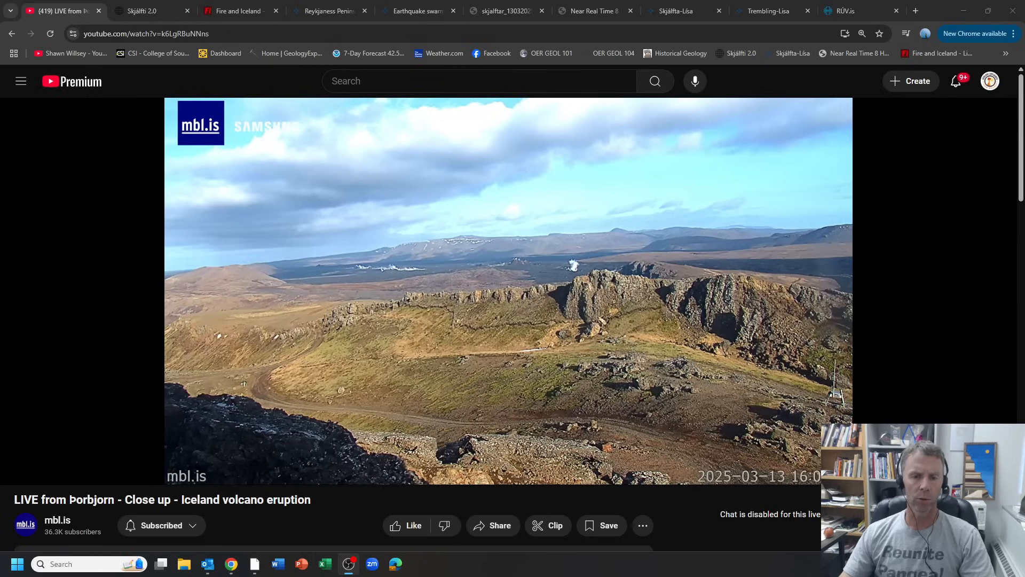
{"action": "mouse_move", "coordinate": [533, 330]}
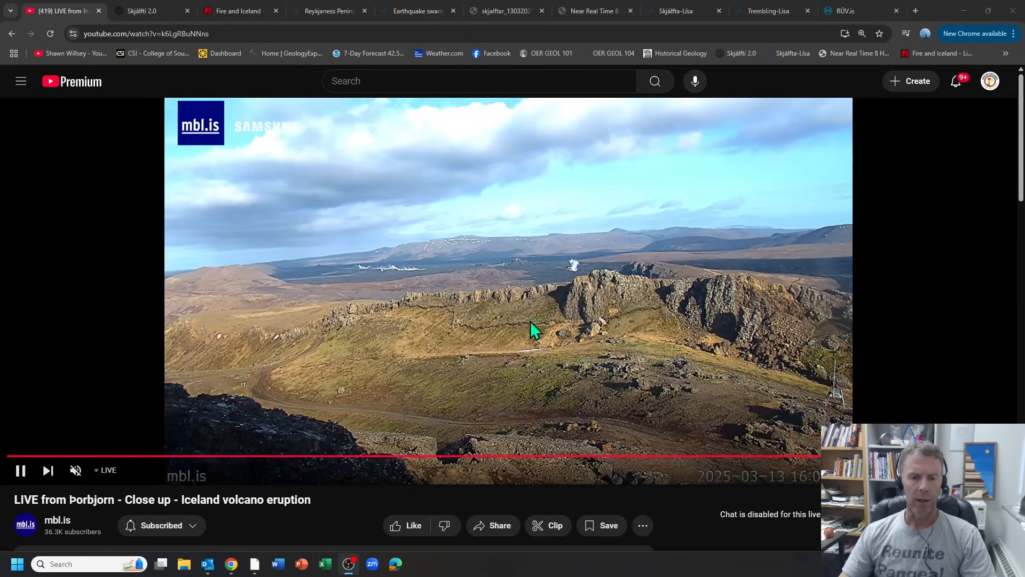
{"action": "mouse_move", "coordinate": [569, 306]}
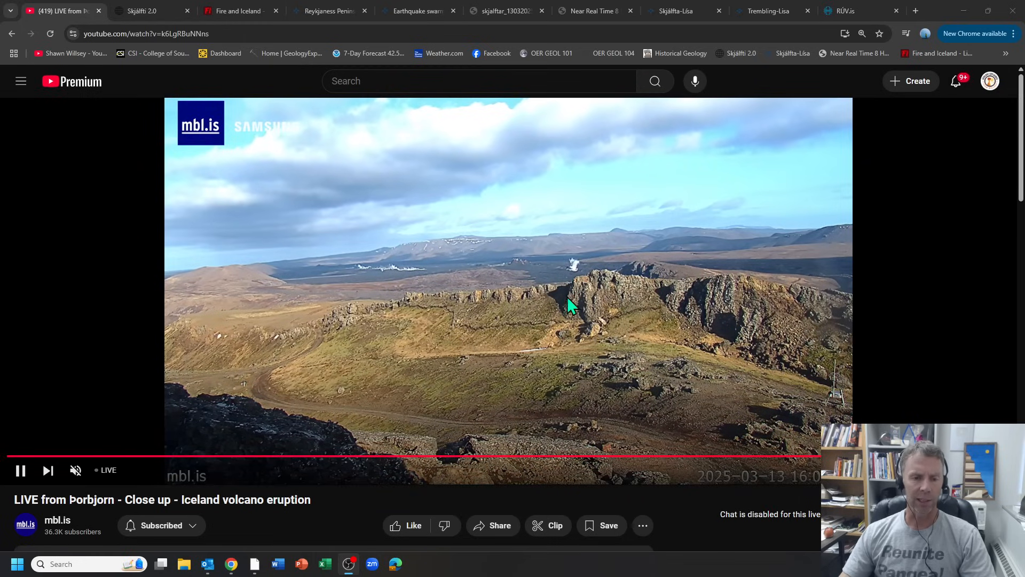
{"action": "mouse_move", "coordinate": [641, 298]}
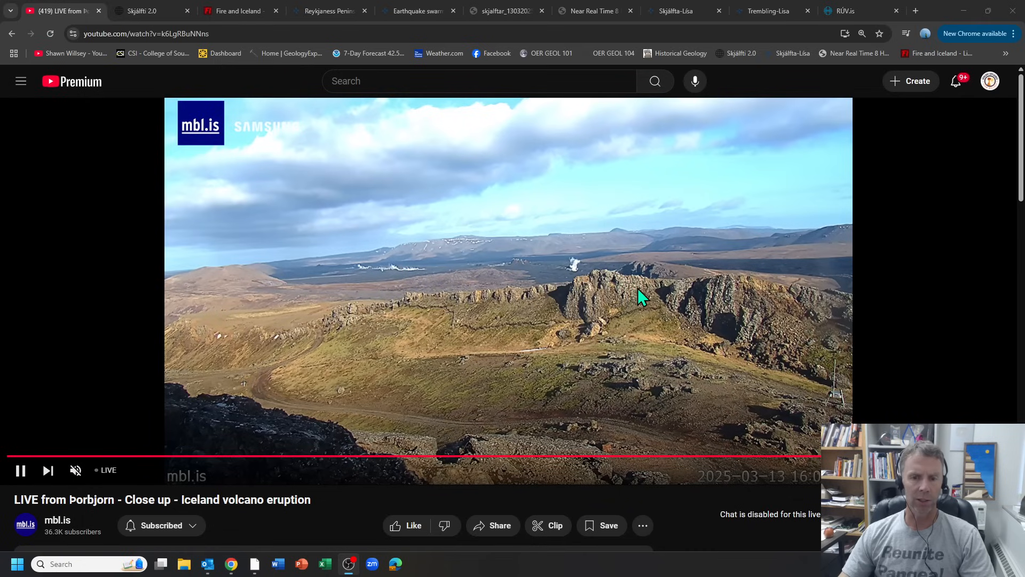
{"action": "mouse_move", "coordinate": [578, 281]}
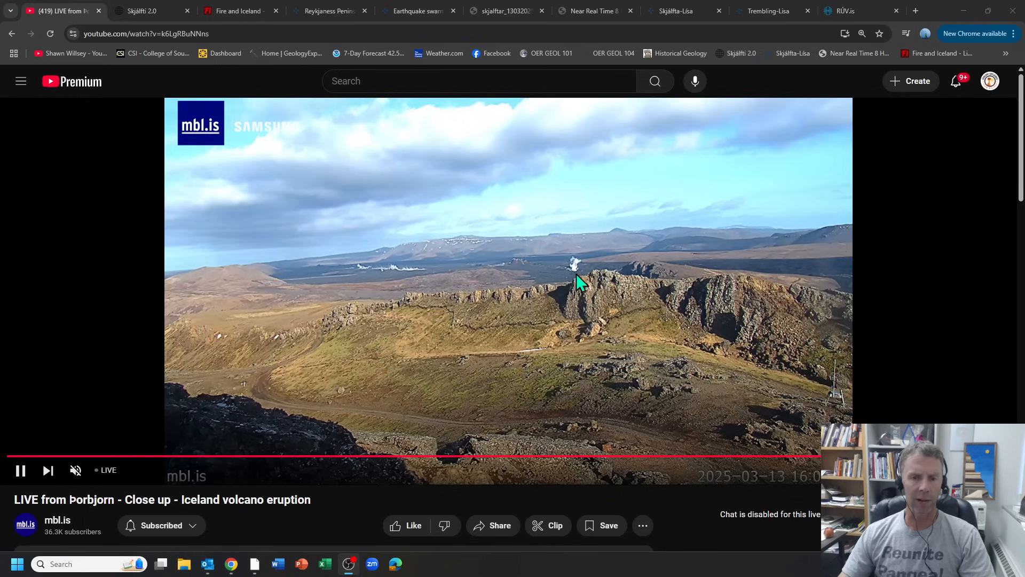
{"action": "mouse_move", "coordinate": [591, 274]}
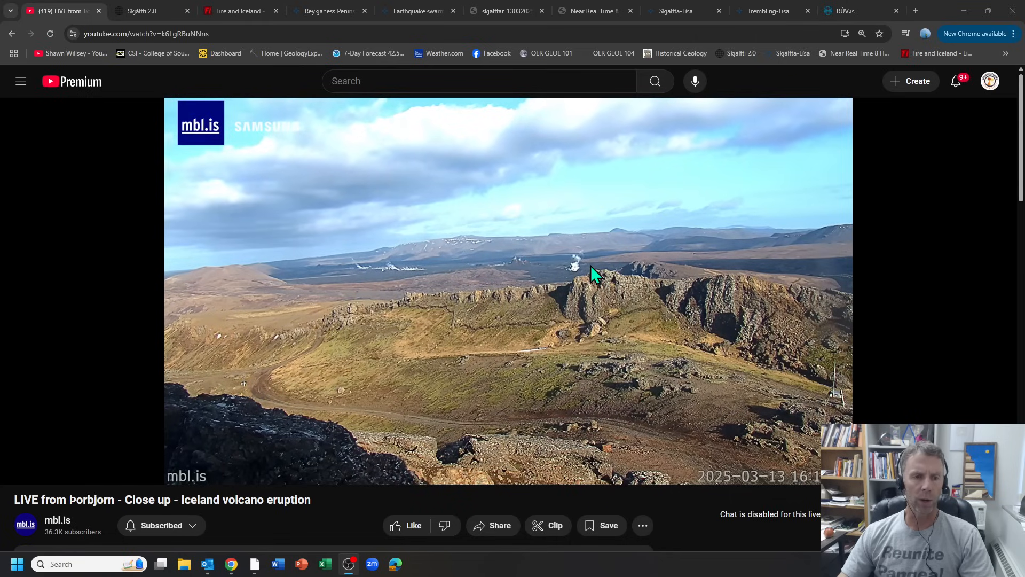
- Switch to the Skjálfti 2.0 map and zoom onto the quake cluster west of Grindavík
{"action": "left_click", "coordinate": [144, 11]}
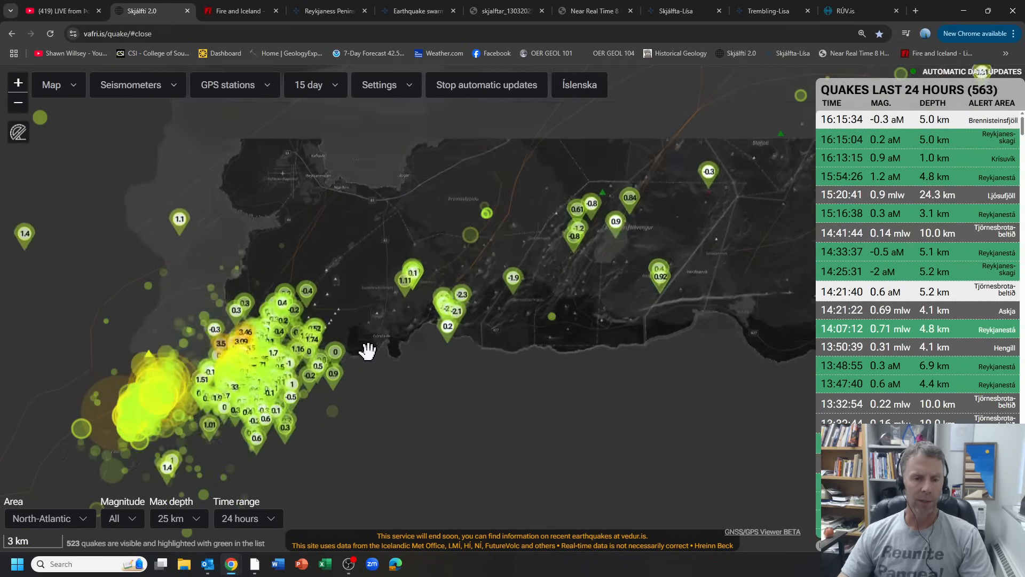
{"action": "scroll", "scroll_direction": "down", "scroll_amount": 3}
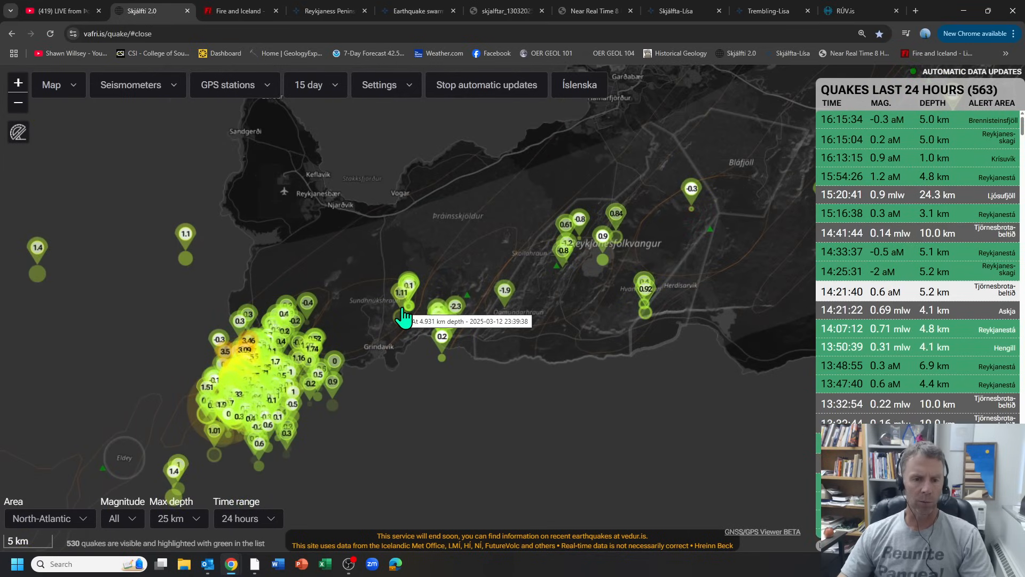
{"action": "scroll", "scroll_direction": "up", "scroll_amount": 3}
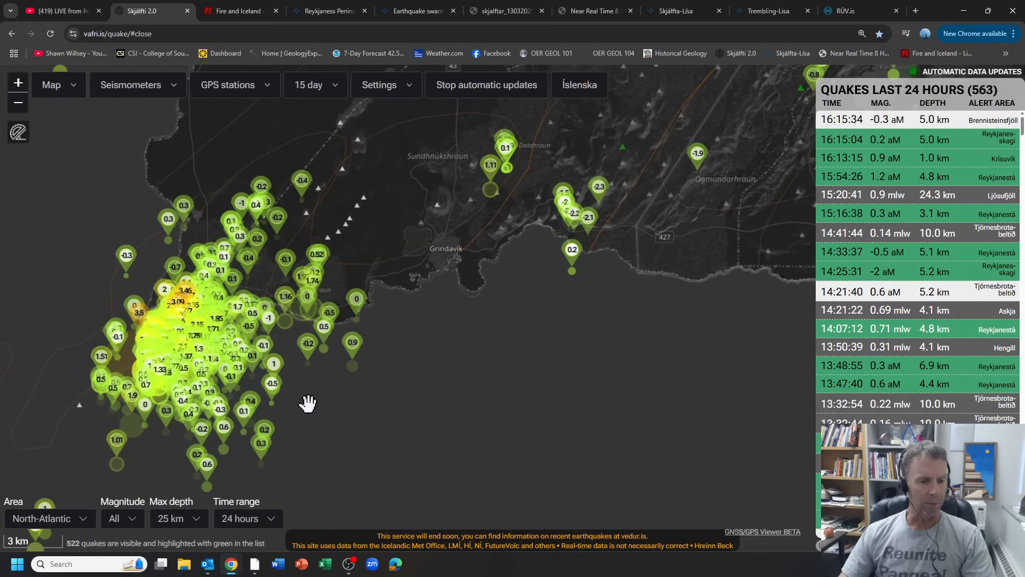
{"action": "mouse_move", "coordinate": [85, 370]}
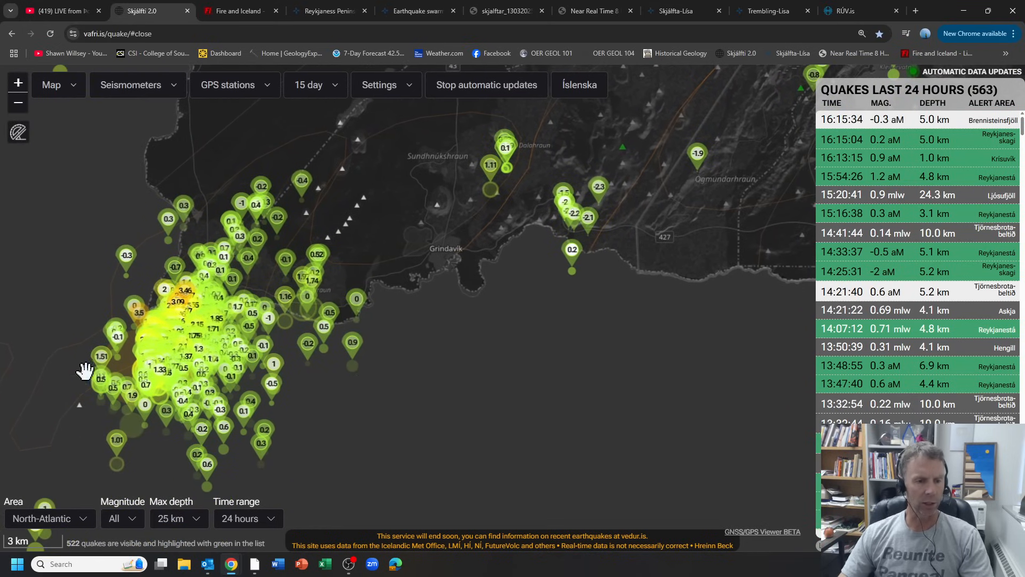
{"action": "mouse_move", "coordinate": [307, 393]}
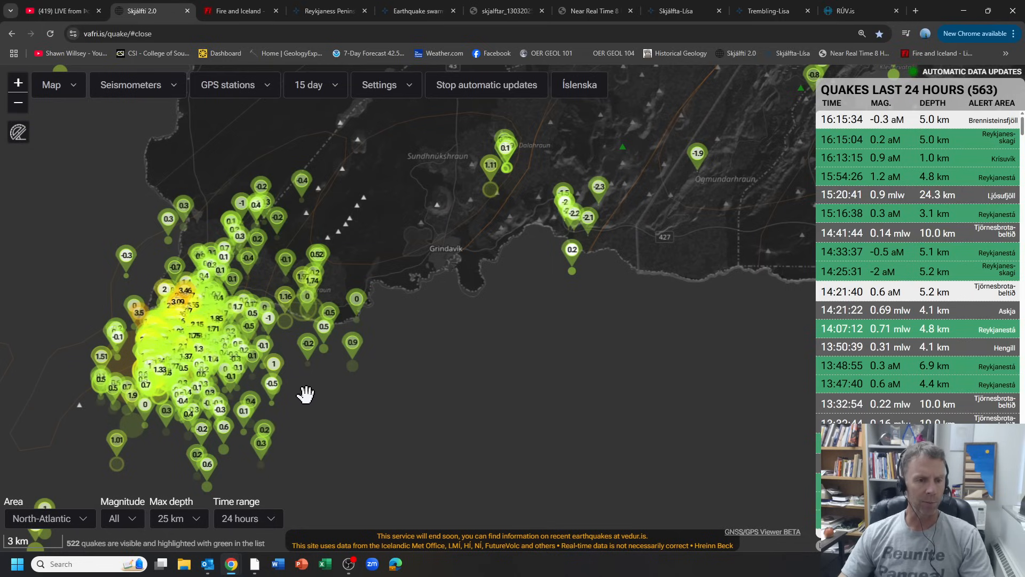
{"action": "mouse_move", "coordinate": [139, 357]}
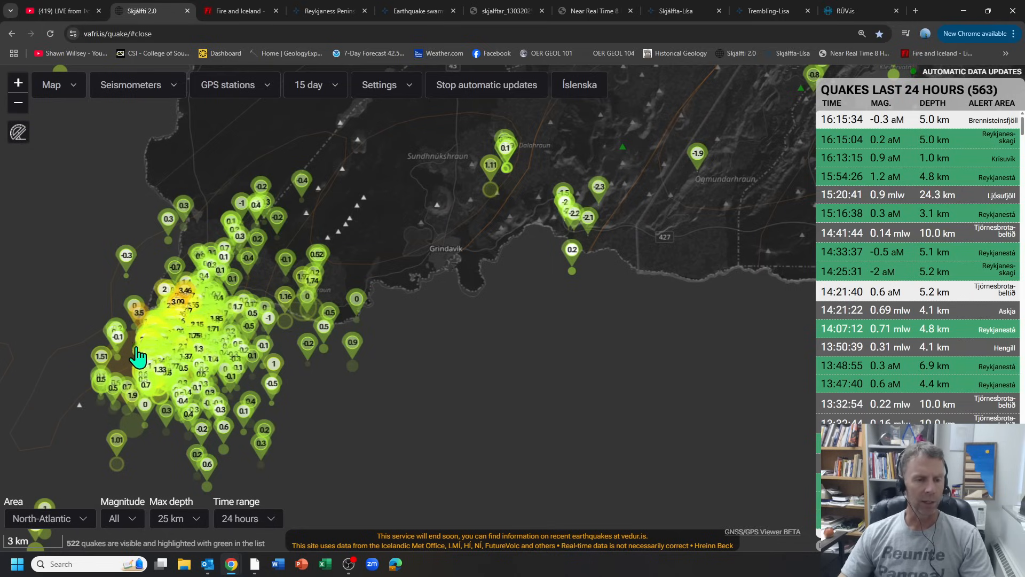
{"action": "mouse_move", "coordinate": [141, 345]}
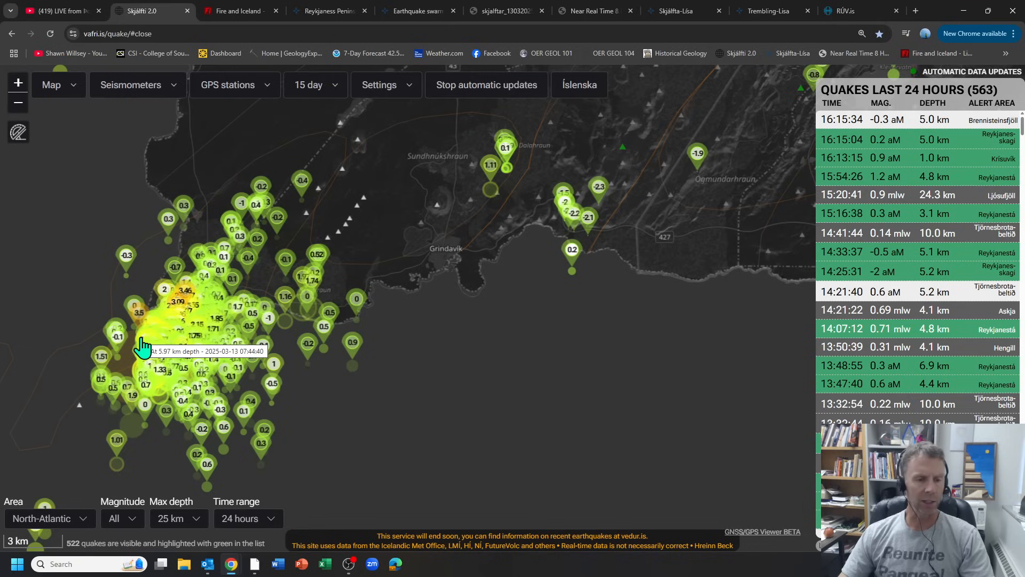
{"action": "mouse_move", "coordinate": [126, 306]}
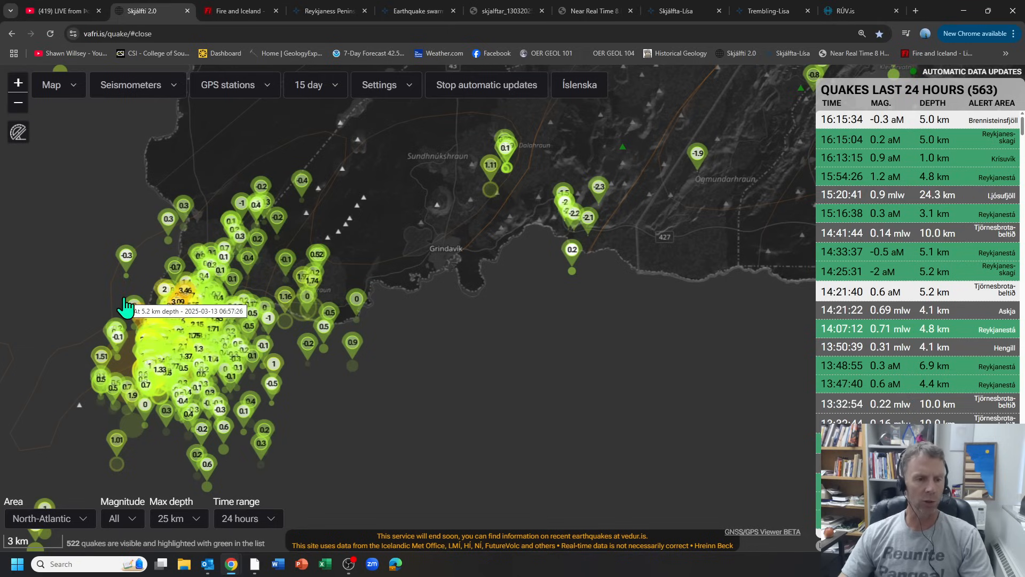
{"action": "mouse_move", "coordinate": [124, 288]}
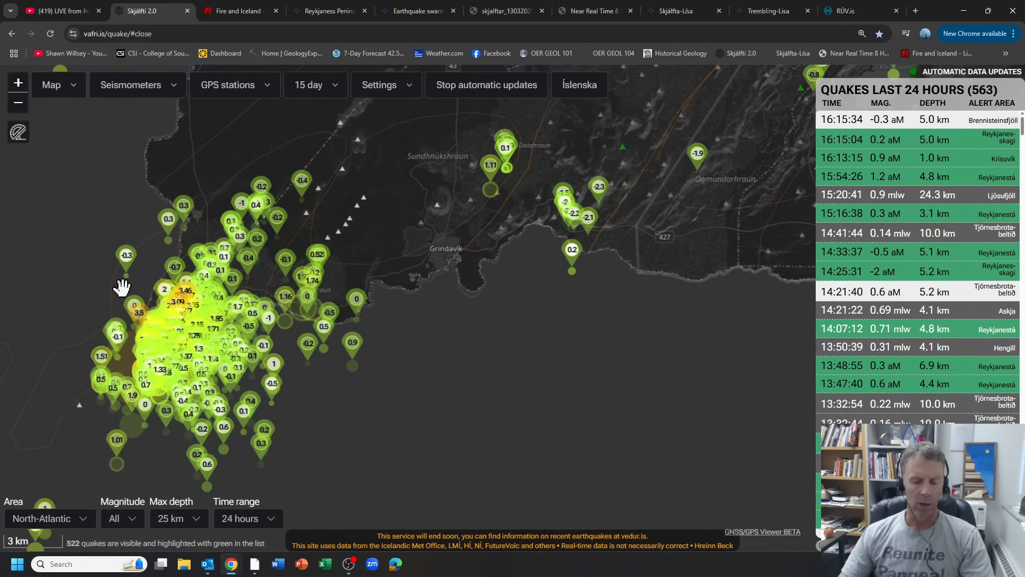
{"action": "mouse_move", "coordinate": [374, 346]}
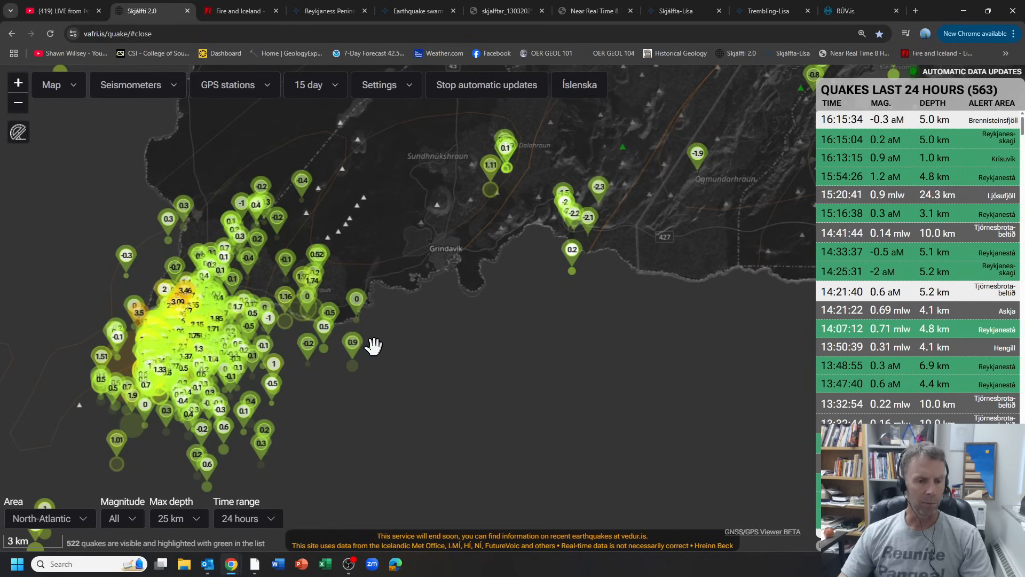
{"action": "mouse_move", "coordinate": [268, 261]}
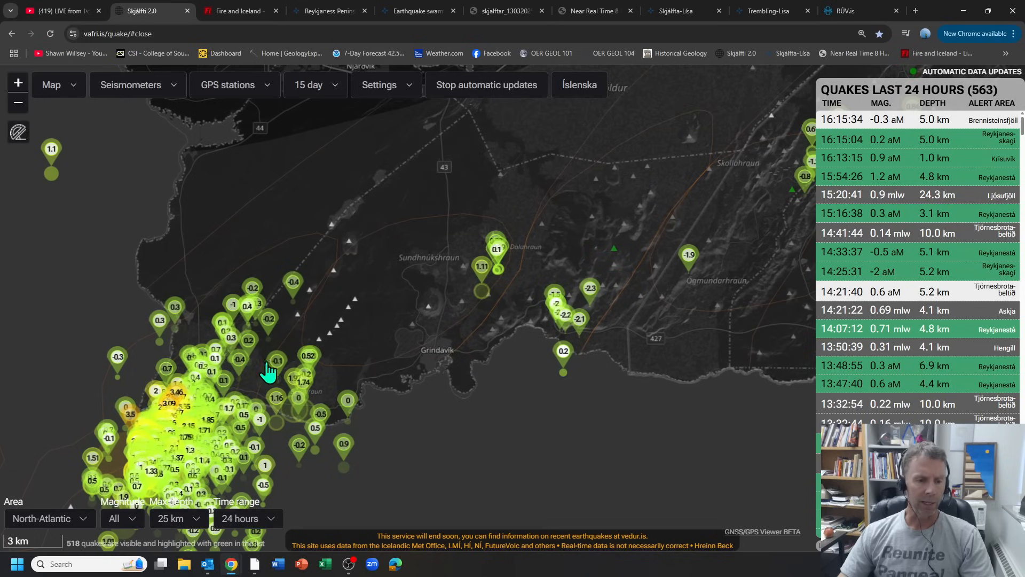
{"action": "mouse_move", "coordinate": [268, 447]}
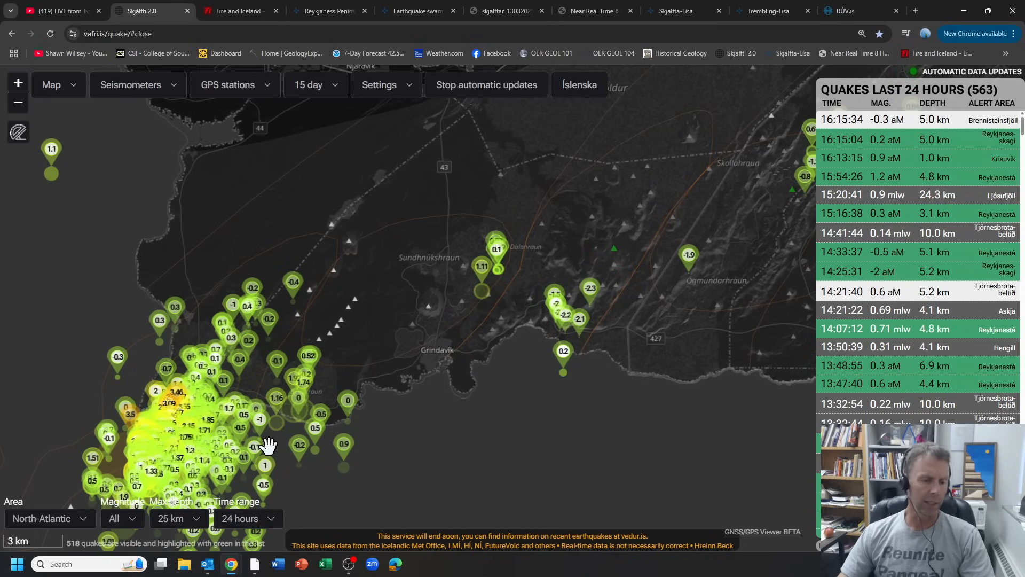
{"action": "mouse_move", "coordinate": [249, 384]}
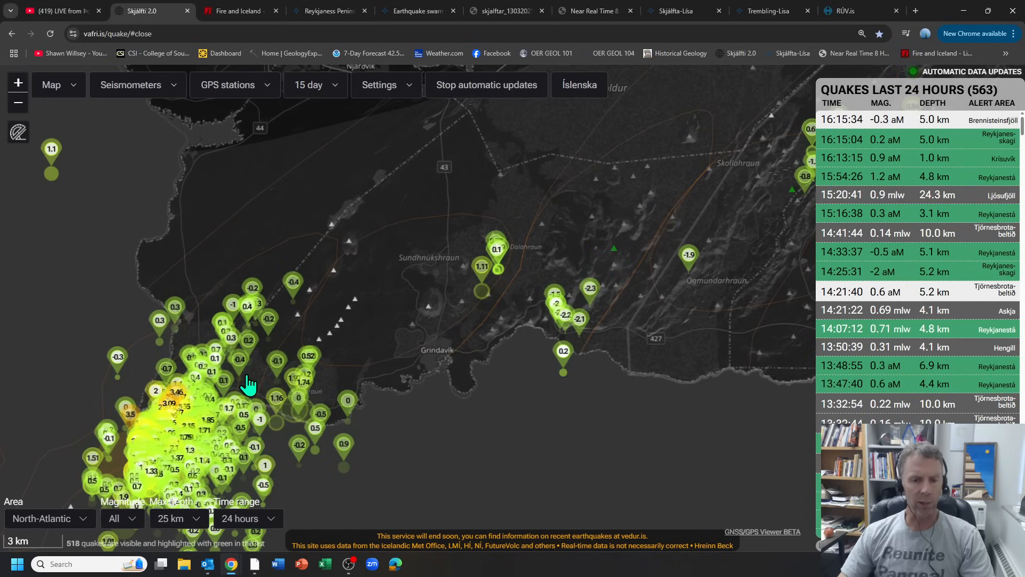
{"action": "mouse_move", "coordinate": [467, 330]}
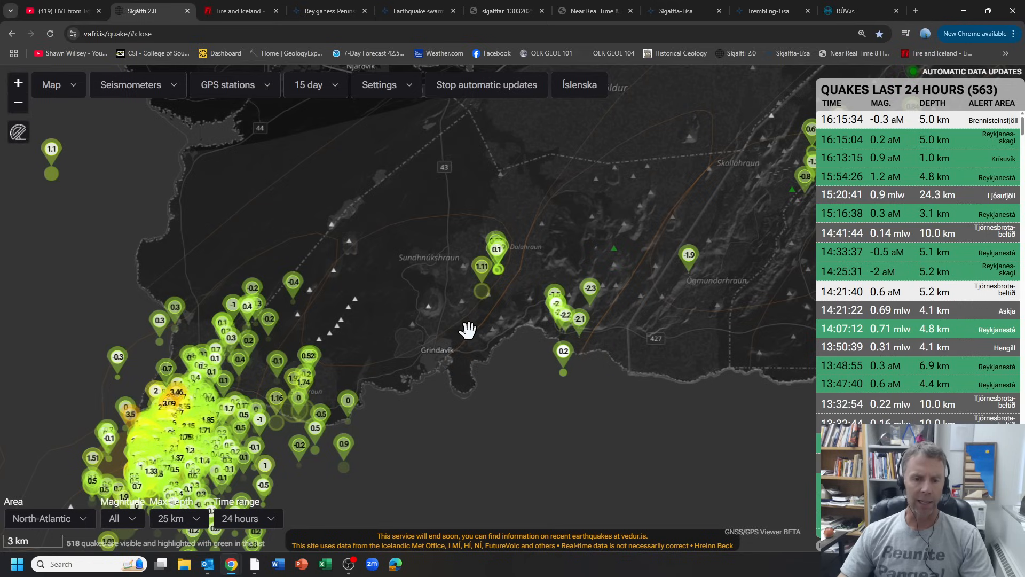
{"action": "mouse_move", "coordinate": [469, 345]}
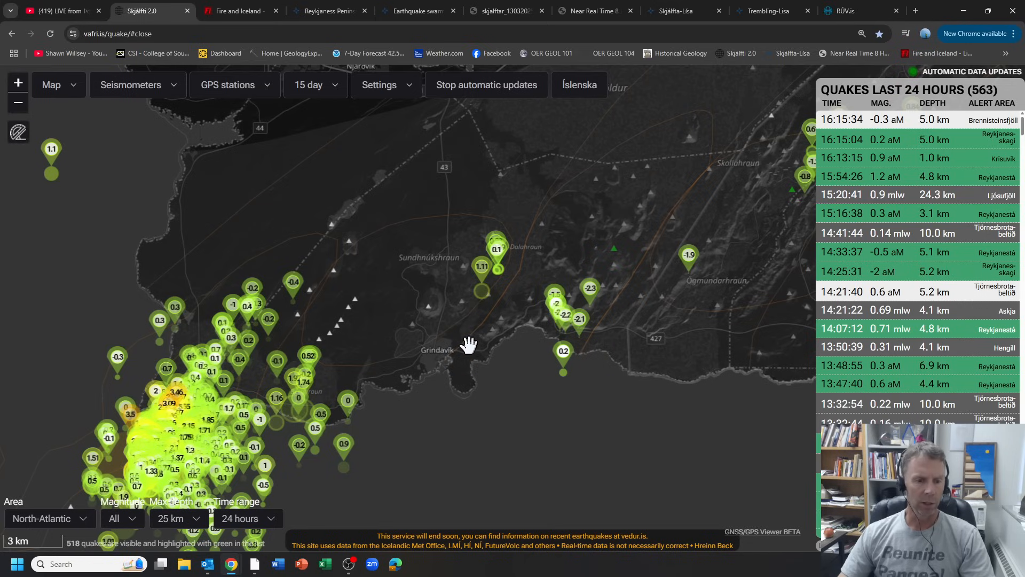
{"action": "mouse_move", "coordinate": [425, 431]}
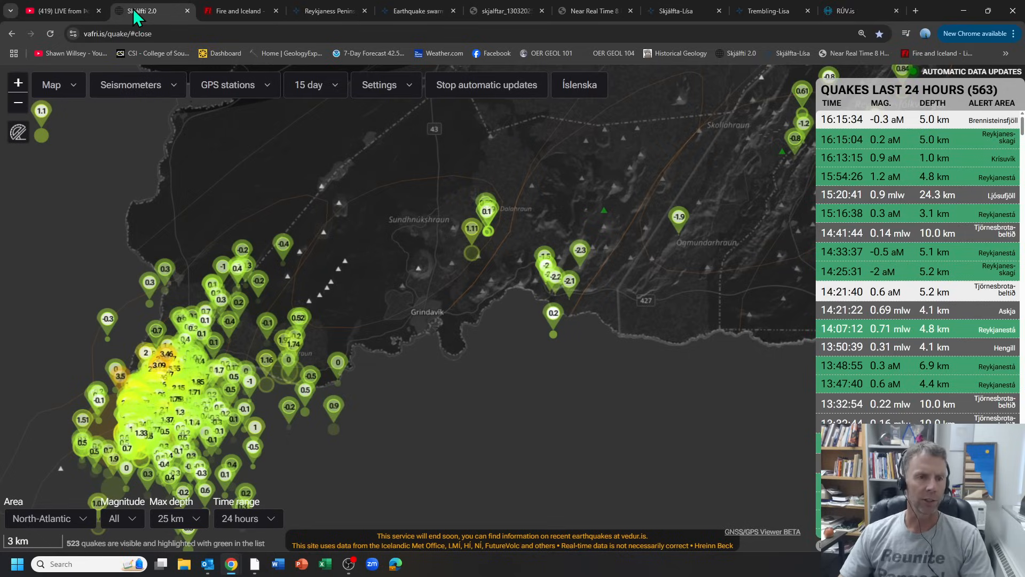
{"action": "left_click", "coordinate": [235, 11]}
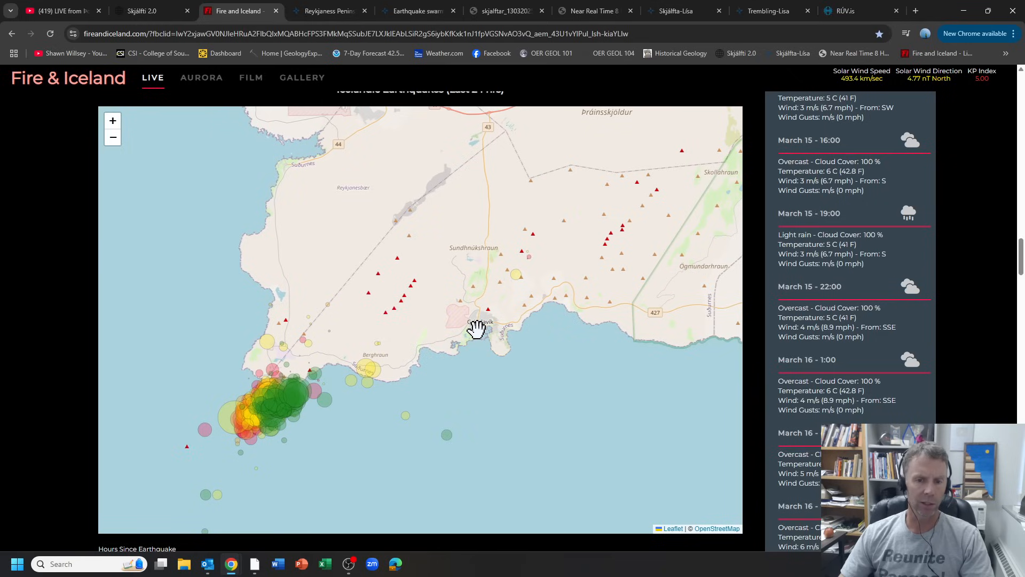
{"action": "mouse_move", "coordinate": [536, 254]}
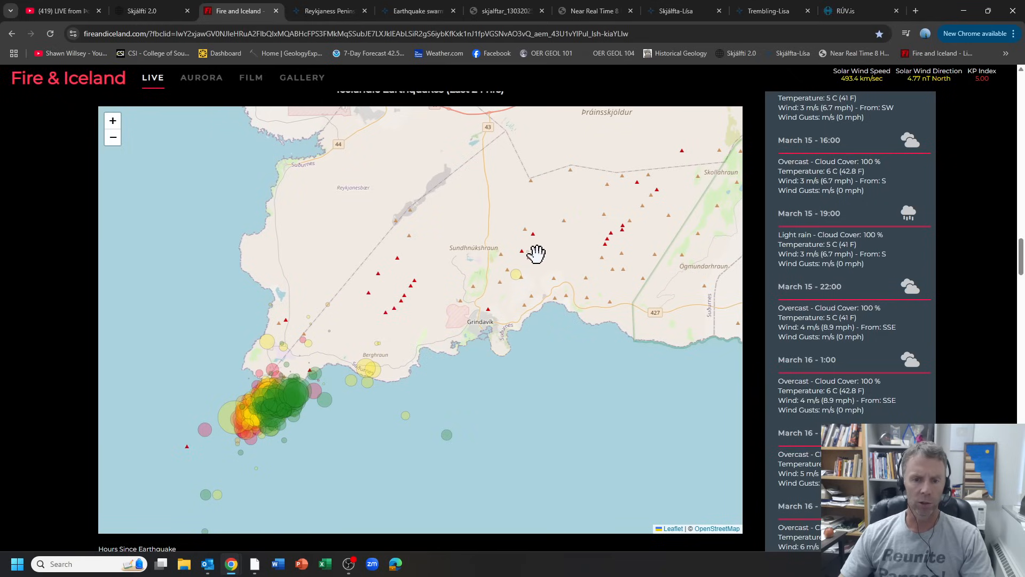
{"action": "mouse_move", "coordinate": [437, 390]}
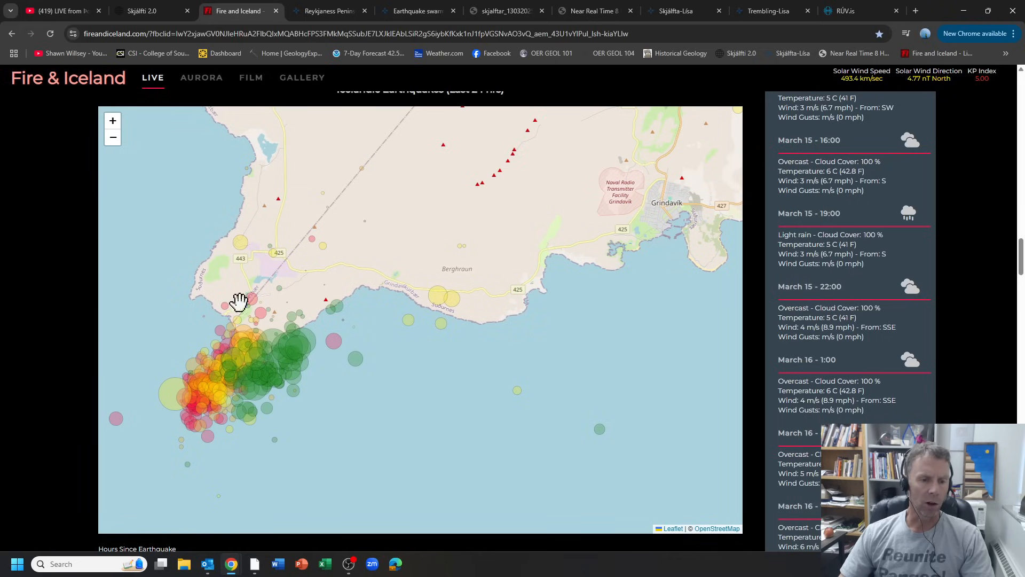
{"action": "mouse_move", "coordinate": [280, 354]}
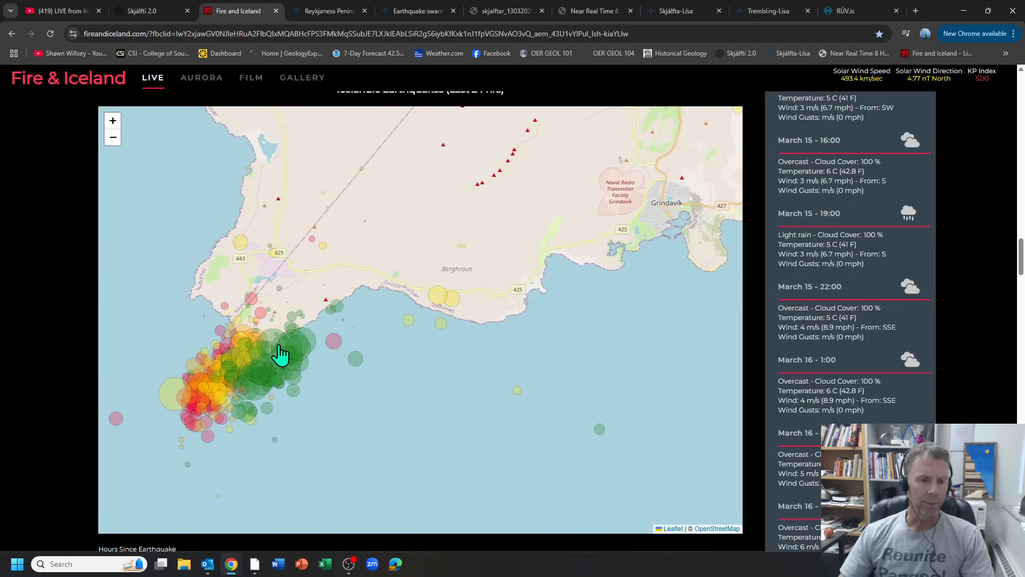
{"action": "mouse_move", "coordinate": [155, 381]}
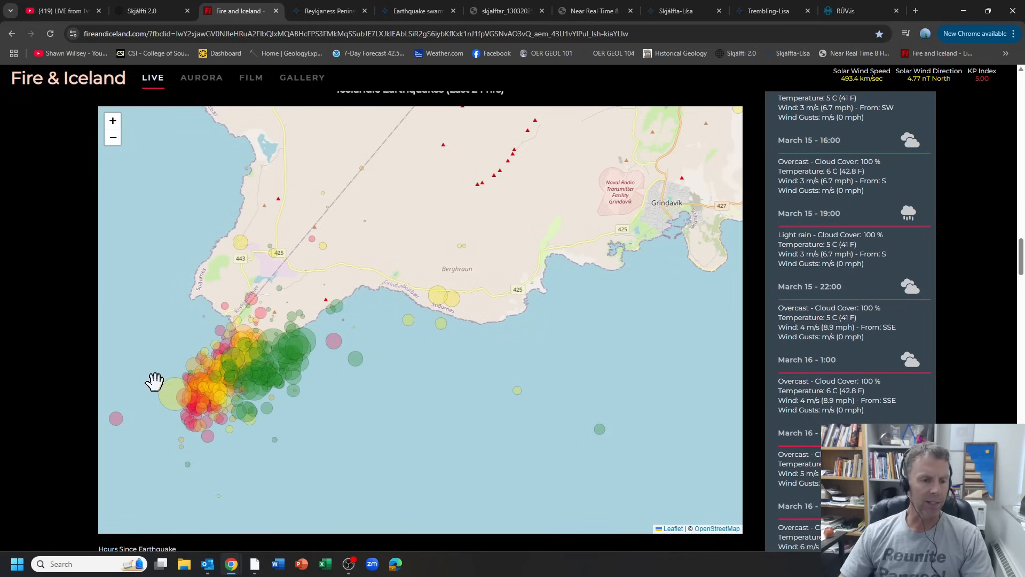
{"action": "mouse_move", "coordinate": [232, 418]}
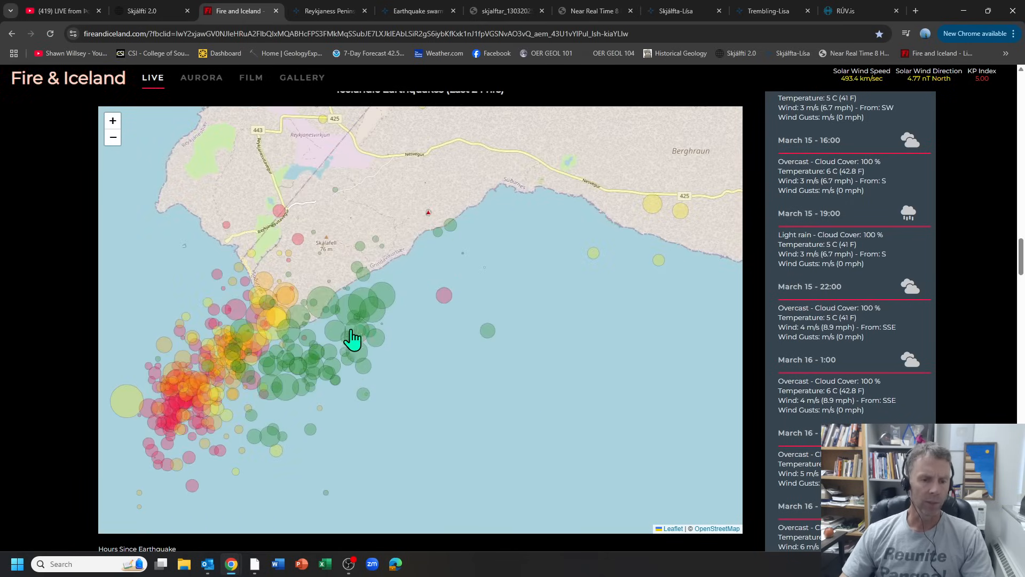
{"action": "mouse_move", "coordinate": [363, 307]}
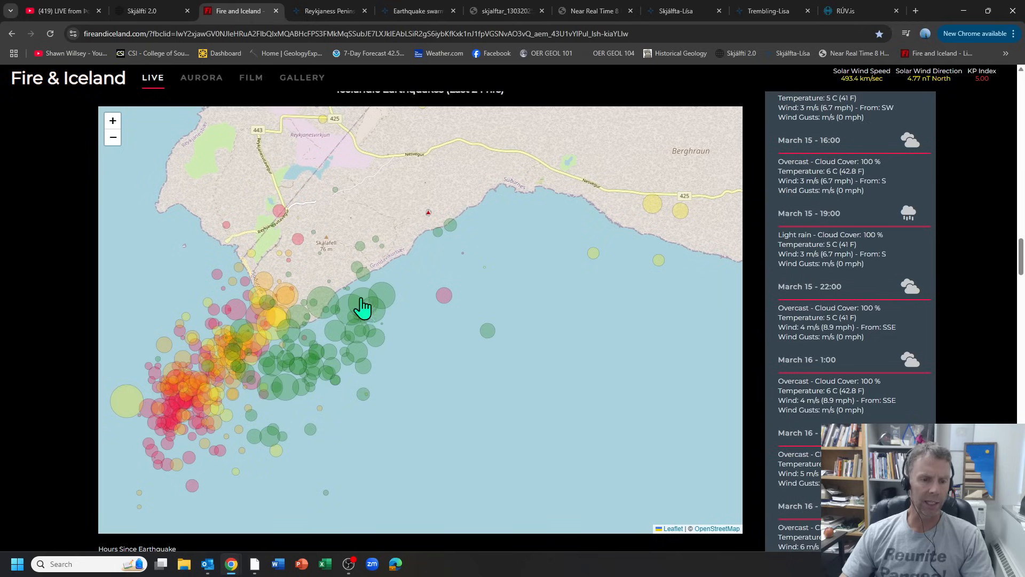
{"action": "mouse_move", "coordinate": [178, 394]}
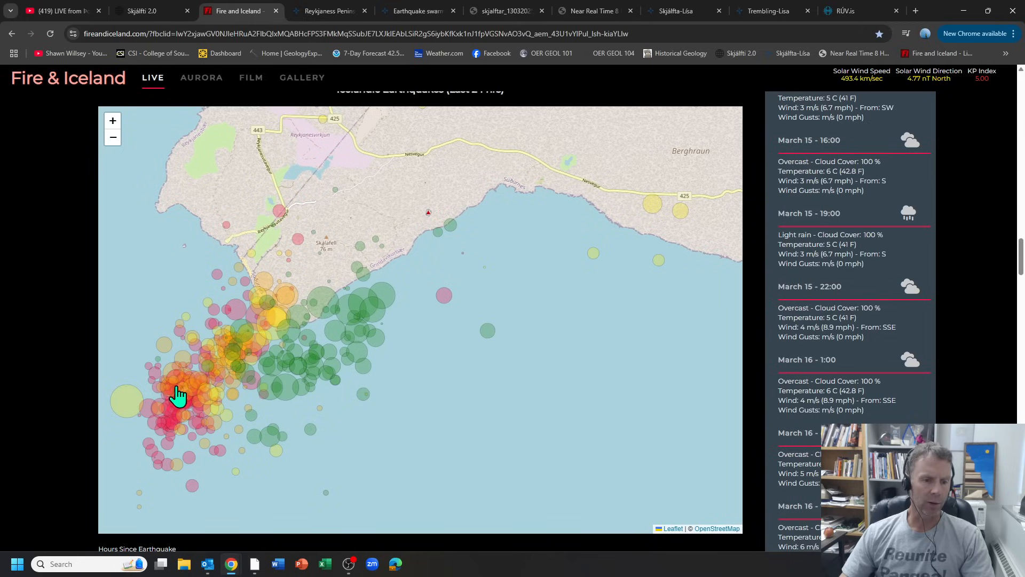
{"action": "mouse_move", "coordinate": [317, 381]}
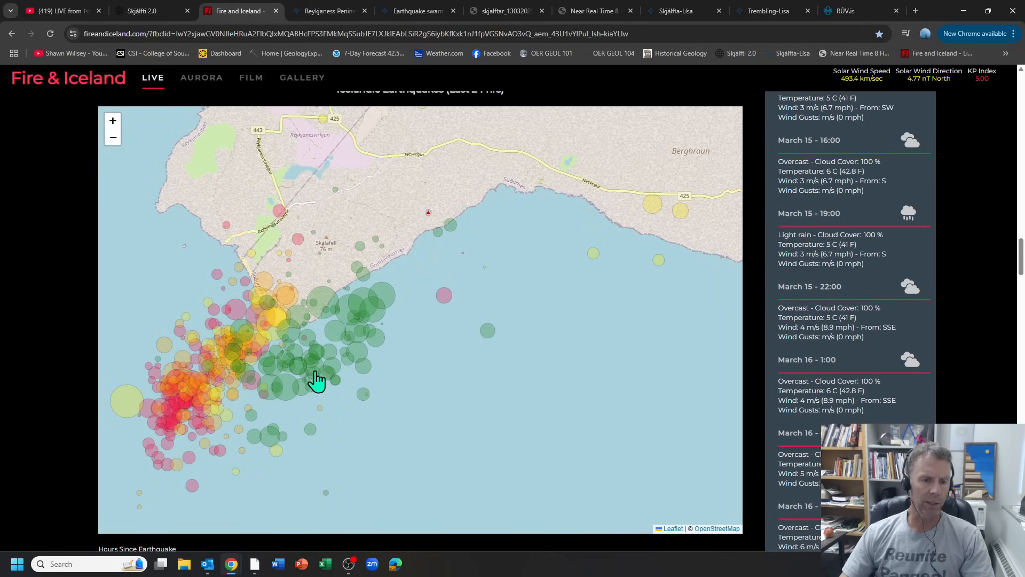
{"action": "mouse_move", "coordinate": [339, 334]}
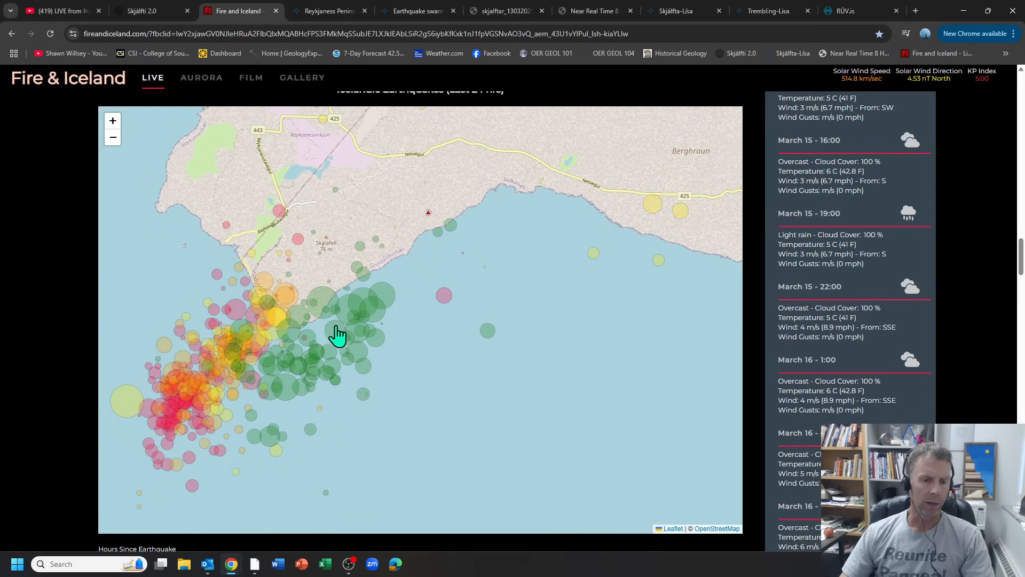
{"action": "mouse_move", "coordinate": [284, 373]}
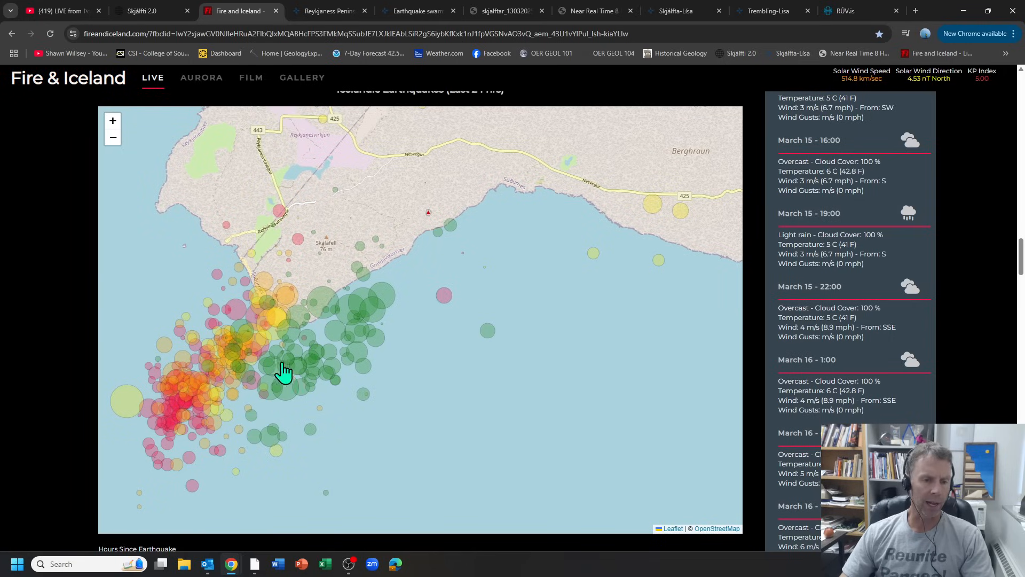
{"action": "mouse_move", "coordinate": [224, 398]}
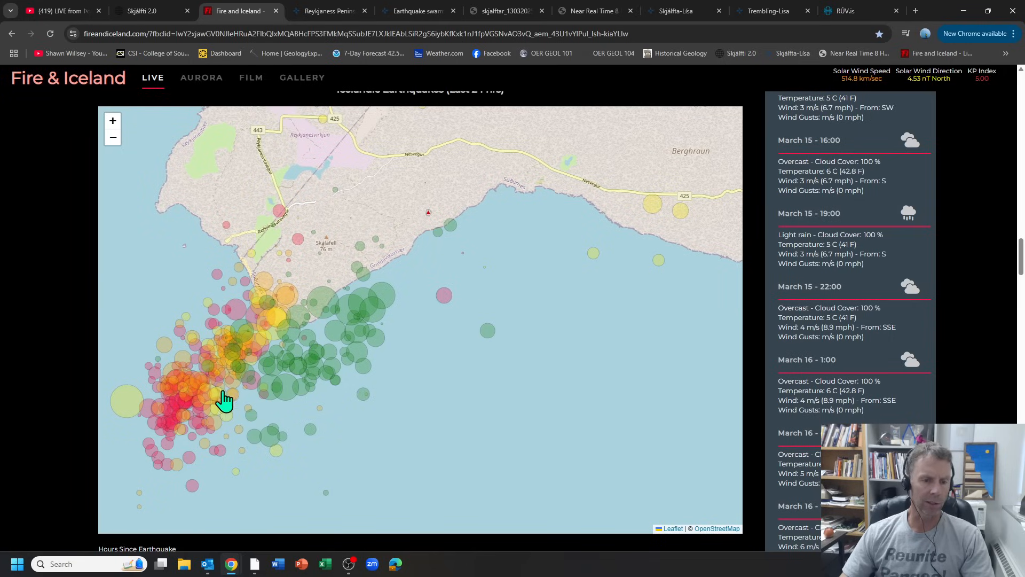
{"action": "mouse_move", "coordinate": [357, 373]}
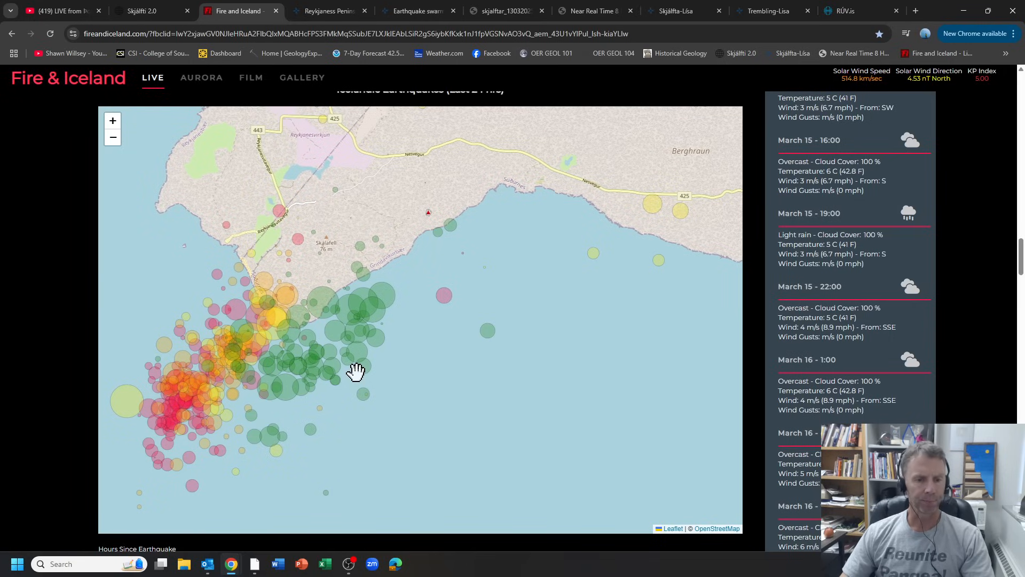
{"action": "mouse_move", "coordinate": [306, 380]}
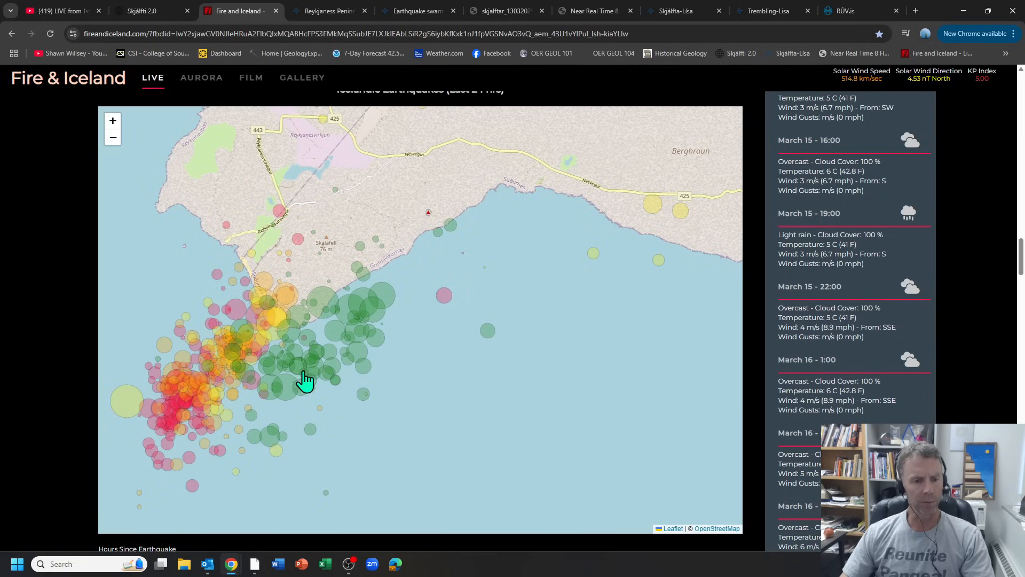
{"action": "mouse_move", "coordinate": [171, 260]}
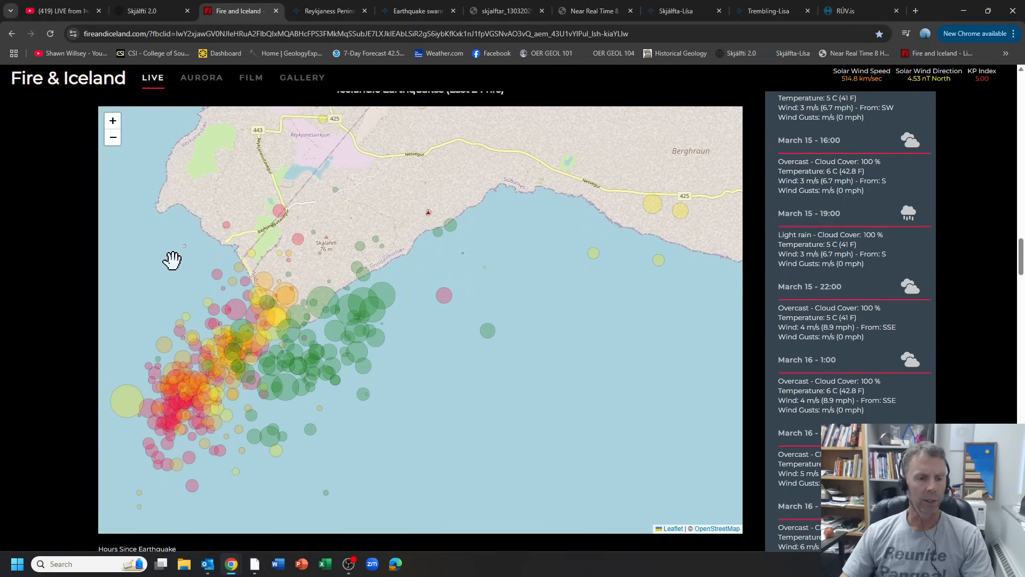
{"action": "mouse_move", "coordinate": [181, 312]}
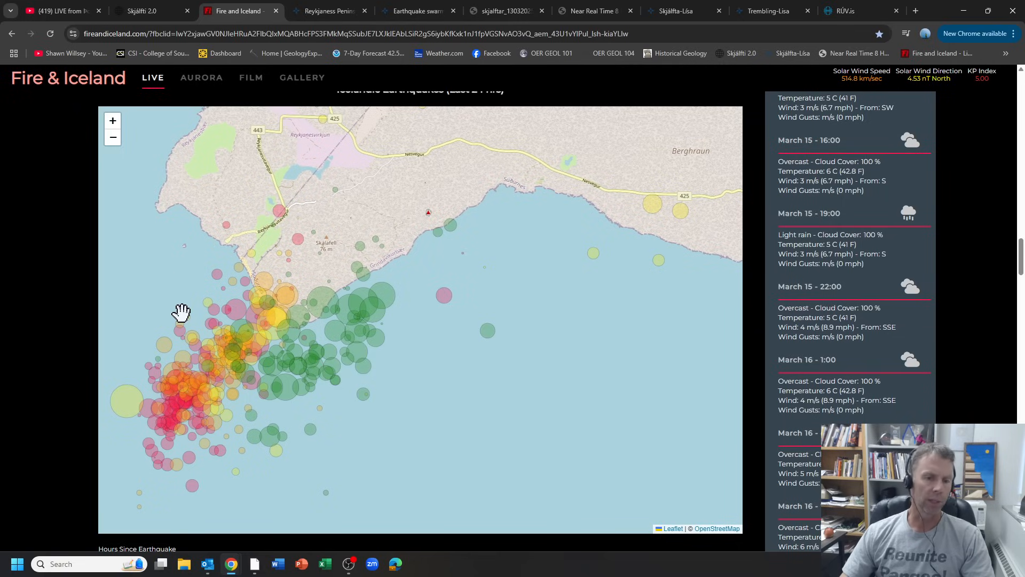
{"action": "mouse_move", "coordinate": [994, 188]}
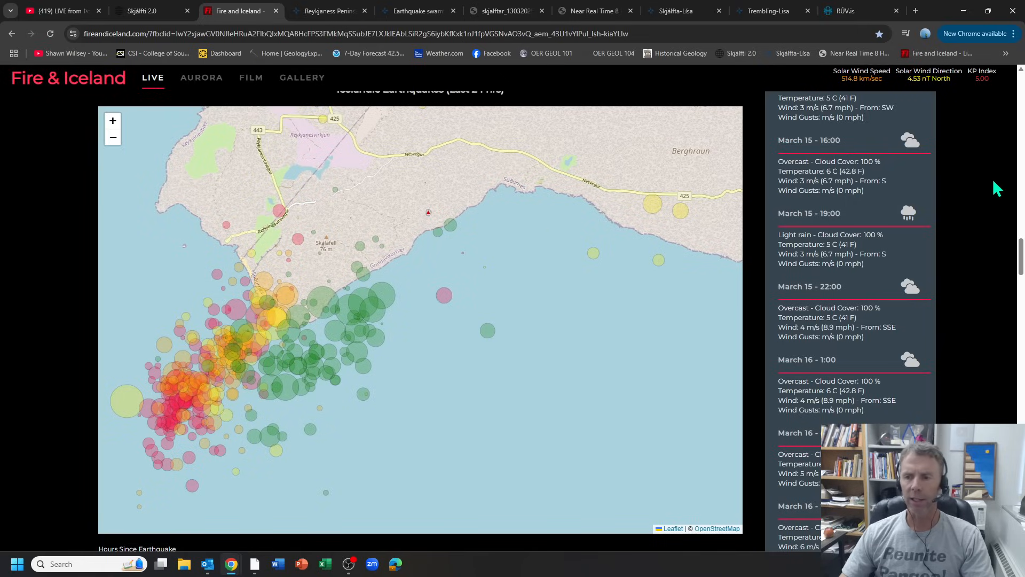
{"action": "scroll", "scroll_direction": "up", "scroll_amount": 3}
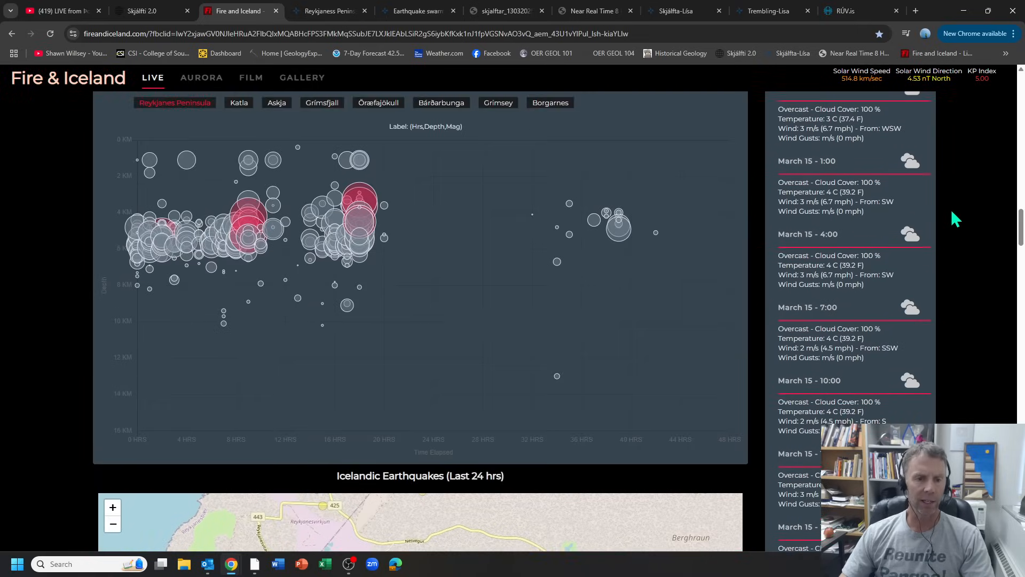
{"action": "scroll", "scroll_direction": "up", "scroll_amount": 3}
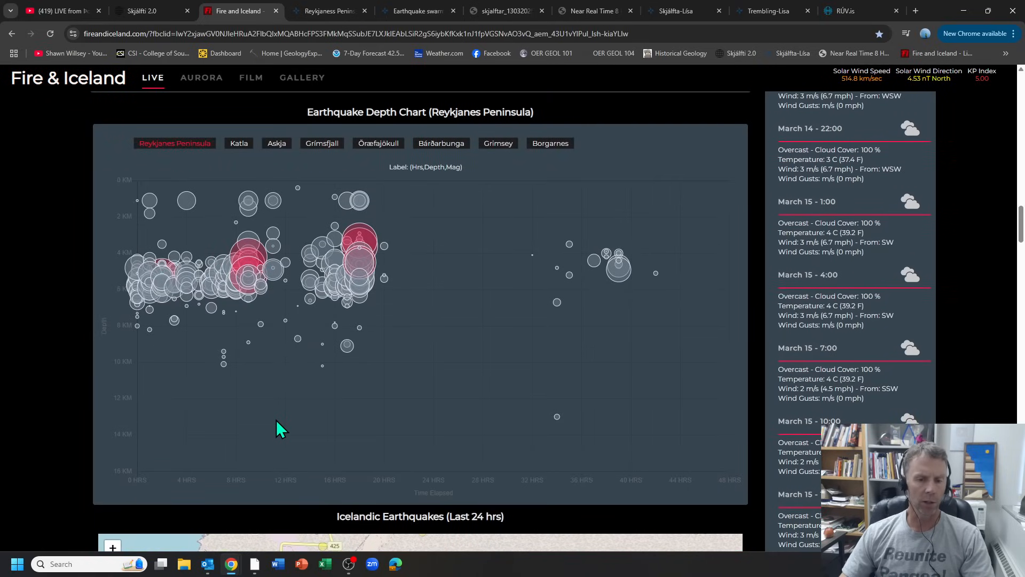
{"action": "scroll", "scroll_direction": "up", "scroll_amount": 3}
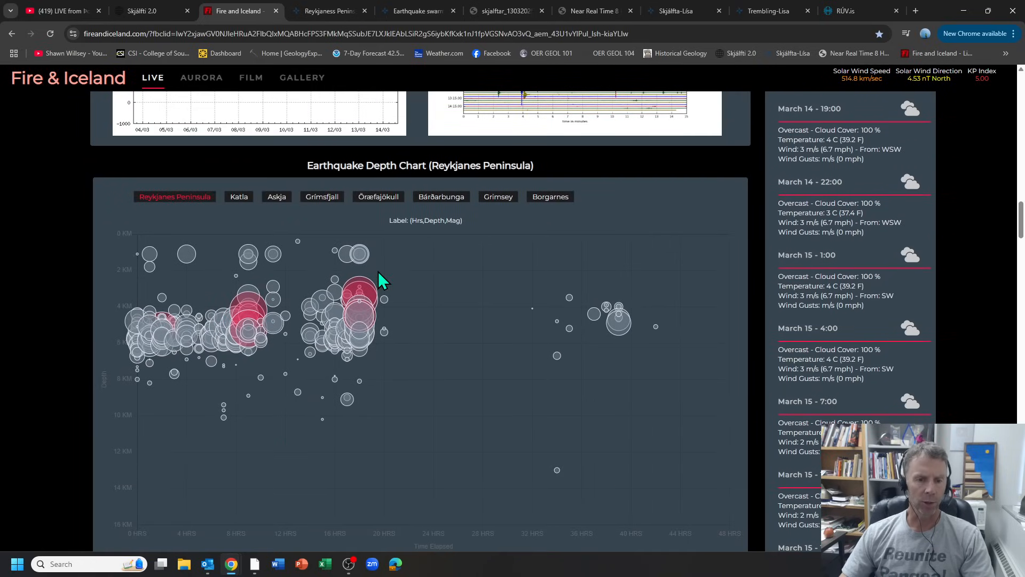
{"action": "mouse_move", "coordinate": [379, 301]}
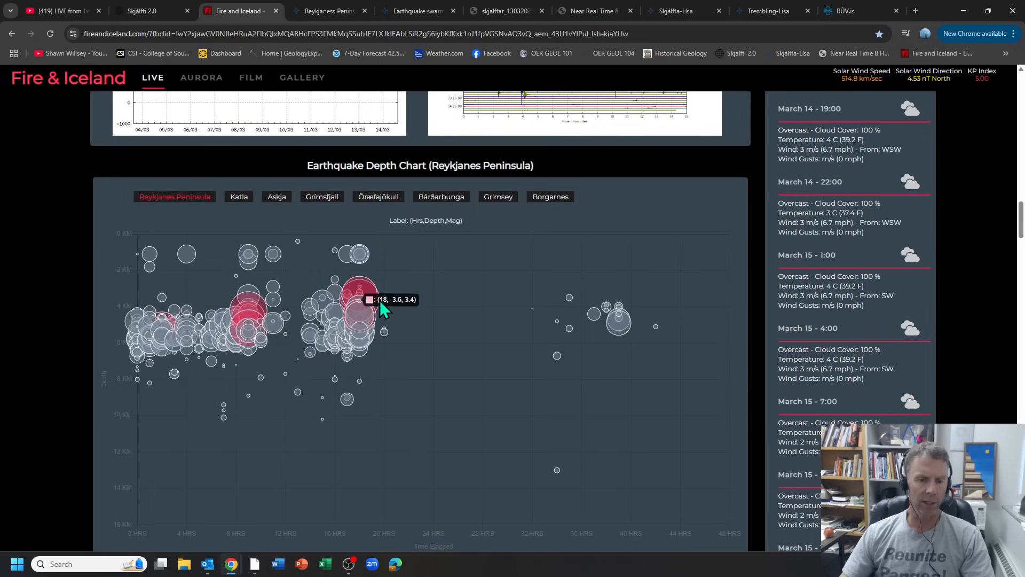
{"action": "mouse_move", "coordinate": [372, 297]}
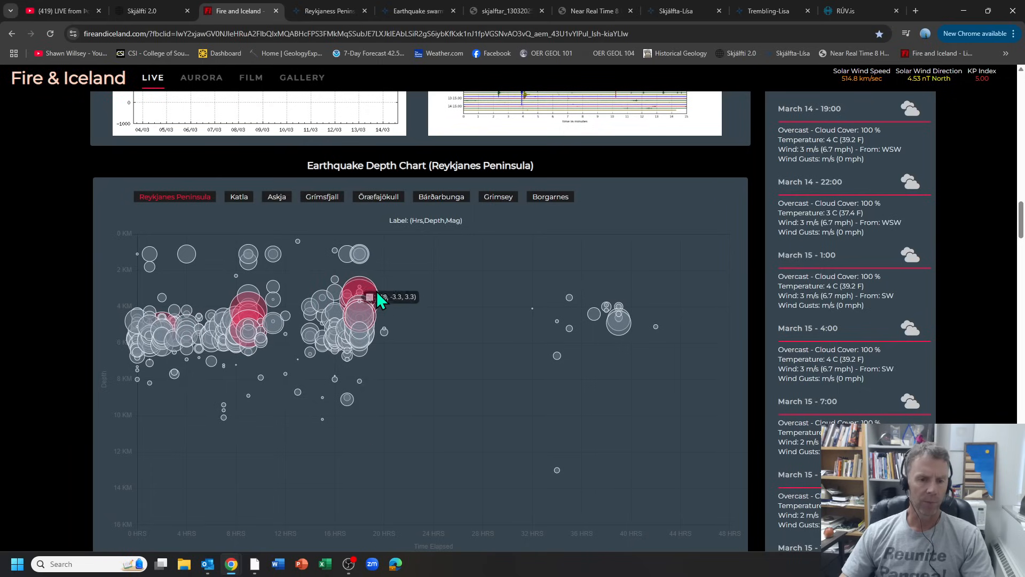
{"action": "mouse_move", "coordinate": [356, 295]}
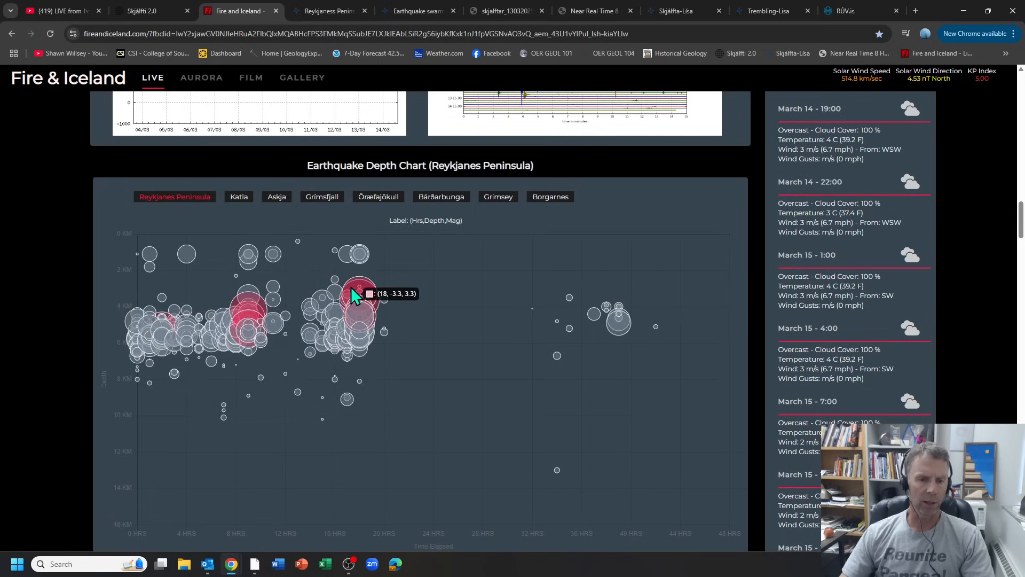
{"action": "mouse_move", "coordinate": [369, 299]}
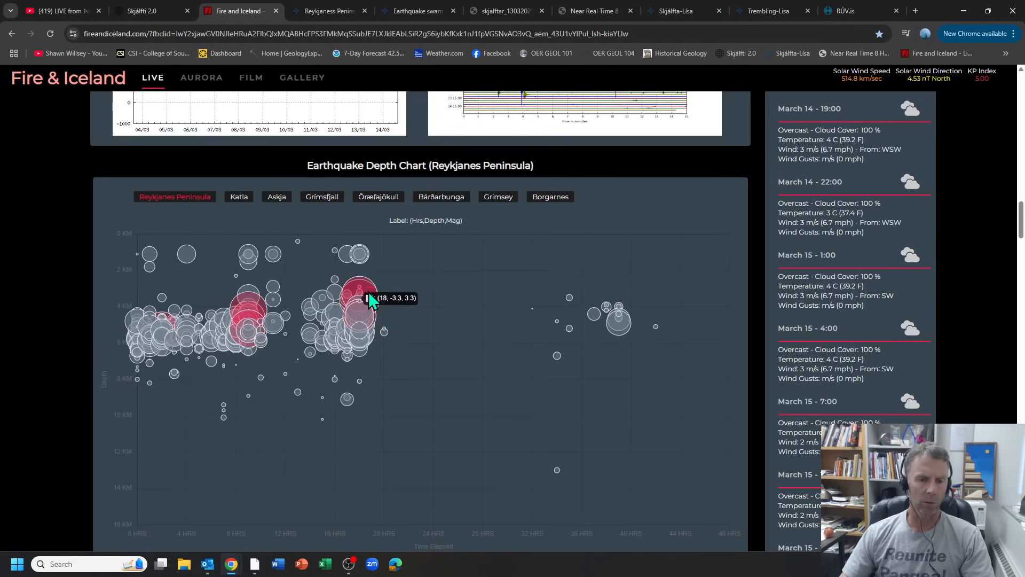
{"action": "mouse_move", "coordinate": [379, 326]}
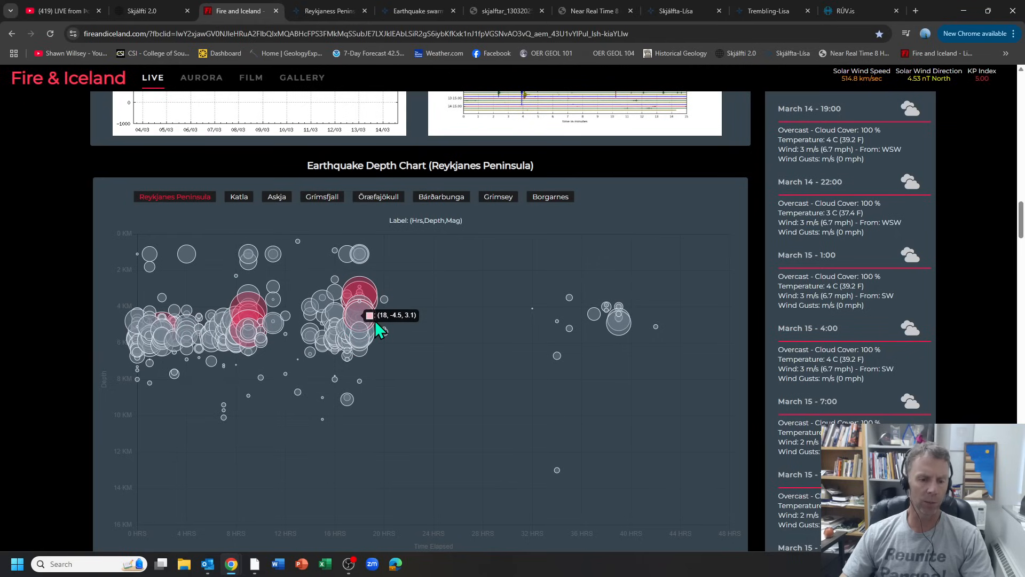
{"action": "mouse_move", "coordinate": [167, 464]}
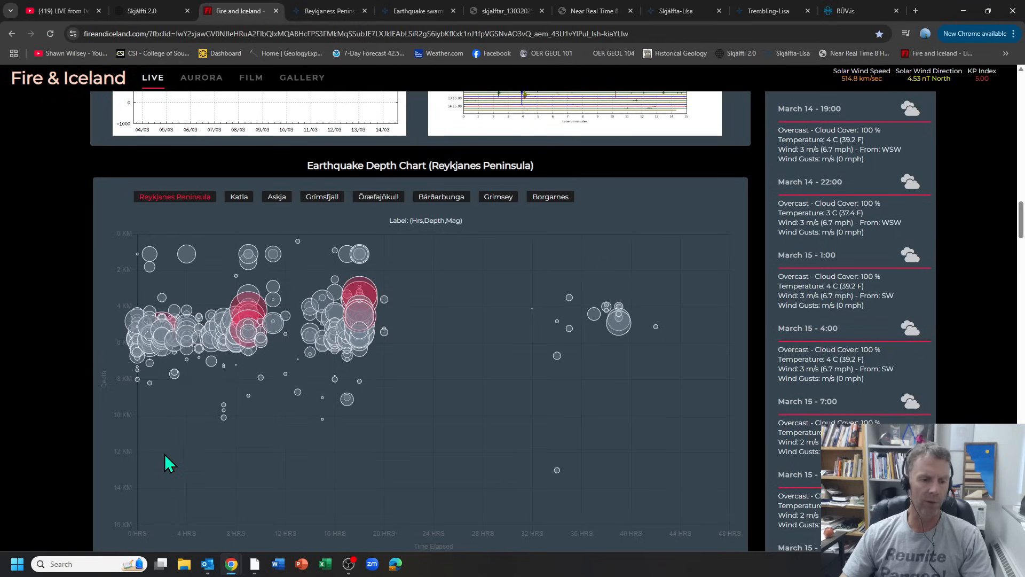
{"action": "mouse_move", "coordinate": [471, 373]}
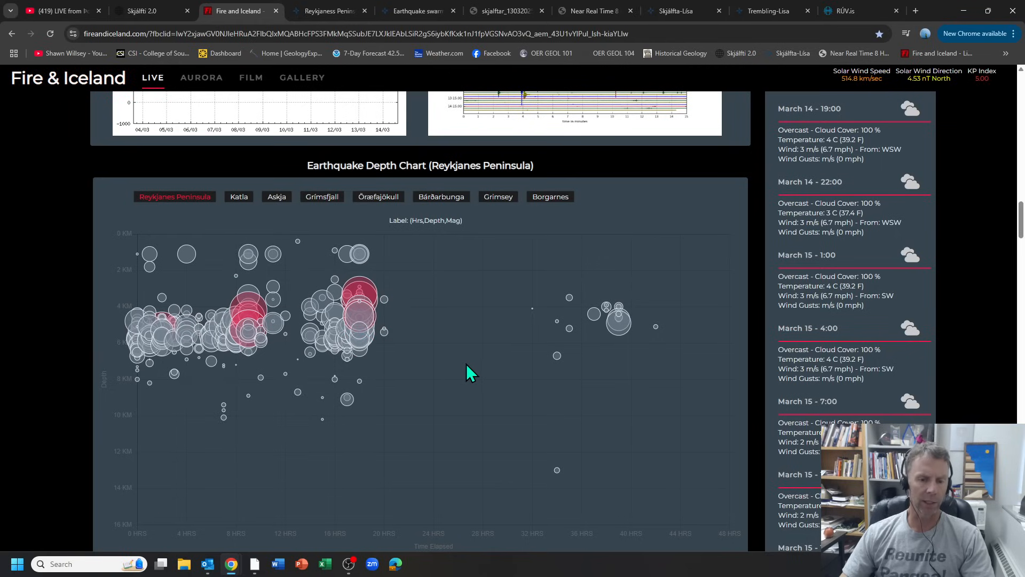
{"action": "mouse_move", "coordinate": [156, 345]}
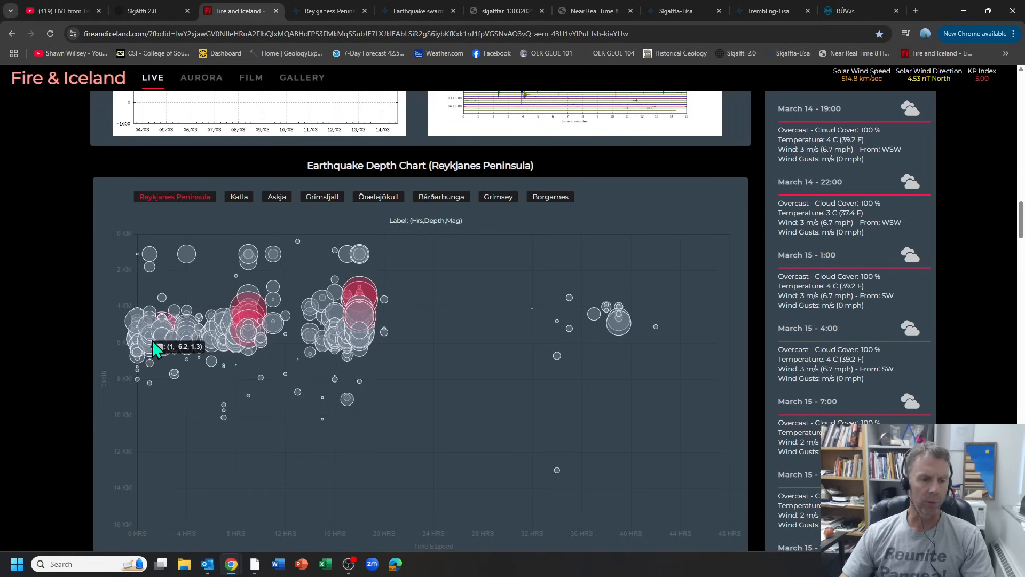
{"action": "mouse_move", "coordinate": [140, 245]}
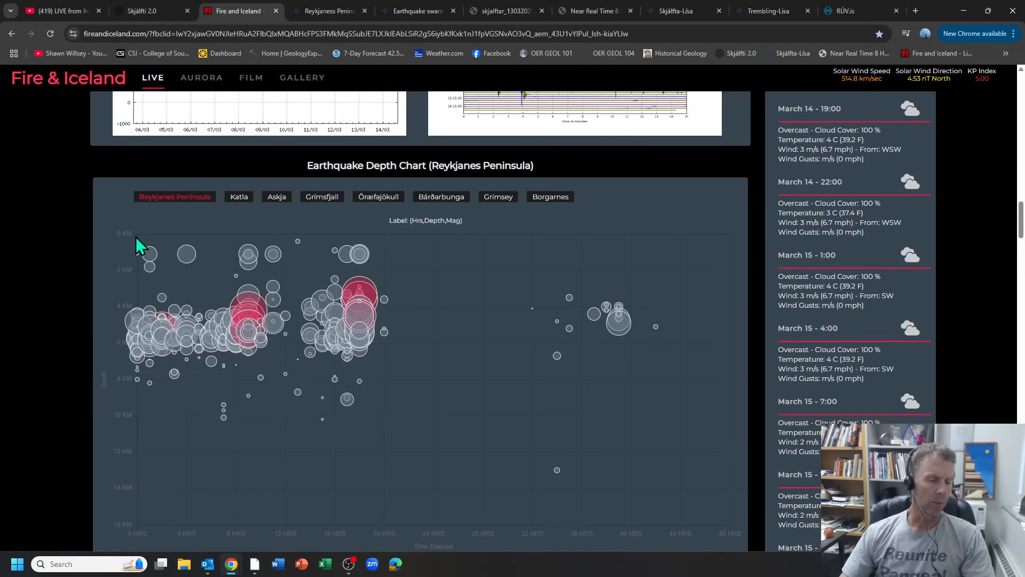
{"action": "mouse_move", "coordinate": [124, 304]}
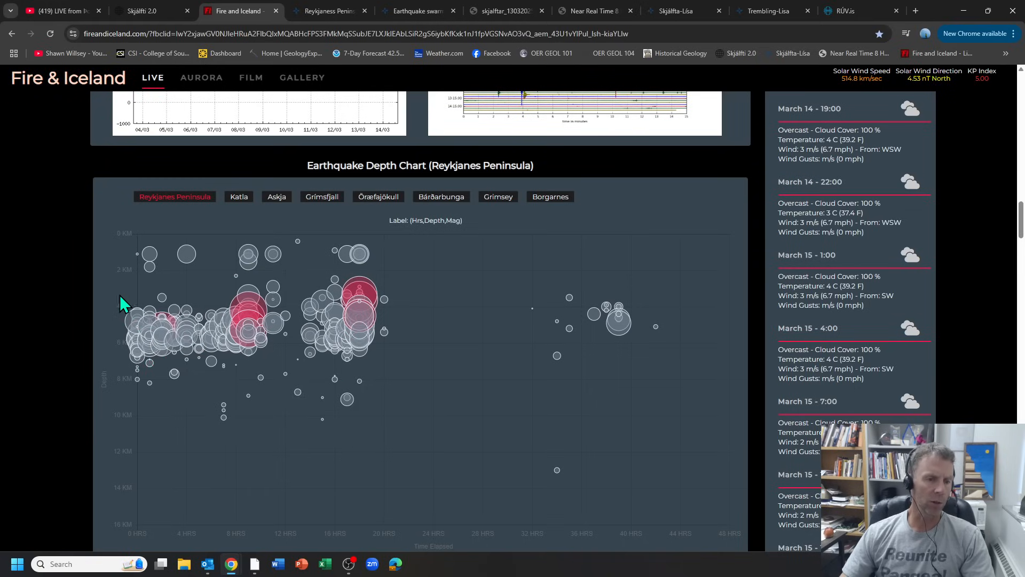
{"action": "mouse_move", "coordinate": [342, 365]}
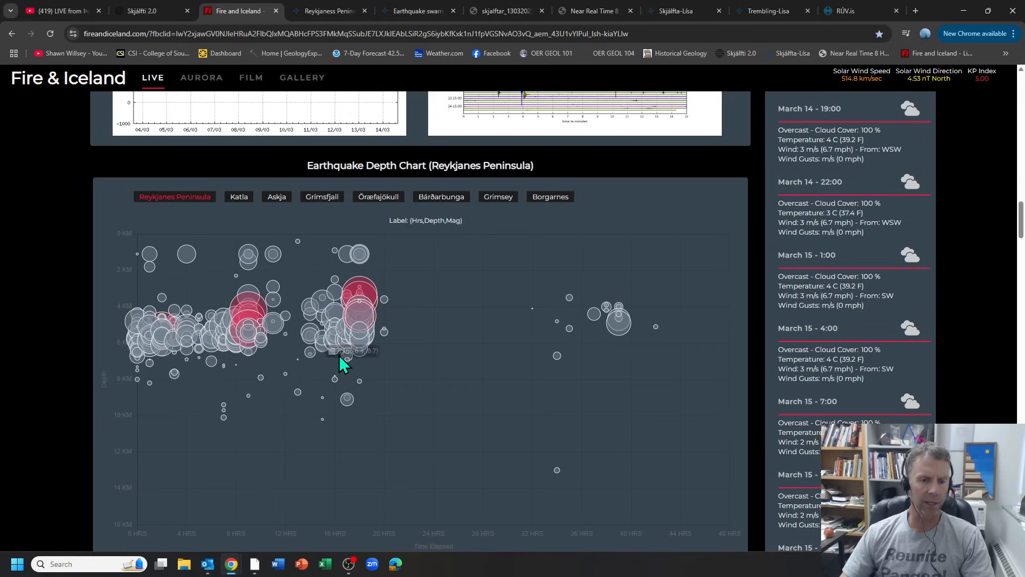
{"action": "mouse_move", "coordinate": [147, 336]}
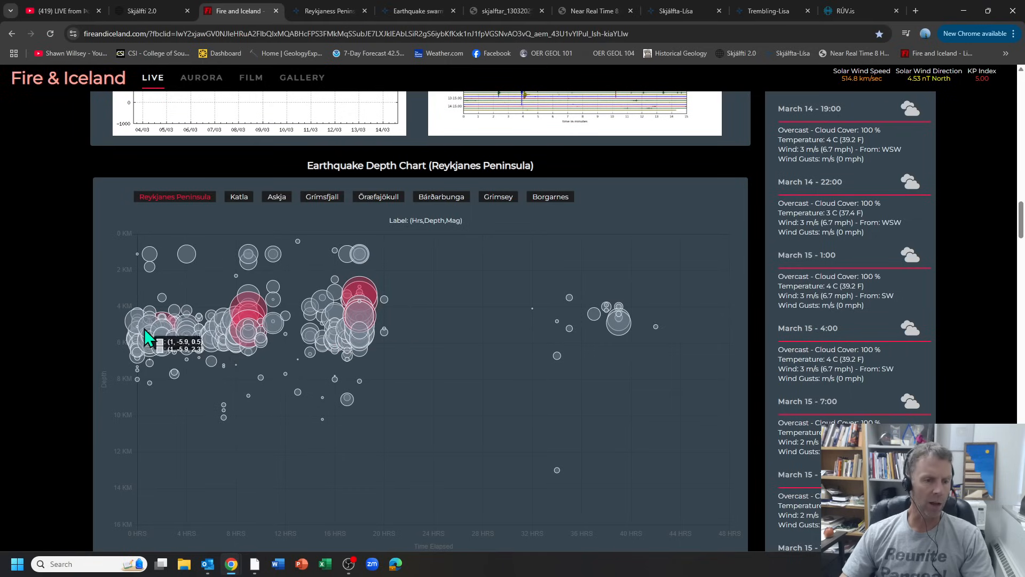
{"action": "mouse_move", "coordinate": [305, 301]}
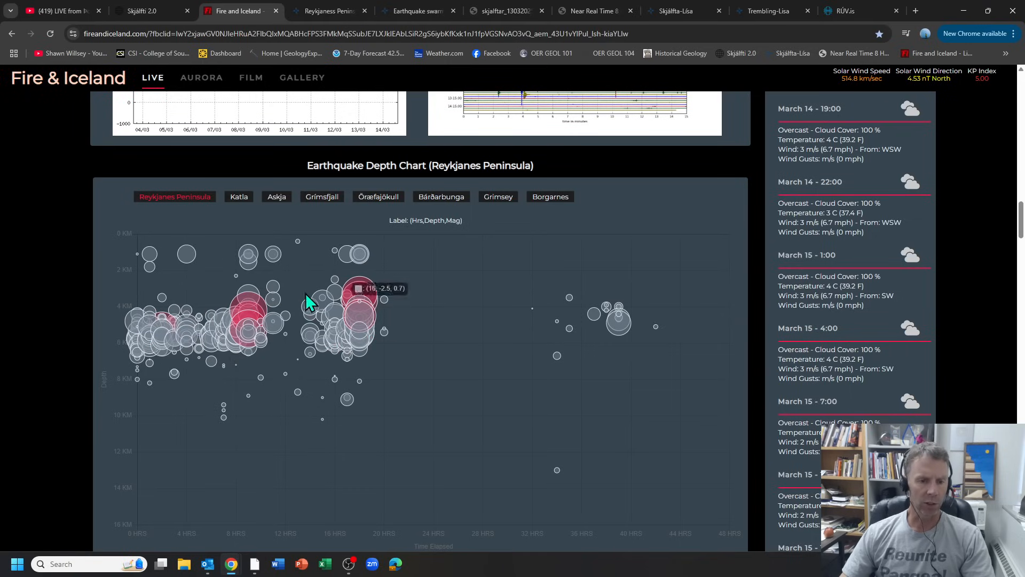
{"action": "mouse_move", "coordinate": [284, 301]}
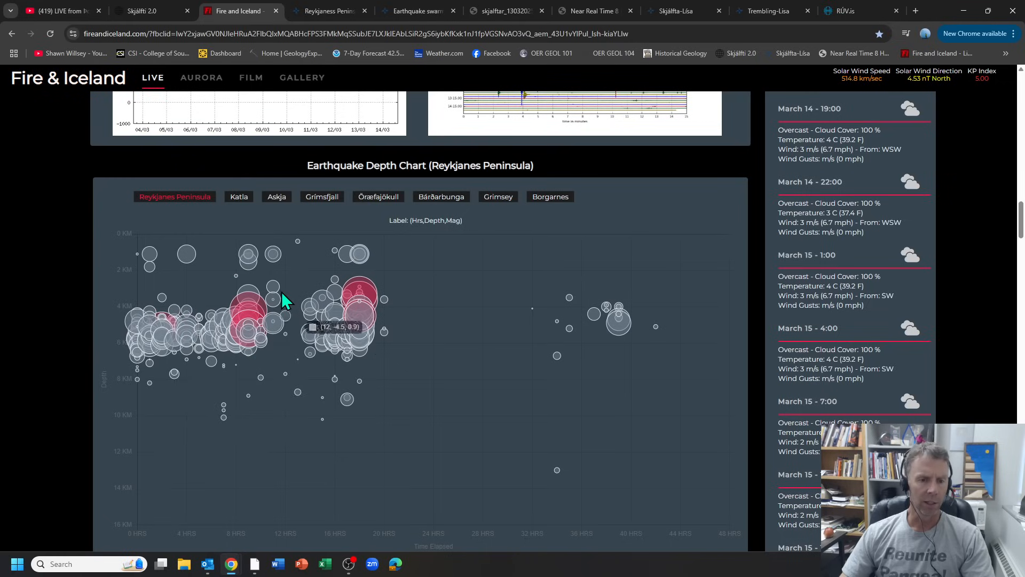
{"action": "mouse_move", "coordinate": [289, 325]}
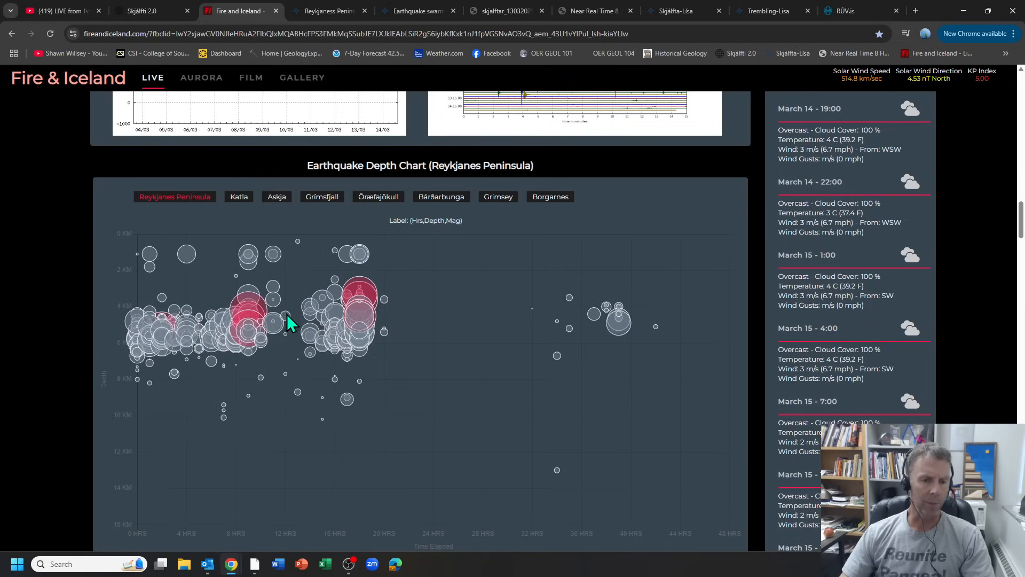
{"action": "mouse_move", "coordinate": [271, 311]}
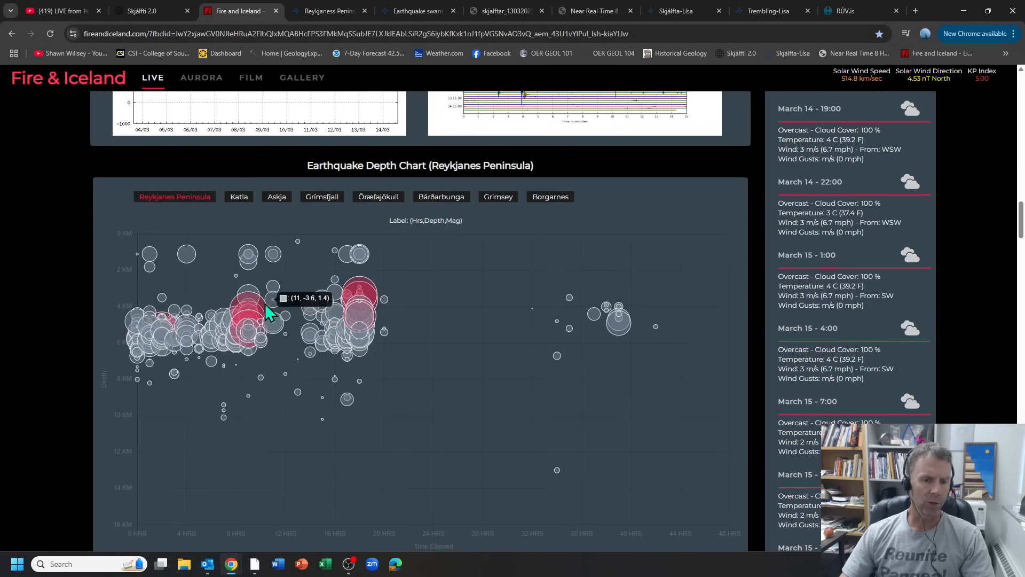
{"action": "mouse_move", "coordinate": [256, 307]}
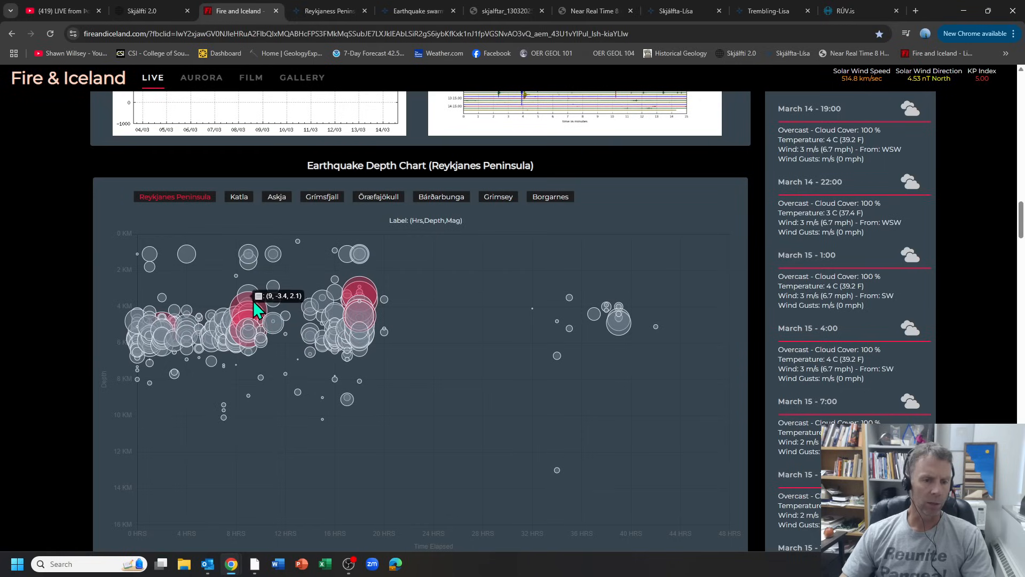
{"action": "mouse_move", "coordinate": [257, 314]}
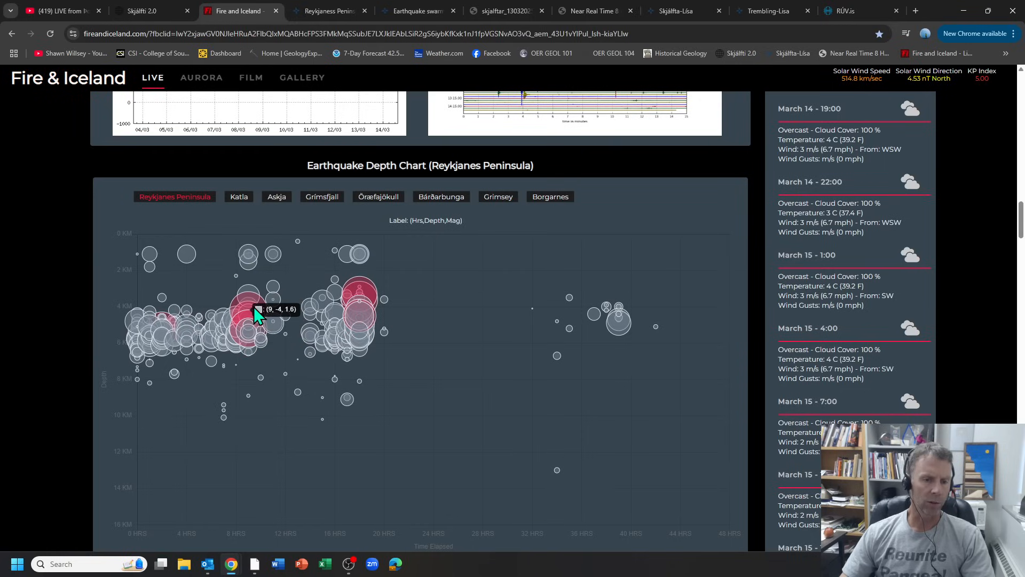
{"action": "mouse_move", "coordinate": [234, 325]}
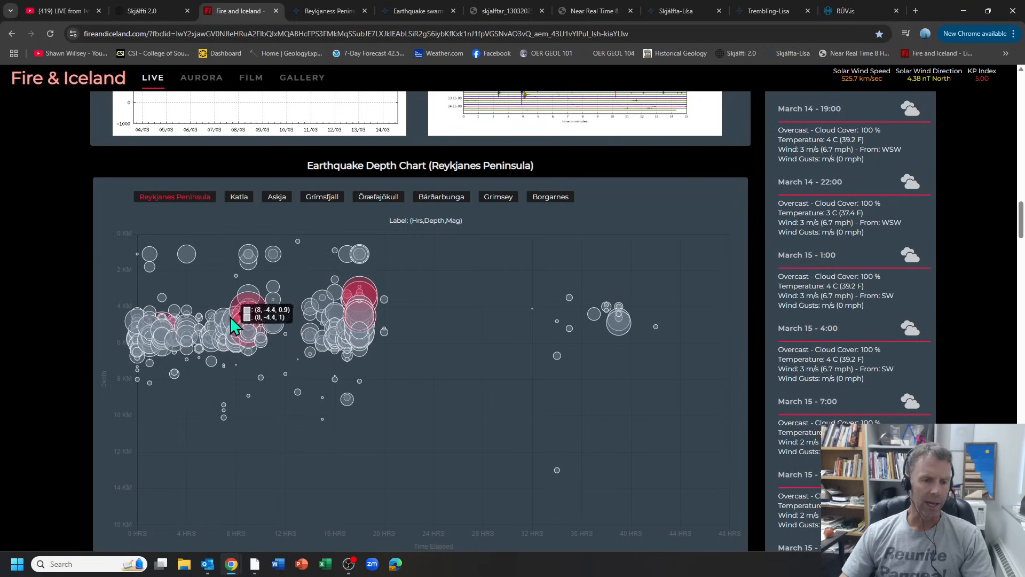
{"action": "mouse_move", "coordinate": [141, 365]}
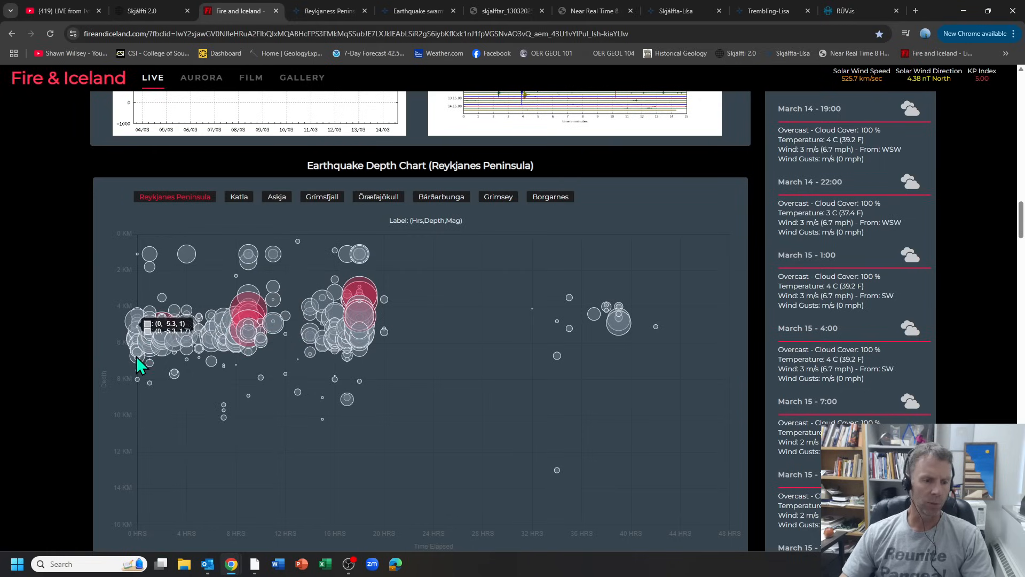
{"action": "mouse_move", "coordinate": [290, 327]}
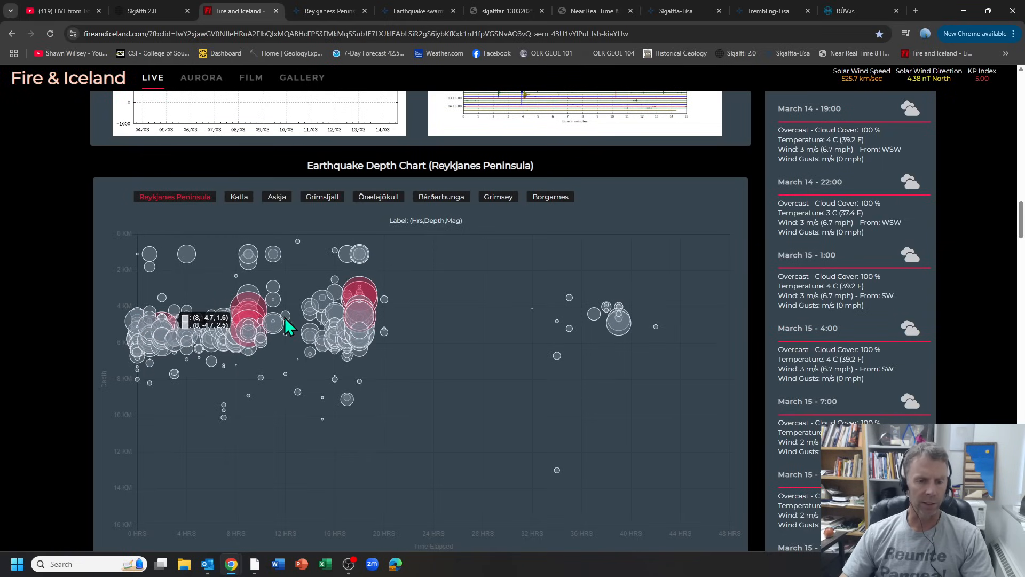
{"action": "mouse_move", "coordinate": [144, 336]}
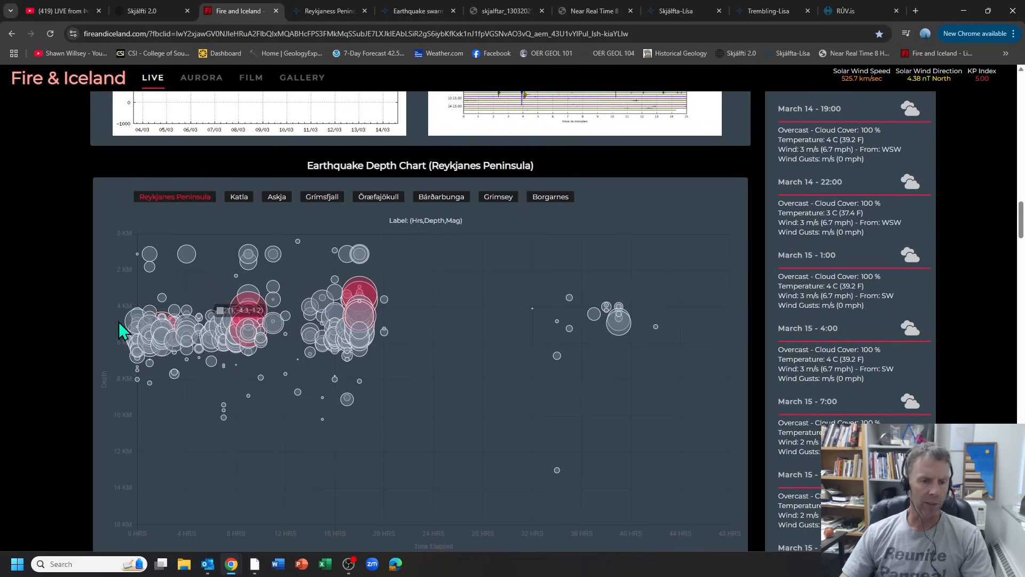
{"action": "mouse_move", "coordinate": [356, 298]}
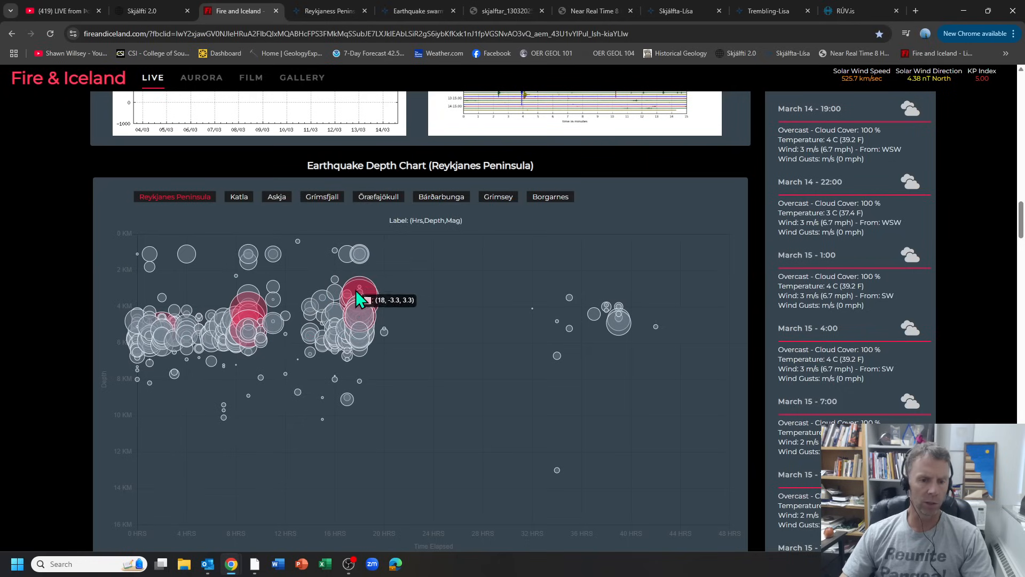
{"action": "mouse_move", "coordinate": [936, 337]}
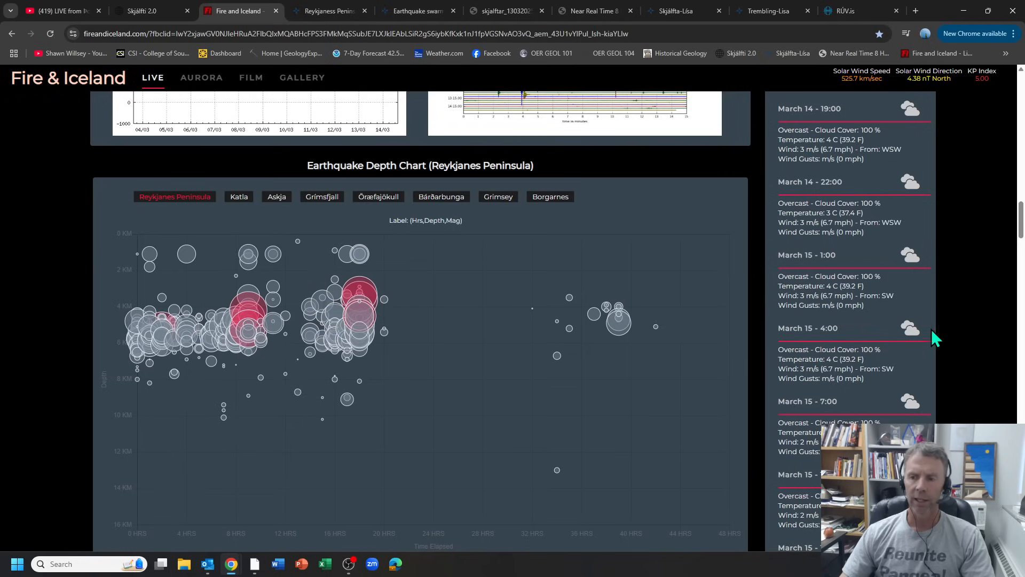
- Scroll the Fire and Iceland page to the Reykjanes 3D Earthquake Chart of the past 48 hours
{"action": "scroll", "scroll_direction": "up", "scroll_amount": 3}
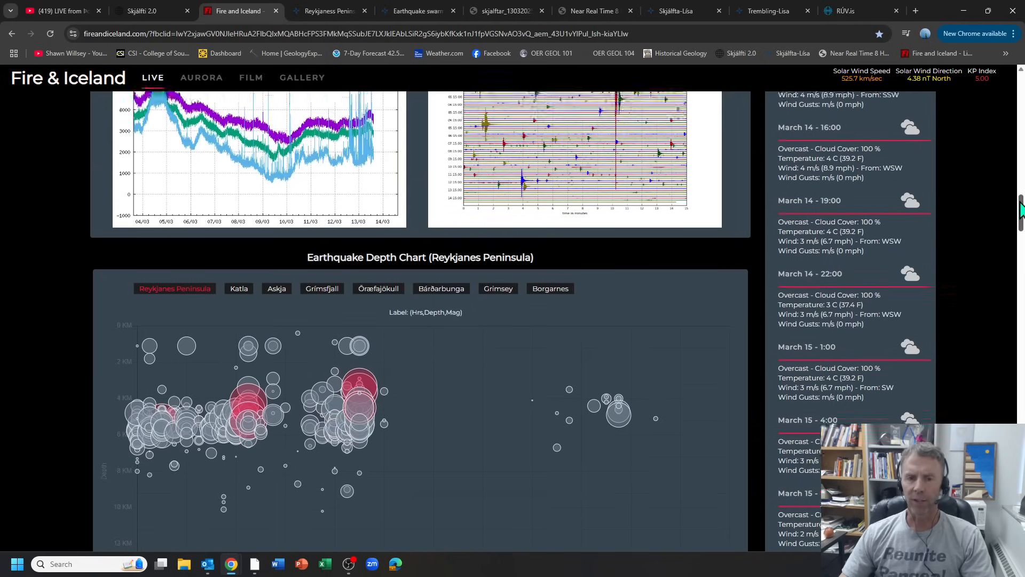
{"action": "scroll", "scroll_direction": "down", "scroll_amount": 3}
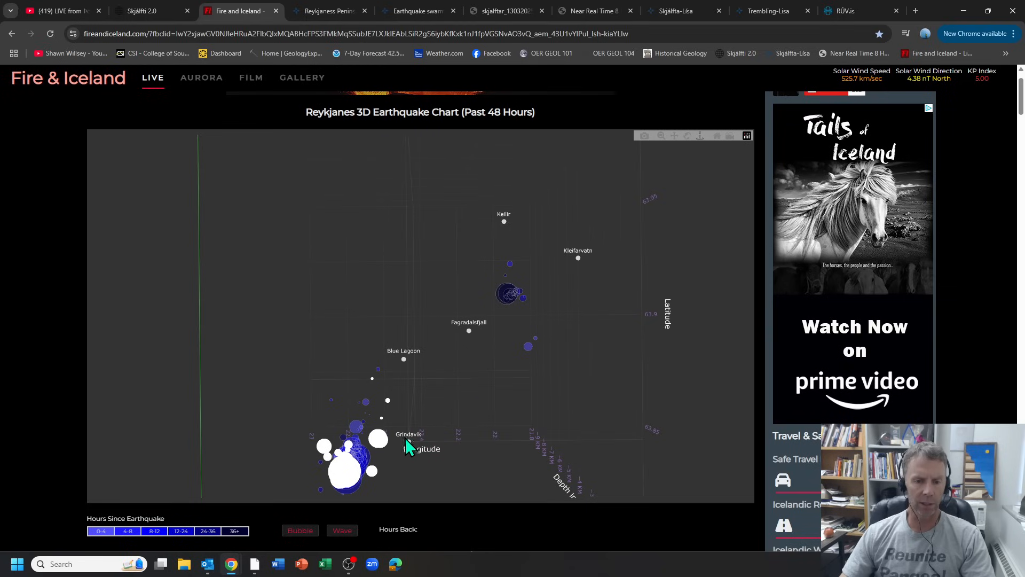
{"action": "mouse_move", "coordinate": [472, 337]}
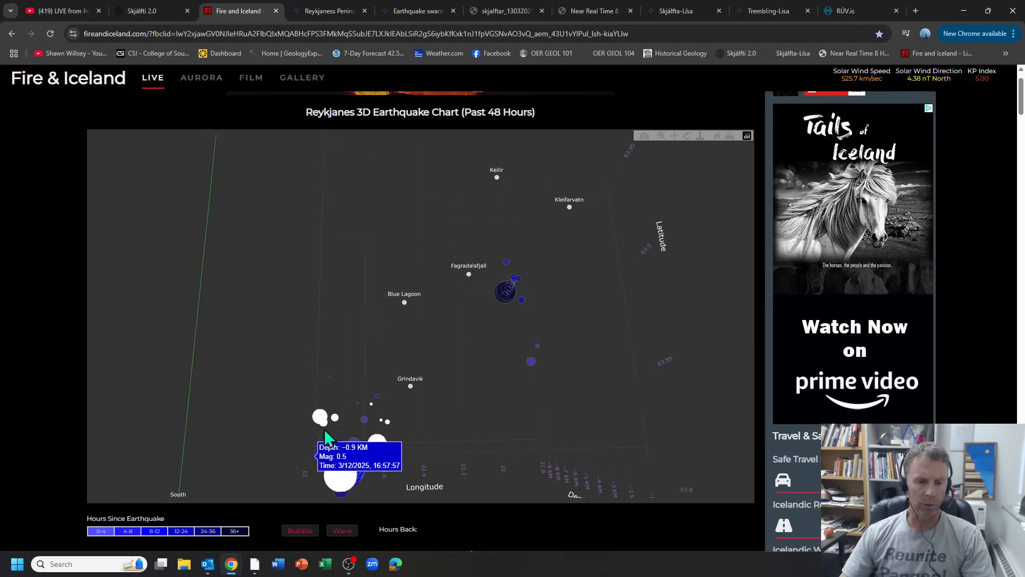
{"action": "mouse_move", "coordinate": [441, 449]}
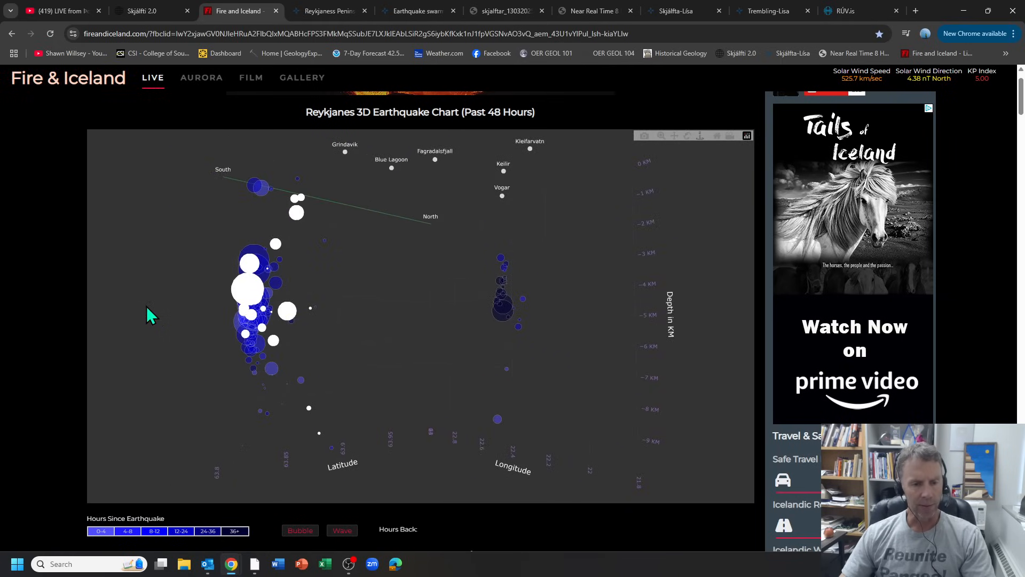
{"action": "mouse_move", "coordinate": [240, 289]}
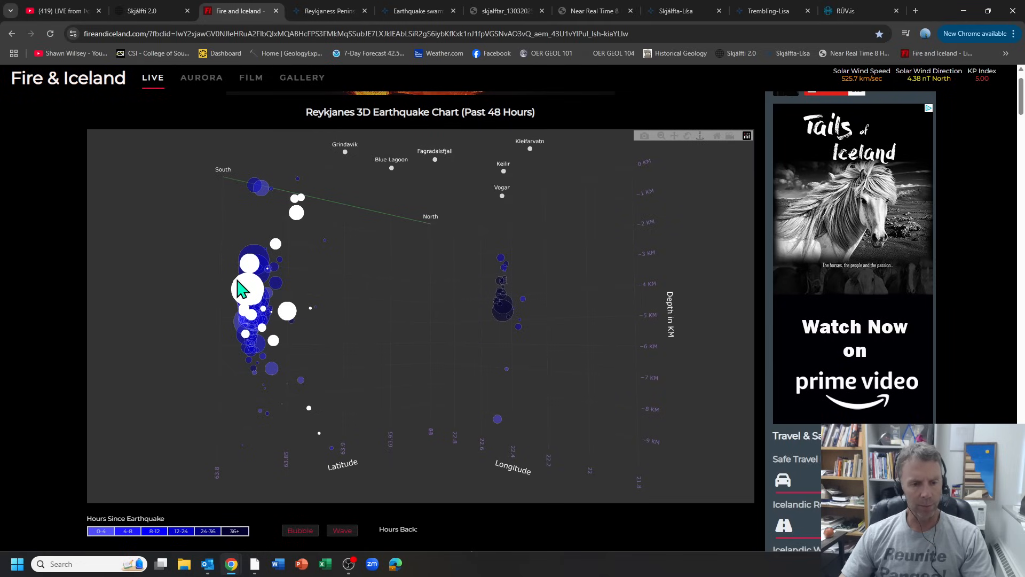
{"action": "mouse_move", "coordinate": [229, 382]}
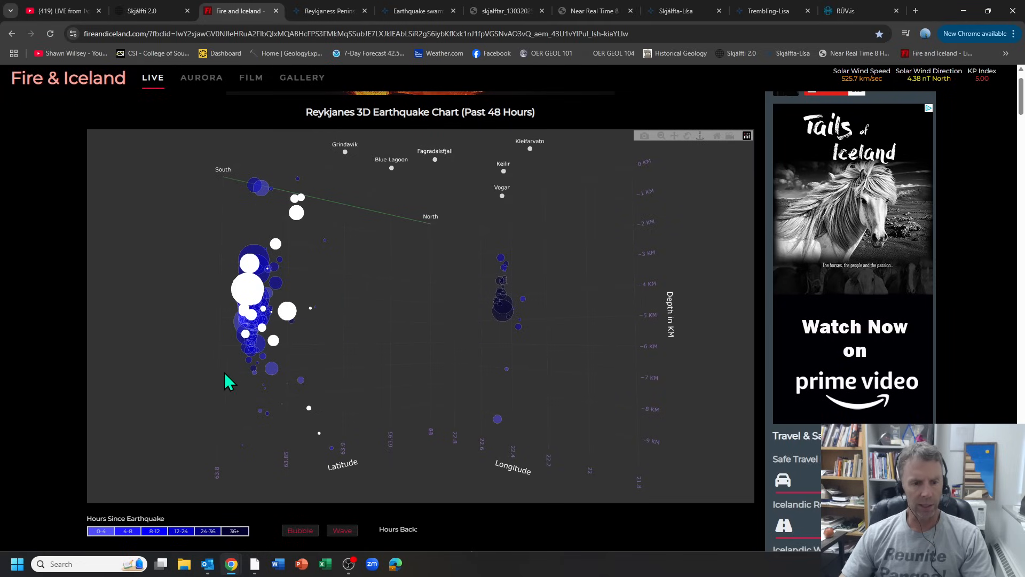
{"action": "mouse_move", "coordinate": [255, 363]}
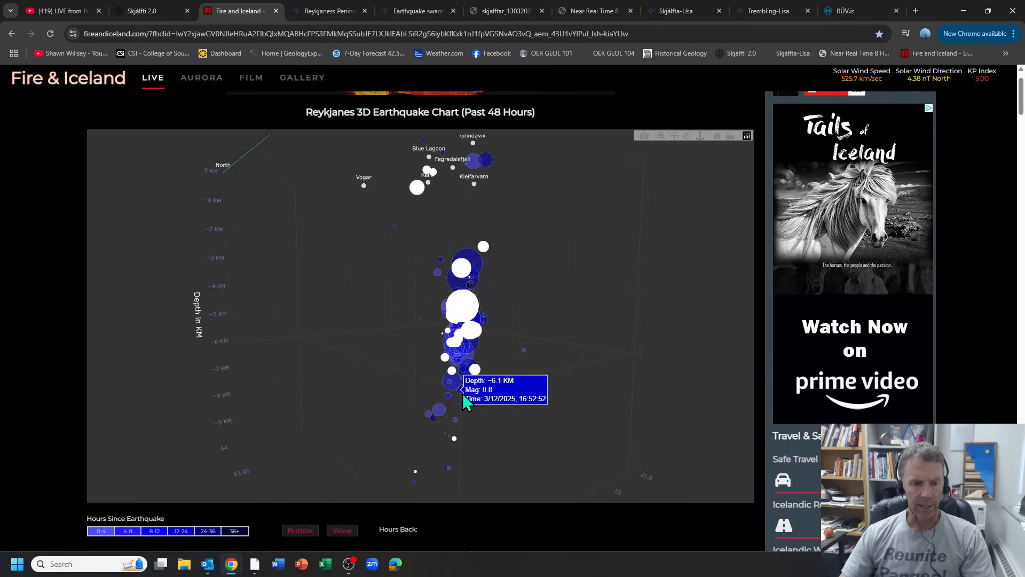
{"action": "mouse_move", "coordinate": [461, 383]}
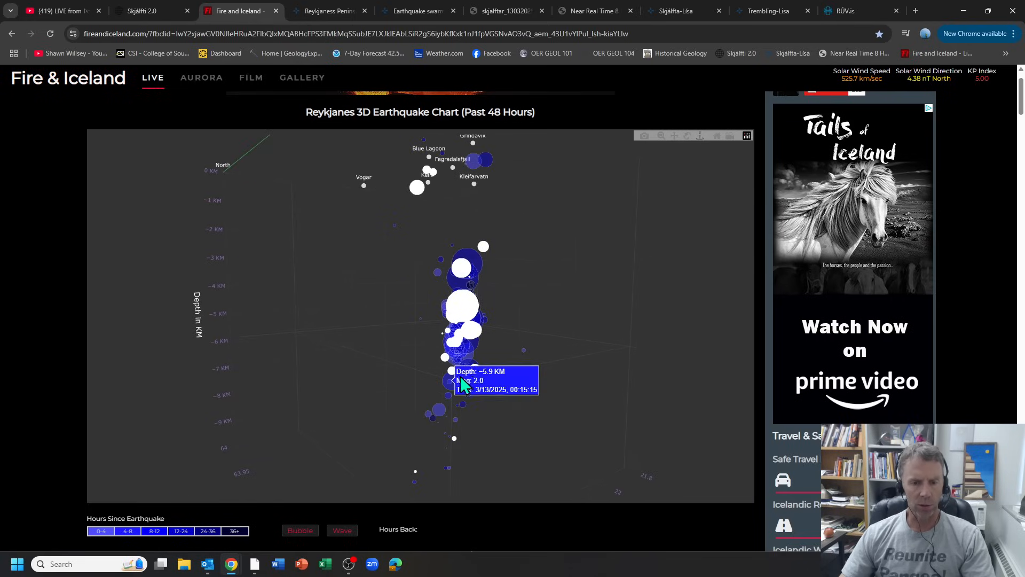
{"action": "mouse_move", "coordinate": [461, 268]}
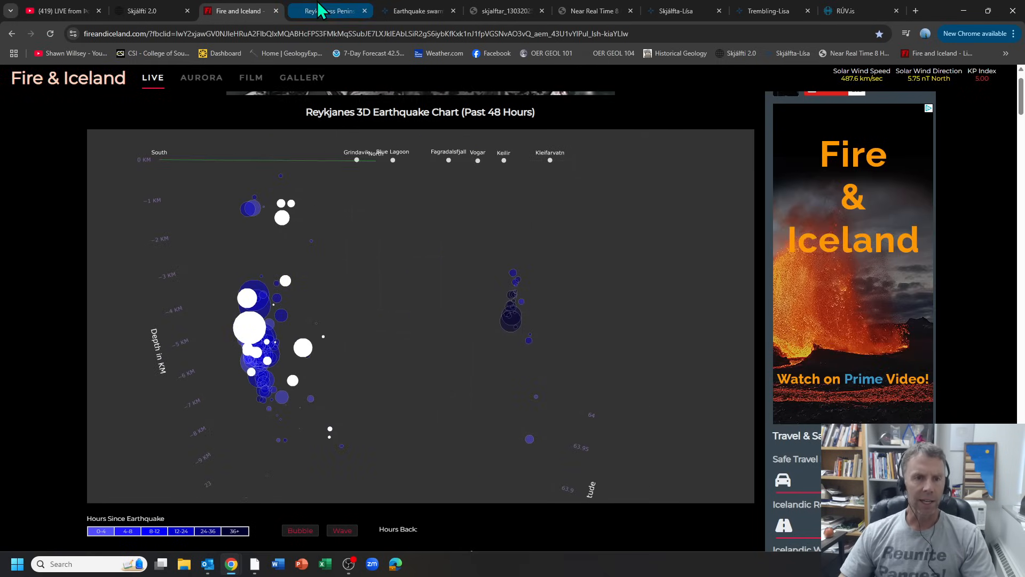
{"action": "left_click", "coordinate": [329, 10]}
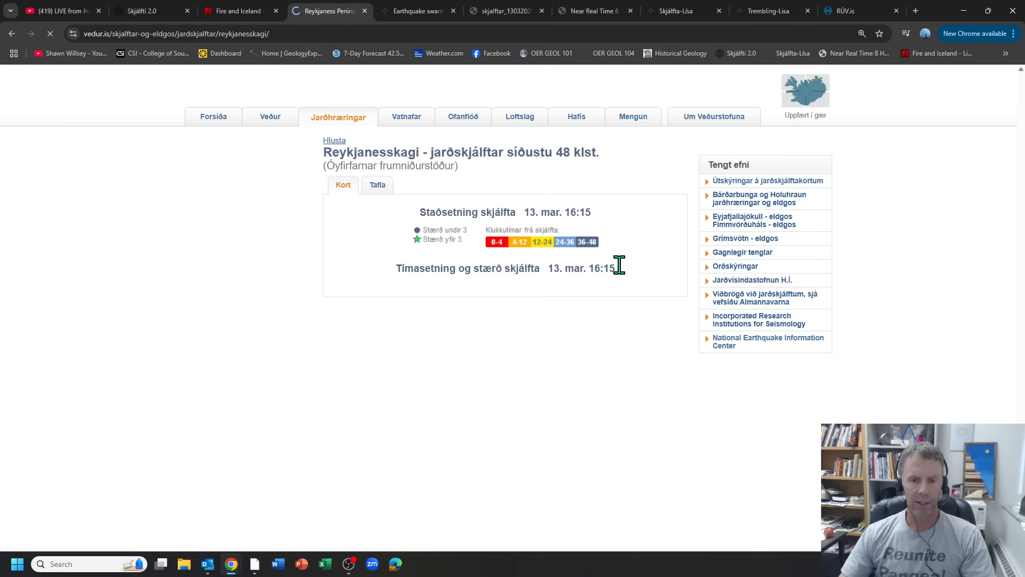
{"action": "left_click", "coordinate": [843, 33]}
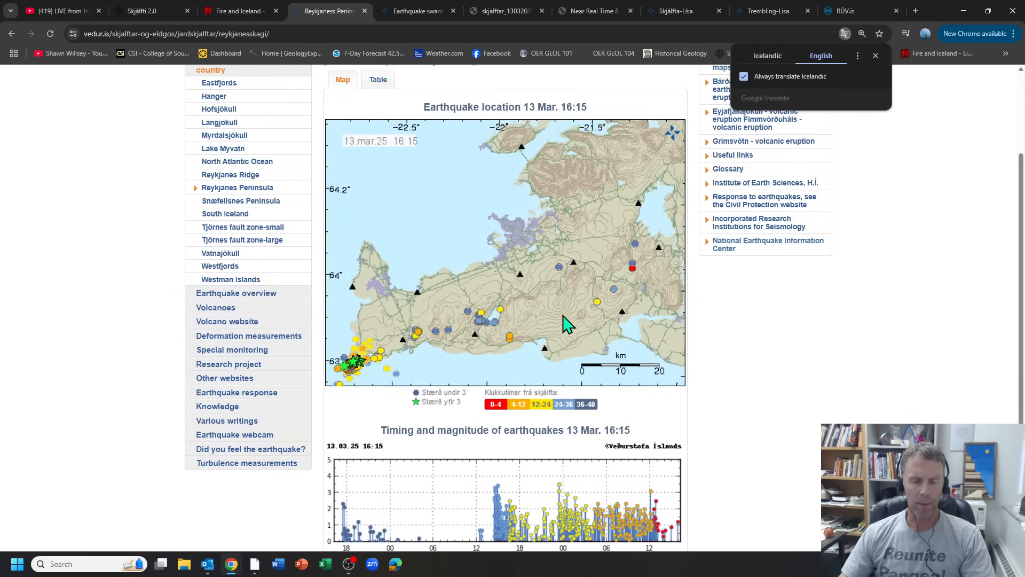
{"action": "scroll", "scroll_direction": "down", "scroll_amount": 3}
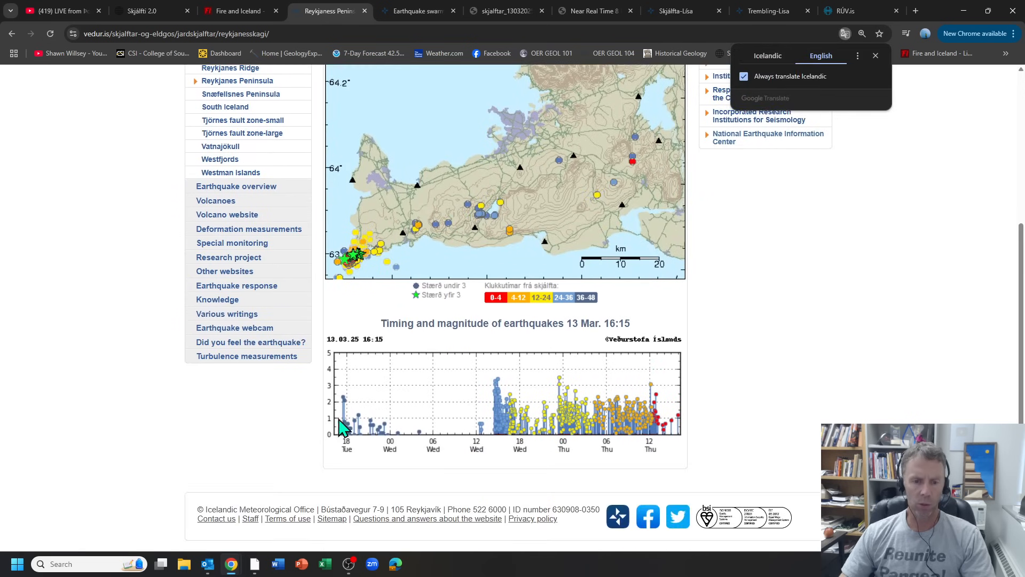
{"action": "mouse_move", "coordinate": [659, 455]}
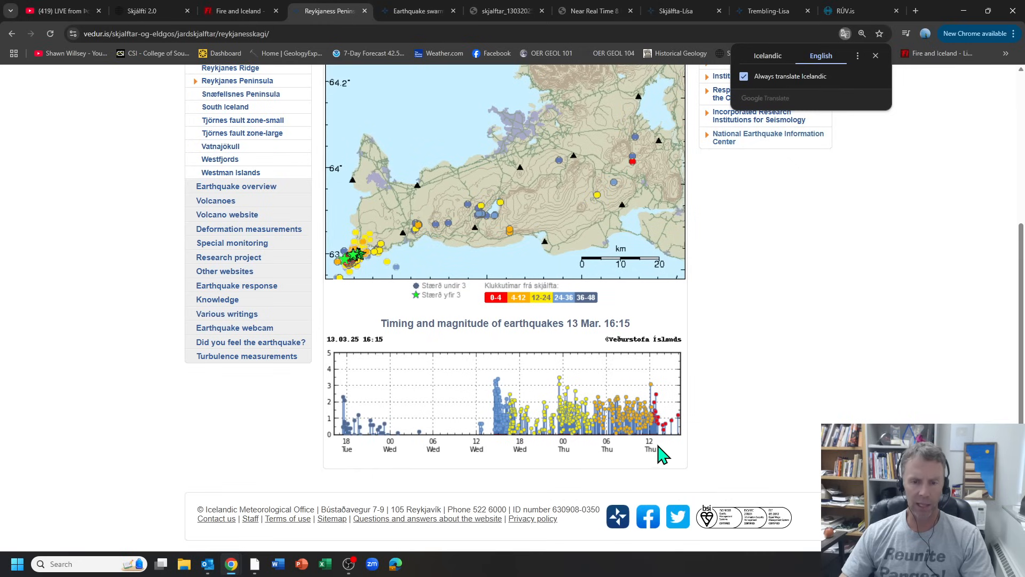
{"action": "mouse_move", "coordinate": [429, 200]}
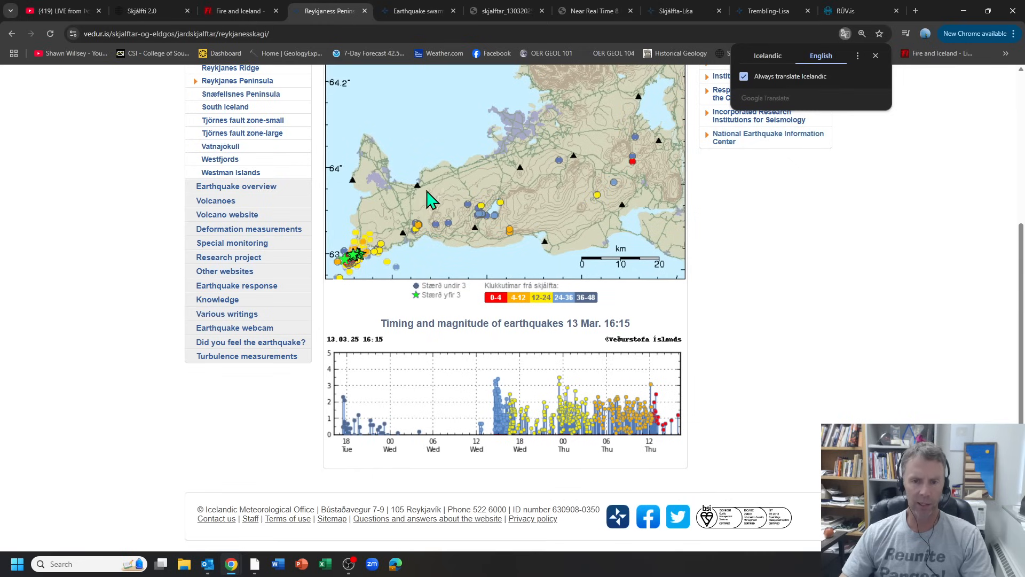
{"action": "mouse_move", "coordinate": [395, 402]}
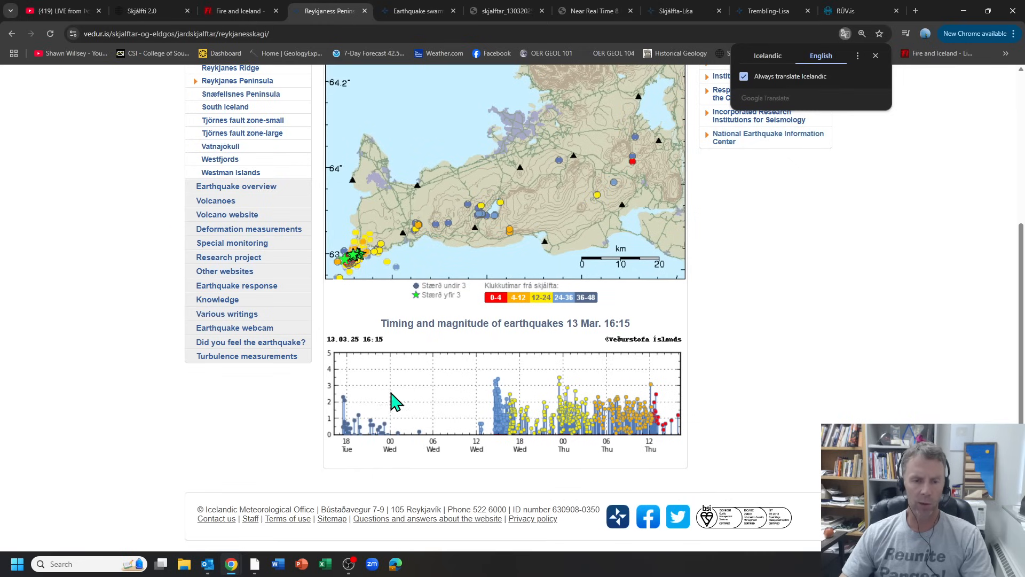
{"action": "mouse_move", "coordinate": [357, 268]}
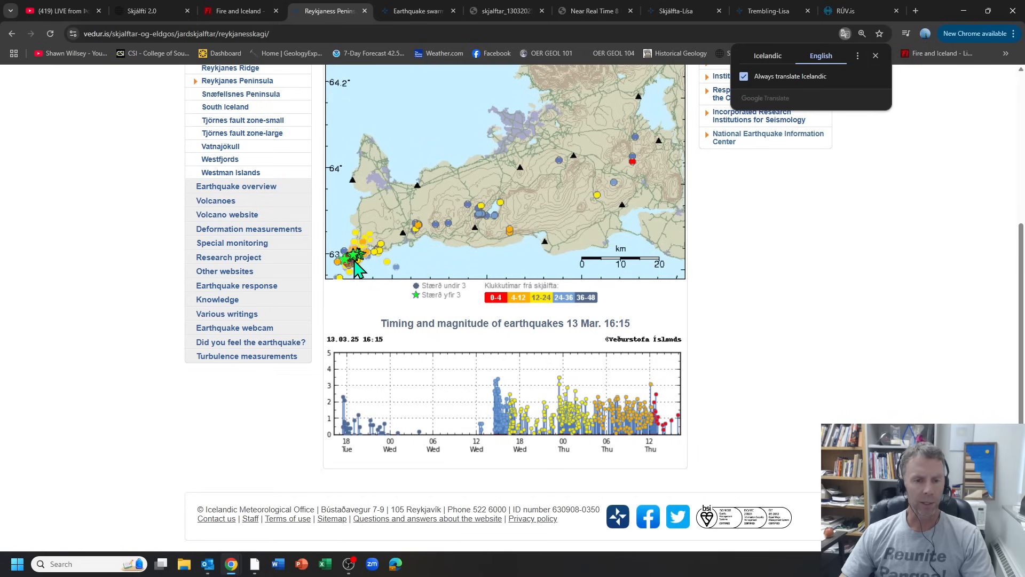
{"action": "mouse_move", "coordinate": [422, 436]}
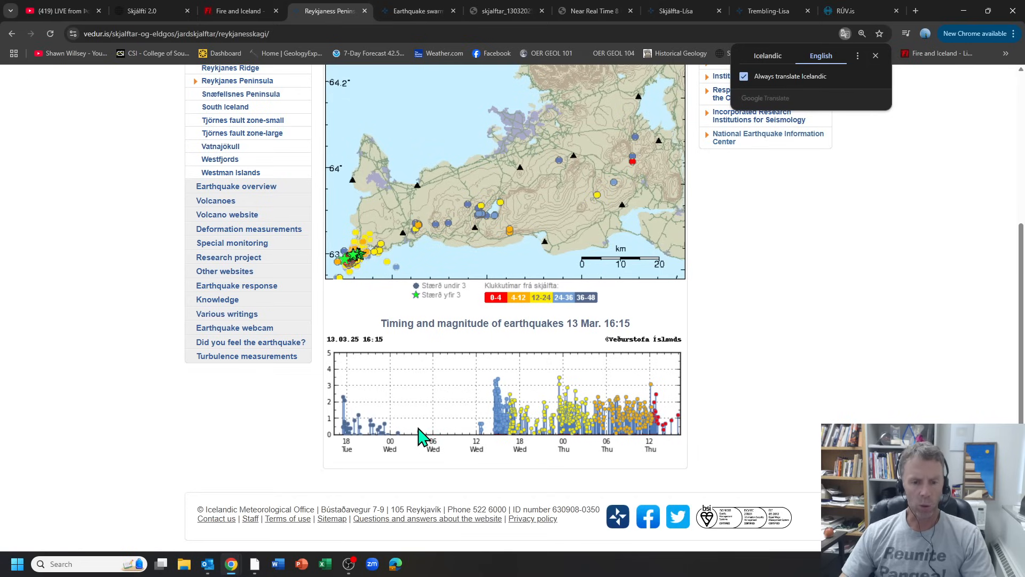
{"action": "mouse_move", "coordinate": [468, 434]}
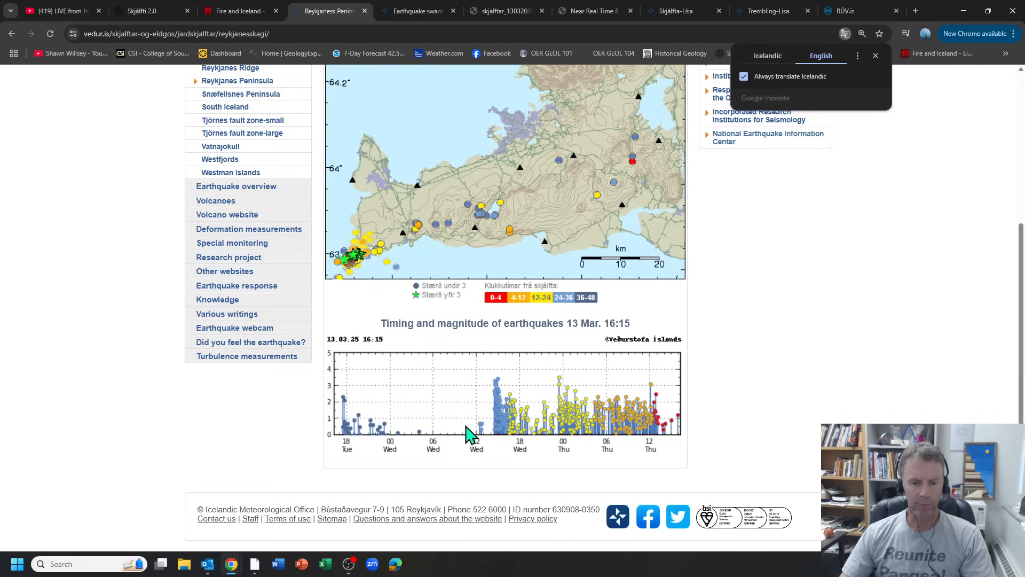
{"action": "mouse_move", "coordinate": [487, 432]}
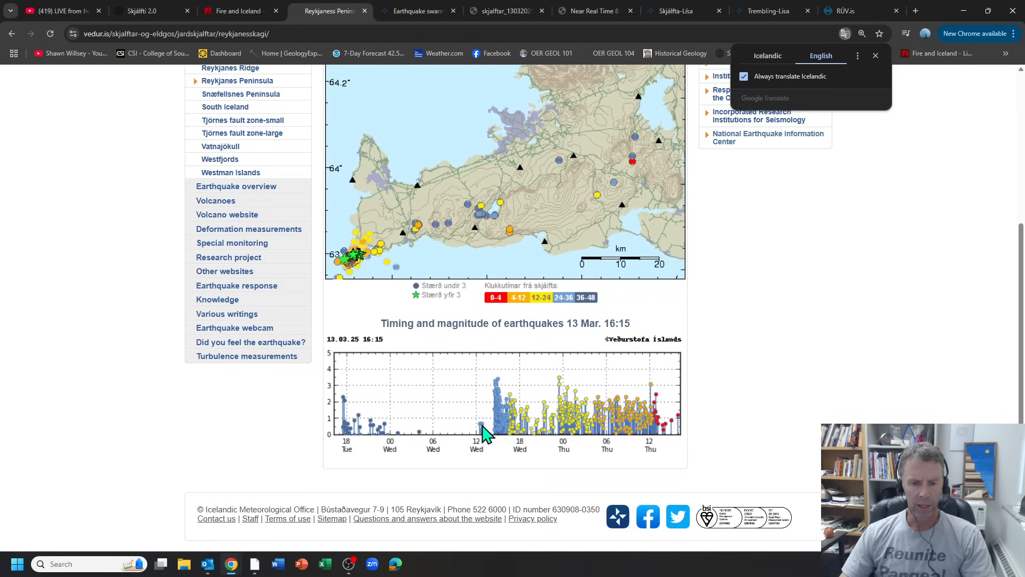
{"action": "mouse_move", "coordinate": [498, 441]}
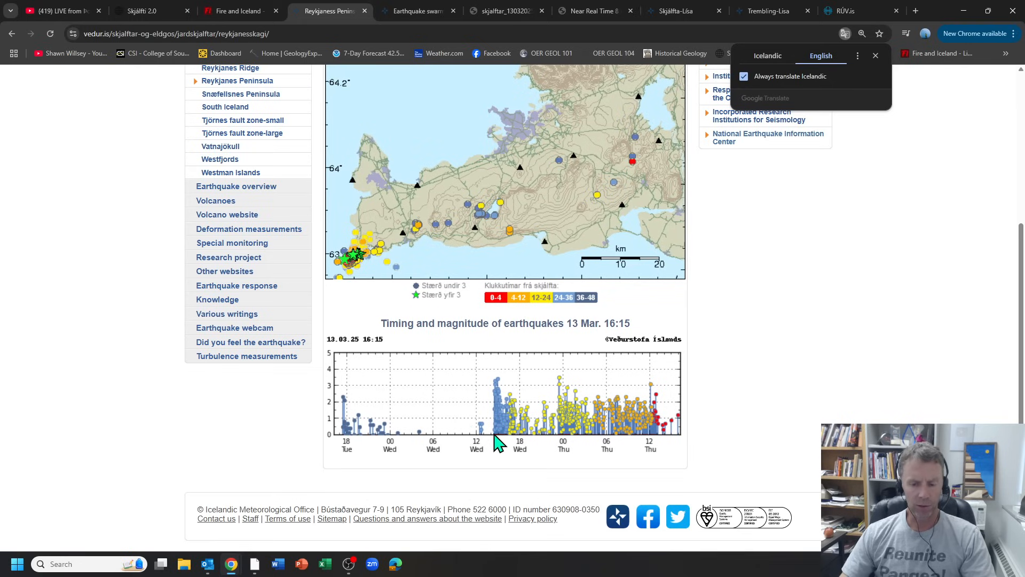
{"action": "mouse_move", "coordinate": [491, 436]}
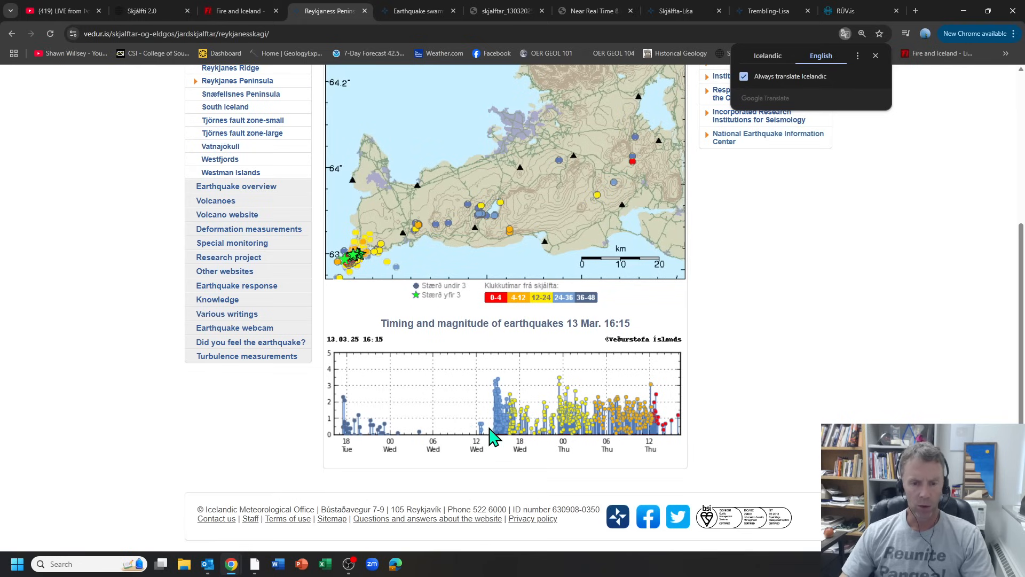
{"action": "mouse_move", "coordinate": [500, 391]}
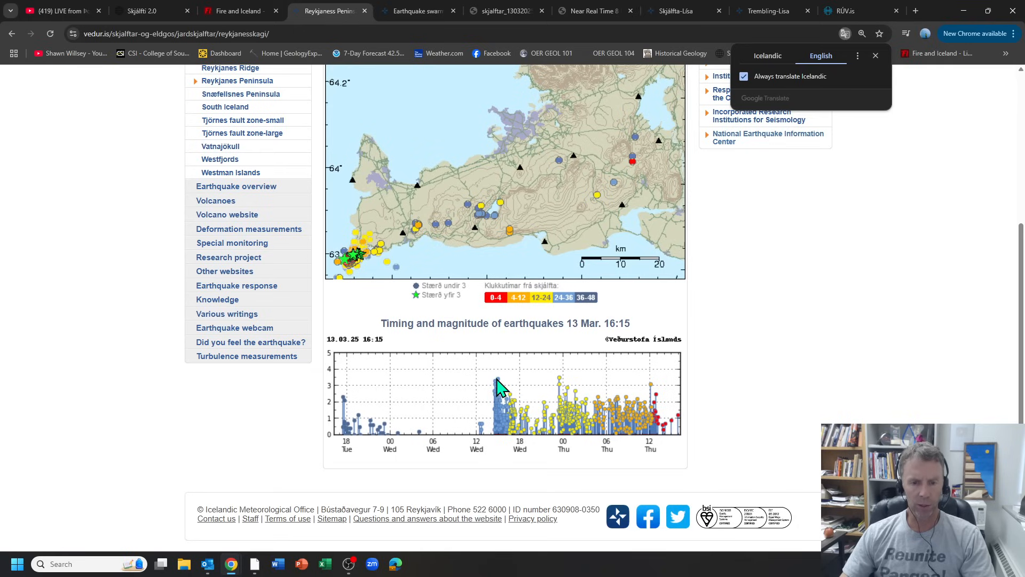
{"action": "mouse_move", "coordinate": [506, 399]}
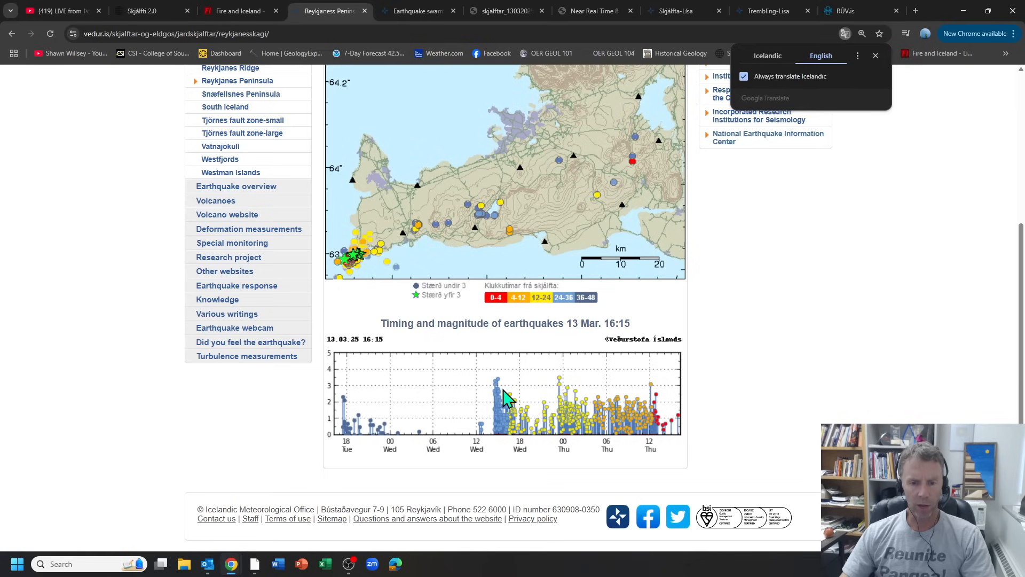
{"action": "mouse_move", "coordinate": [527, 412]}
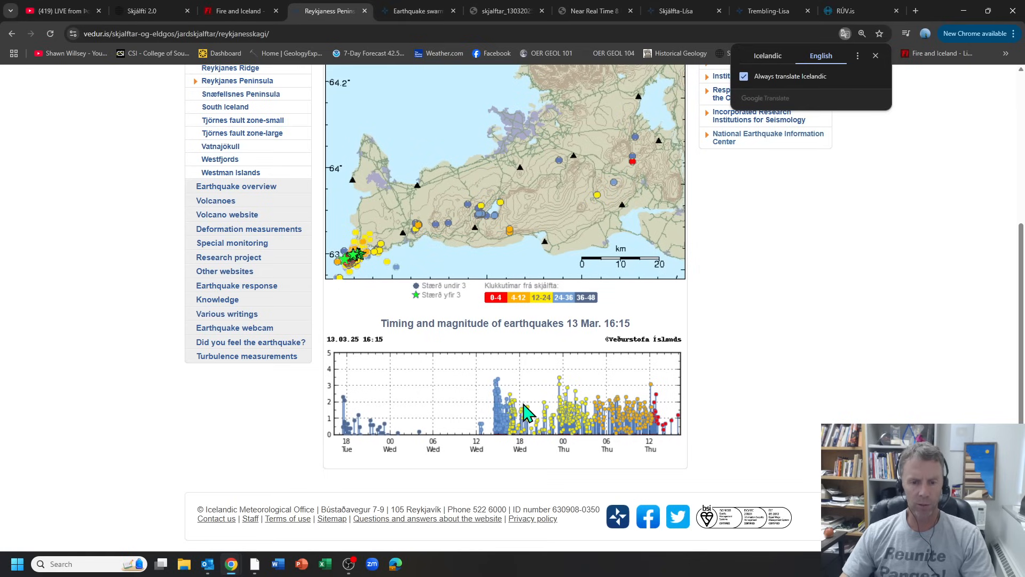
{"action": "mouse_move", "coordinate": [506, 434]}
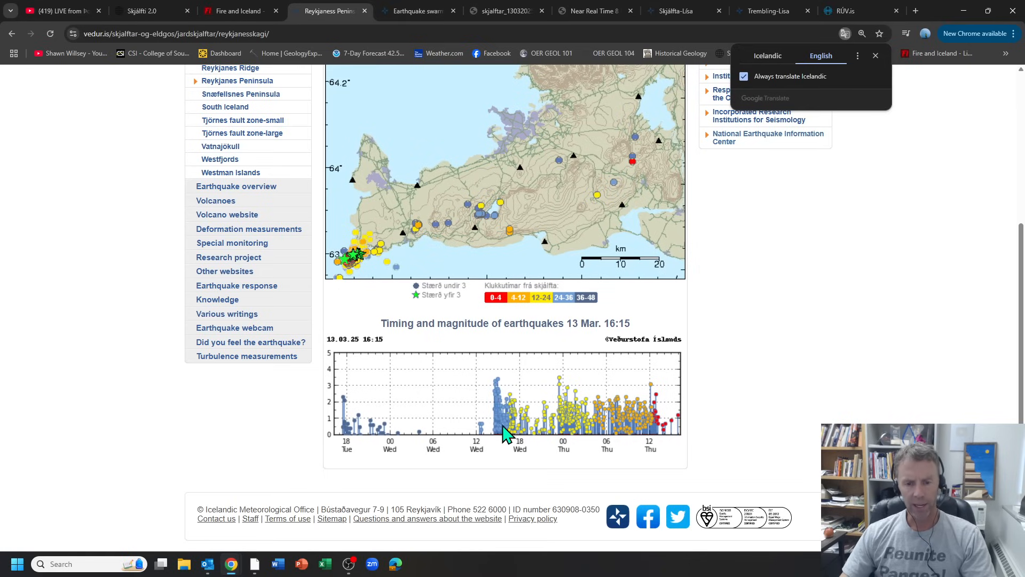
{"action": "mouse_move", "coordinate": [537, 439]}
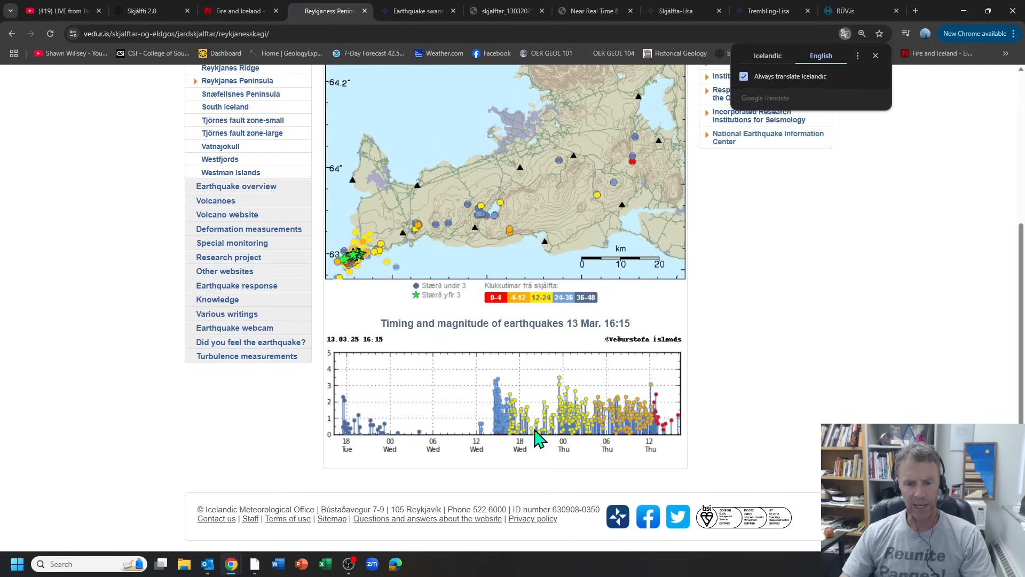
{"action": "mouse_move", "coordinate": [563, 435]}
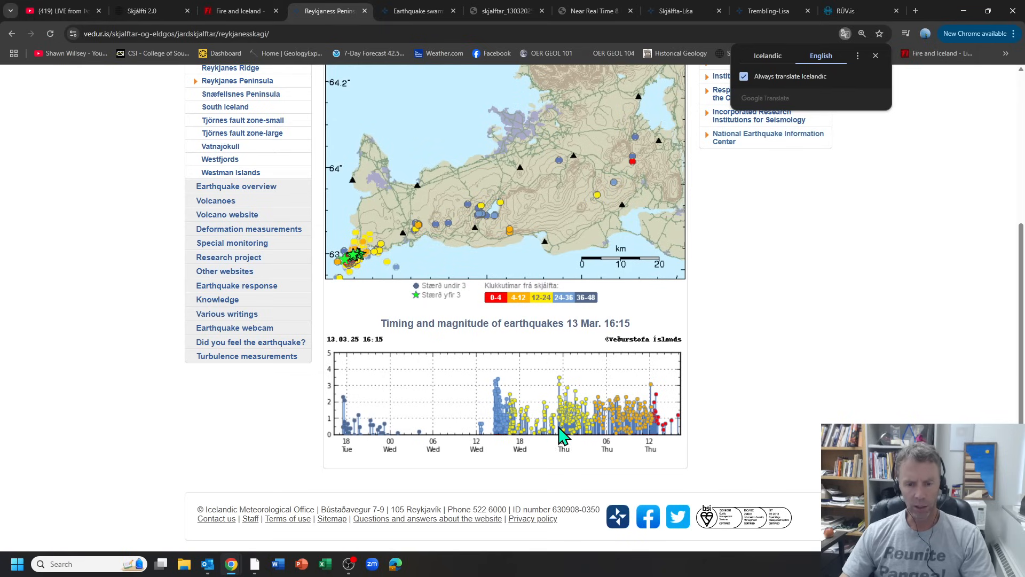
{"action": "mouse_move", "coordinate": [551, 444]}
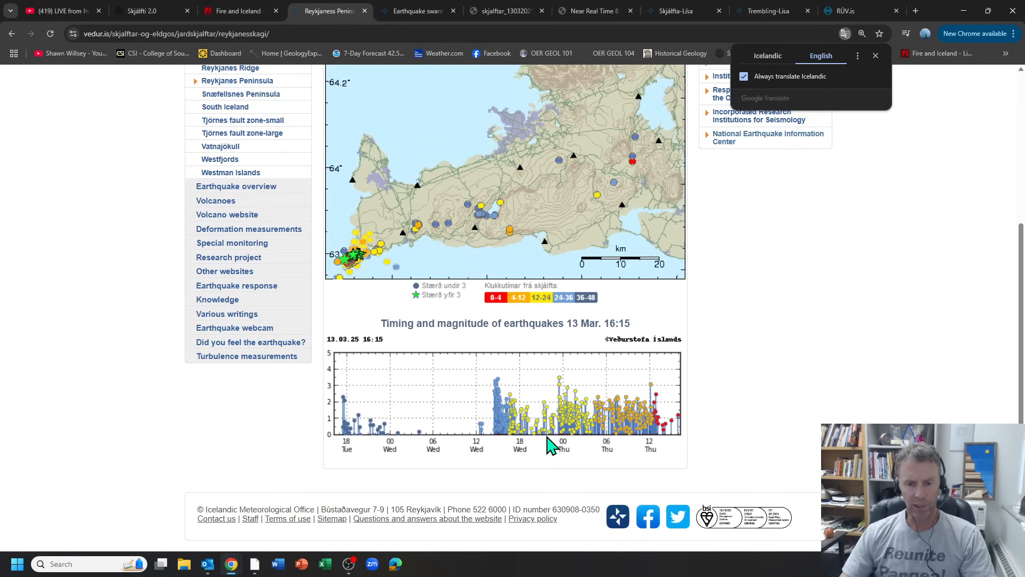
{"action": "mouse_move", "coordinate": [562, 441]}
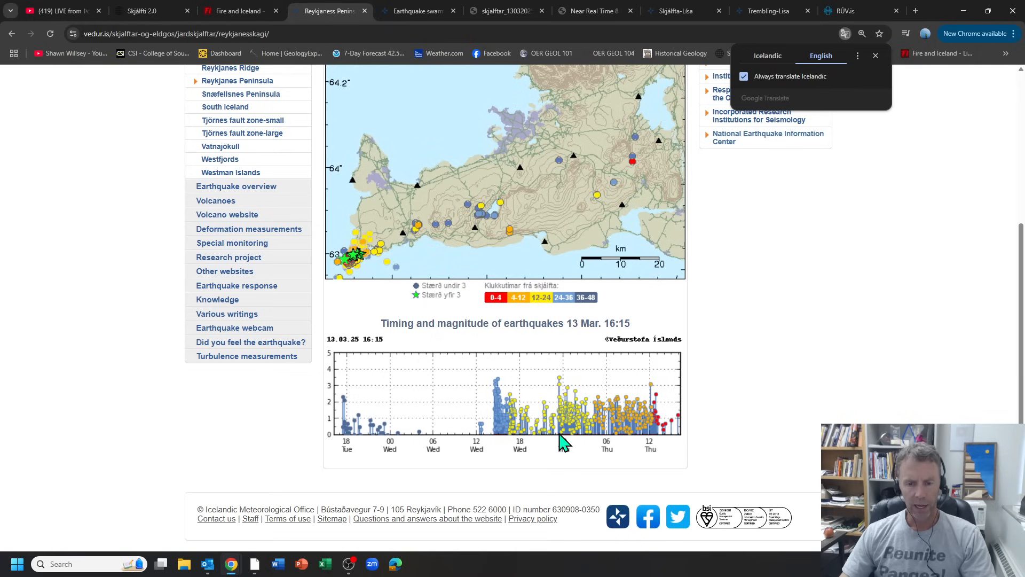
{"action": "mouse_move", "coordinate": [563, 392]}
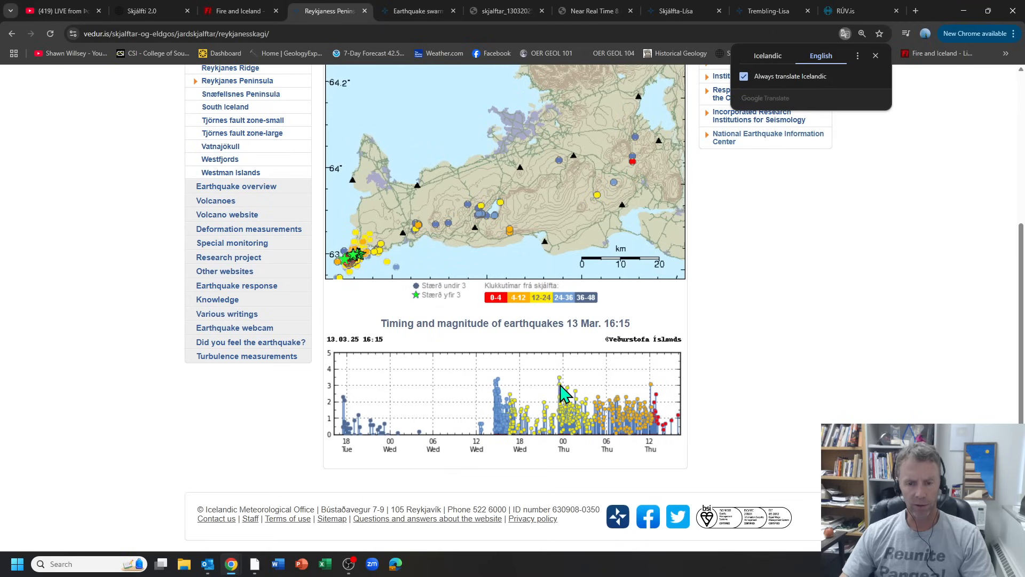
{"action": "mouse_move", "coordinate": [565, 443]}
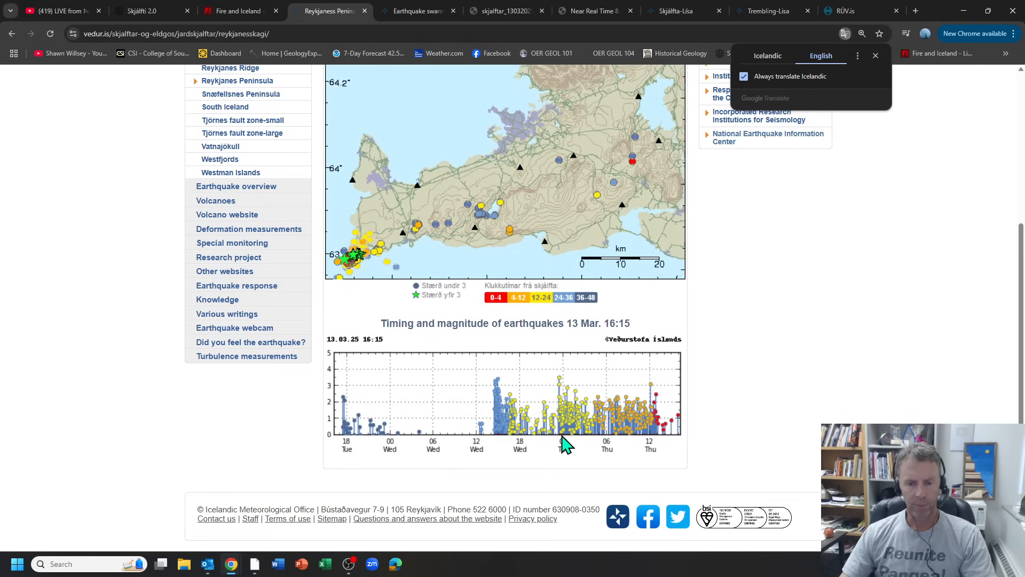
{"action": "mouse_move", "coordinate": [564, 440]}
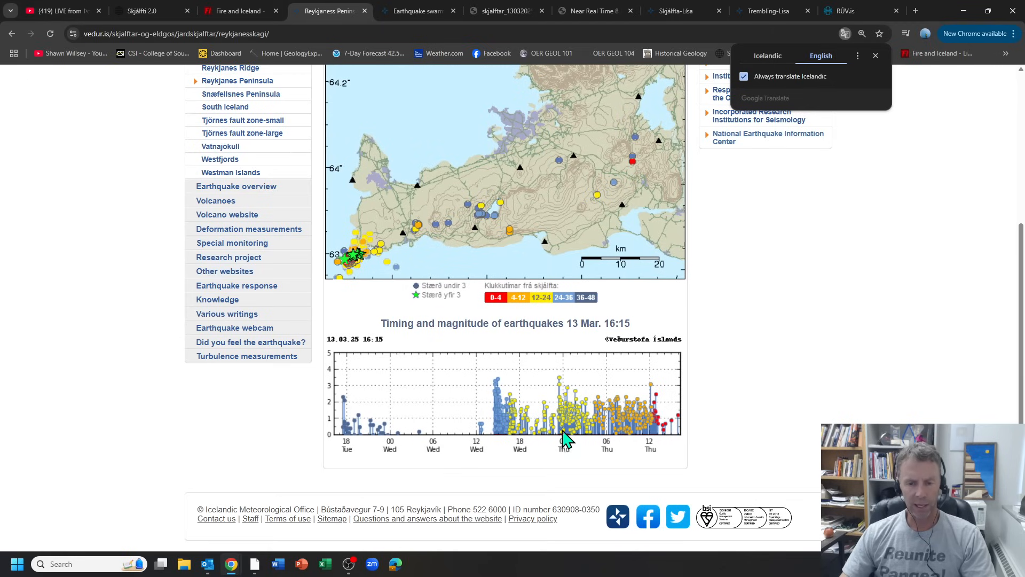
{"action": "mouse_move", "coordinate": [565, 389]}
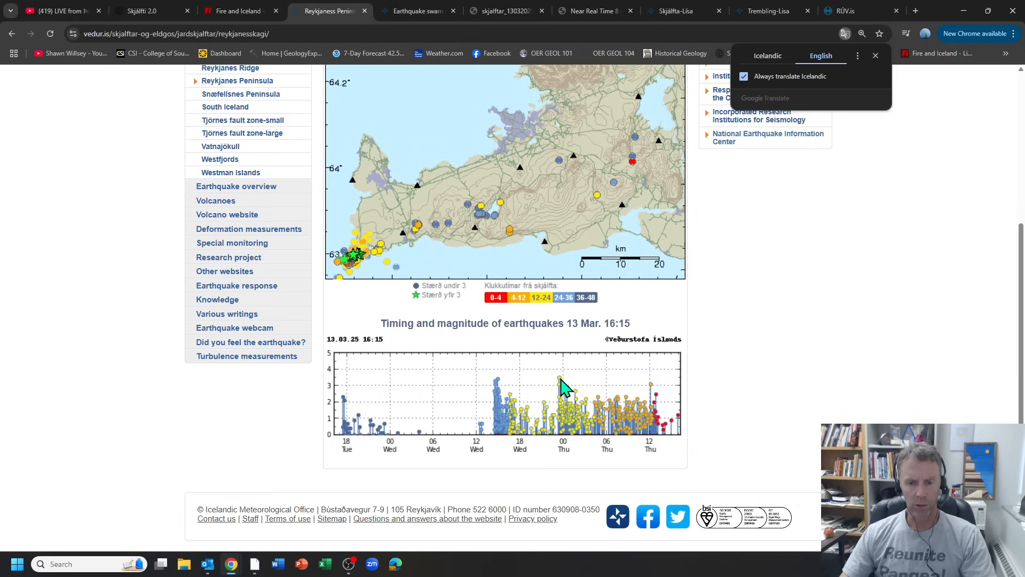
{"action": "mouse_move", "coordinate": [561, 391]}
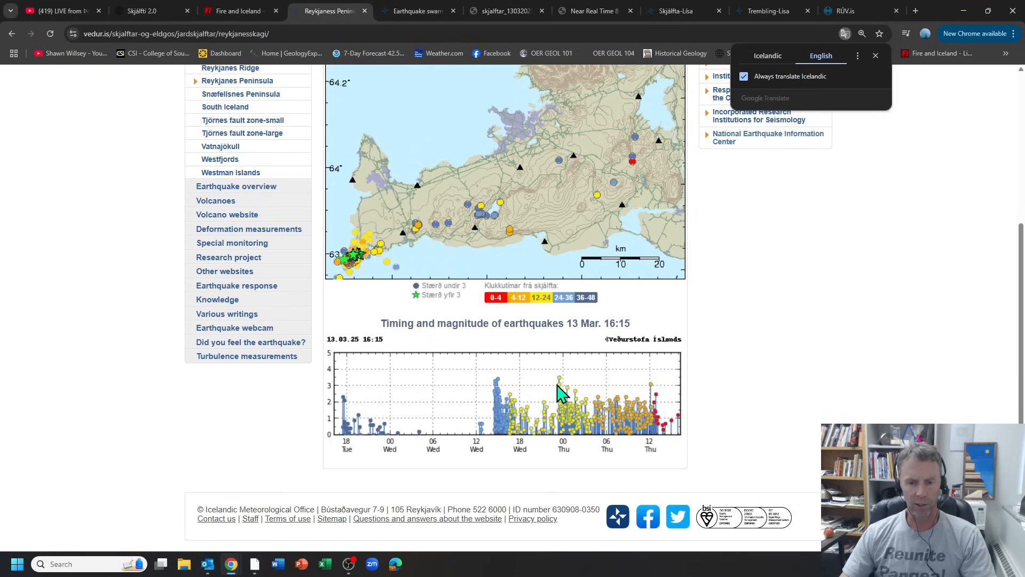
{"action": "mouse_move", "coordinate": [569, 403]}
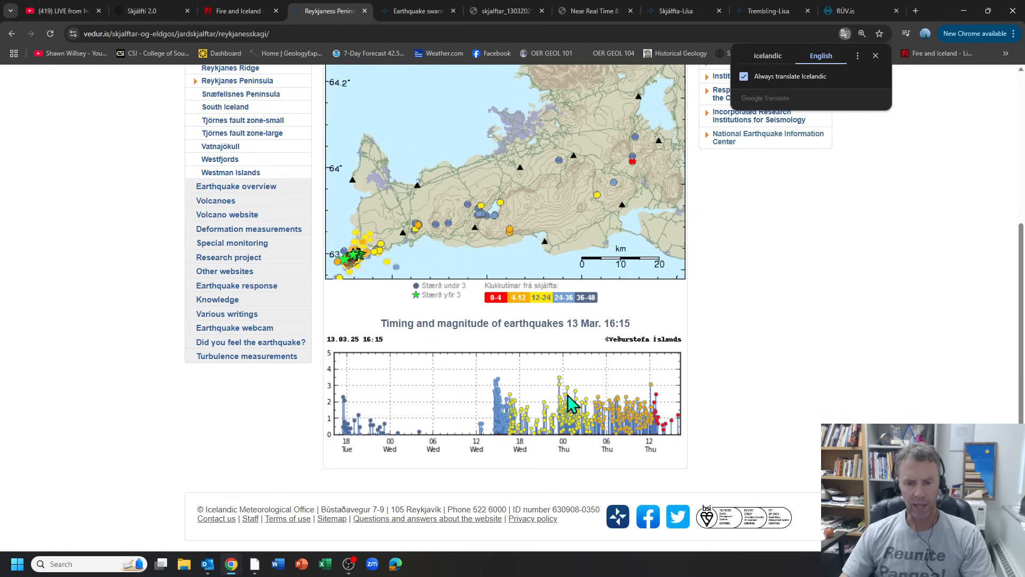
{"action": "mouse_move", "coordinate": [621, 412]}
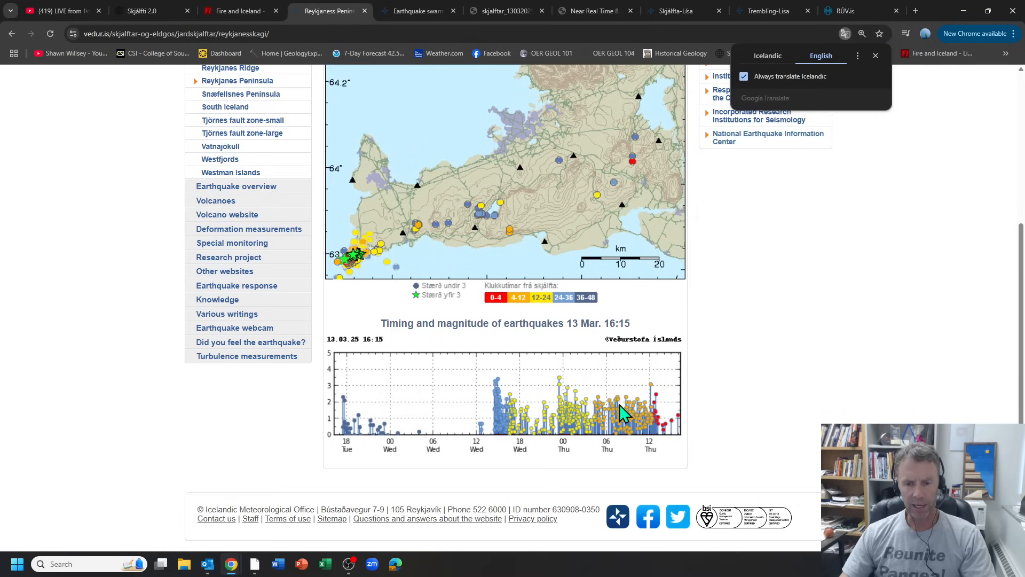
{"action": "mouse_move", "coordinate": [683, 444]}
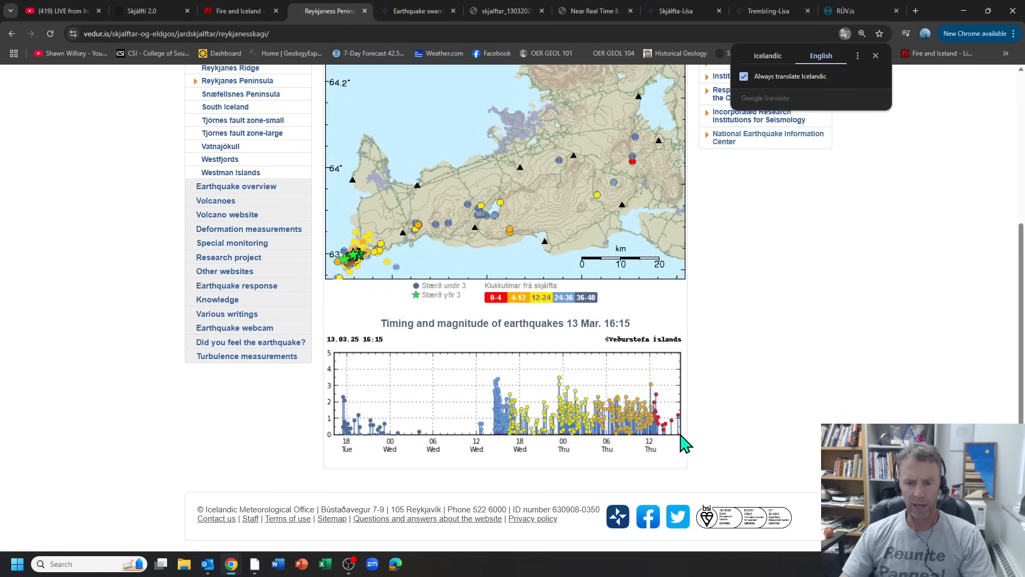
{"action": "mouse_move", "coordinate": [671, 438]}
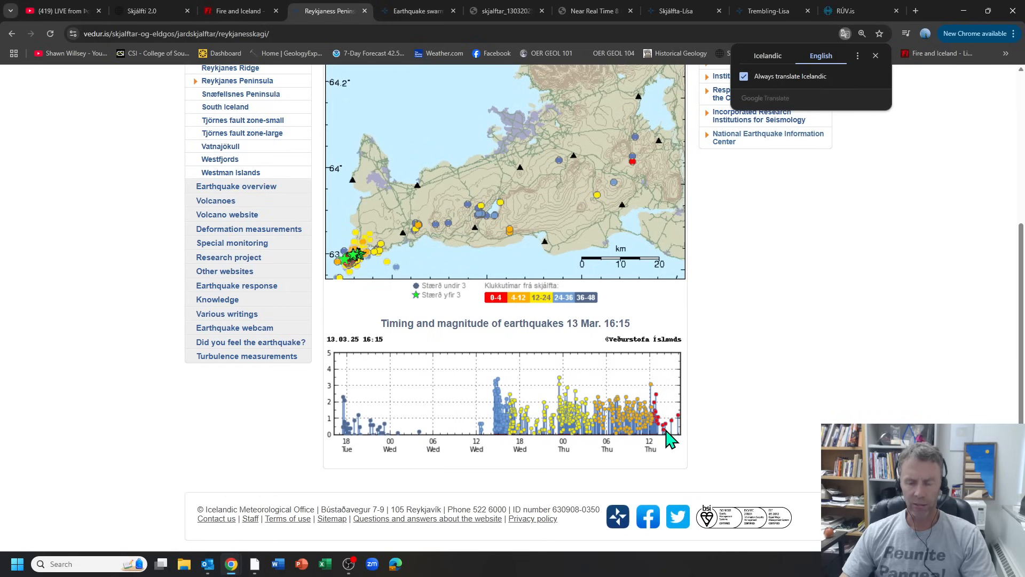
{"action": "mouse_move", "coordinate": [686, 426]}
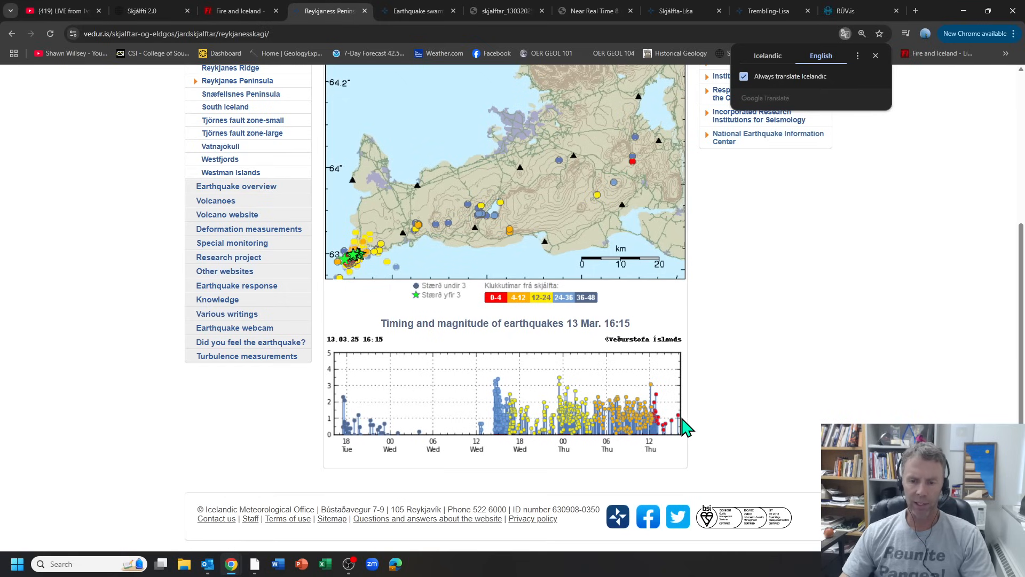
{"action": "mouse_move", "coordinate": [662, 440]}
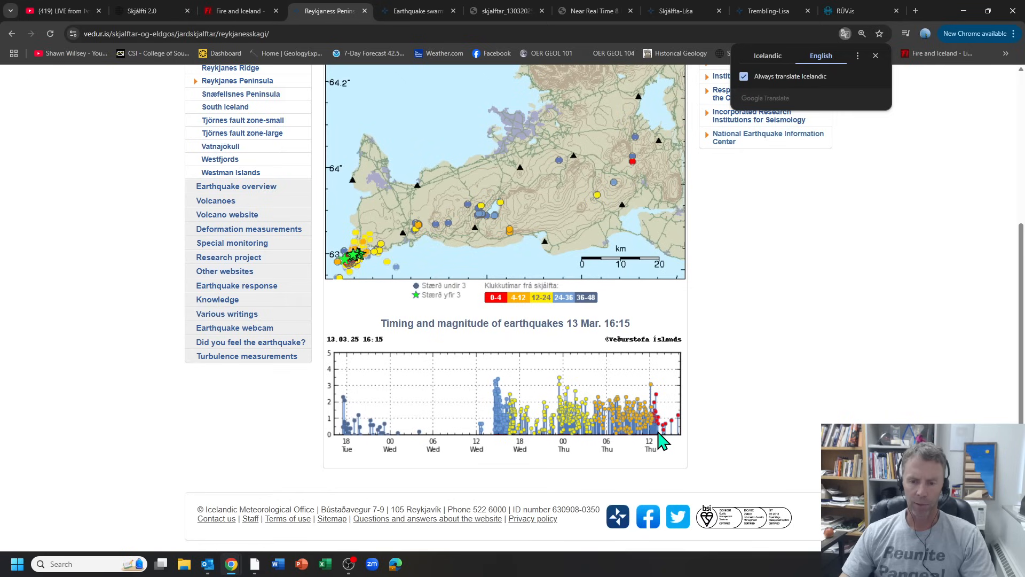
{"action": "mouse_move", "coordinate": [665, 438]}
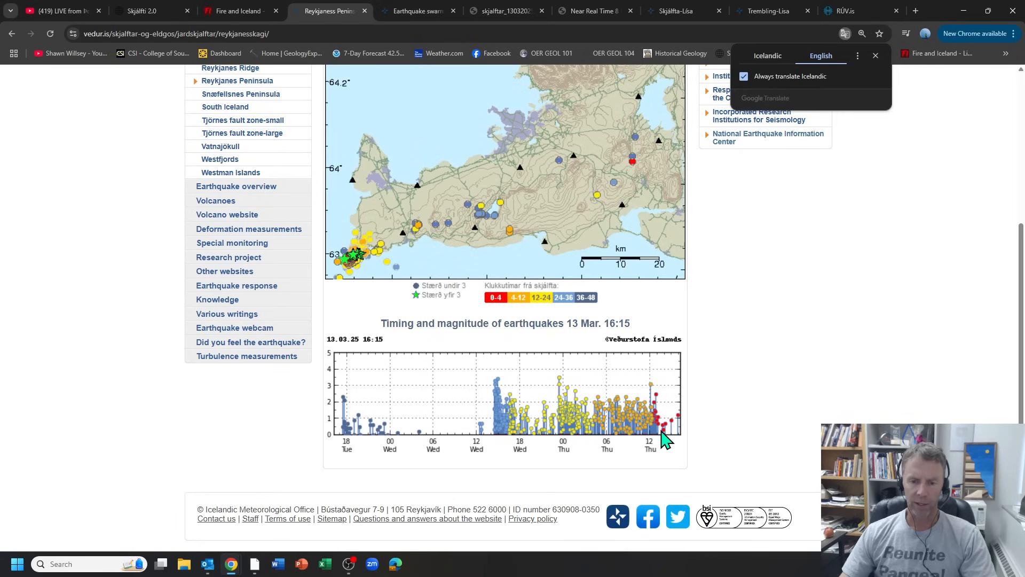
{"action": "mouse_move", "coordinate": [495, 417]}
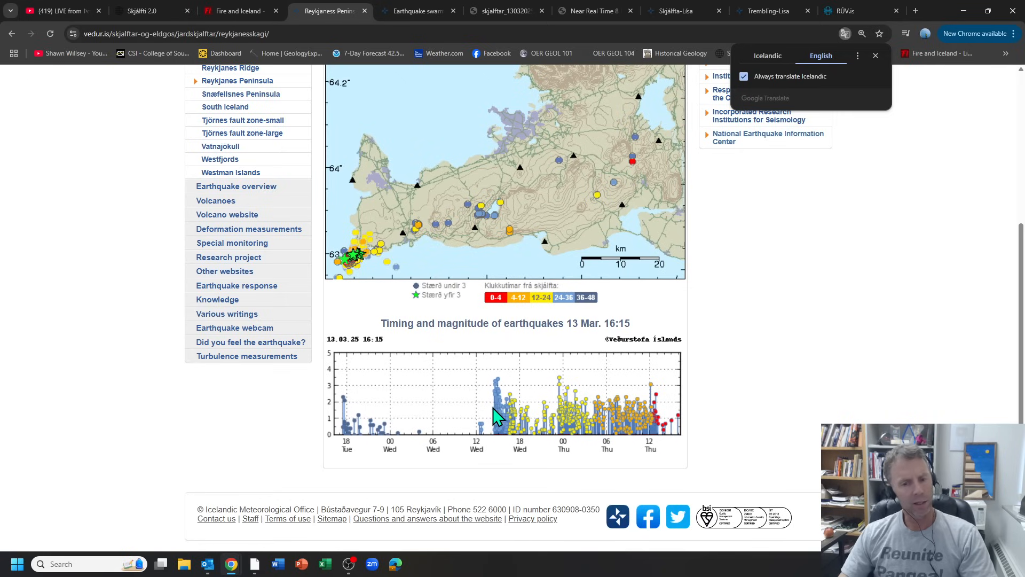
{"action": "mouse_move", "coordinate": [500, 447]}
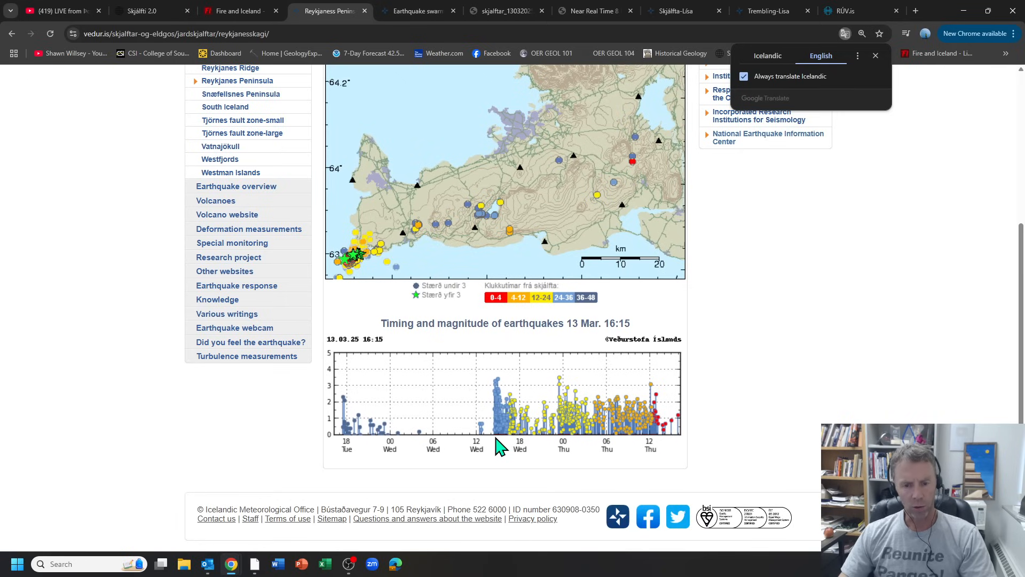
{"action": "mouse_move", "coordinate": [499, 419]}
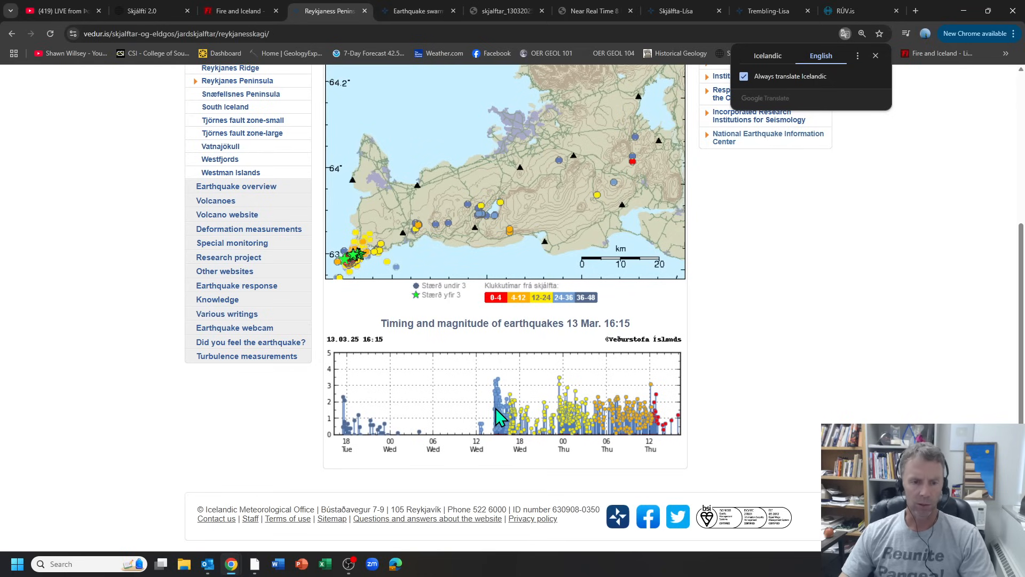
{"action": "mouse_move", "coordinate": [633, 431]}
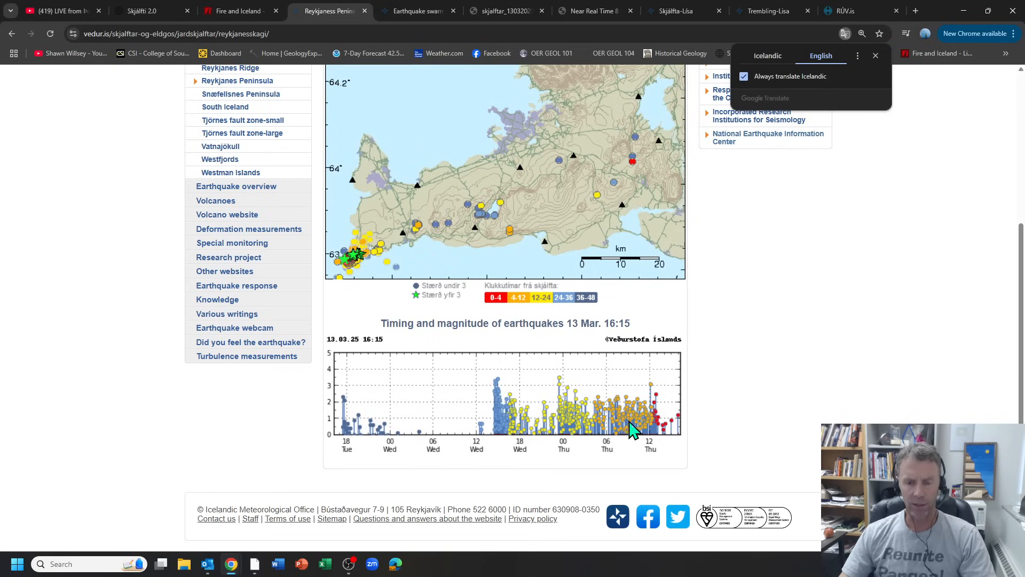
{"action": "mouse_move", "coordinate": [496, 391]}
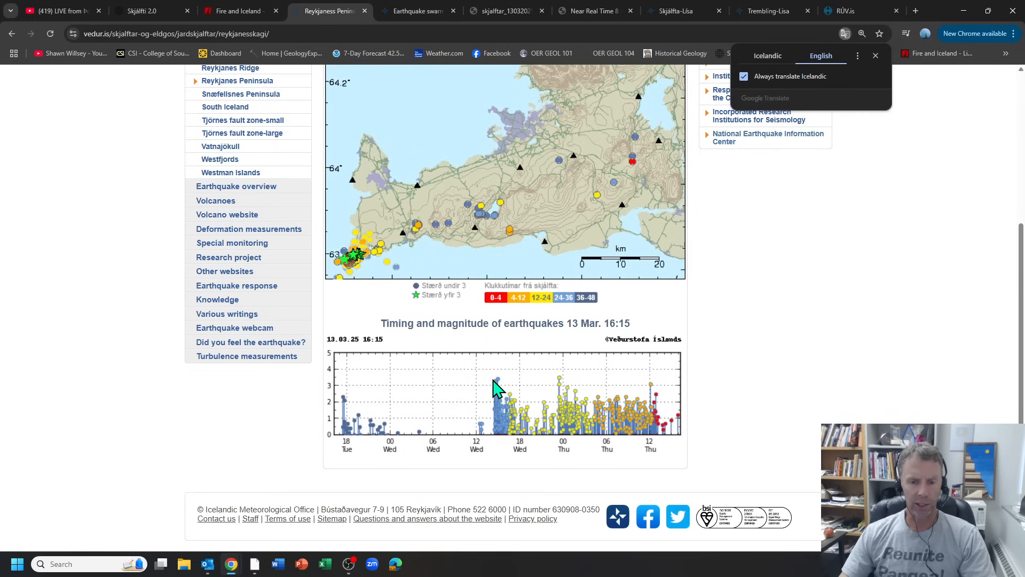
{"action": "mouse_move", "coordinate": [503, 382]}
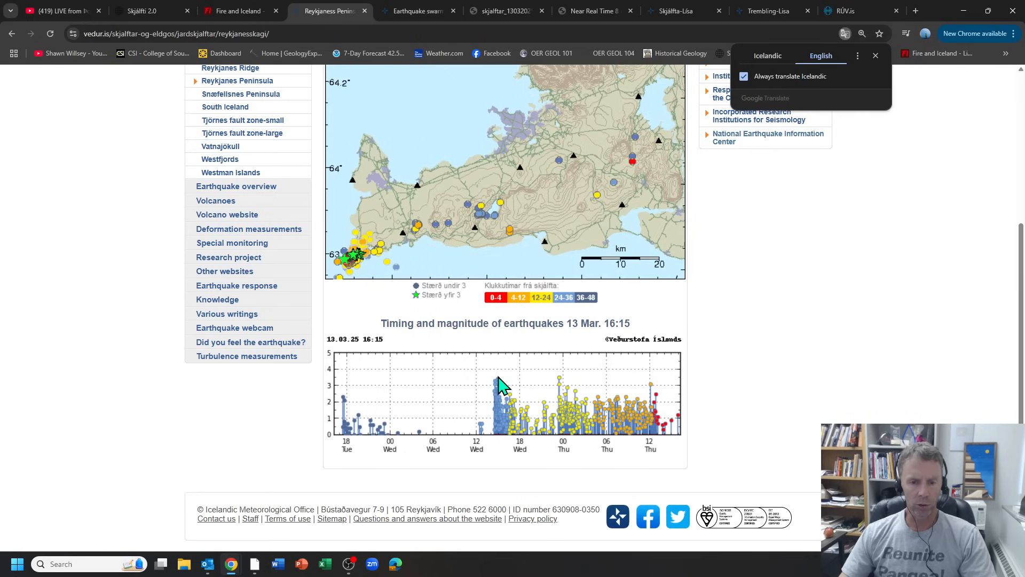
{"action": "mouse_move", "coordinate": [505, 410]}
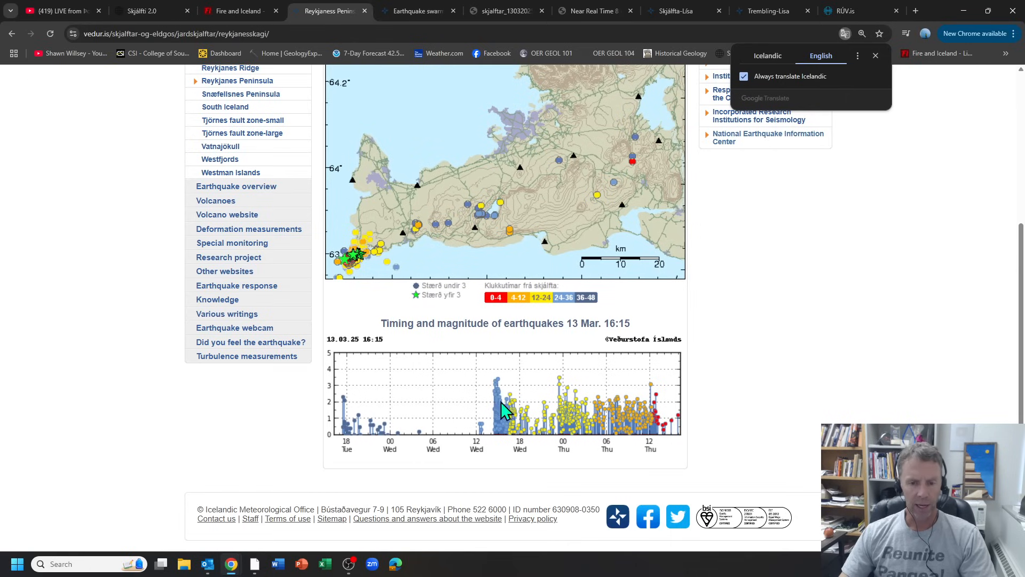
{"action": "mouse_move", "coordinate": [503, 404]}
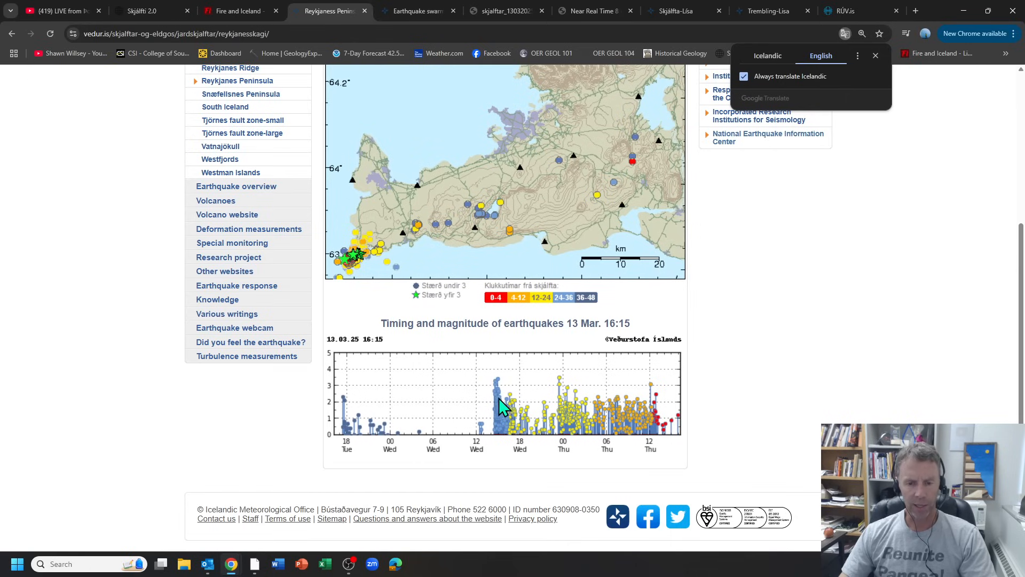
{"action": "mouse_move", "coordinate": [535, 425]}
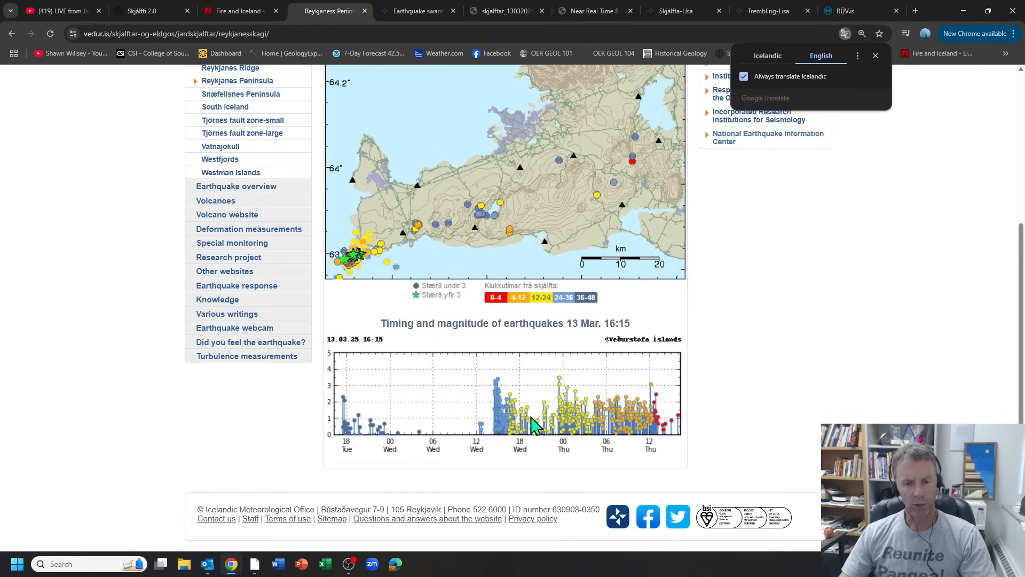
{"action": "mouse_move", "coordinate": [558, 438]}
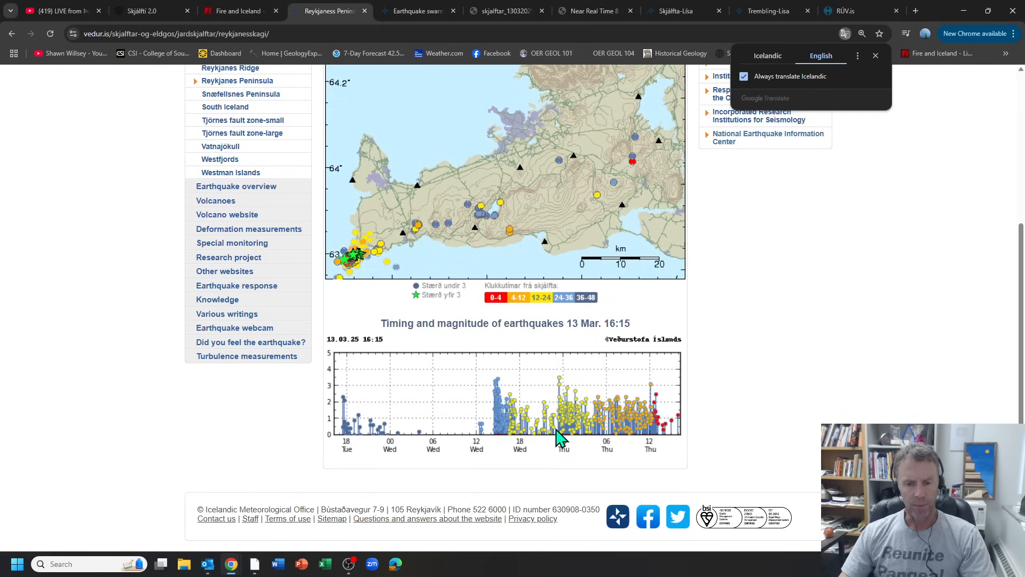
{"action": "mouse_move", "coordinate": [563, 389]}
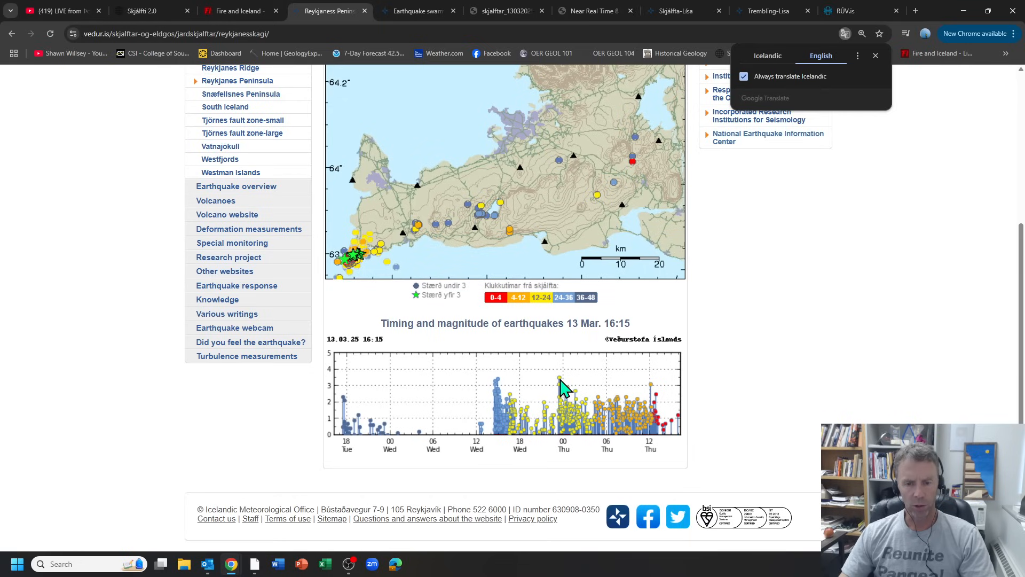
{"action": "mouse_move", "coordinate": [563, 390]}
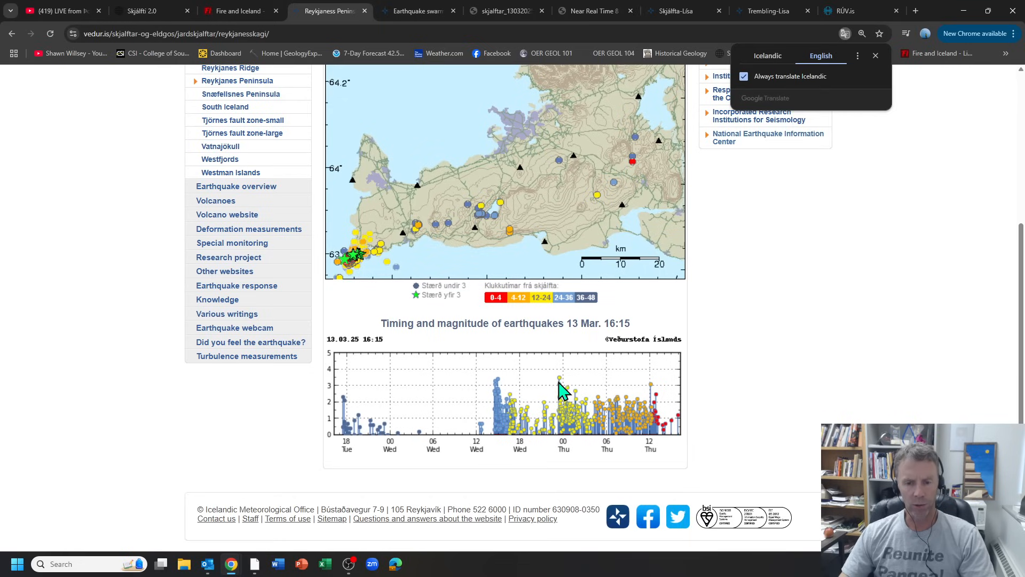
{"action": "mouse_move", "coordinate": [650, 412]}
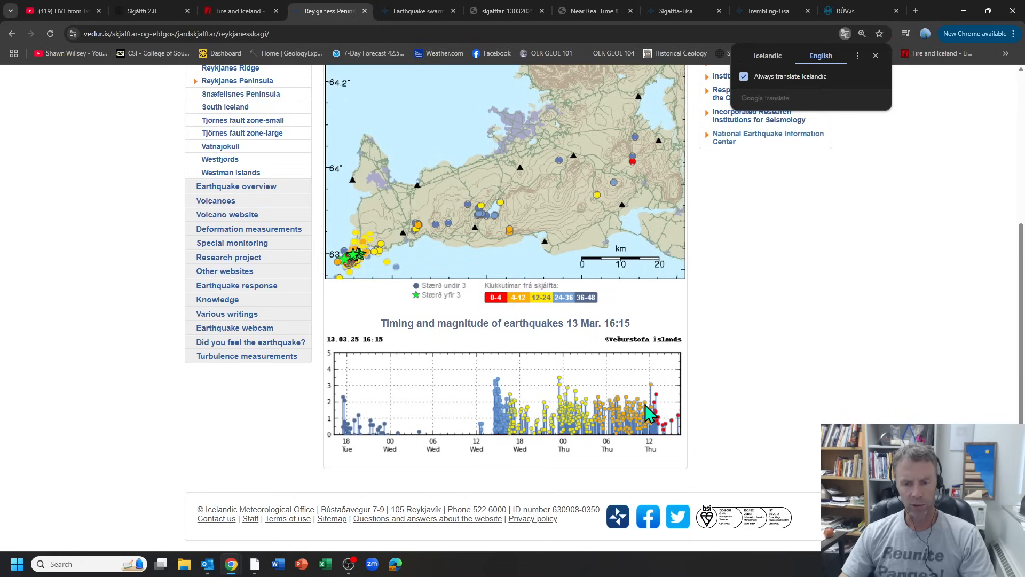
{"action": "mouse_move", "coordinate": [652, 392]}
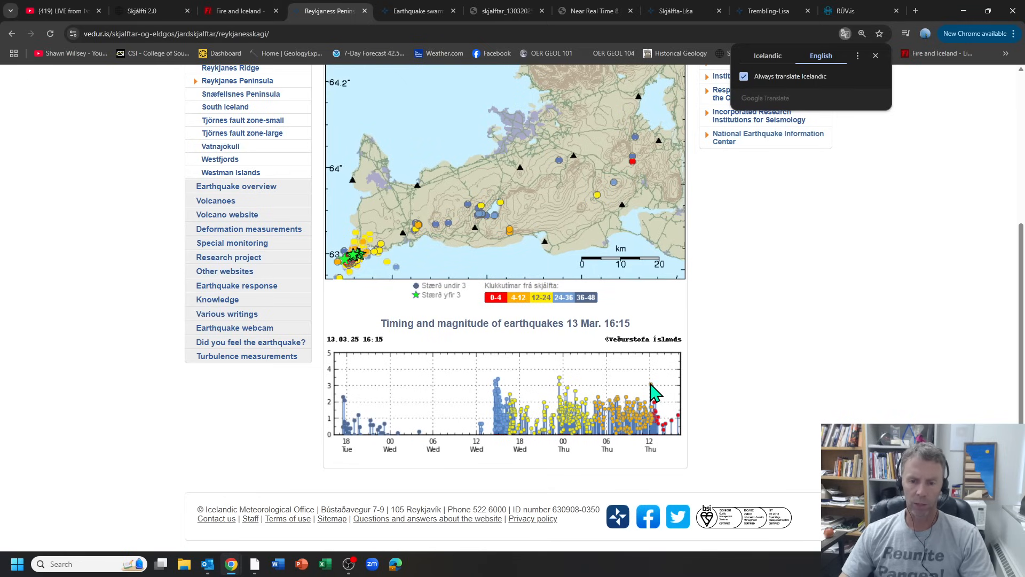
{"action": "mouse_move", "coordinate": [710, 382]}
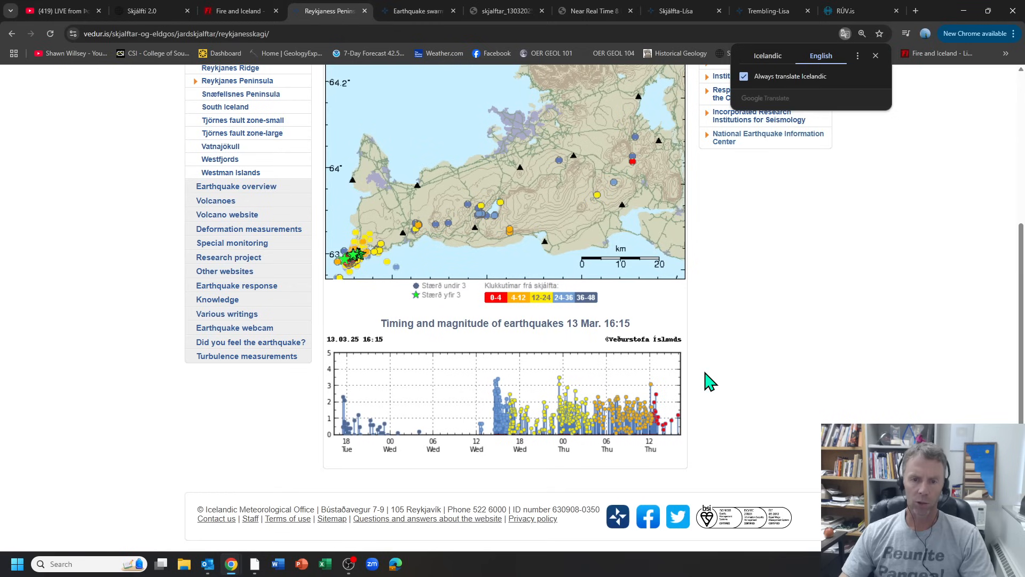
{"action": "mouse_move", "coordinate": [412, 10]}
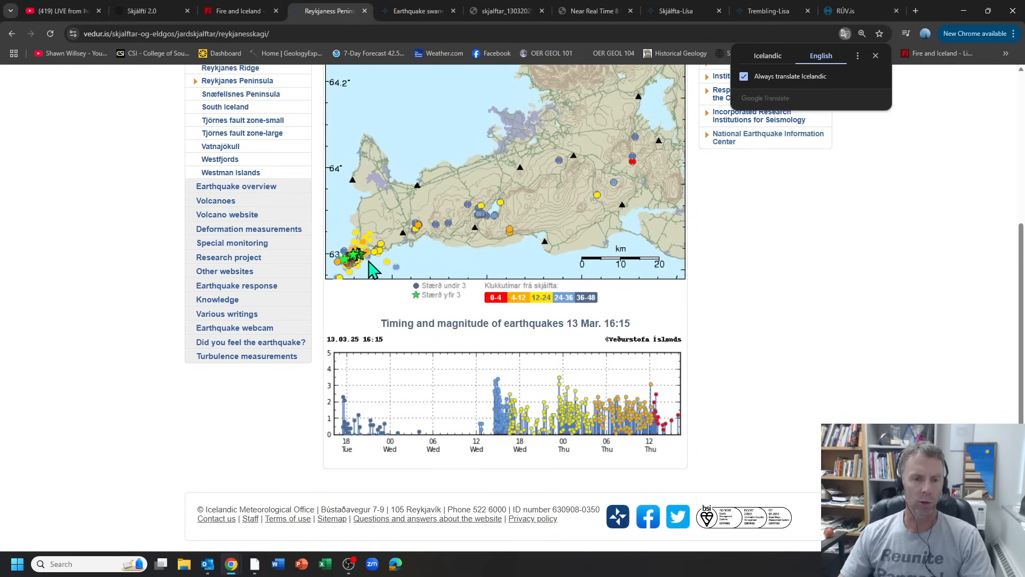
{"action": "mouse_move", "coordinate": [372, 273]}
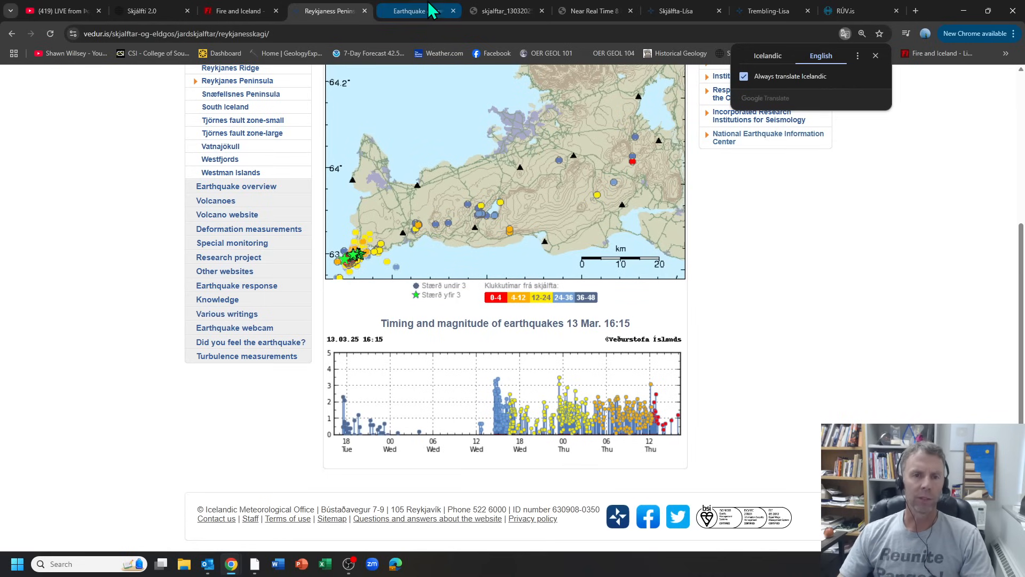
{"action": "mouse_move", "coordinate": [419, 10]}
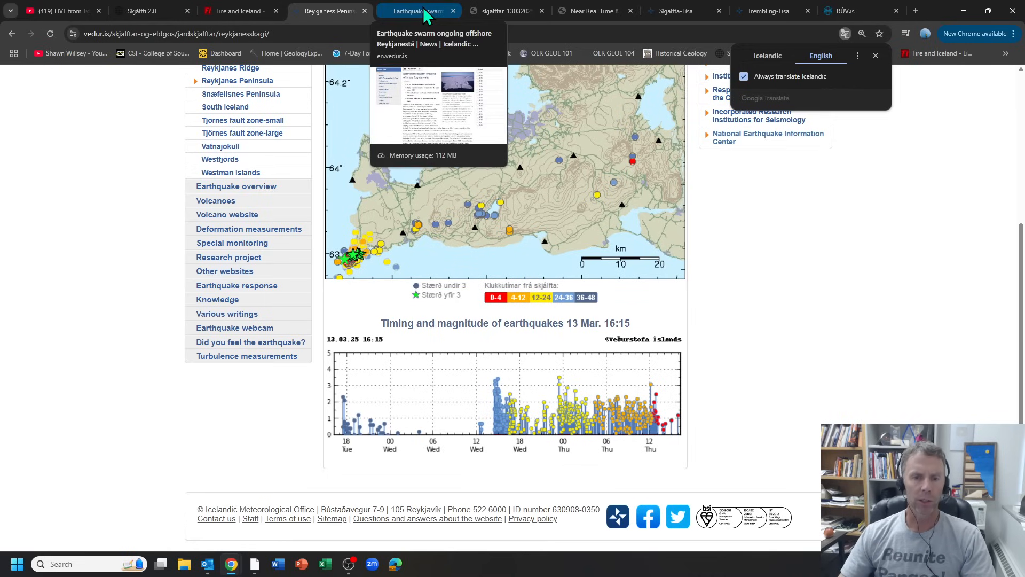
- Bring up the Vedur.is 'Earthquake swarm ongoing offshore Reykjanestá' article and start reading it
{"action": "left_click", "coordinate": [417, 11]}
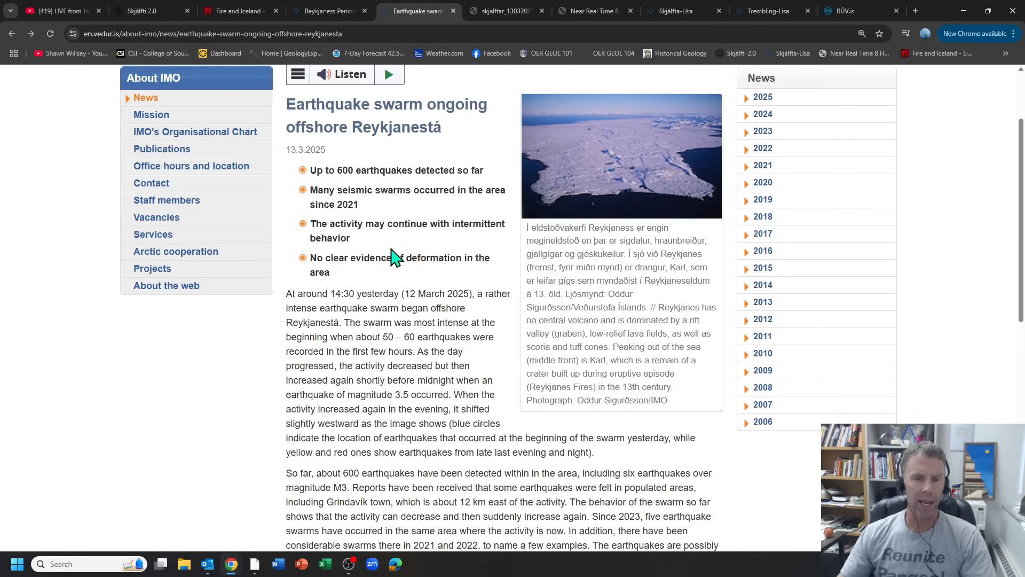
{"action": "scroll", "scroll_direction": "down", "scroll_amount": 3}
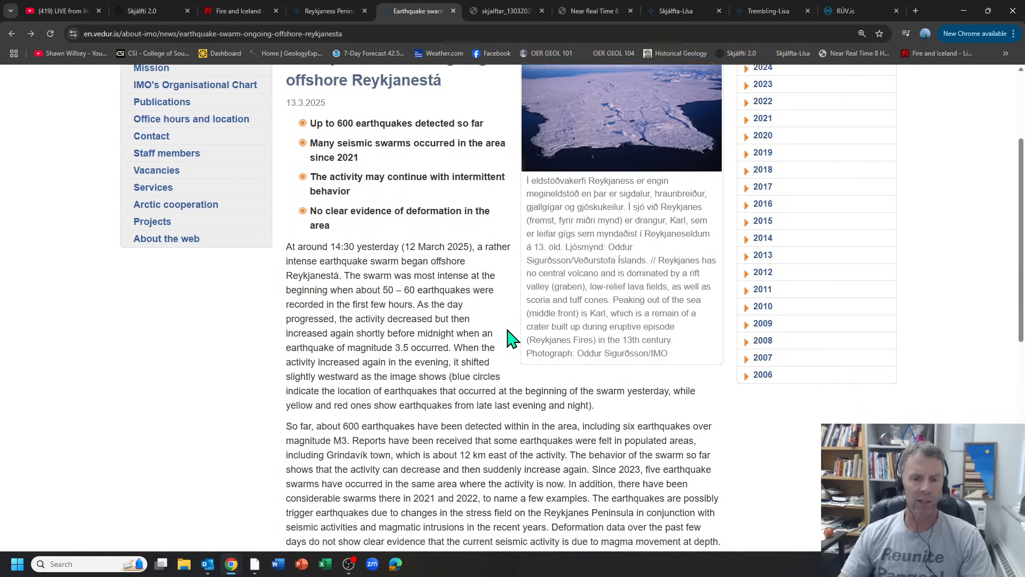
{"action": "scroll", "scroll_direction": "up", "scroll_amount": 3}
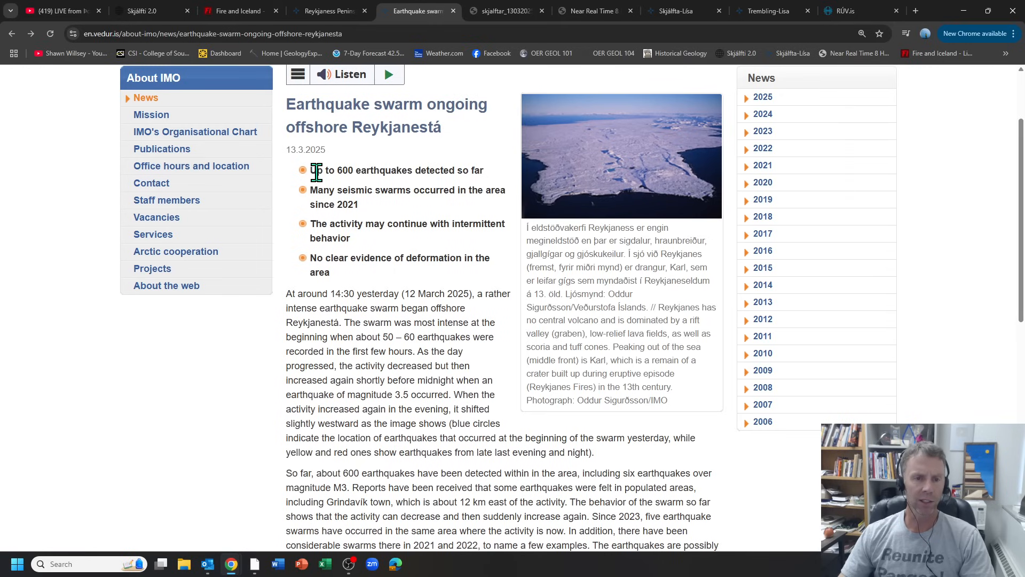
{"action": "mouse_move", "coordinate": [392, 250]}
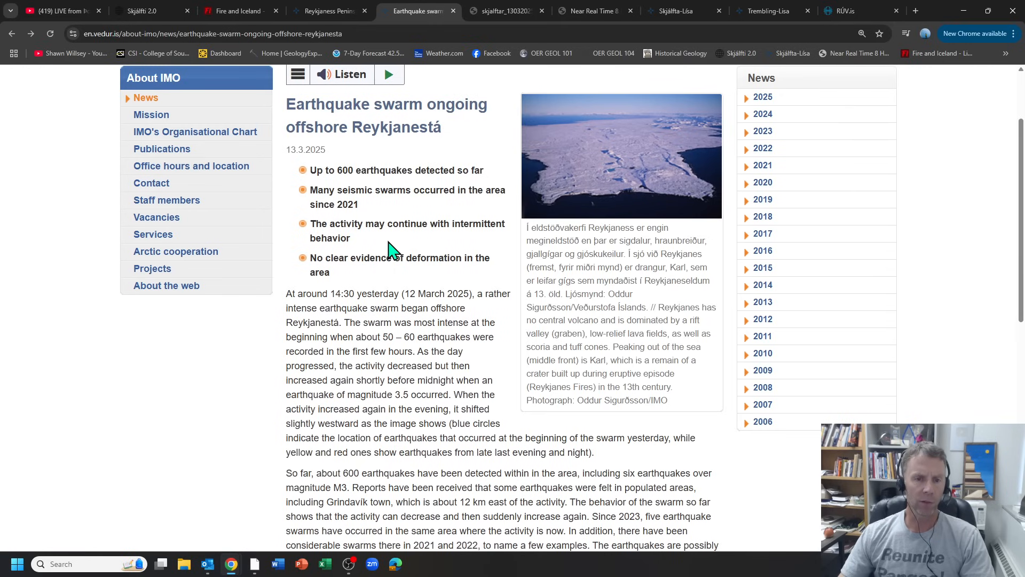
{"action": "scroll", "scroll_direction": "down", "scroll_amount": 3}
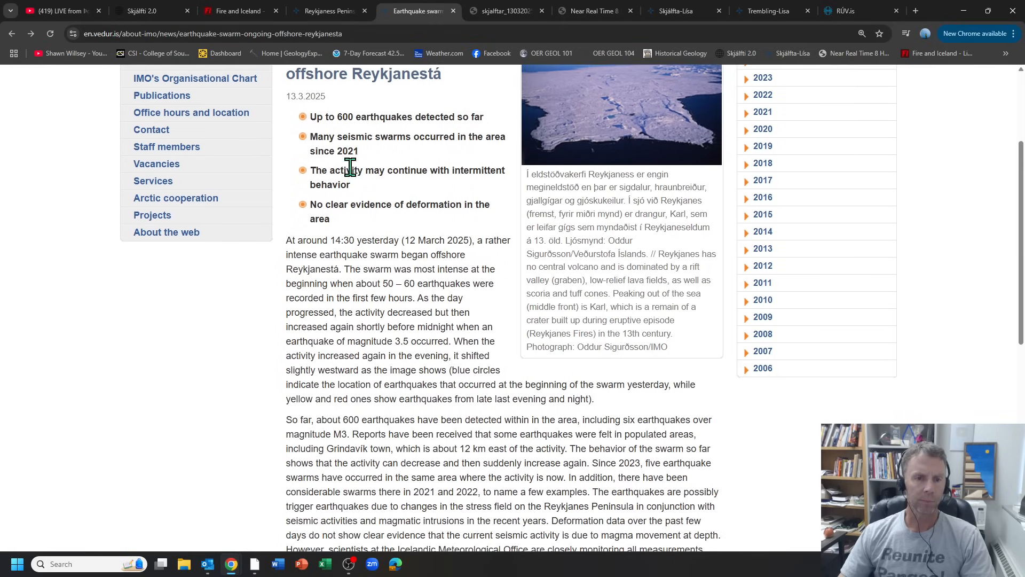
{"action": "mouse_move", "coordinate": [406, 170]}
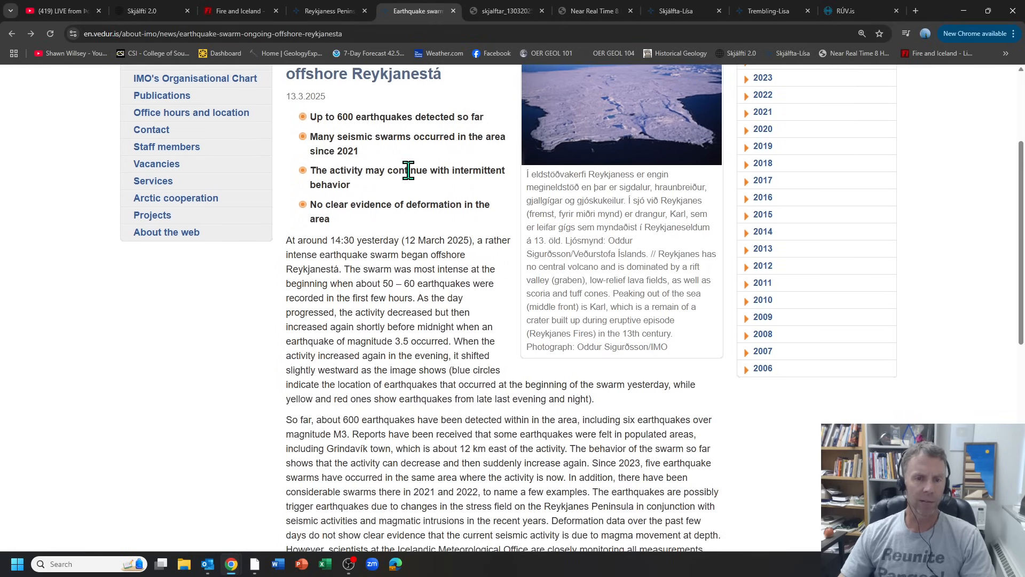
- Read down the swarm article to its quake location map and magnitude-over-time charts
{"action": "scroll", "scroll_direction": "down", "scroll_amount": 3}
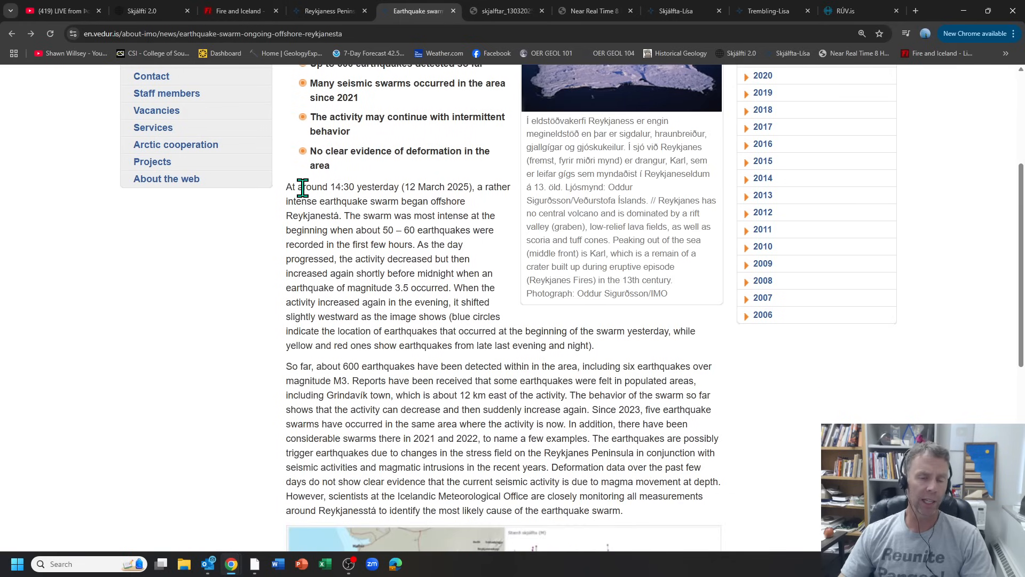
{"action": "scroll", "scroll_direction": "down", "scroll_amount": 3}
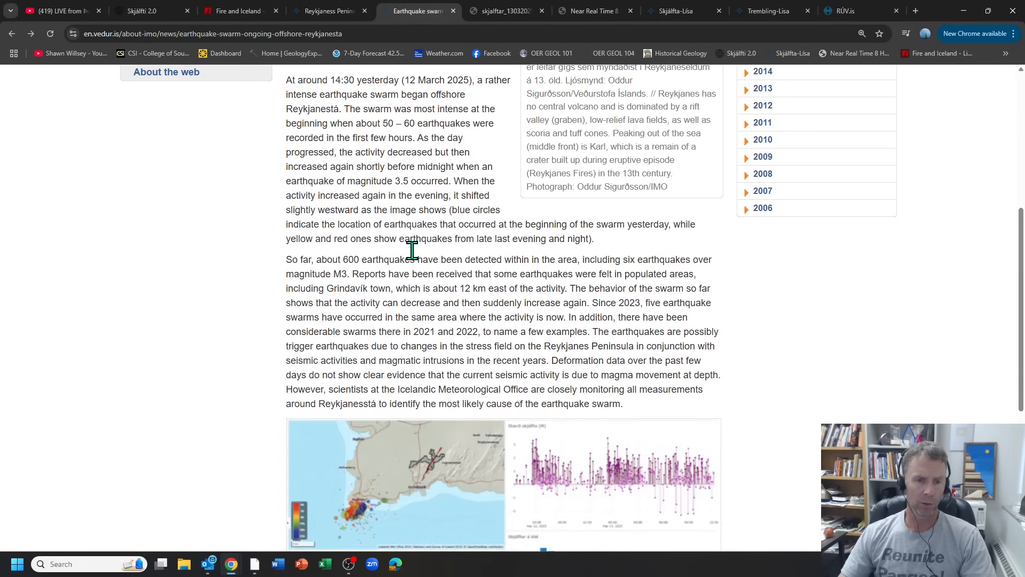
{"action": "scroll", "scroll_direction": "up", "scroll_amount": 3}
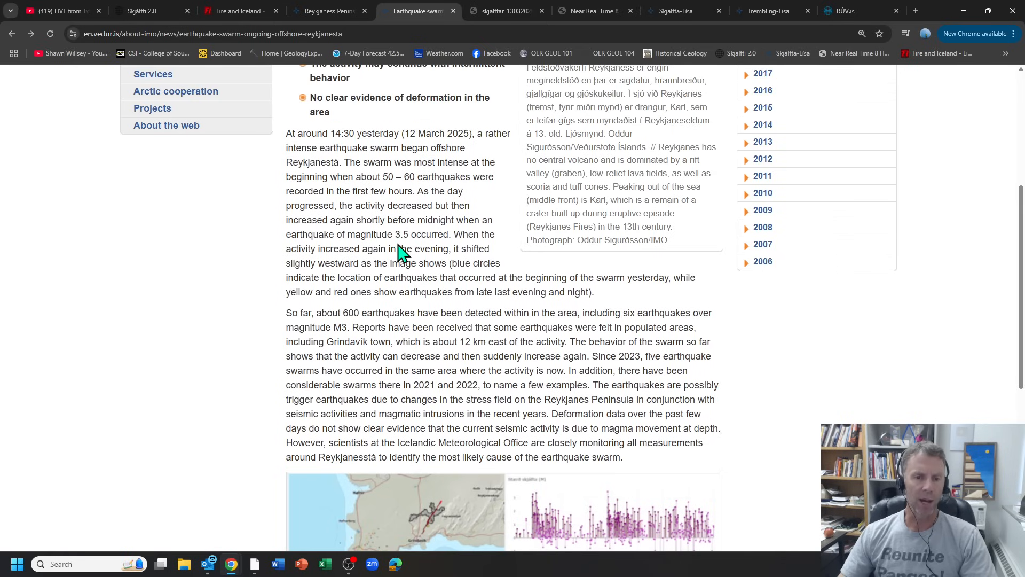
{"action": "mouse_move", "coordinate": [363, 235]}
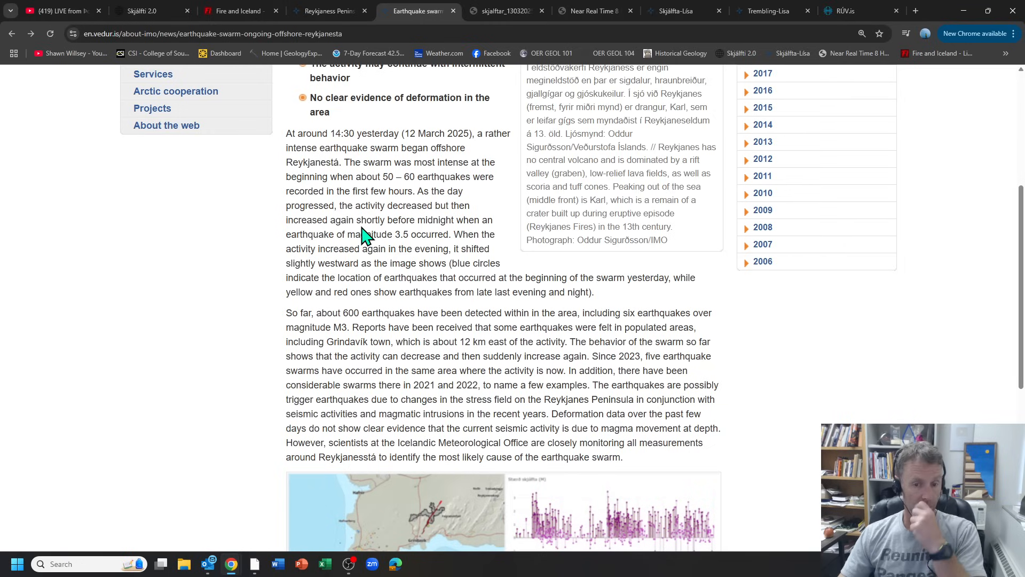
{"action": "mouse_move", "coordinate": [299, 142]}
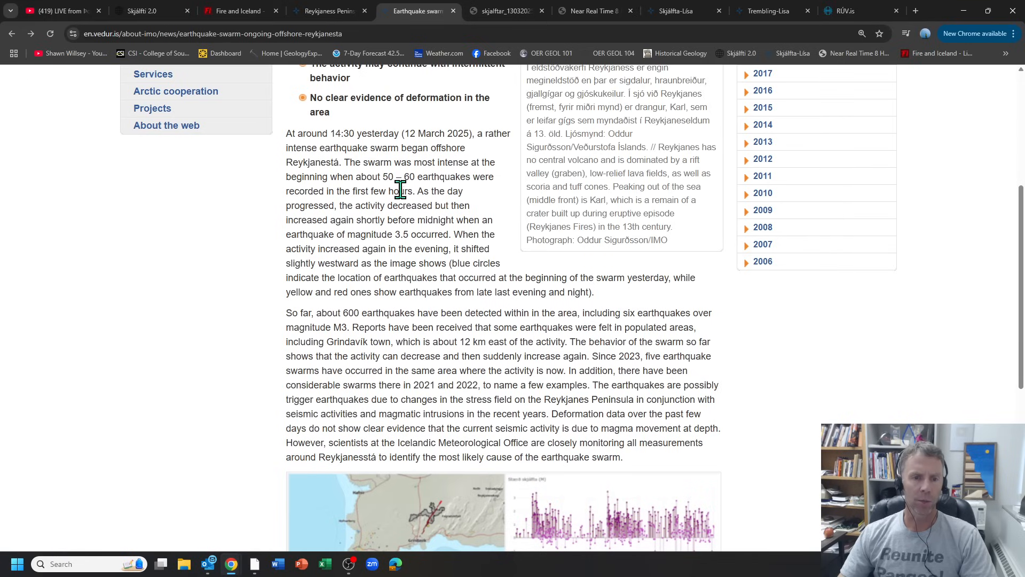
{"action": "mouse_move", "coordinate": [476, 216]}
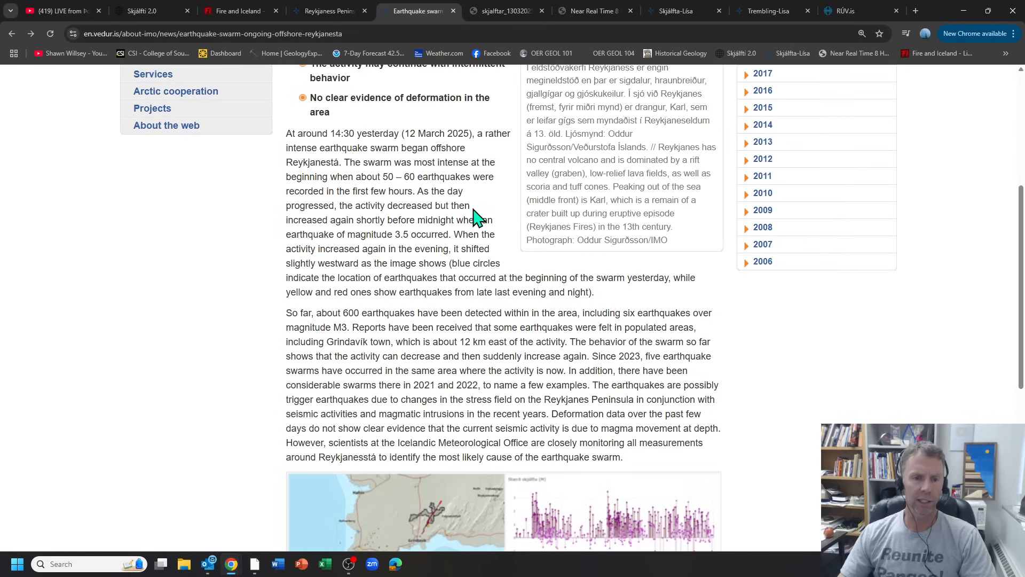
{"action": "mouse_move", "coordinate": [454, 319]}
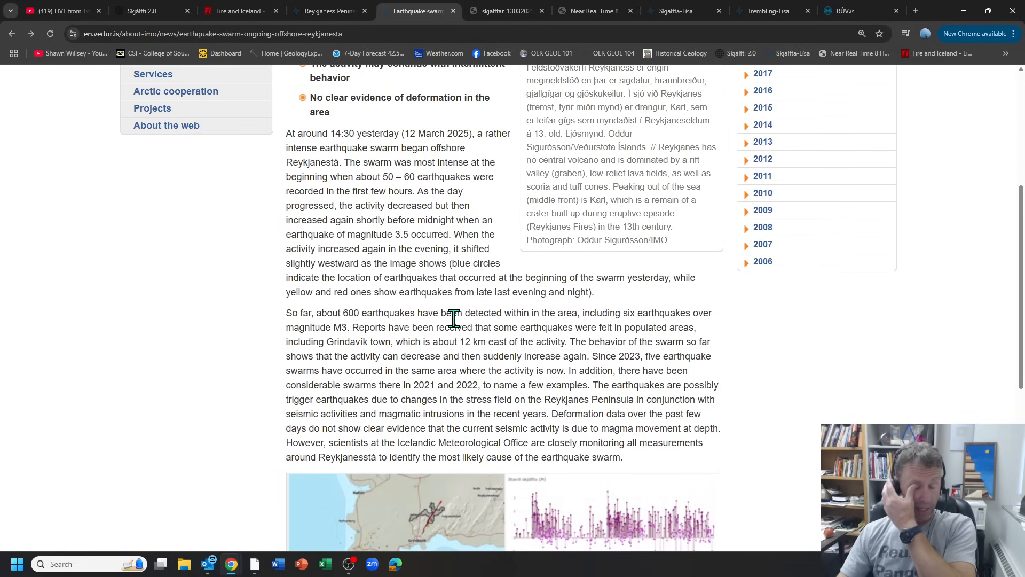
{"action": "mouse_move", "coordinate": [665, 358]}
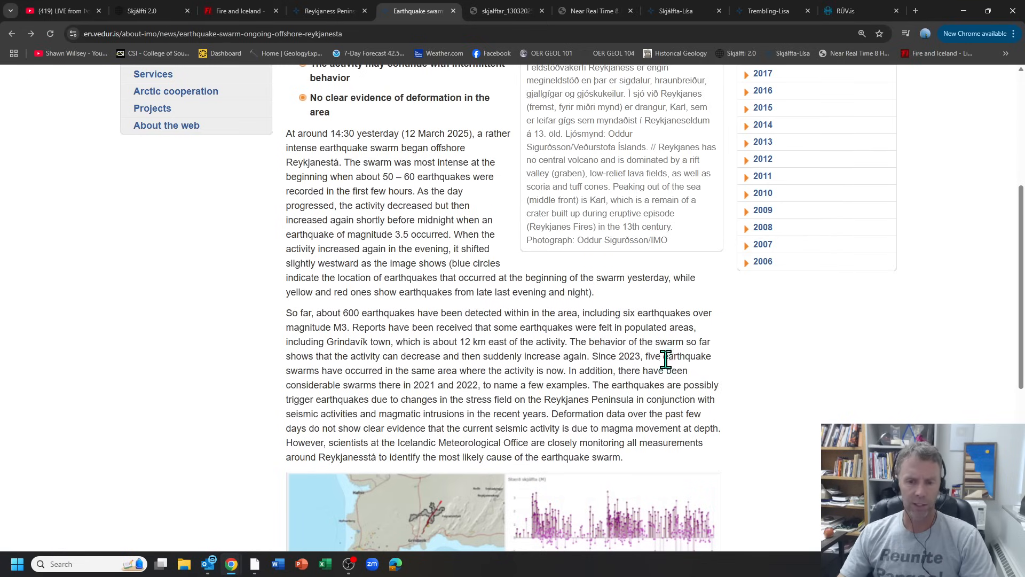
{"action": "mouse_move", "coordinate": [386, 372]}
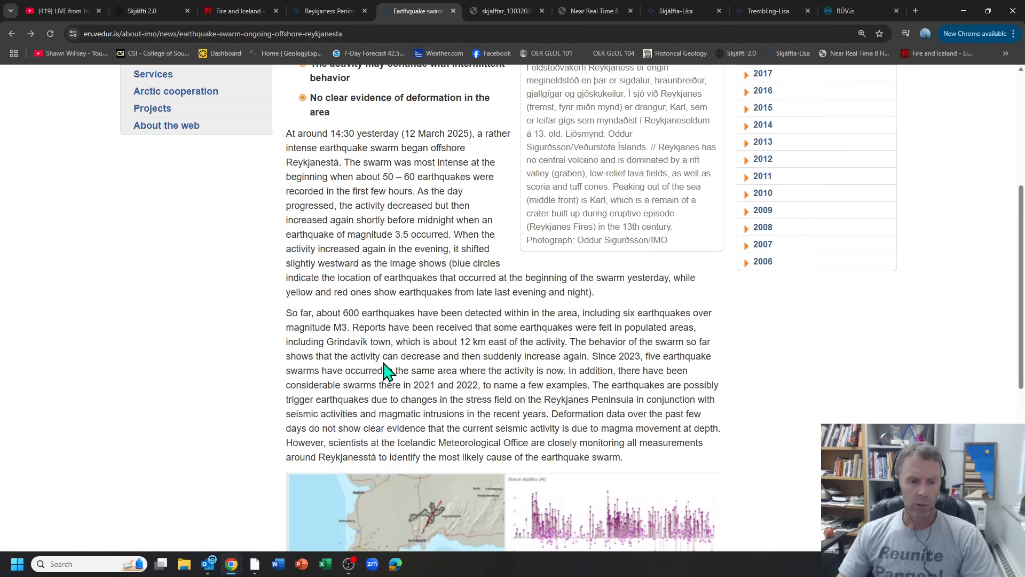
{"action": "mouse_move", "coordinate": [466, 360]}
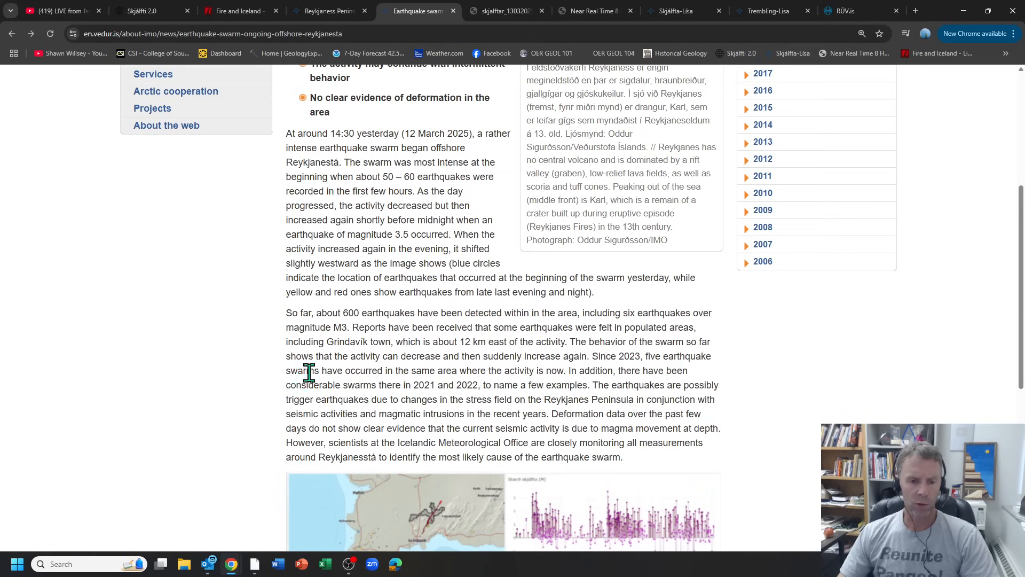
{"action": "mouse_move", "coordinate": [554, 373]}
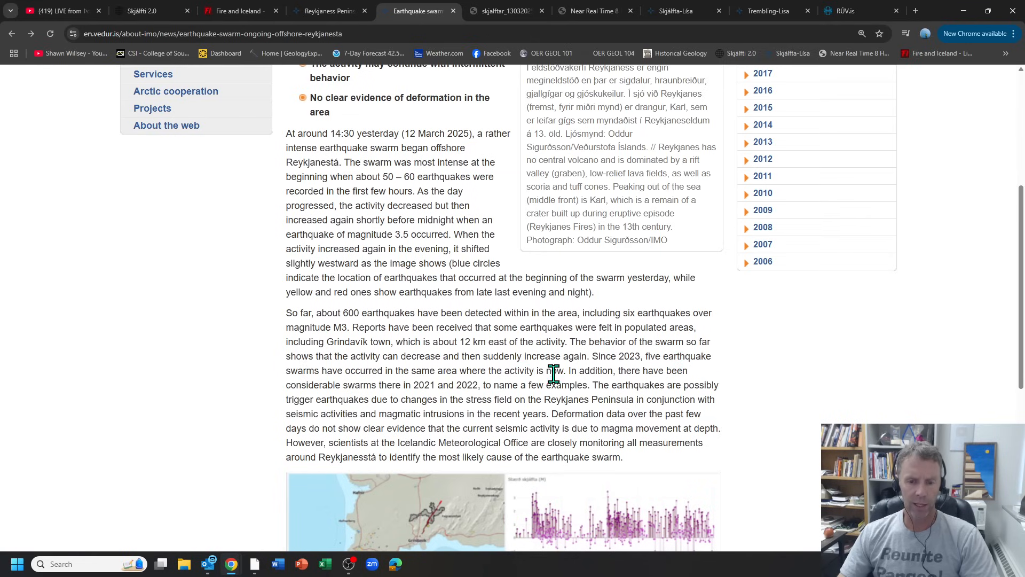
{"action": "mouse_move", "coordinate": [382, 382]}
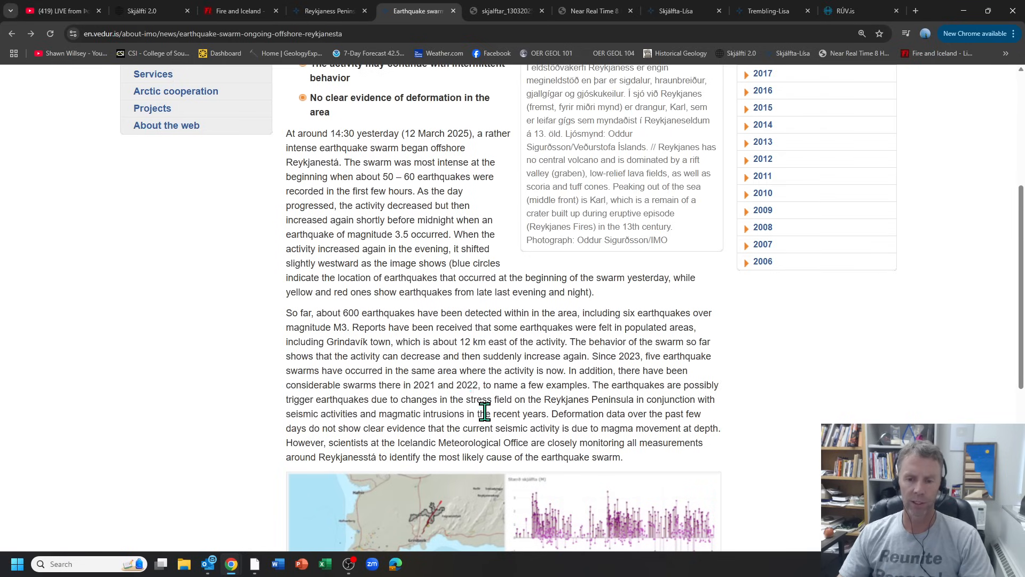
{"action": "mouse_move", "coordinate": [293, 399]}
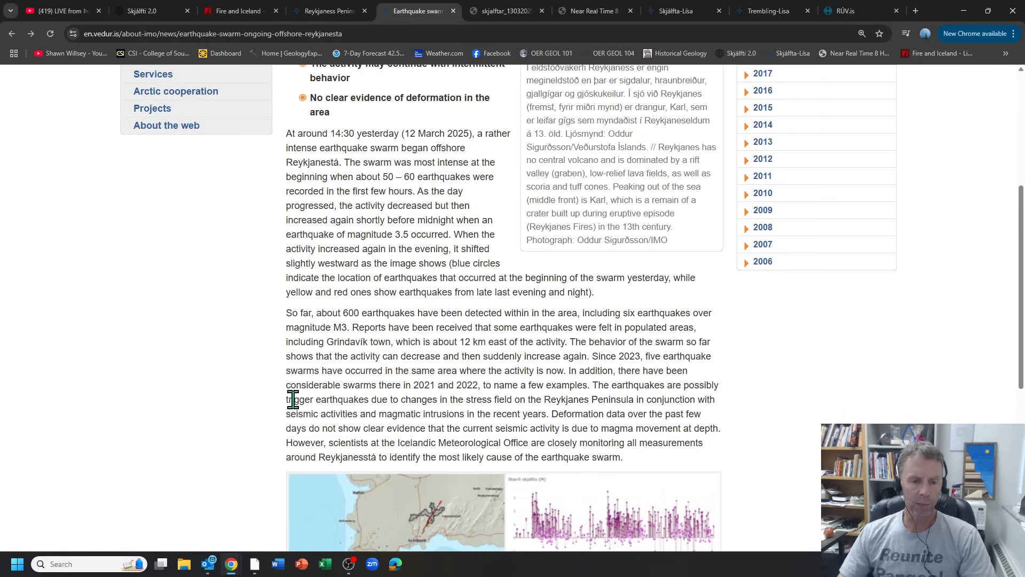
{"action": "mouse_move", "coordinate": [526, 400]}
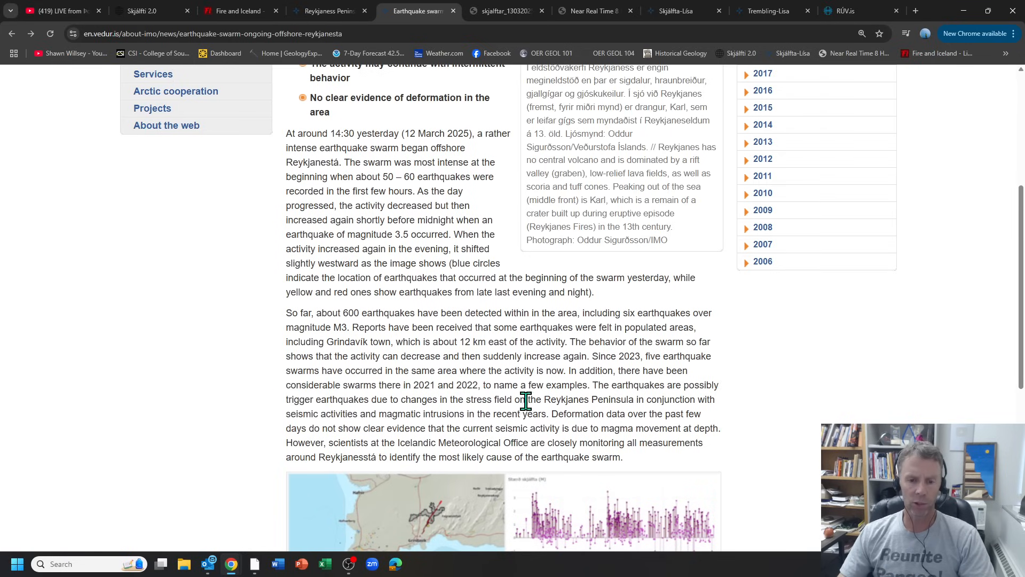
{"action": "mouse_move", "coordinate": [658, 418]}
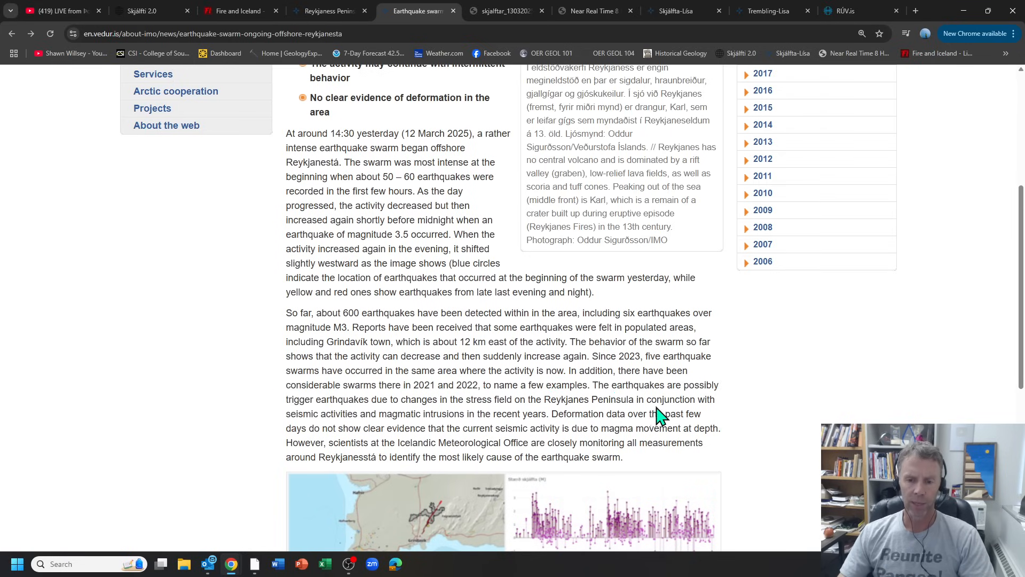
{"action": "scroll", "scroll_direction": "down", "scroll_amount": 3}
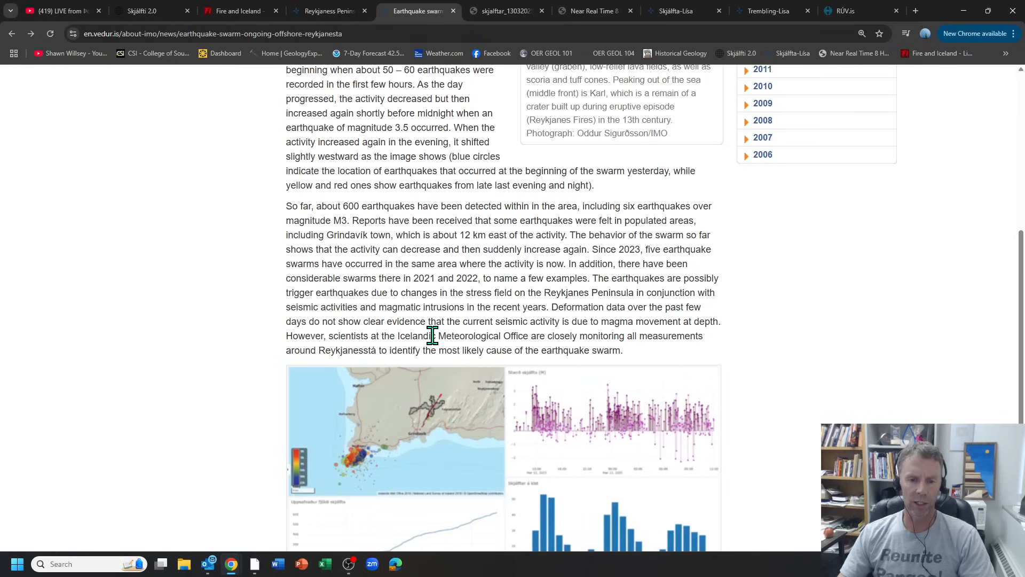
{"action": "mouse_move", "coordinate": [398, 368]}
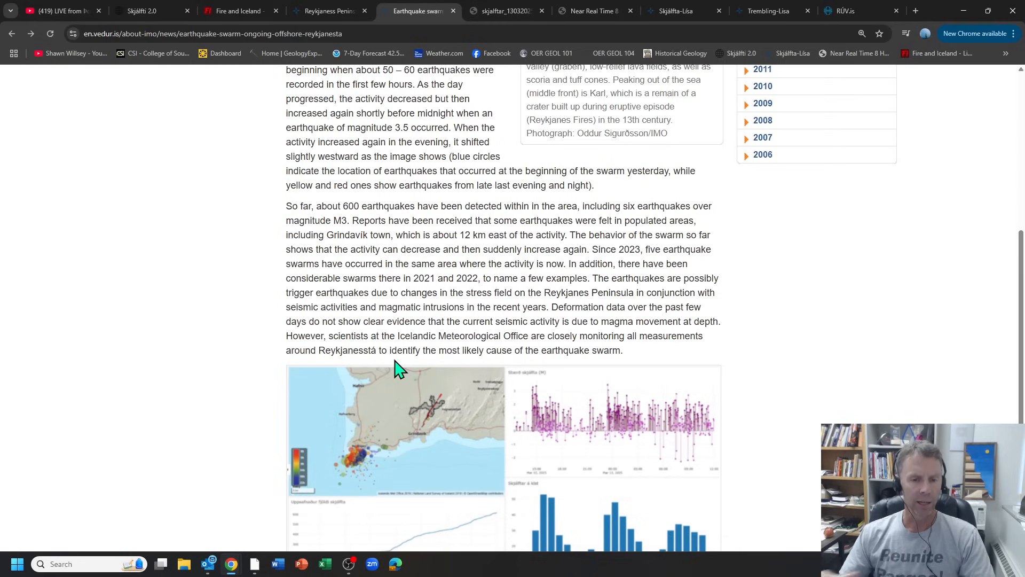
{"action": "mouse_move", "coordinate": [428, 309]}
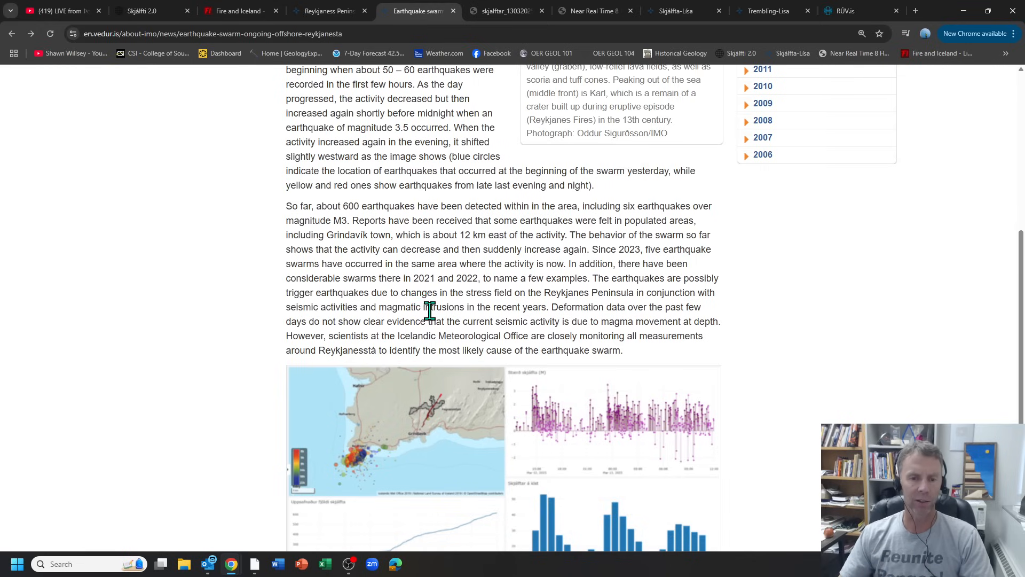
{"action": "mouse_move", "coordinate": [381, 298]}
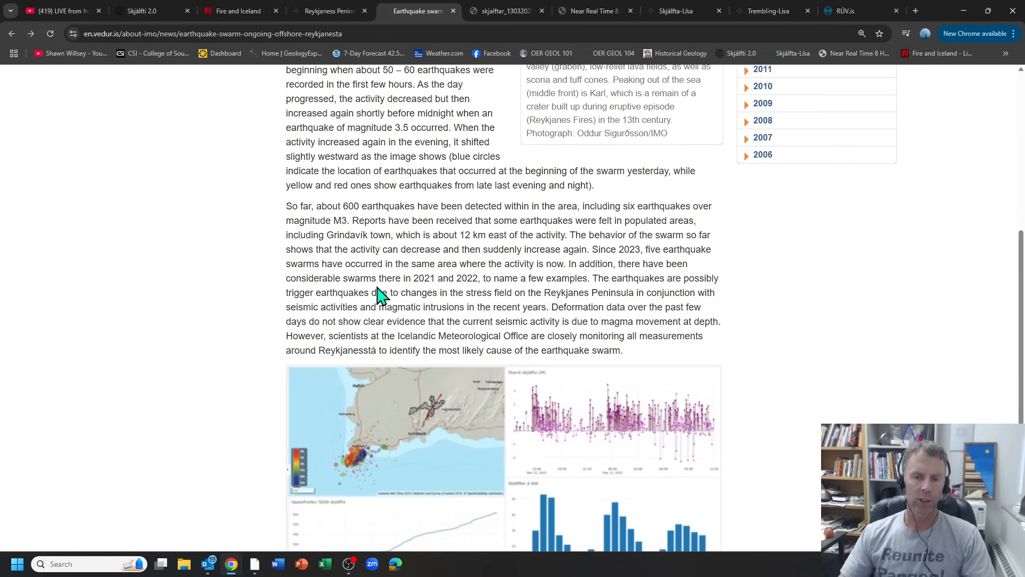
{"action": "mouse_move", "coordinate": [551, 304]}
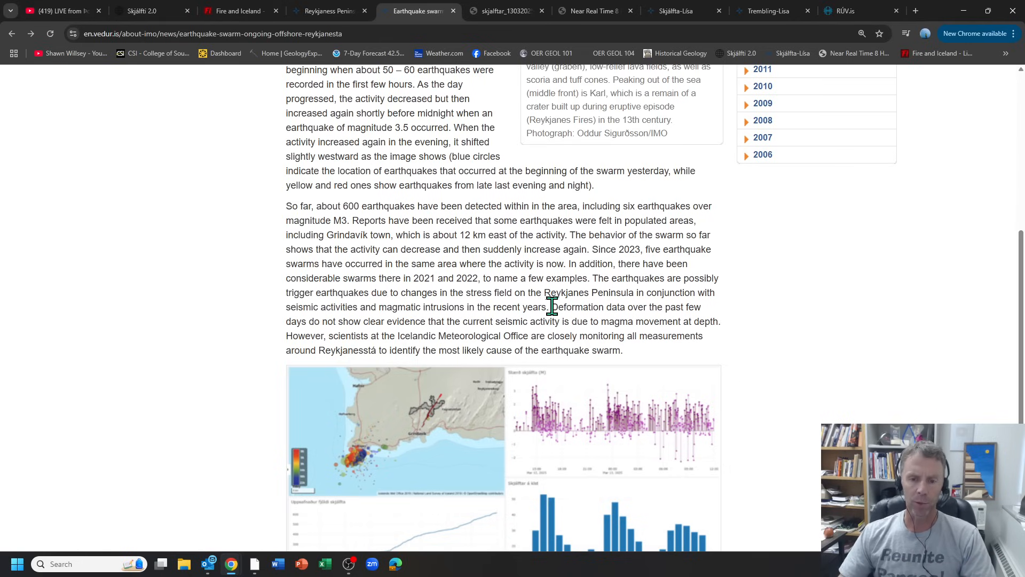
{"action": "mouse_move", "coordinate": [310, 325]}
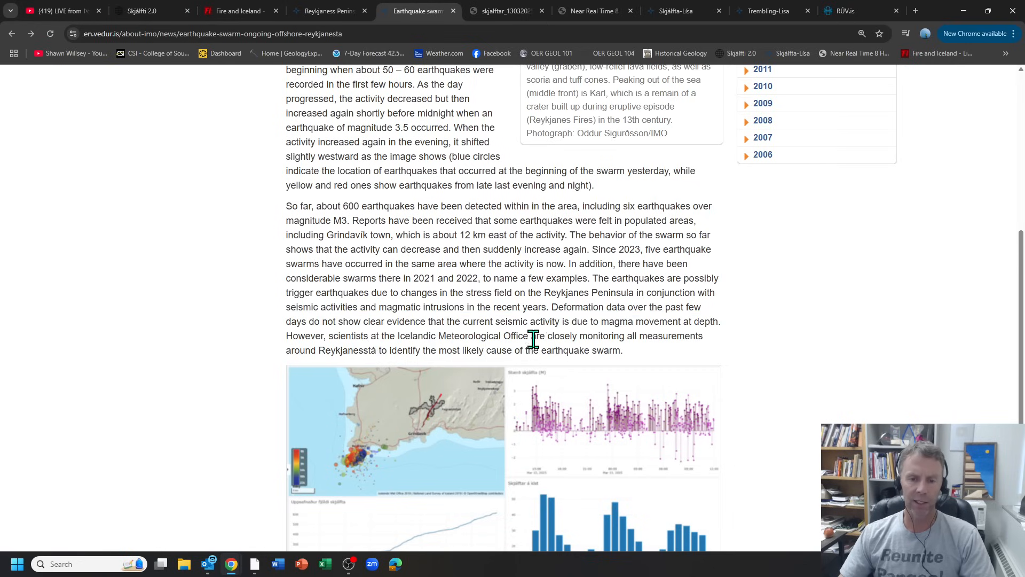
{"action": "mouse_move", "coordinate": [470, 350]}
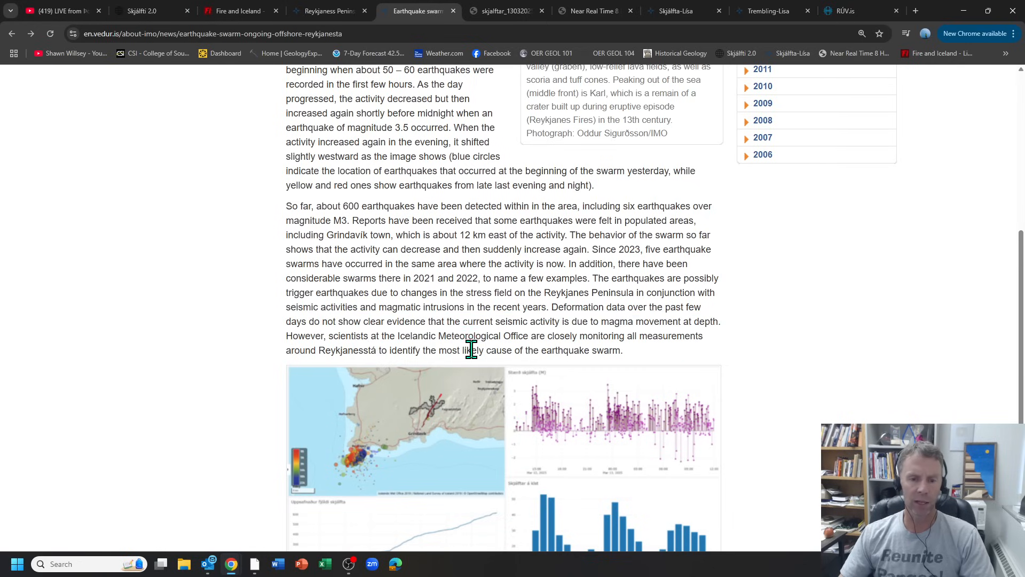
{"action": "mouse_move", "coordinate": [754, 355]}
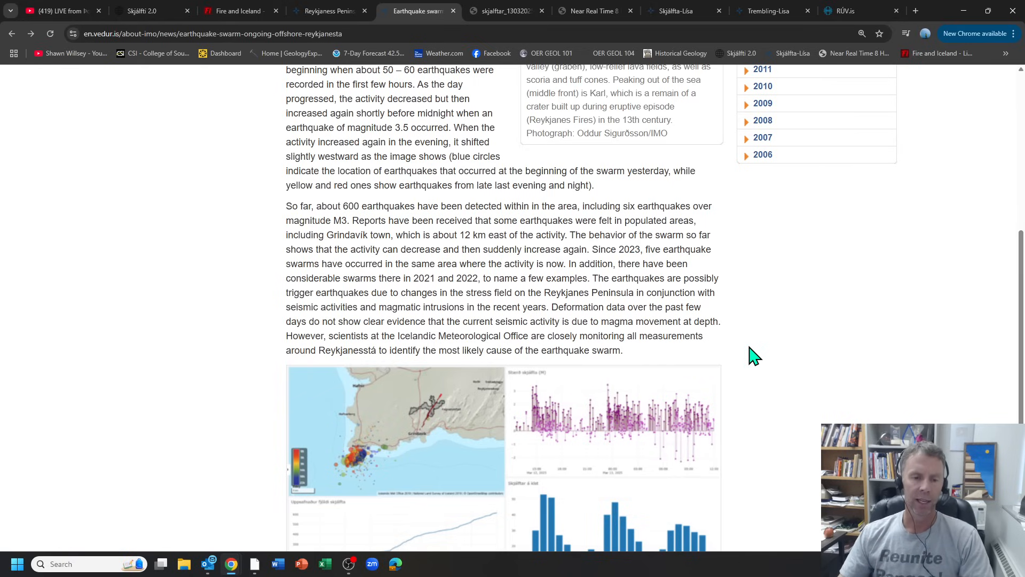
{"action": "mouse_move", "coordinate": [508, 30]}
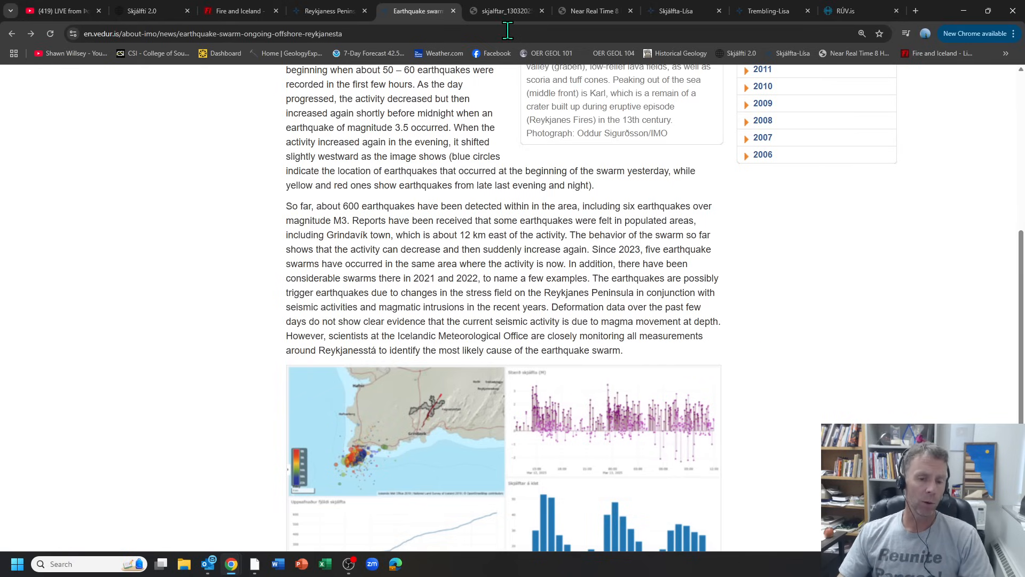
{"action": "mouse_move", "coordinate": [474, 294]}
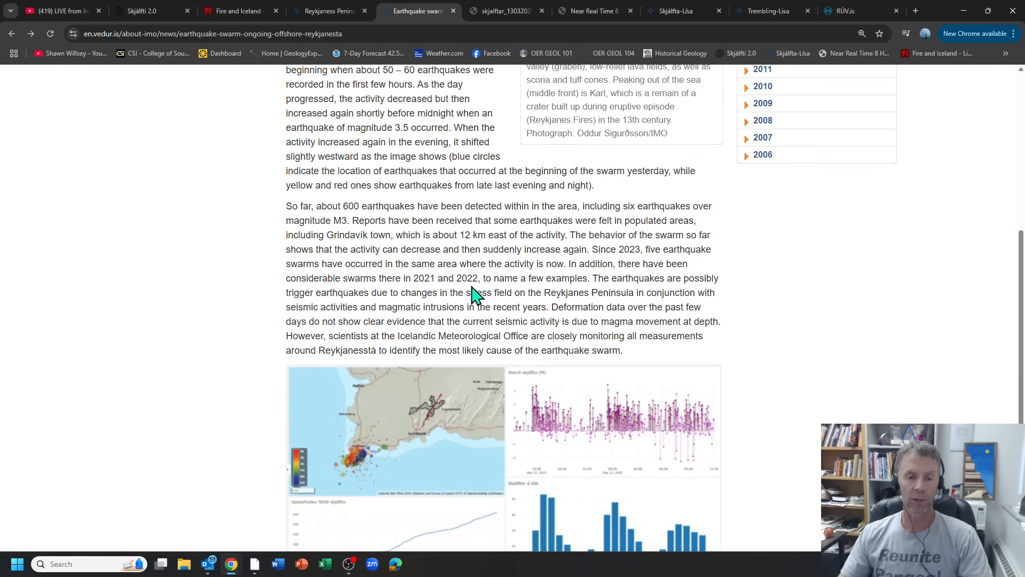
{"action": "mouse_move", "coordinate": [445, 250]}
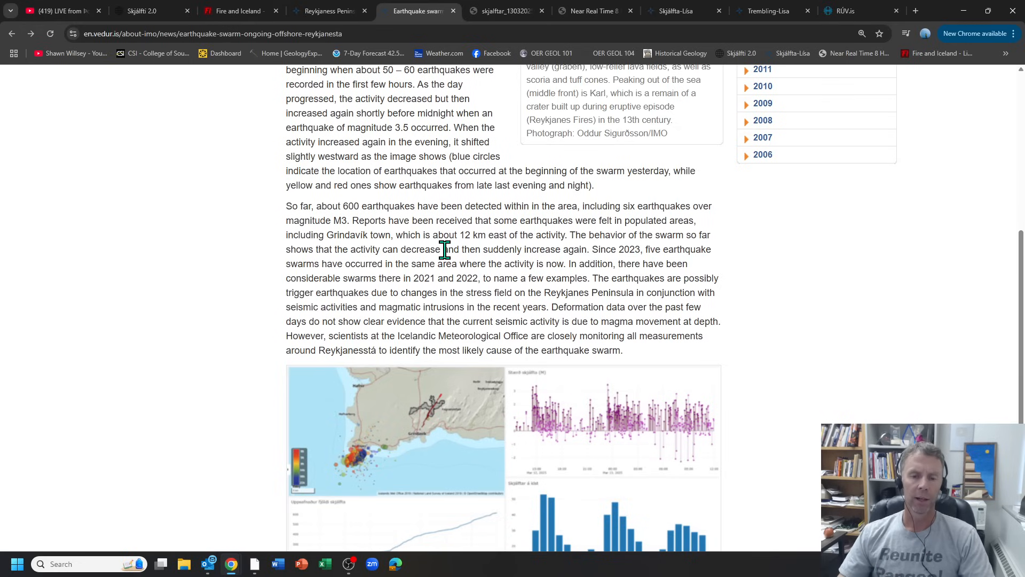
- Scroll down the swarm article to its earthquake map and charts figure
{"action": "scroll", "scroll_direction": "down", "scroll_amount": 3}
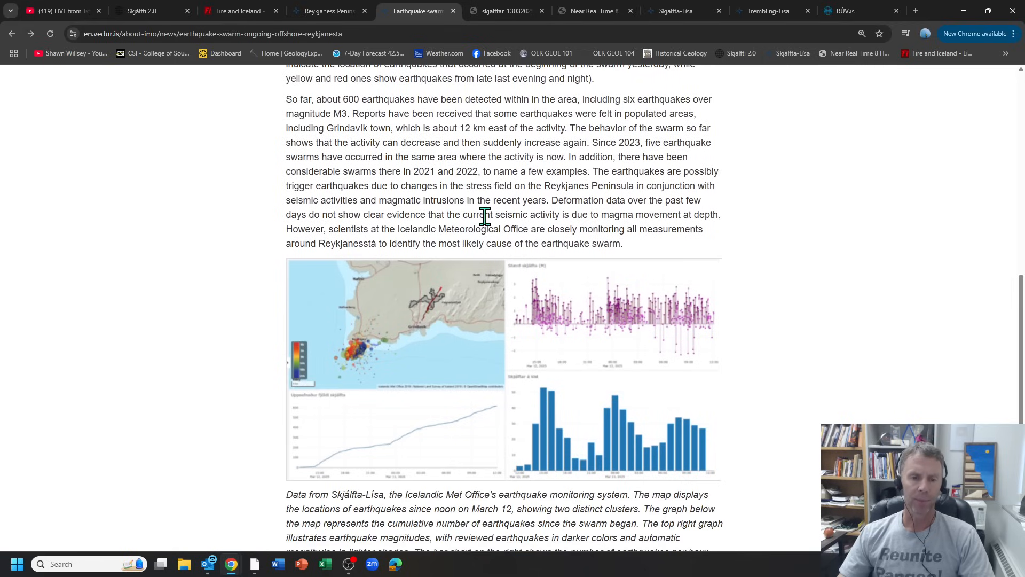
{"action": "scroll", "scroll_direction": "down", "scroll_amount": 3}
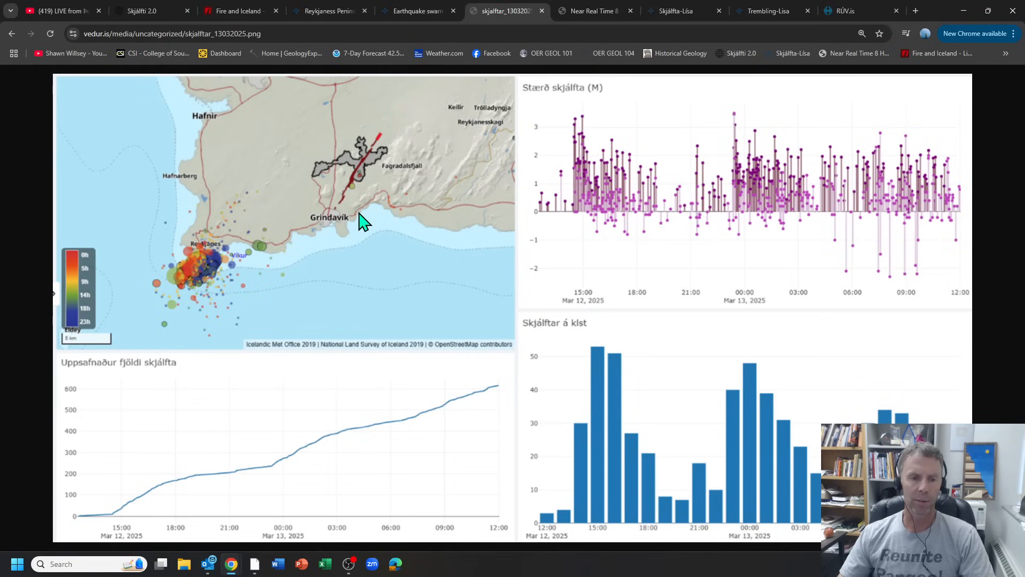
{"action": "mouse_move", "coordinate": [200, 278]}
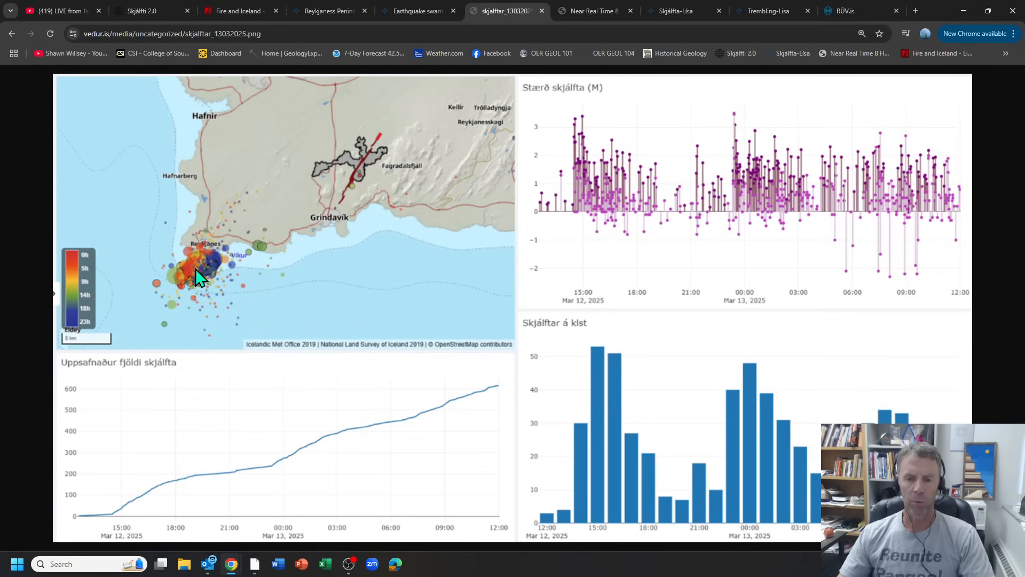
{"action": "mouse_move", "coordinate": [235, 287]}
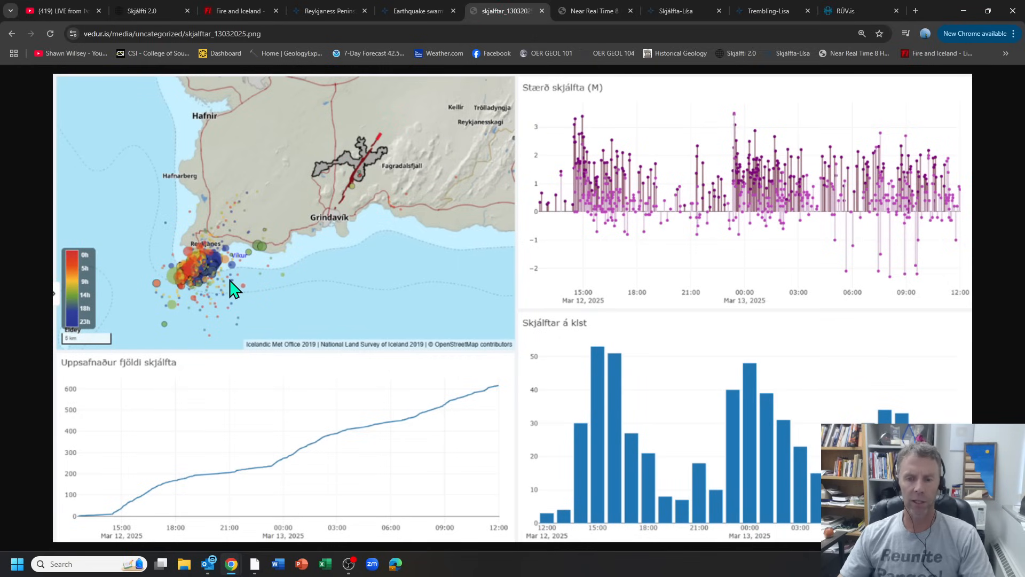
{"action": "mouse_move", "coordinate": [193, 245]}
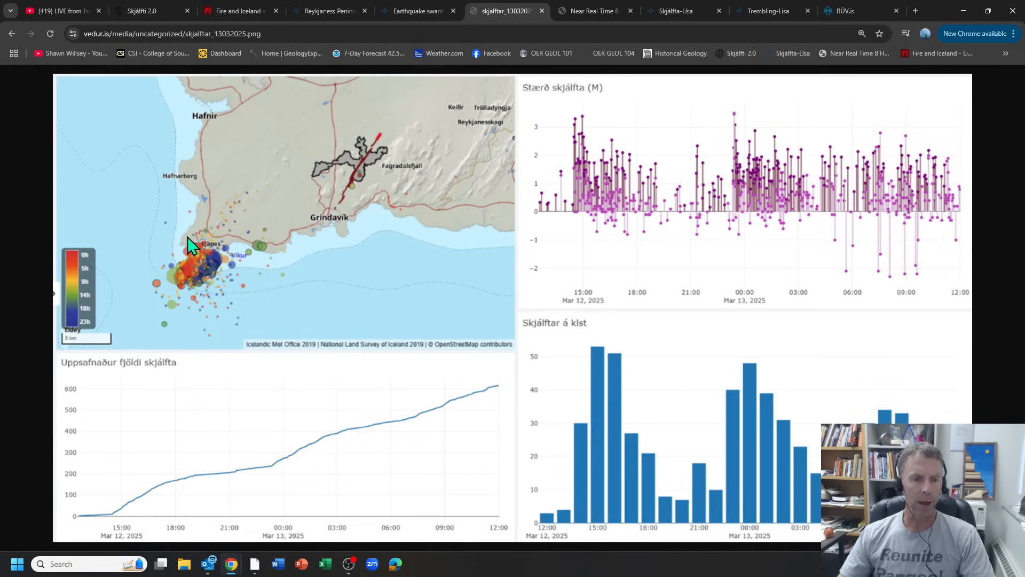
{"action": "mouse_move", "coordinate": [577, 234]}
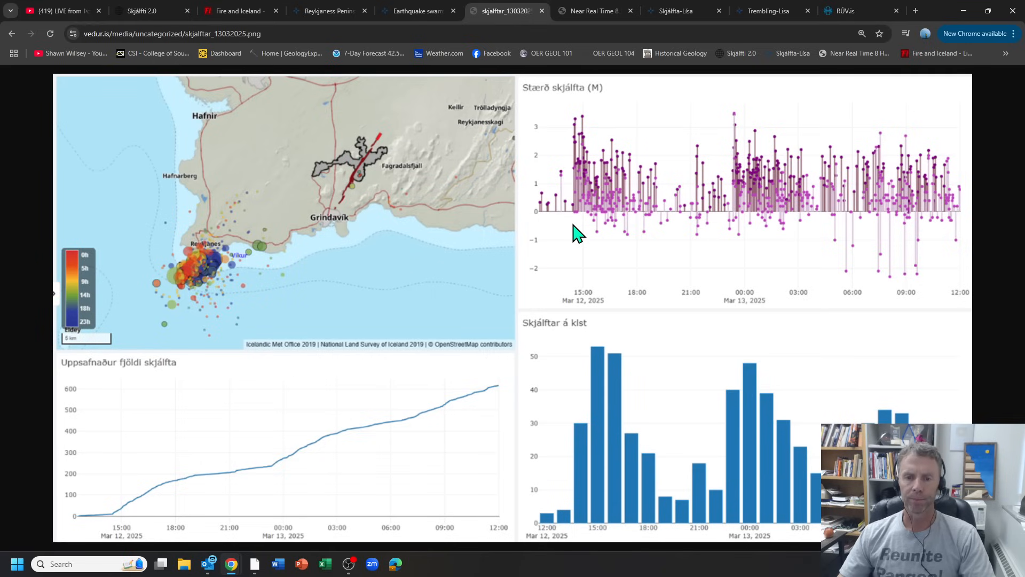
{"action": "mouse_move", "coordinate": [554, 221]}
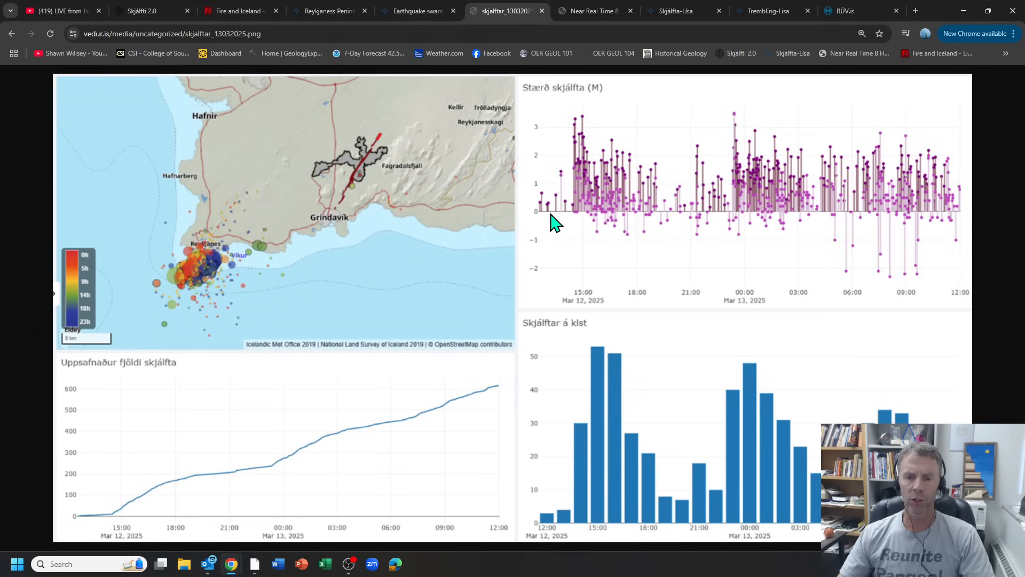
{"action": "mouse_move", "coordinate": [585, 215]}
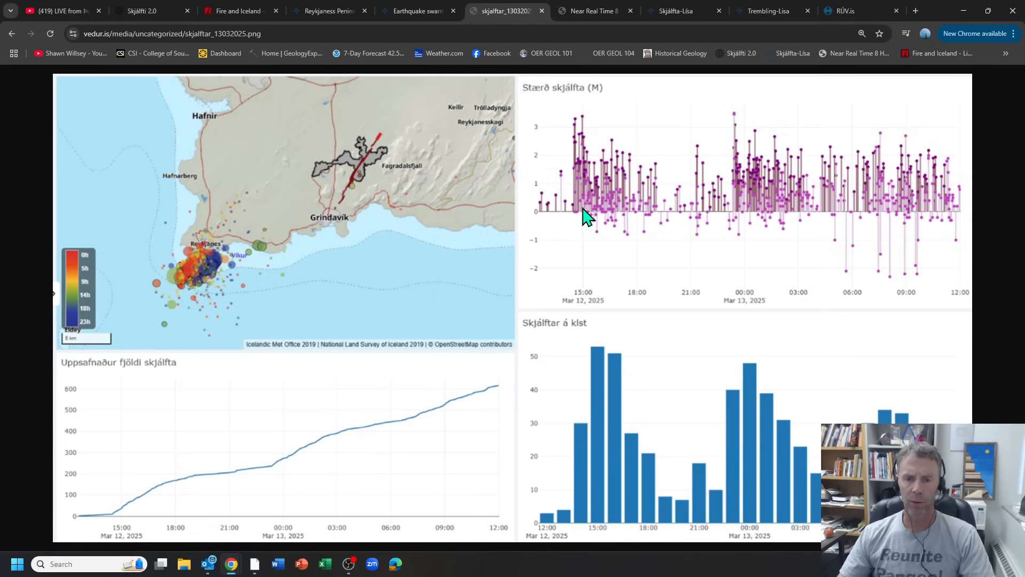
{"action": "mouse_move", "coordinate": [577, 124]}
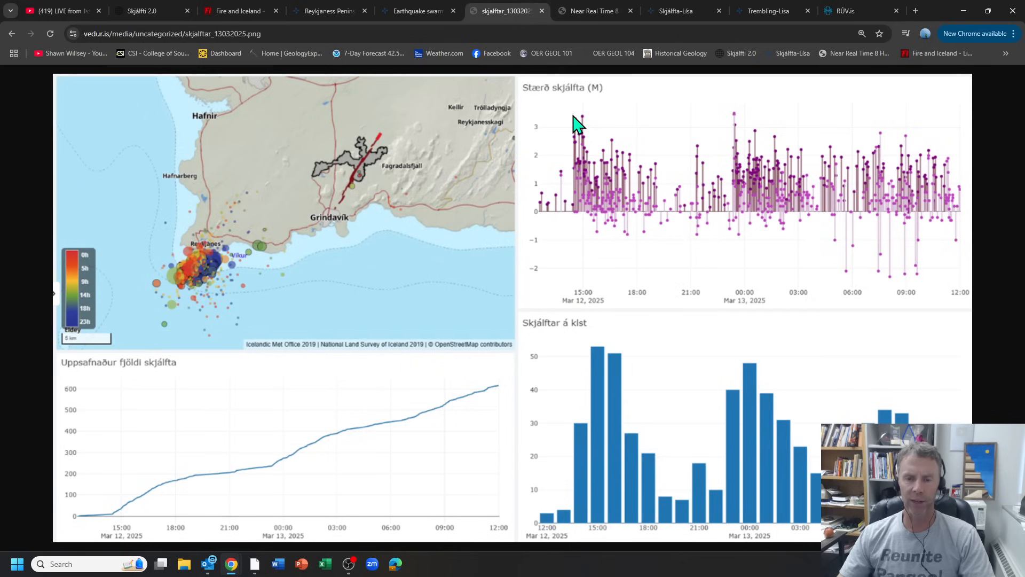
{"action": "mouse_move", "coordinate": [577, 214]}
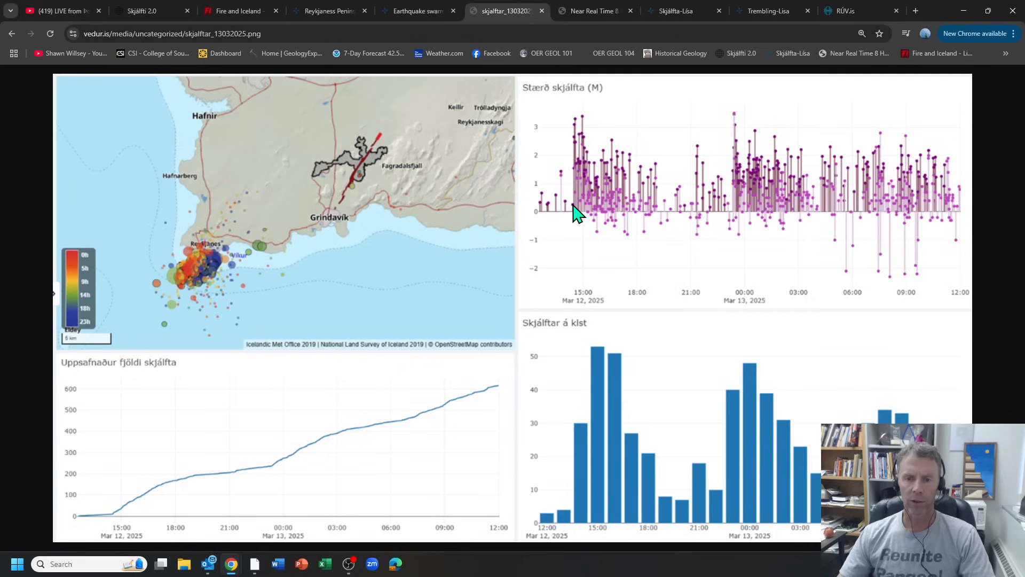
{"action": "mouse_move", "coordinate": [585, 124]}
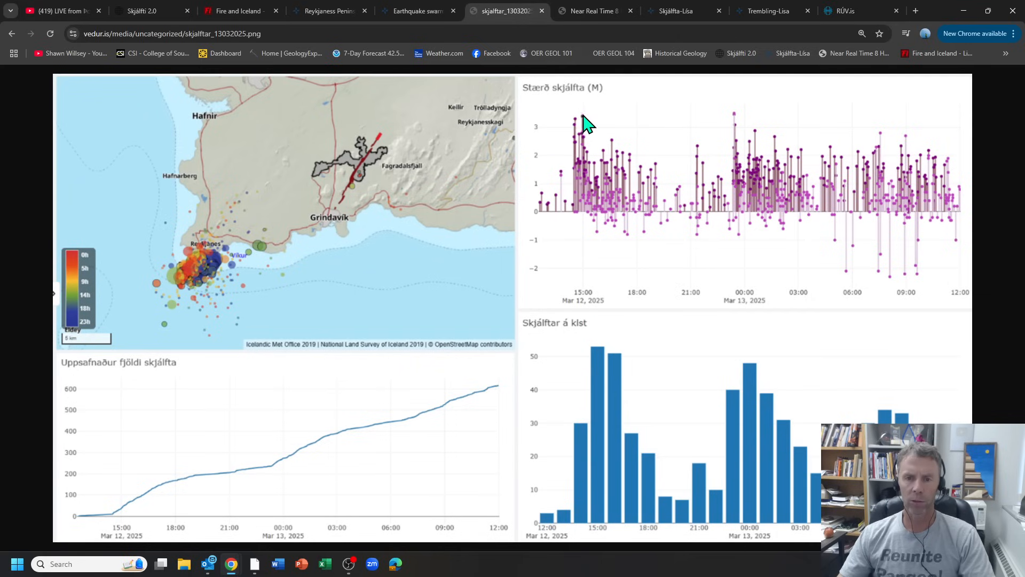
{"action": "mouse_move", "coordinate": [572, 139]}
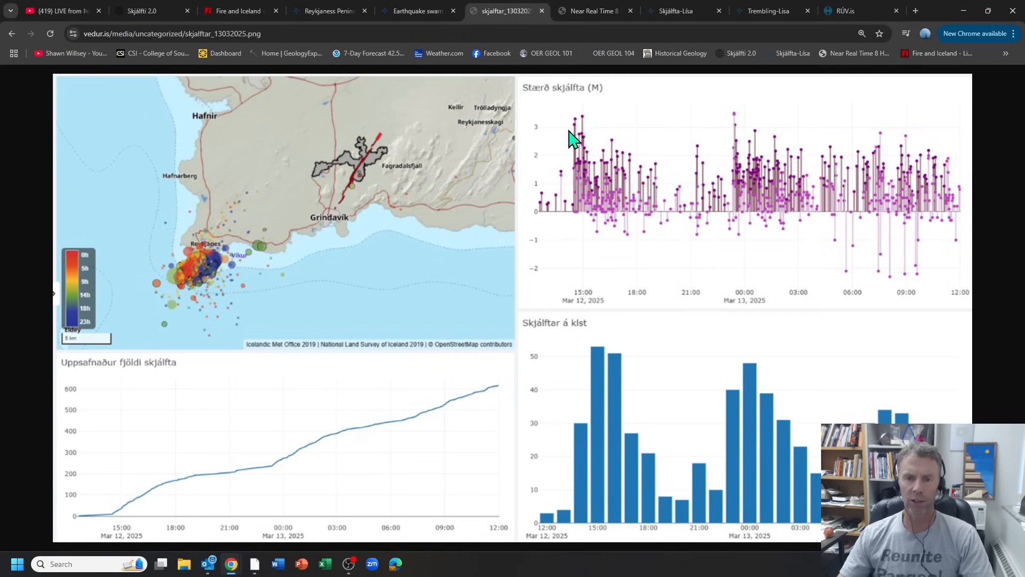
{"action": "mouse_move", "coordinate": [649, 182]}
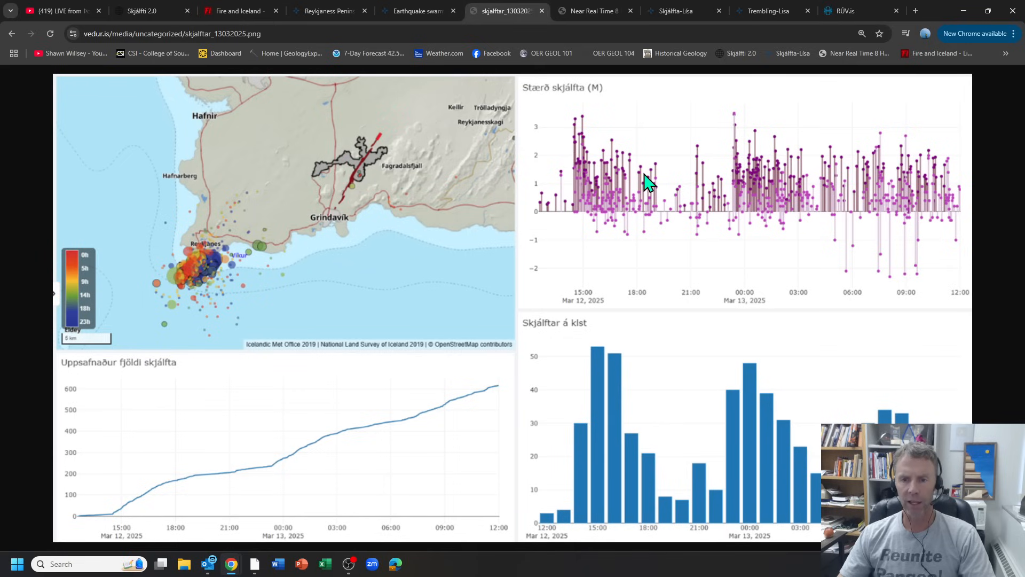
{"action": "mouse_move", "coordinate": [685, 212]}
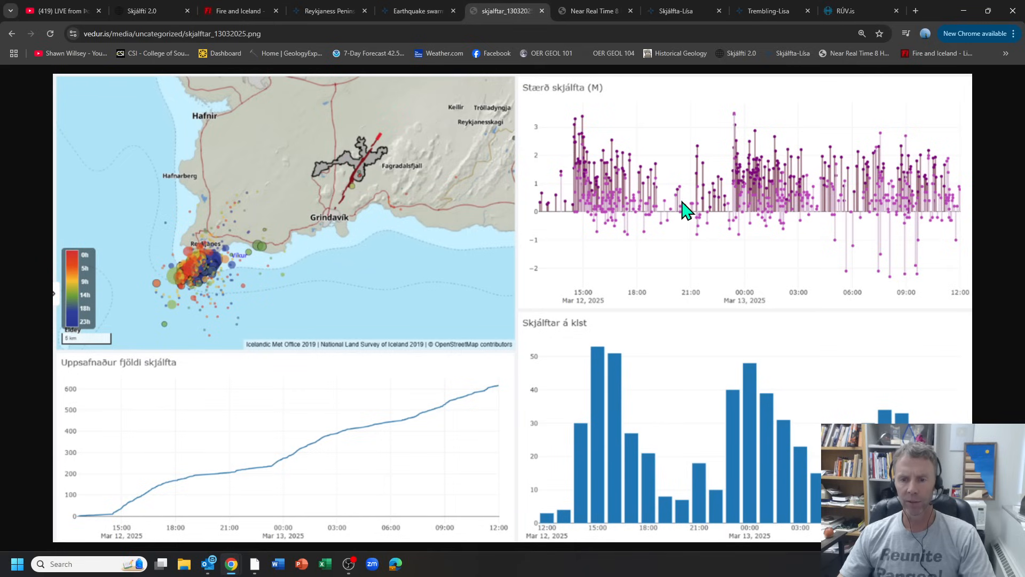
{"action": "mouse_move", "coordinate": [711, 215]}
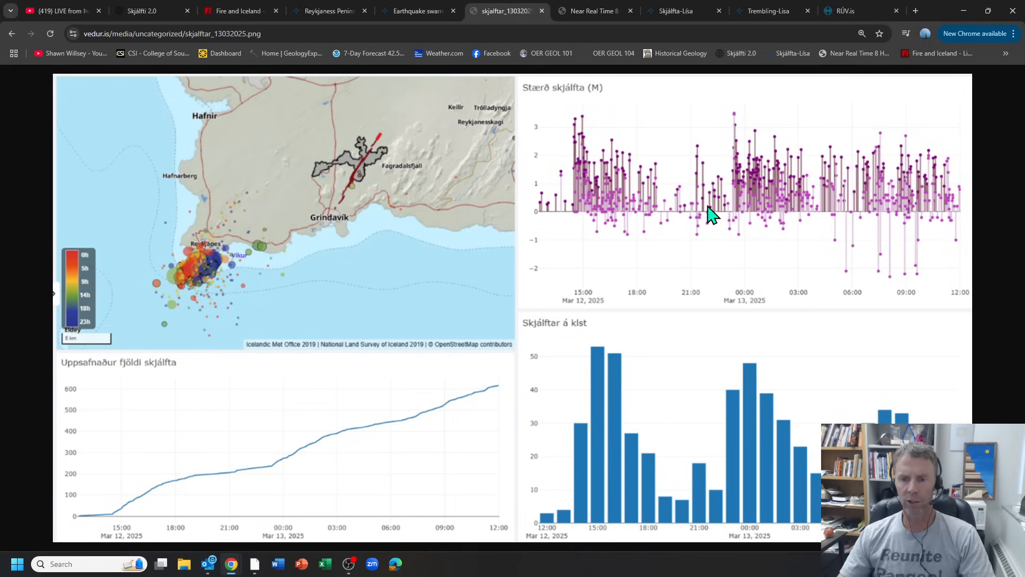
{"action": "mouse_move", "coordinate": [739, 216]}
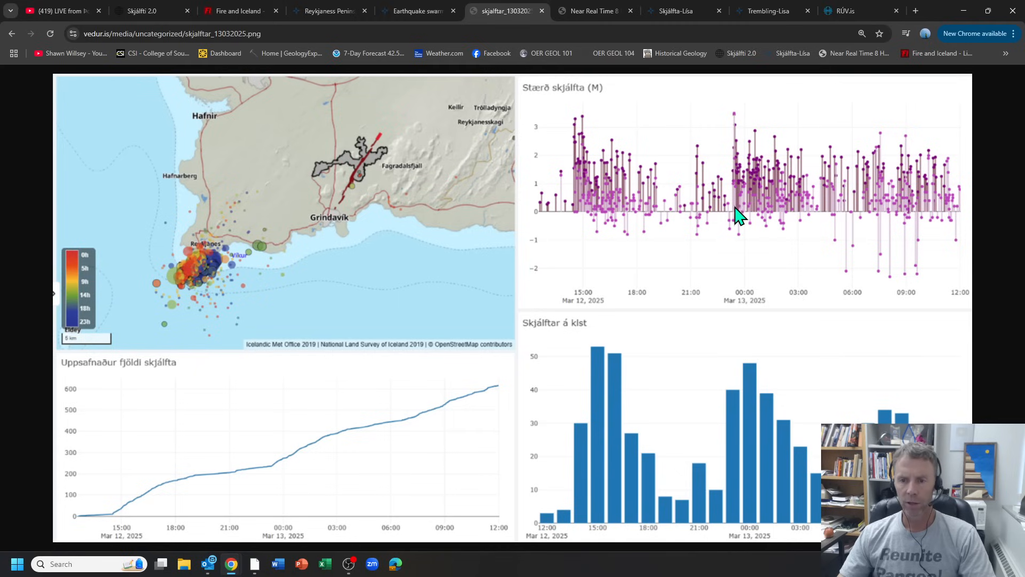
{"action": "mouse_move", "coordinate": [737, 124]}
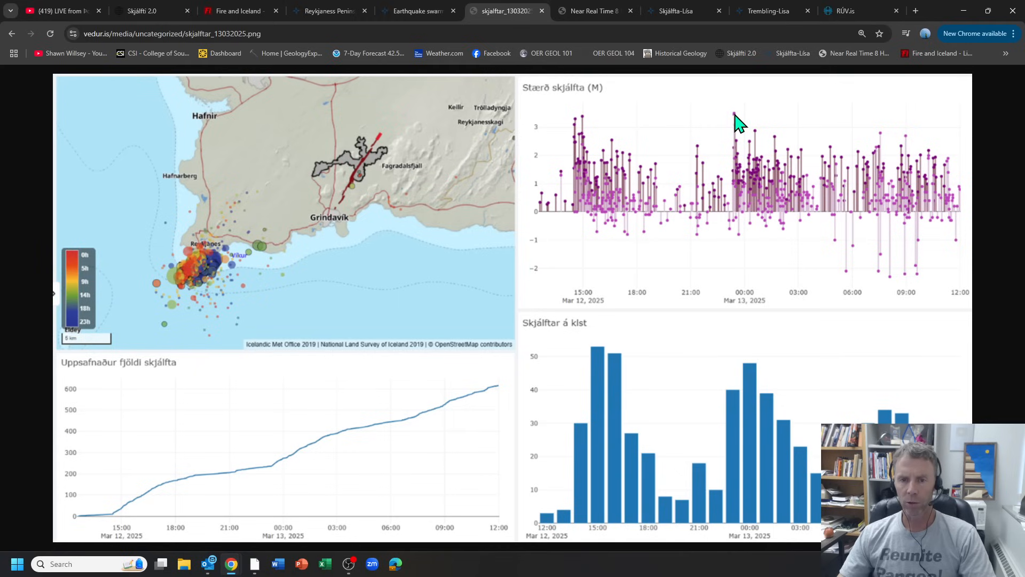
{"action": "mouse_move", "coordinate": [784, 182]}
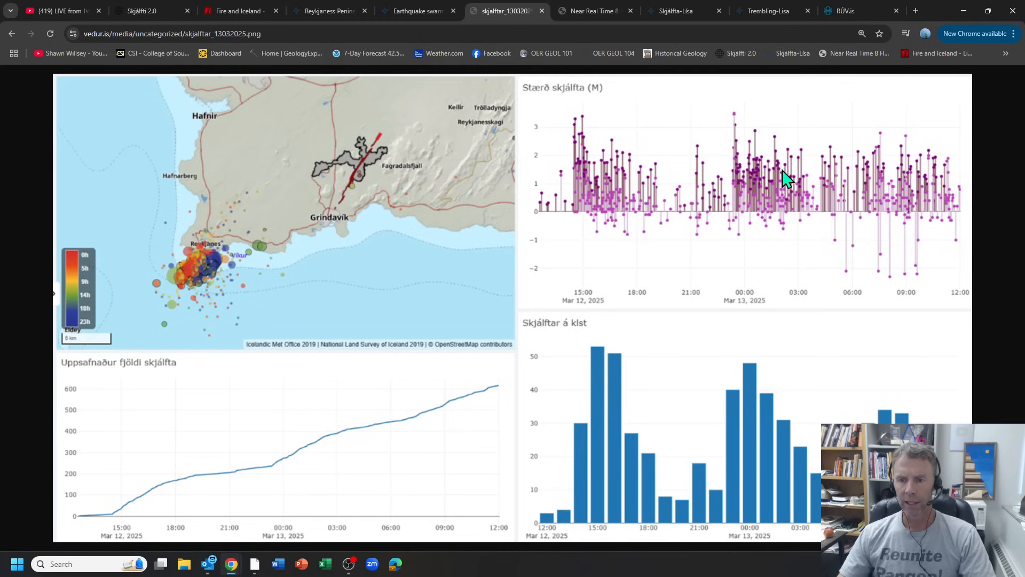
{"action": "mouse_move", "coordinate": [958, 200]}
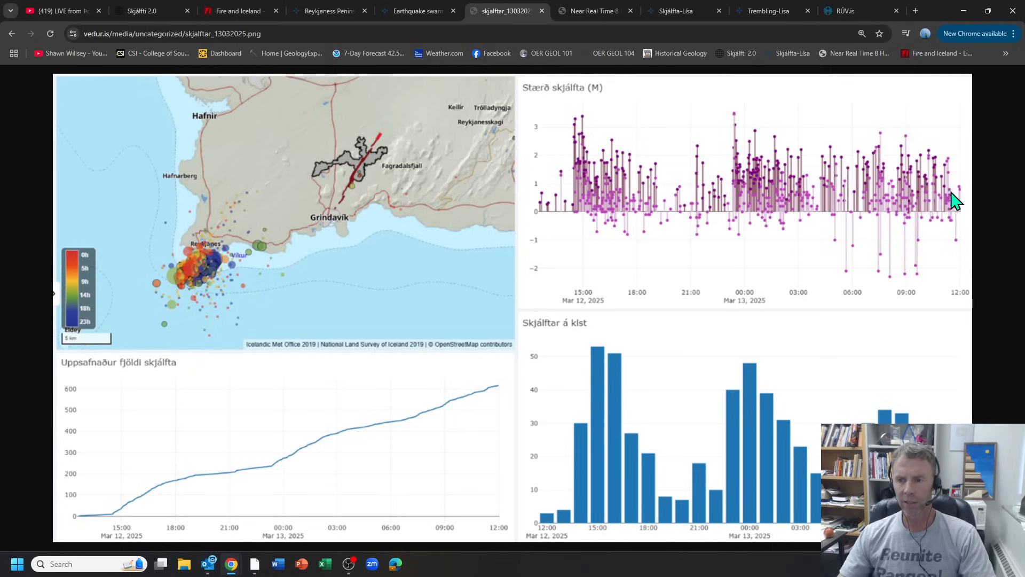
{"action": "mouse_move", "coordinate": [733, 131]}
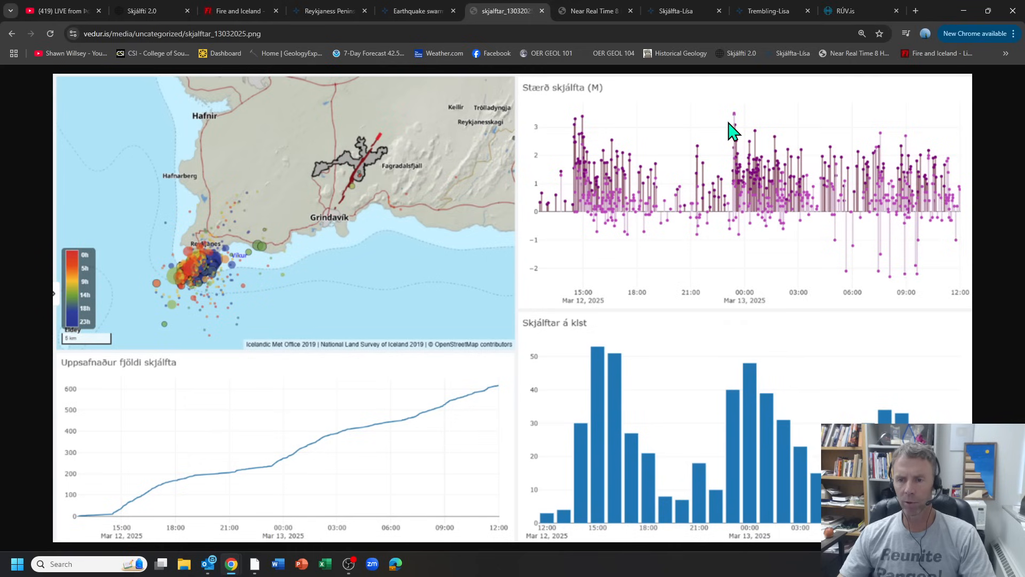
{"action": "mouse_move", "coordinate": [705, 255]}
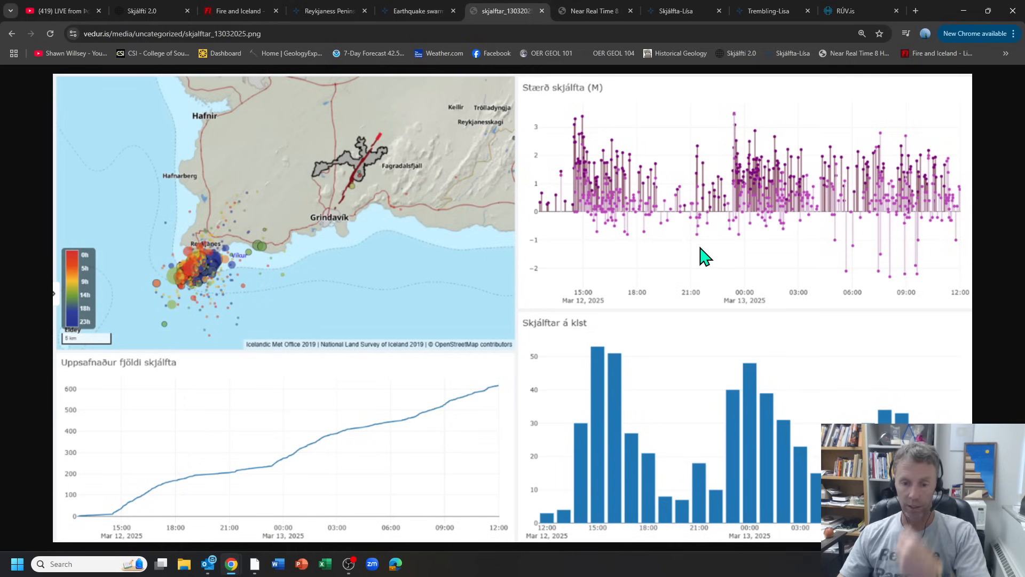
{"action": "mouse_move", "coordinate": [86, 480]}
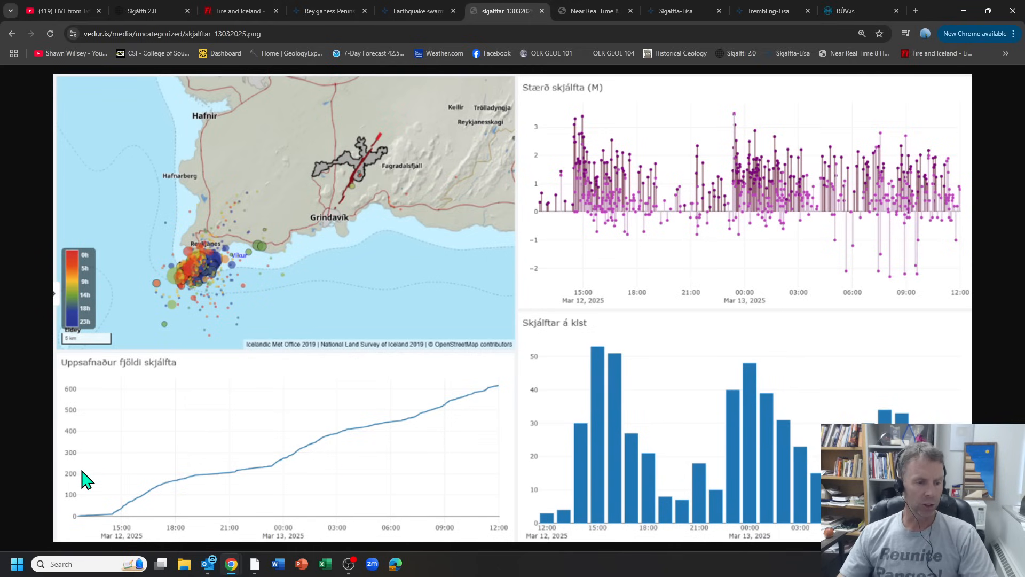
{"action": "mouse_move", "coordinate": [96, 523]}
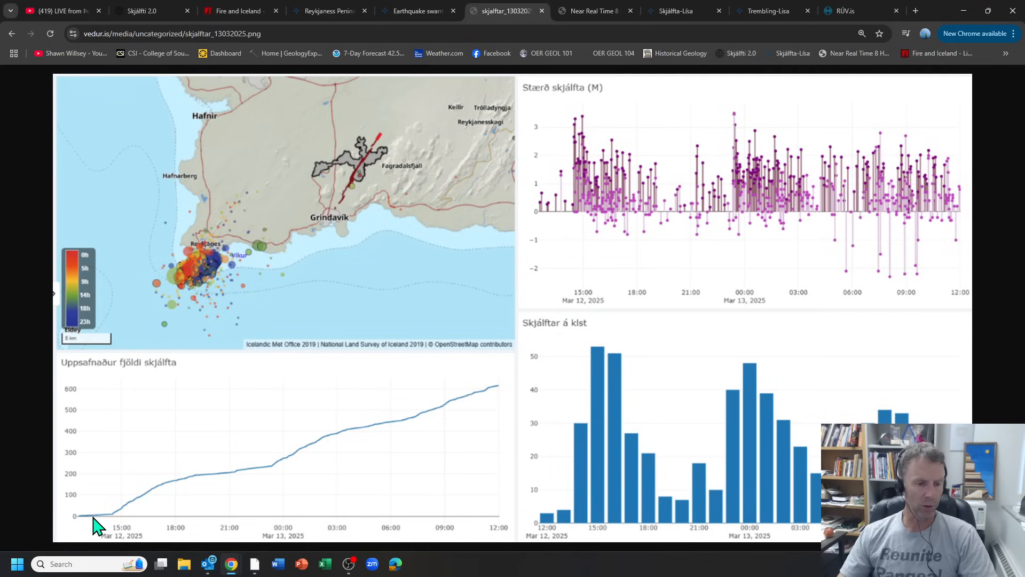
{"action": "mouse_move", "coordinate": [102, 527]}
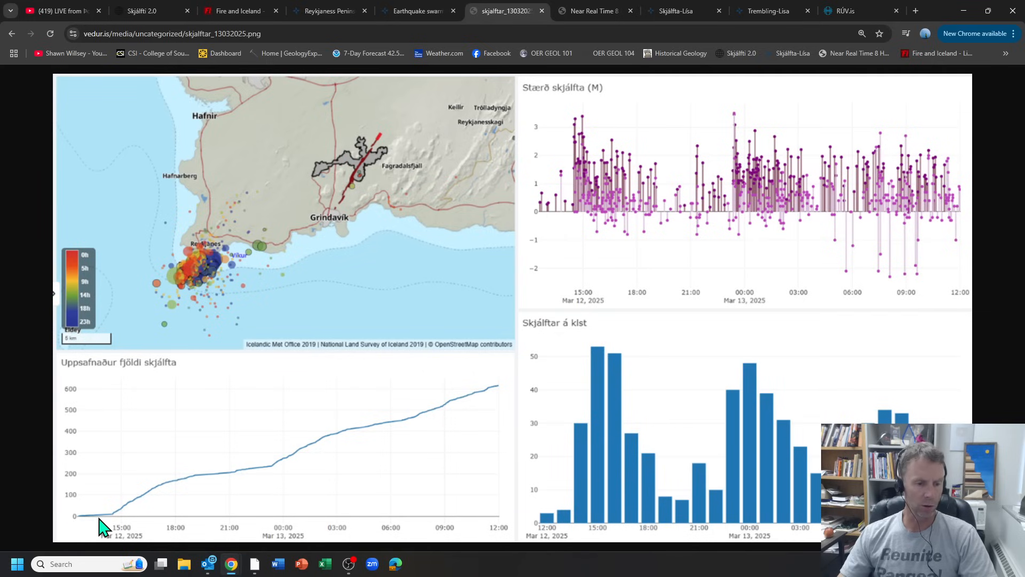
{"action": "mouse_move", "coordinate": [188, 489]}
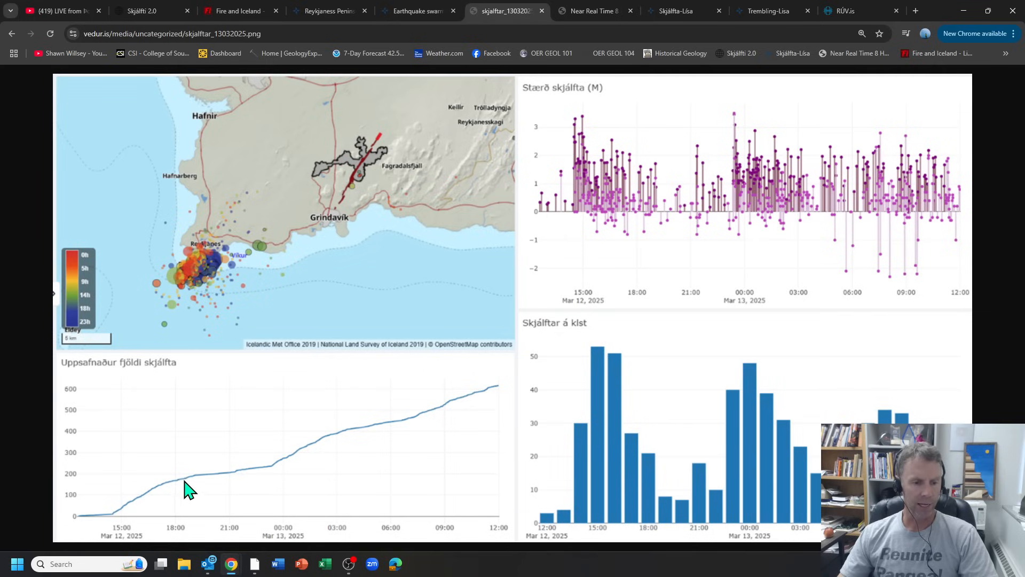
{"action": "mouse_move", "coordinate": [126, 508]}
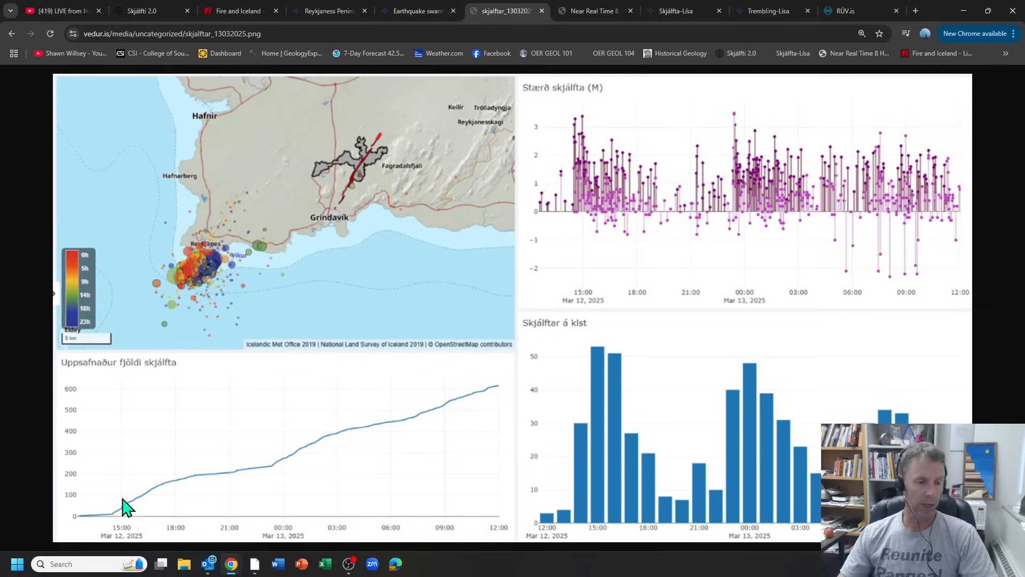
{"action": "mouse_move", "coordinate": [271, 476]}
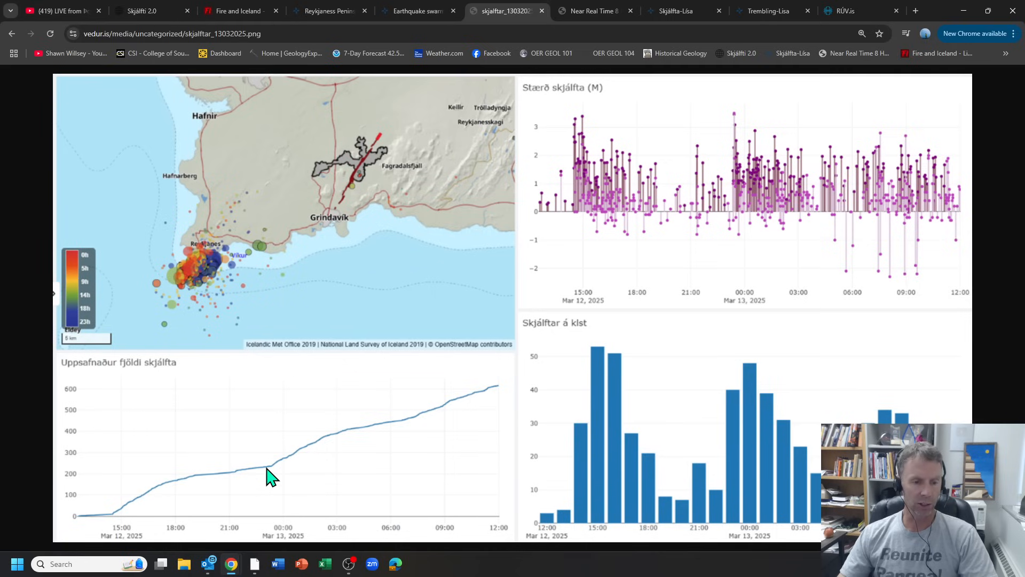
{"action": "mouse_move", "coordinate": [580, 182]}
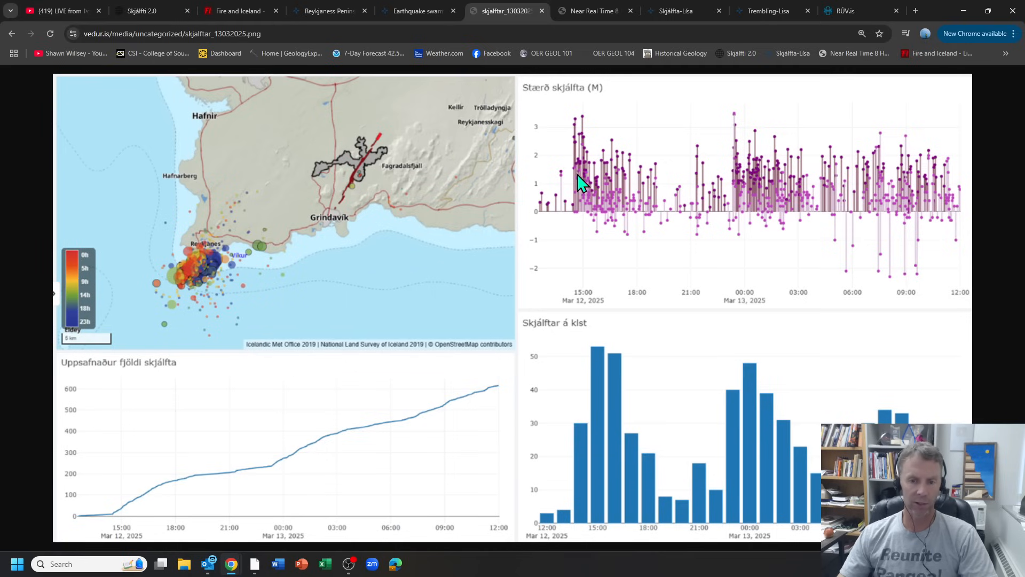
{"action": "mouse_move", "coordinate": [757, 308]}
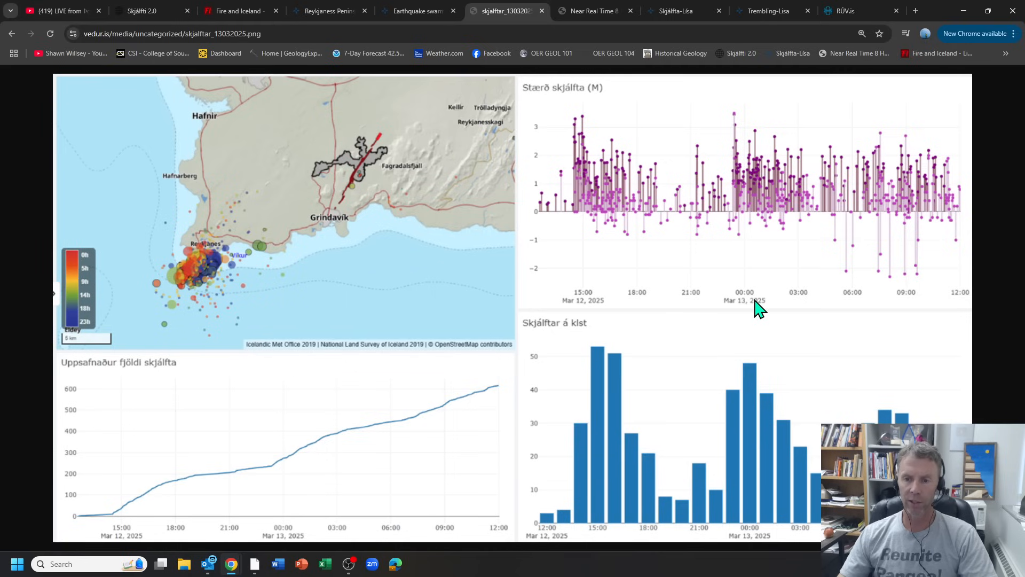
{"action": "mouse_move", "coordinate": [284, 532]}
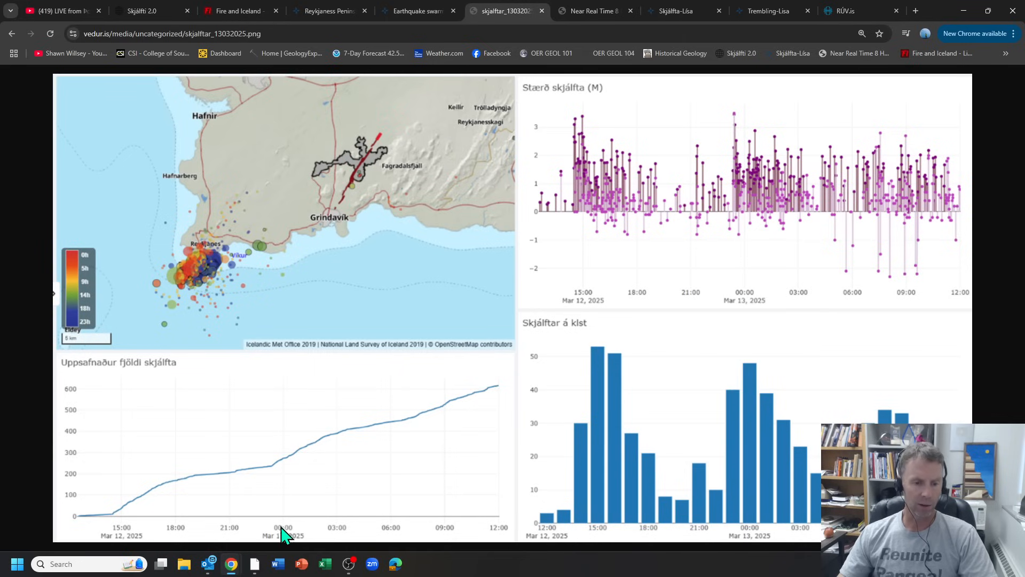
{"action": "mouse_move", "coordinate": [272, 476]}
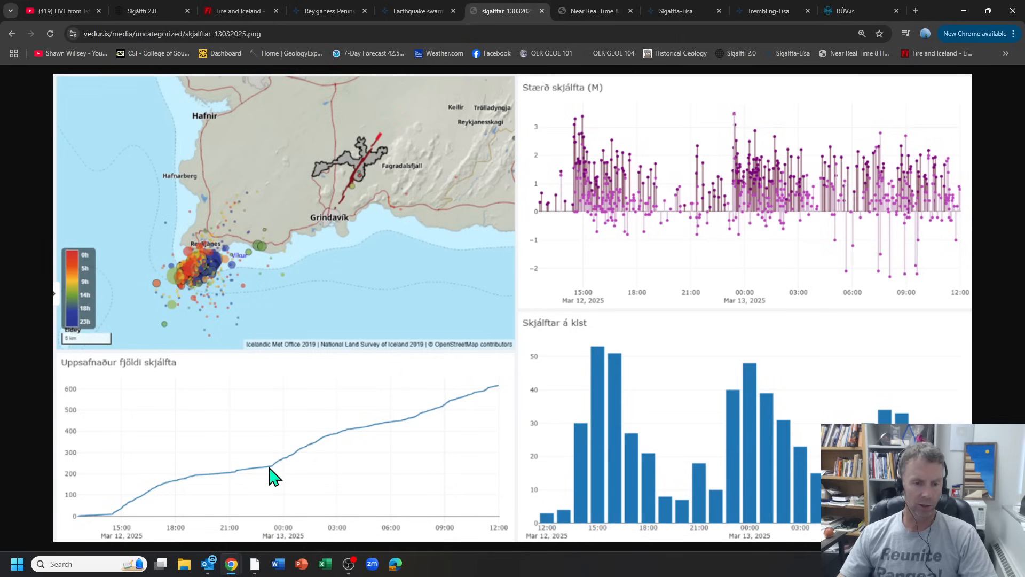
{"action": "mouse_move", "coordinate": [503, 392]}
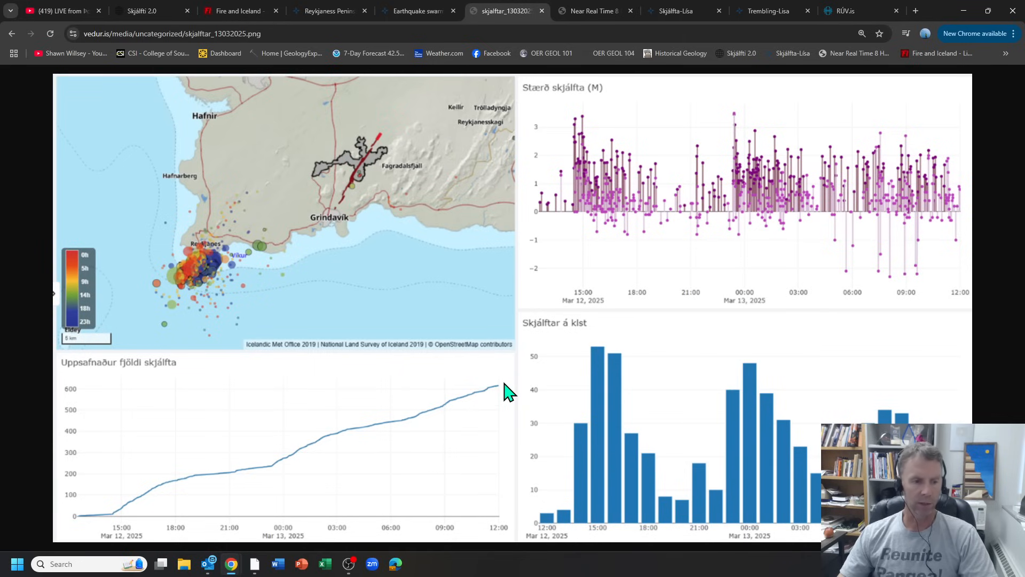
{"action": "mouse_move", "coordinate": [718, 484]}
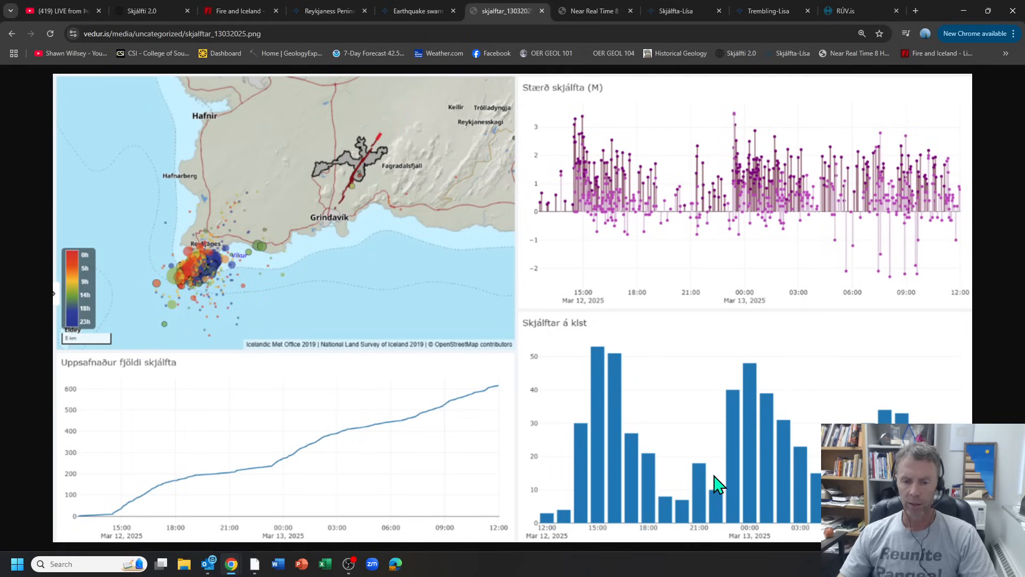
{"action": "mouse_move", "coordinate": [554, 492]}
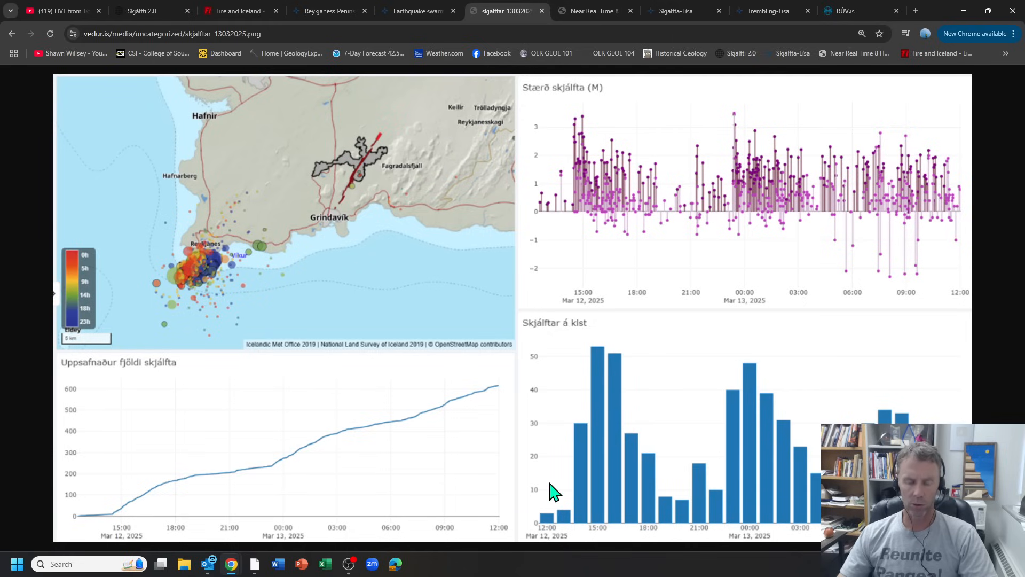
{"action": "mouse_move", "coordinate": [579, 481]}
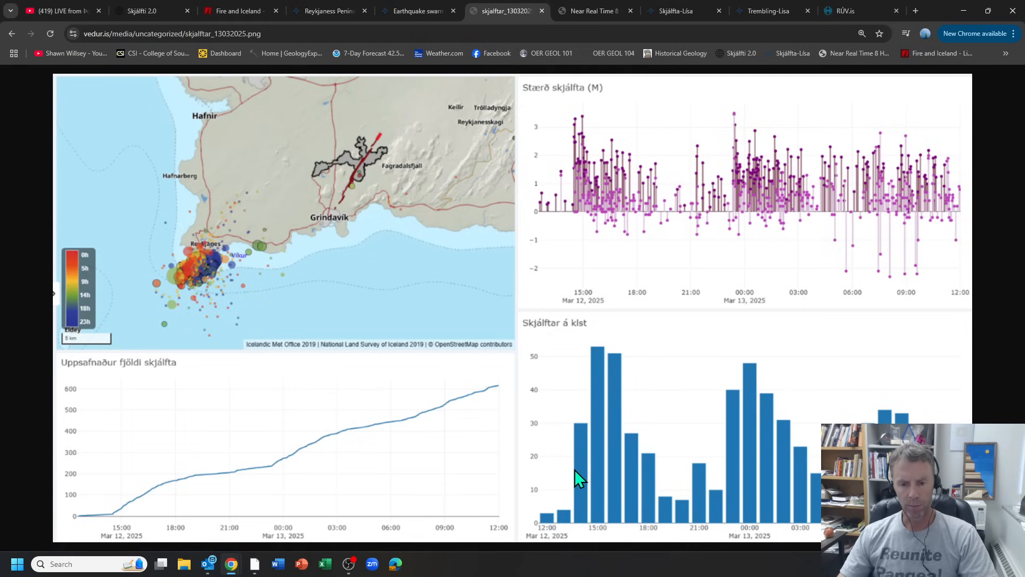
{"action": "mouse_move", "coordinate": [601, 515]}
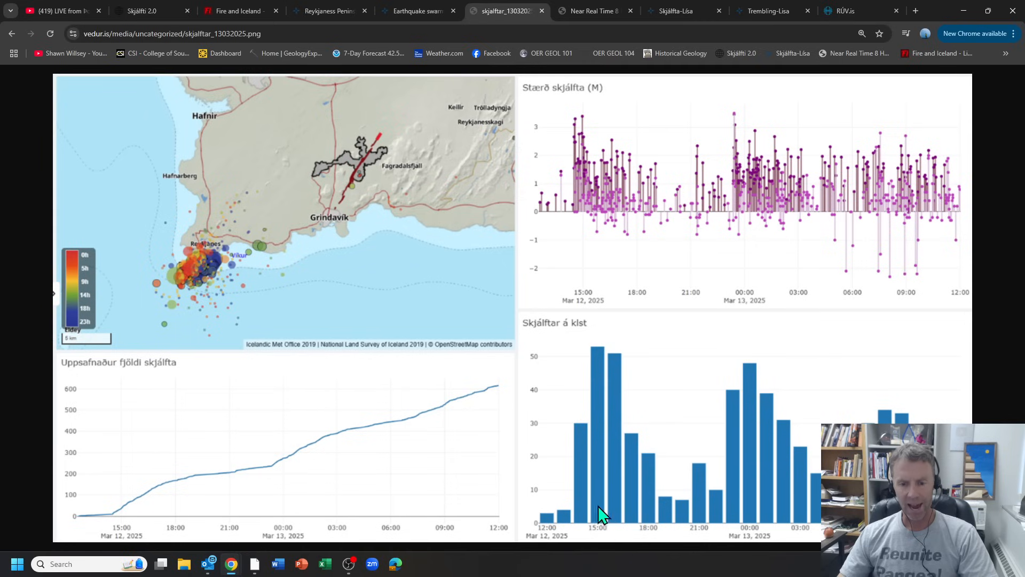
{"action": "mouse_move", "coordinate": [602, 343]}
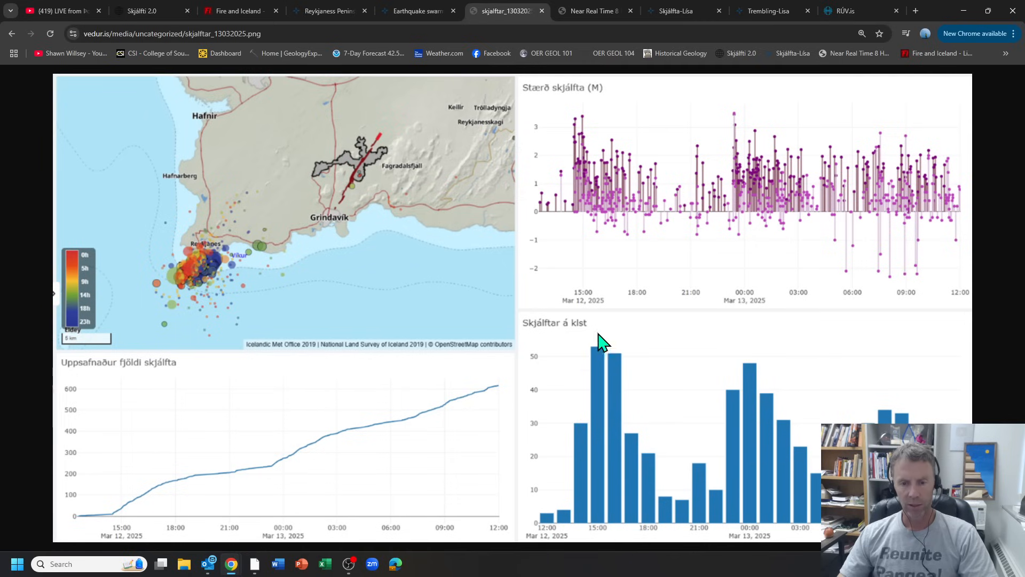
{"action": "mouse_move", "coordinate": [554, 468]}
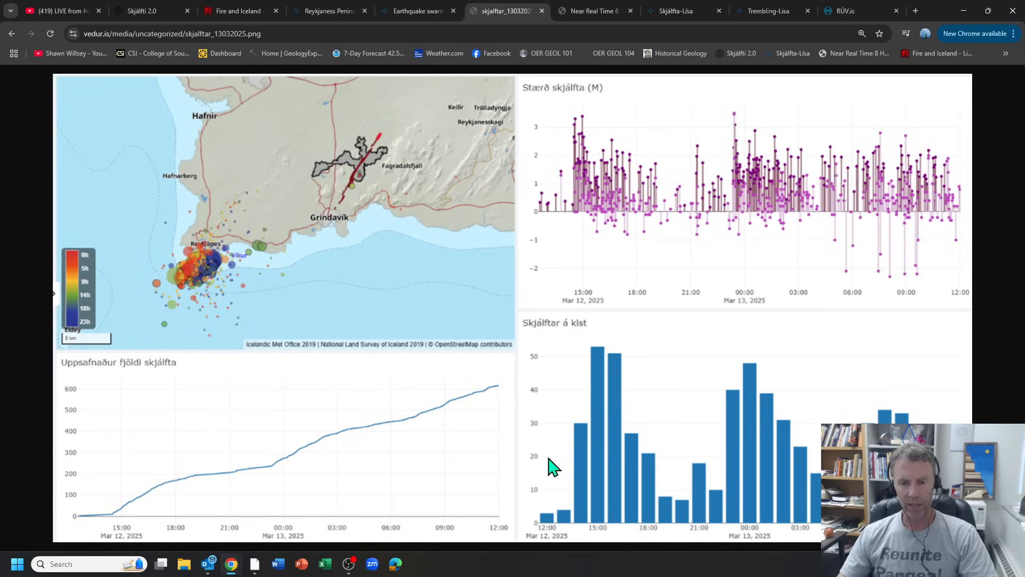
{"action": "mouse_move", "coordinate": [674, 486]}
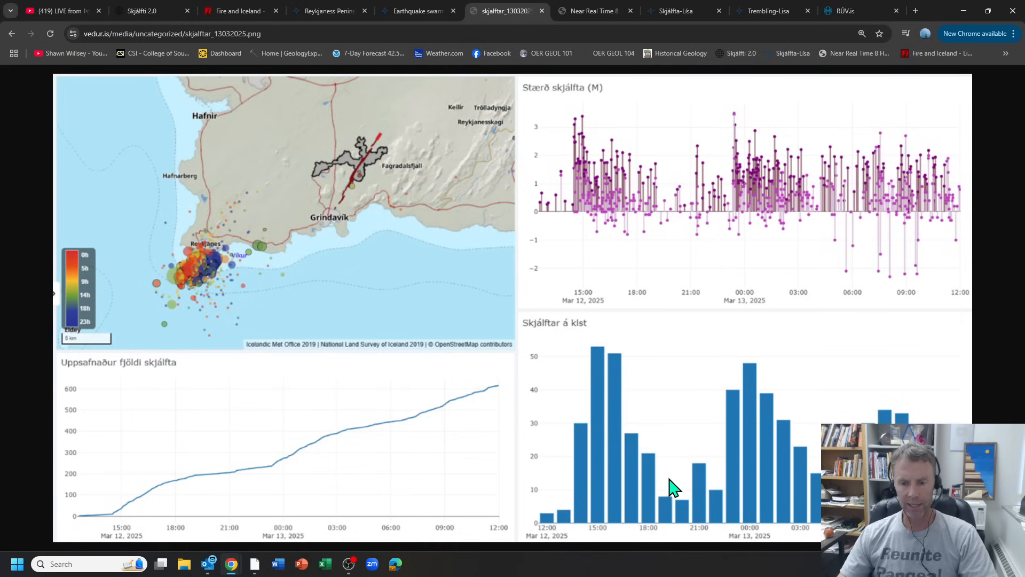
{"action": "mouse_move", "coordinate": [747, 372]}
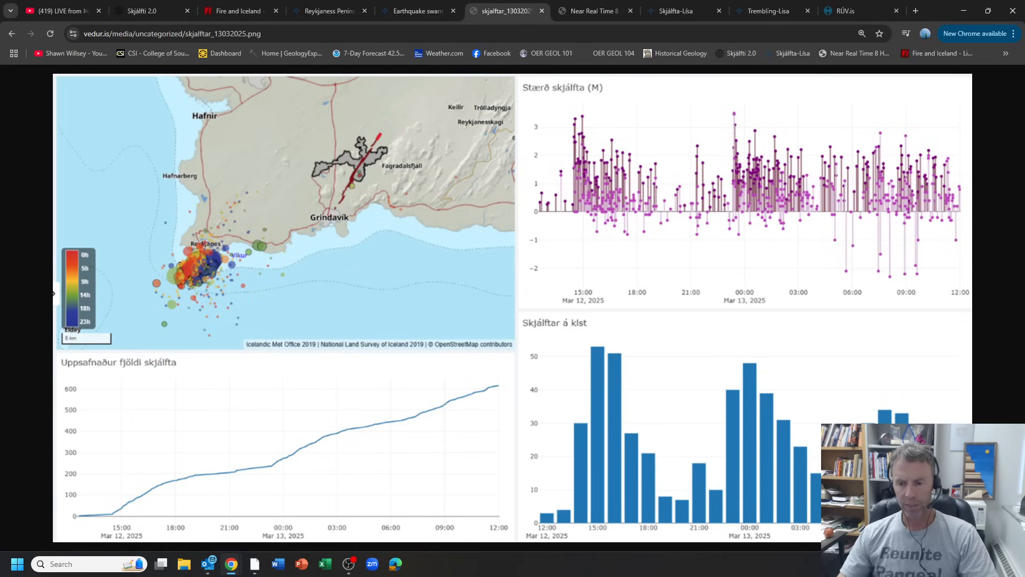
{"action": "mouse_move", "coordinate": [899, 154]}
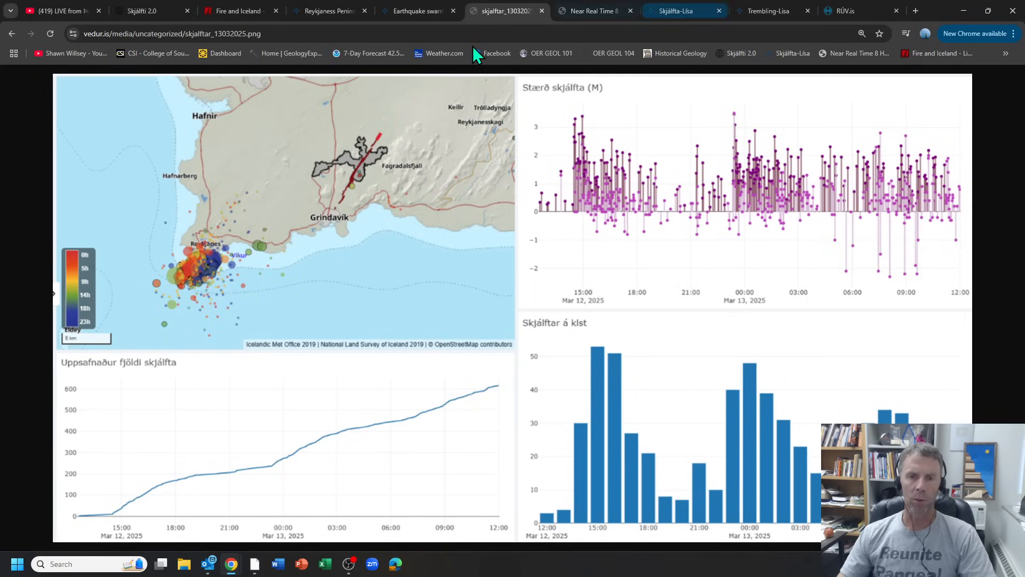
{"action": "mouse_move", "coordinate": [588, 10]}
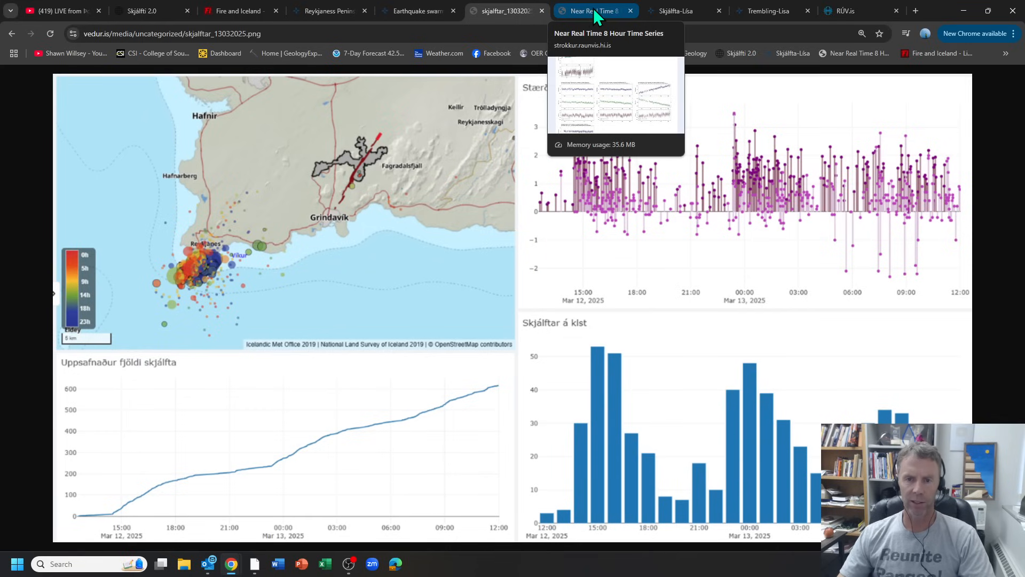
- Glance at the Near Real Time 8 Hour Time Series, then bring up the Skjálfta-Lísa quake map
{"action": "left_click", "coordinate": [592, 11]}
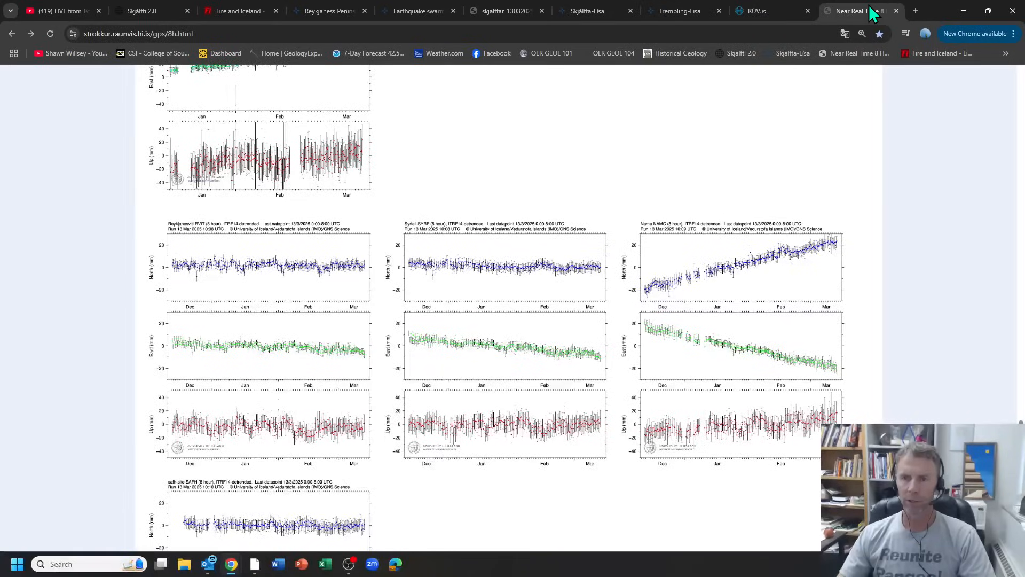
{"action": "left_click", "coordinate": [591, 11]}
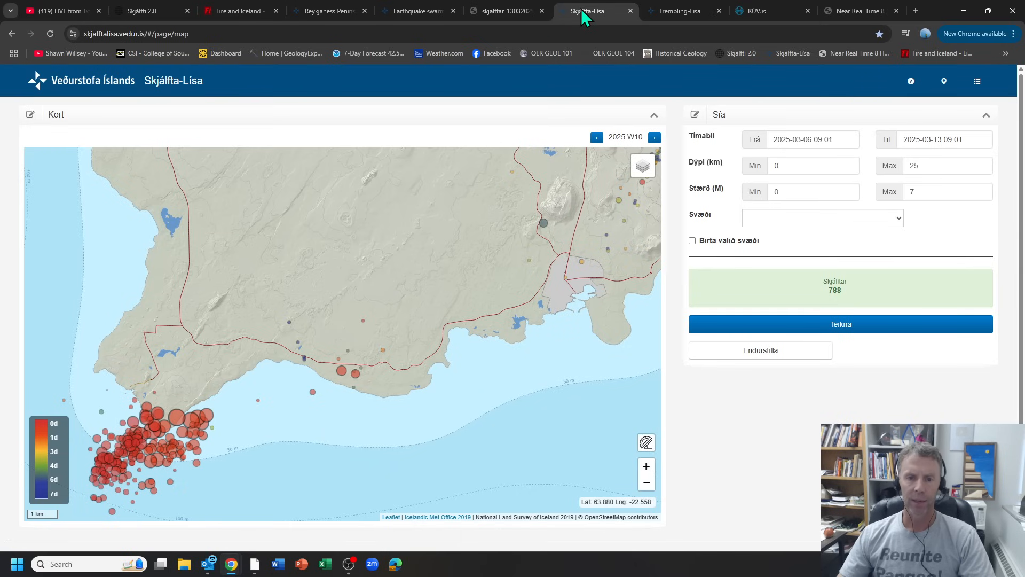
{"action": "mouse_move", "coordinate": [503, 11]}
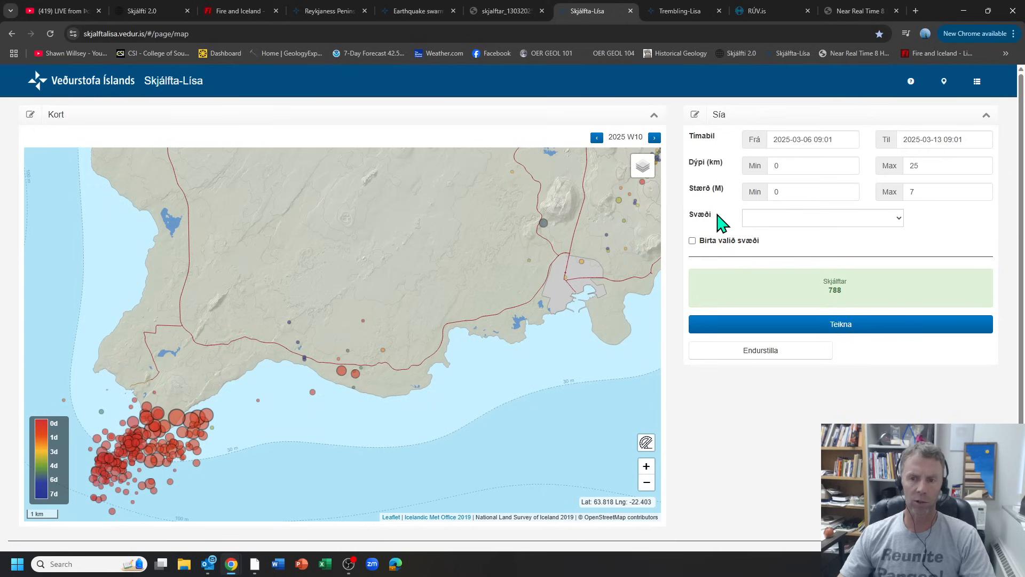
{"action": "mouse_move", "coordinate": [803, 164]}
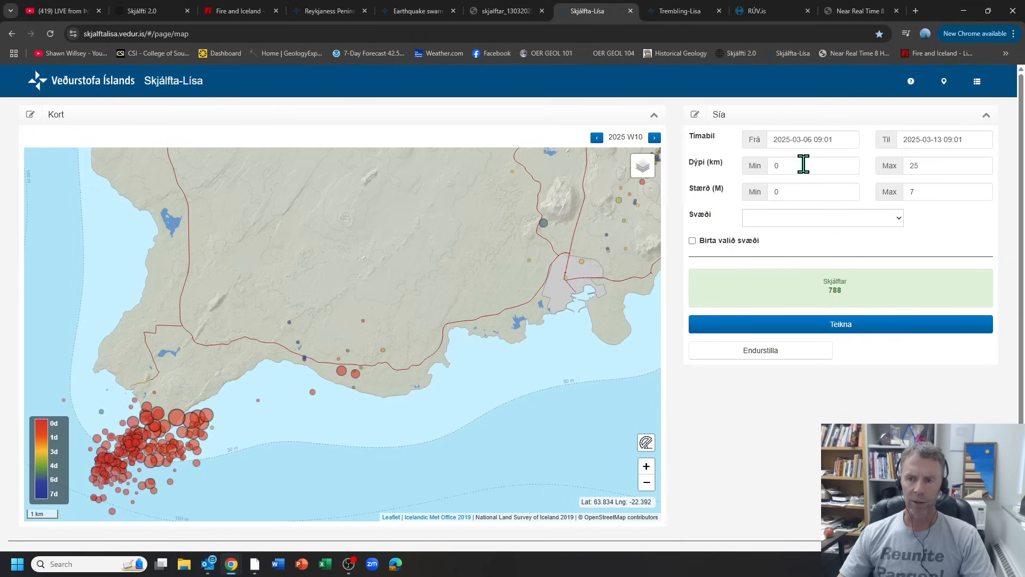
{"action": "mouse_move", "coordinate": [249, 419]}
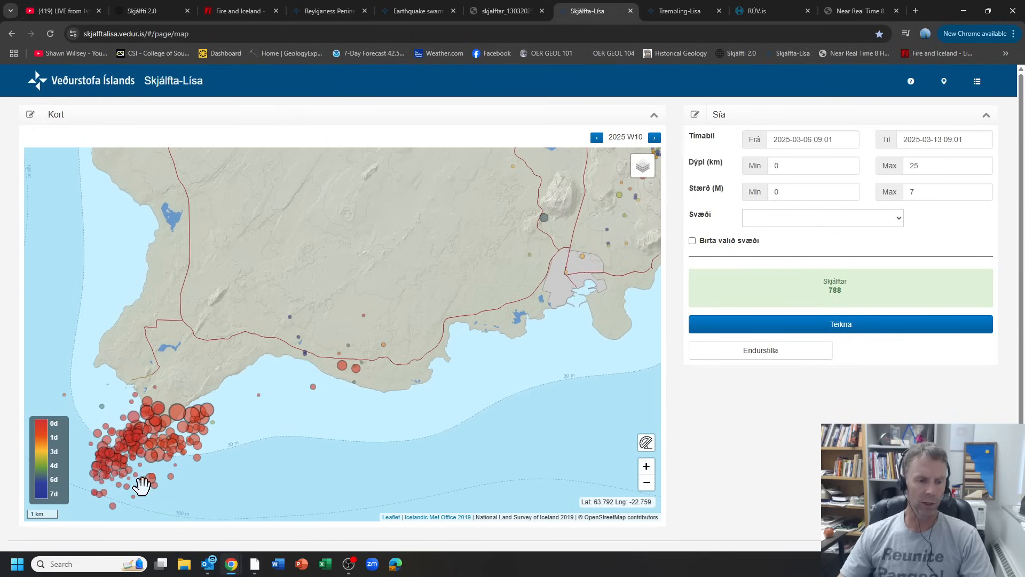
{"action": "mouse_move", "coordinate": [179, 423]}
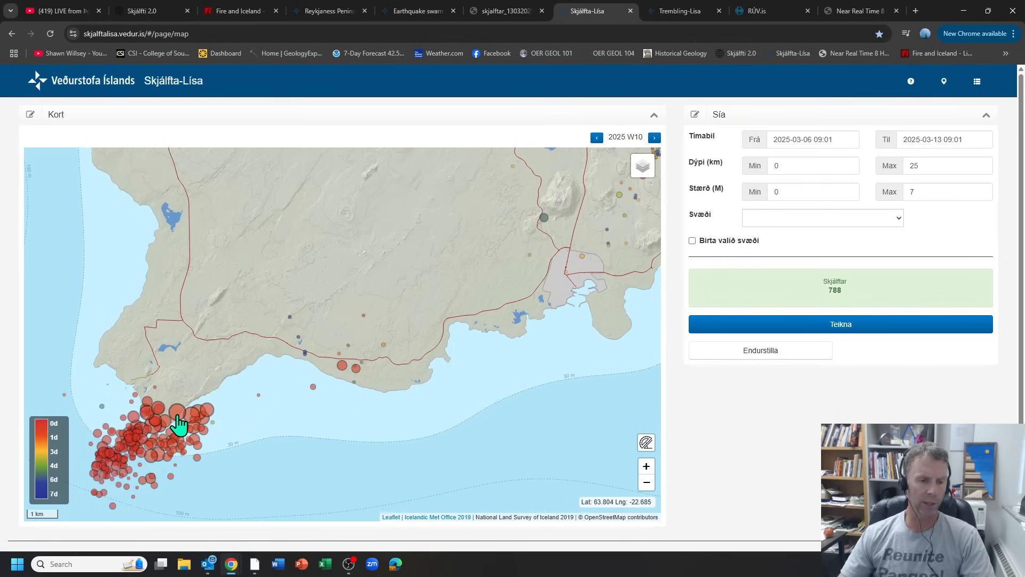
- Inspect popups of individual offshore quakes, including the 3.4 M event at 4 km depth on 12 March
{"action": "left_click", "coordinate": [180, 421]}
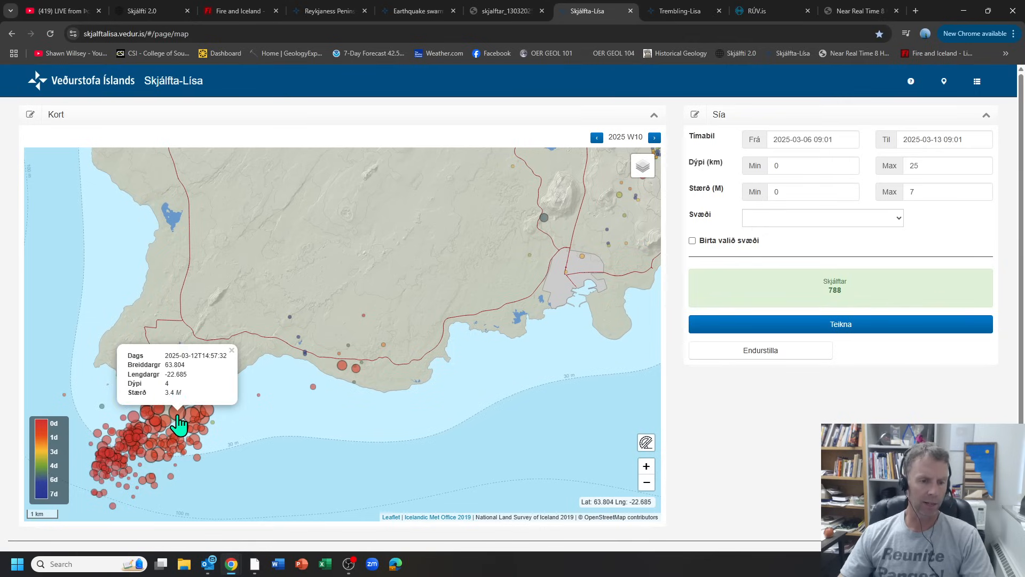
{"action": "left_click", "coordinate": [231, 351]}
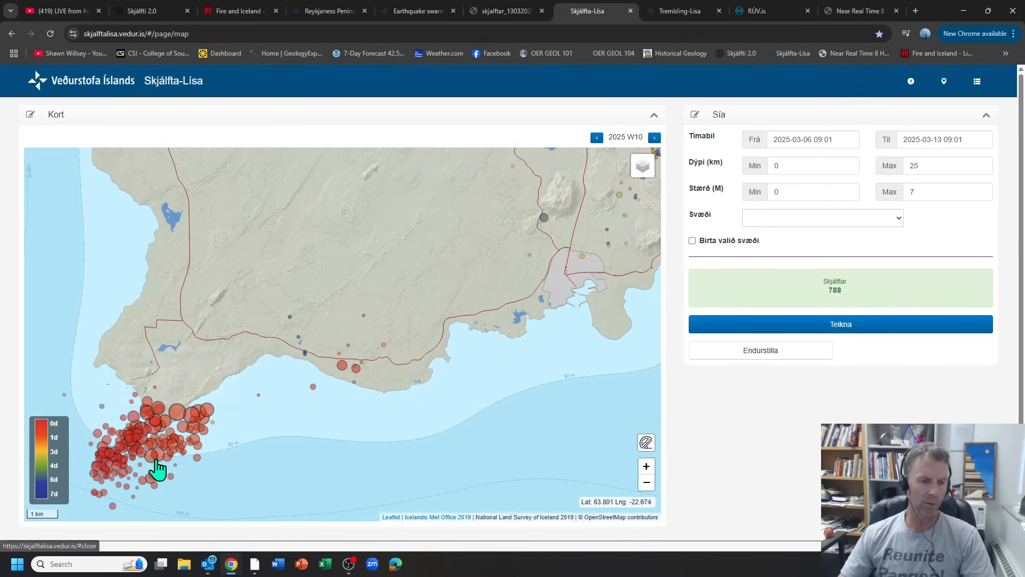
{"action": "left_click", "coordinate": [157, 458]}
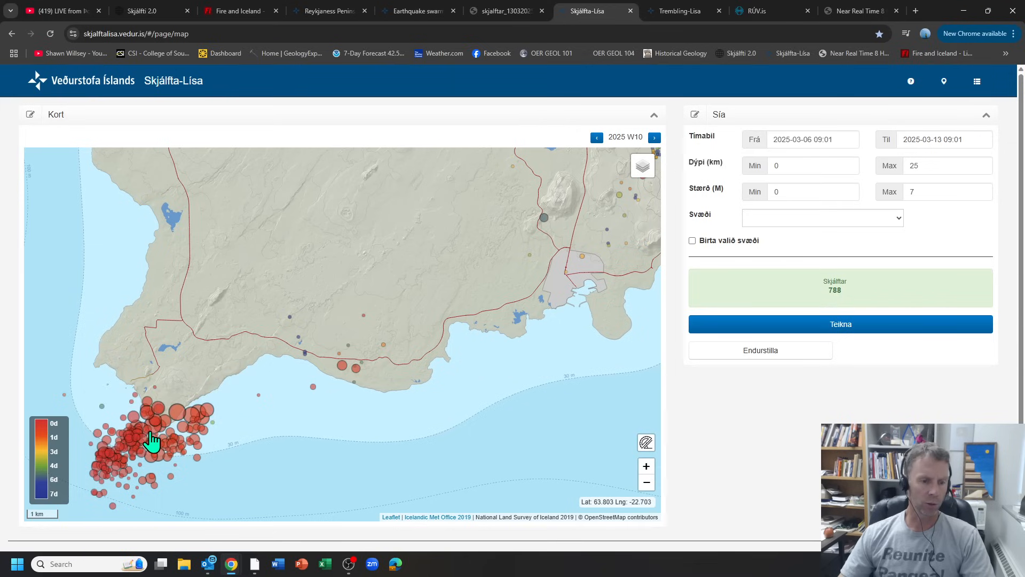
{"action": "left_click", "coordinate": [156, 441]}
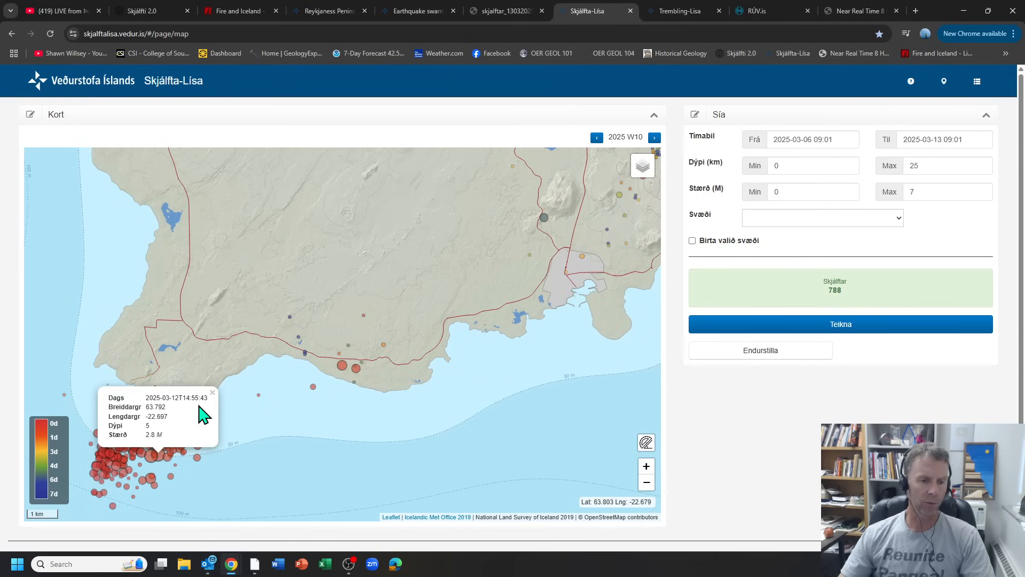
{"action": "left_click", "coordinate": [213, 392]}
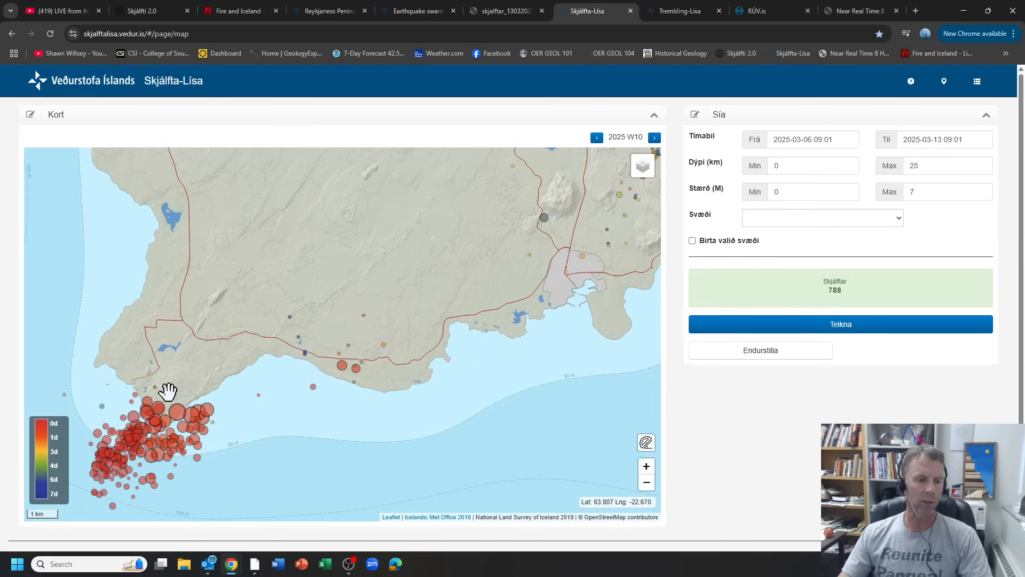
{"action": "mouse_move", "coordinate": [166, 476]}
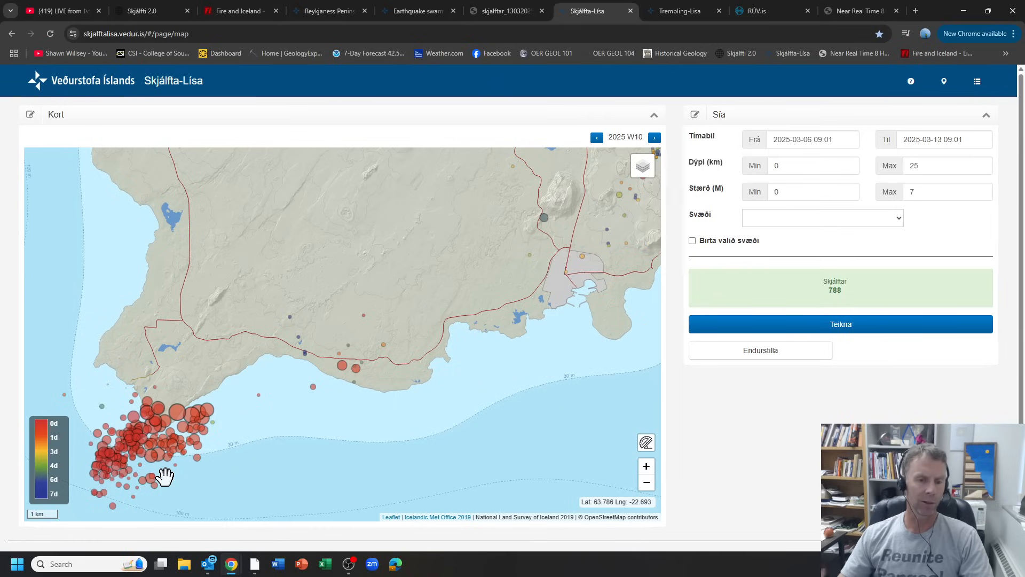
{"action": "mouse_move", "coordinate": [183, 459]}
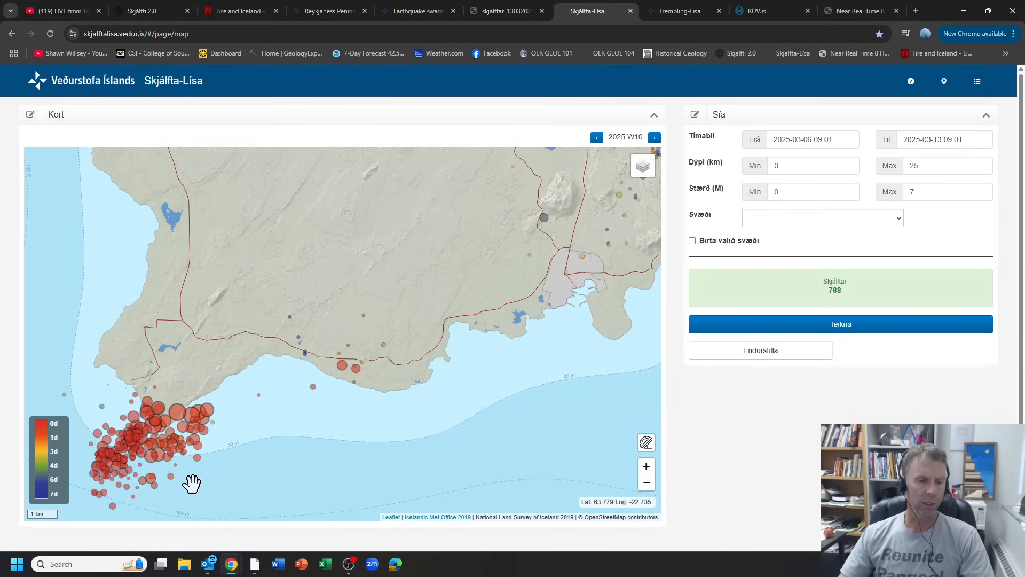
{"action": "mouse_move", "coordinate": [158, 382]}
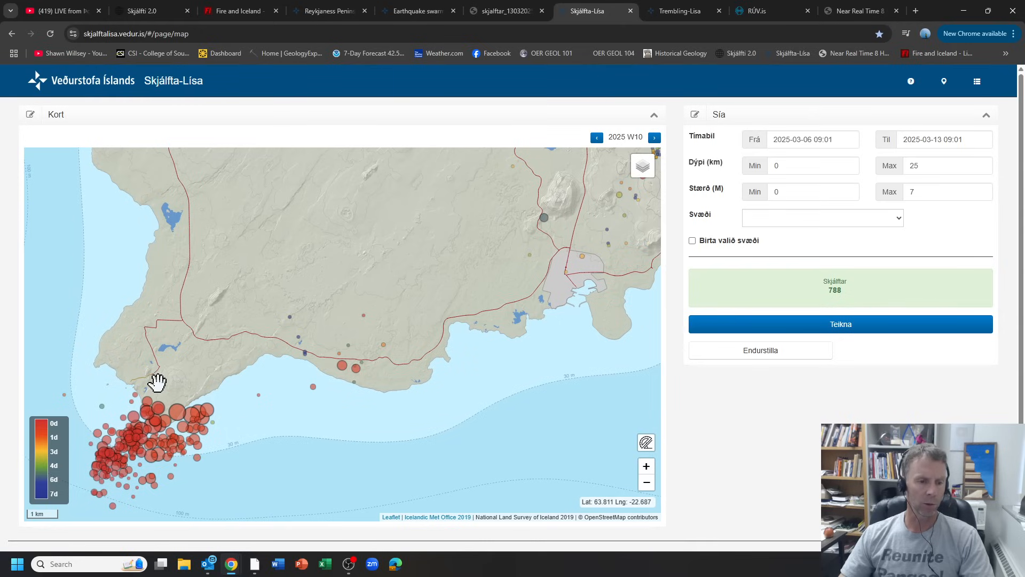
{"action": "mouse_move", "coordinate": [758, 27]}
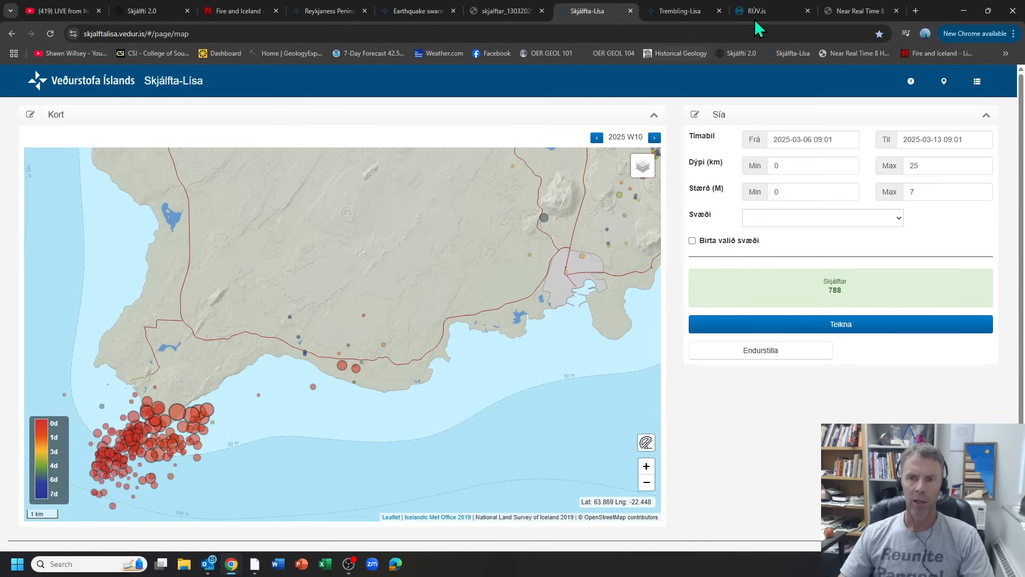
{"action": "mouse_move", "coordinate": [684, 11]}
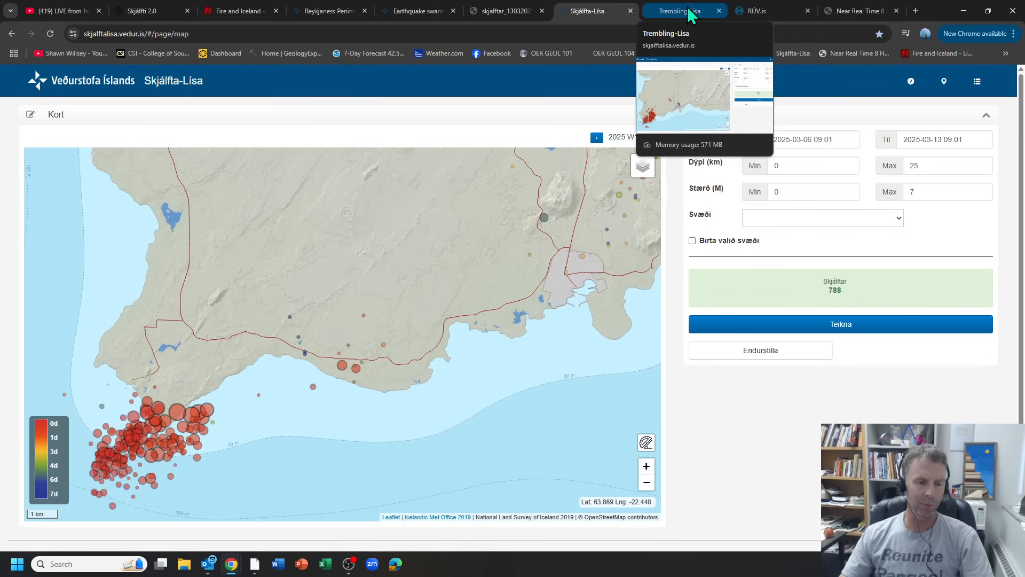
- Switch to the English October 2013 Trembling-Lisa map and check large offshore quakes, including the 3.9 M event
{"action": "left_click", "coordinate": [683, 11]}
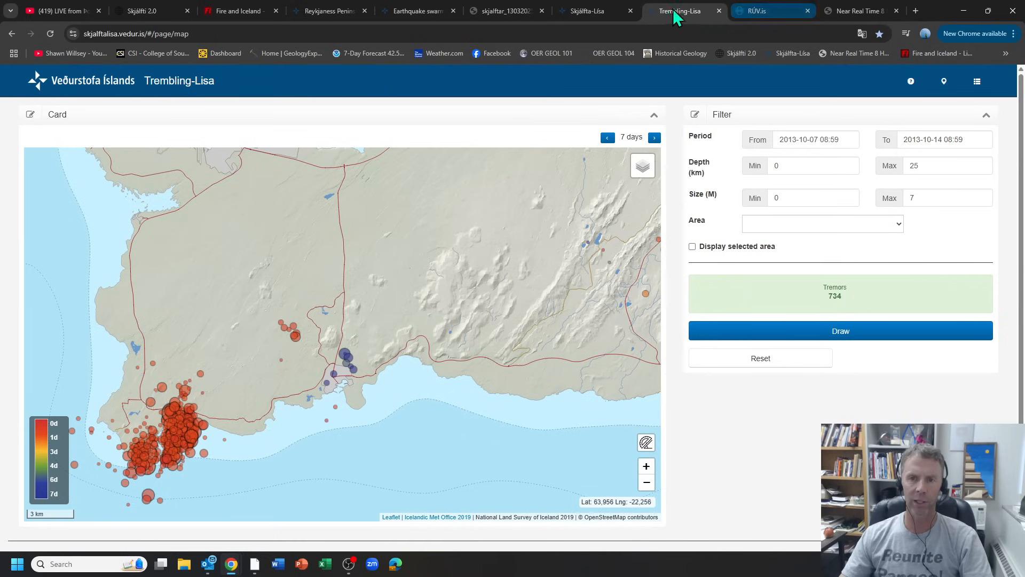
{"action": "mouse_move", "coordinate": [184, 477]}
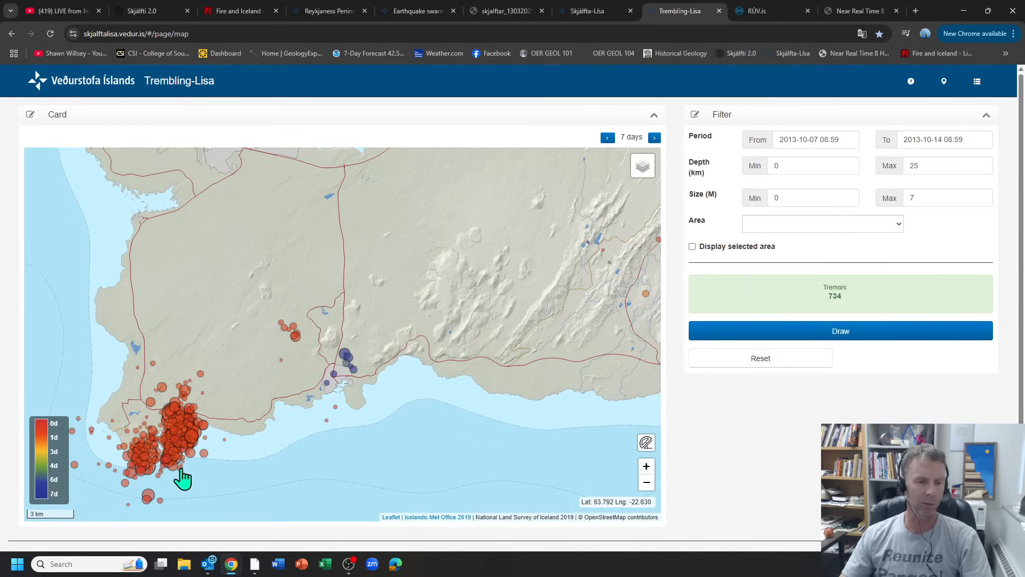
{"action": "mouse_move", "coordinate": [159, 502]}
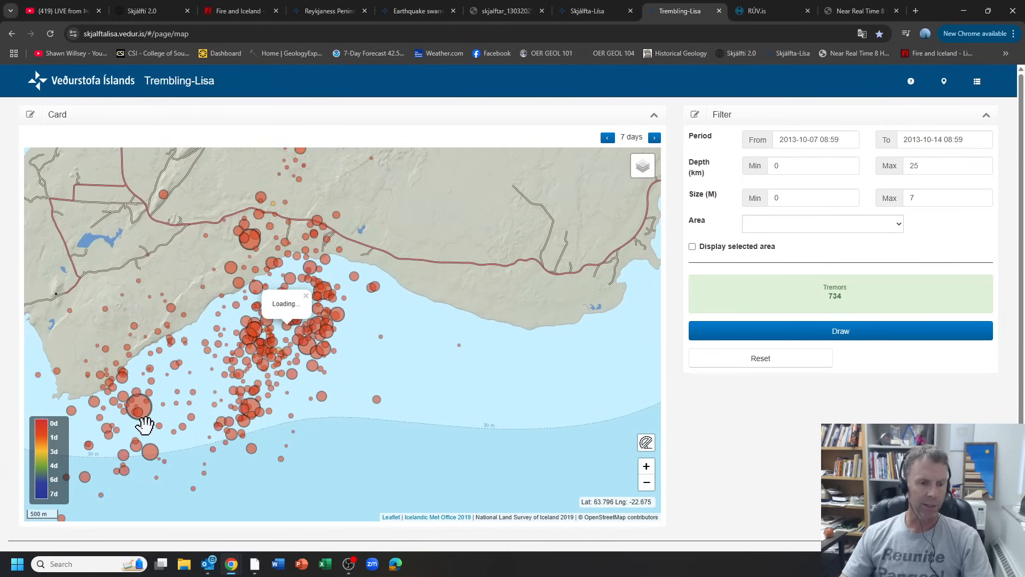
{"action": "left_click", "coordinate": [138, 409]}
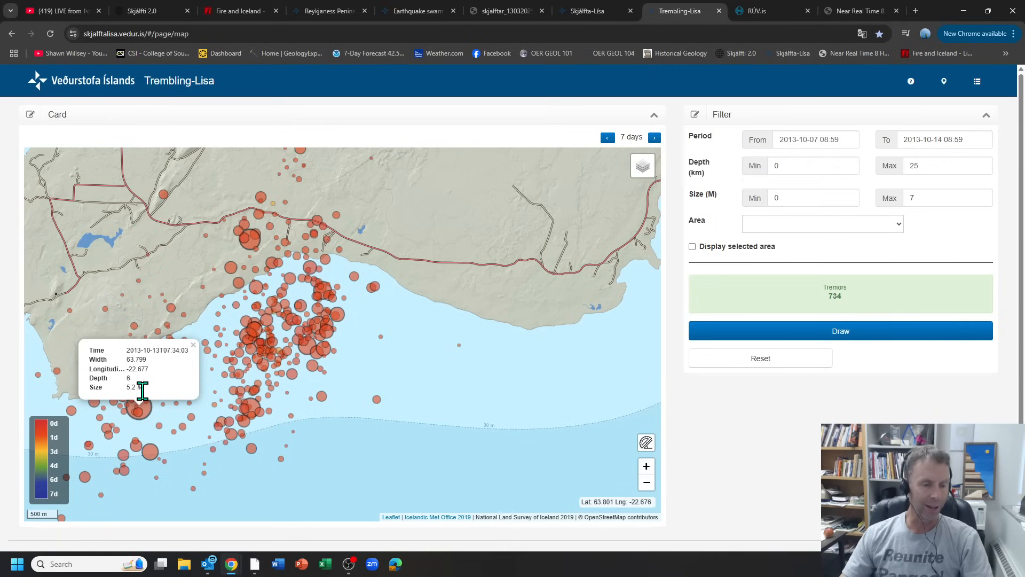
{"action": "mouse_move", "coordinate": [146, 401]}
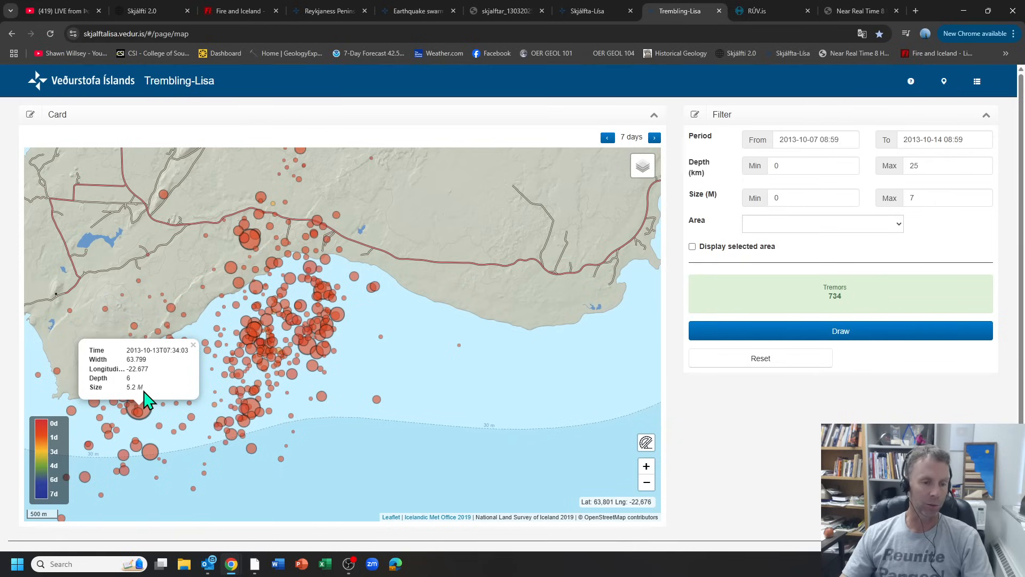
{"action": "mouse_move", "coordinate": [218, 379]}
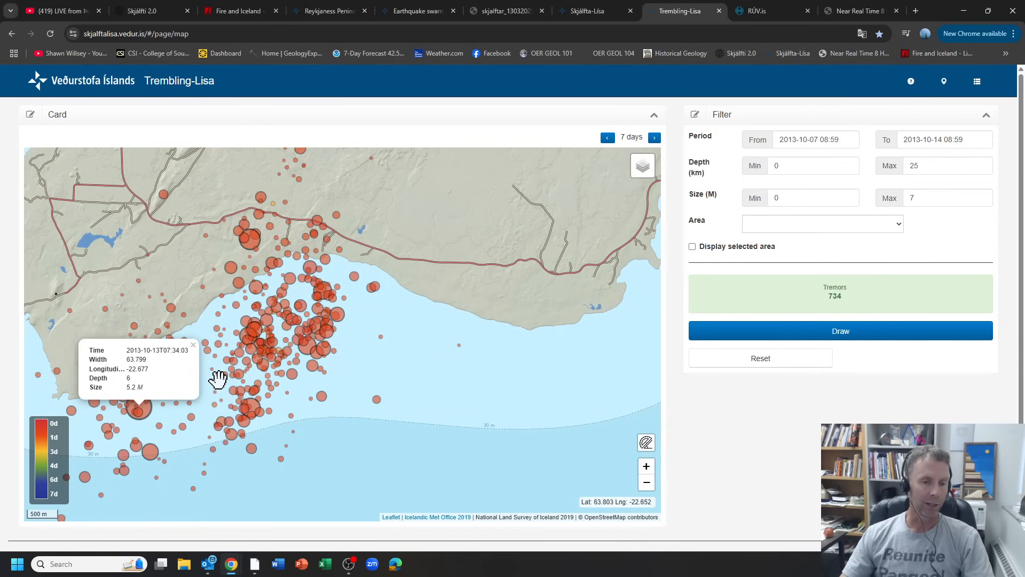
{"action": "mouse_move", "coordinate": [250, 253]}
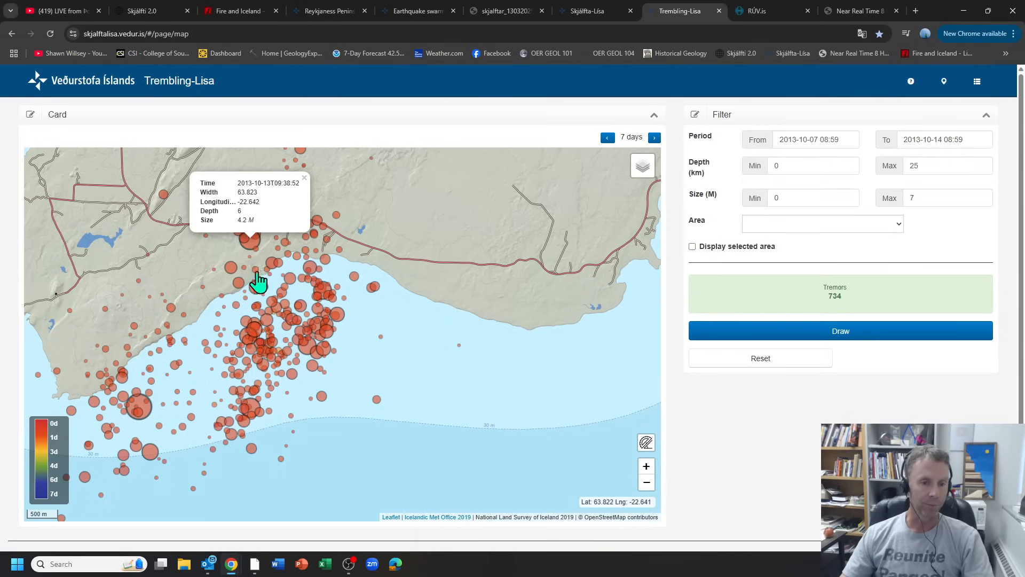
{"action": "left_click", "coordinate": [260, 423]}
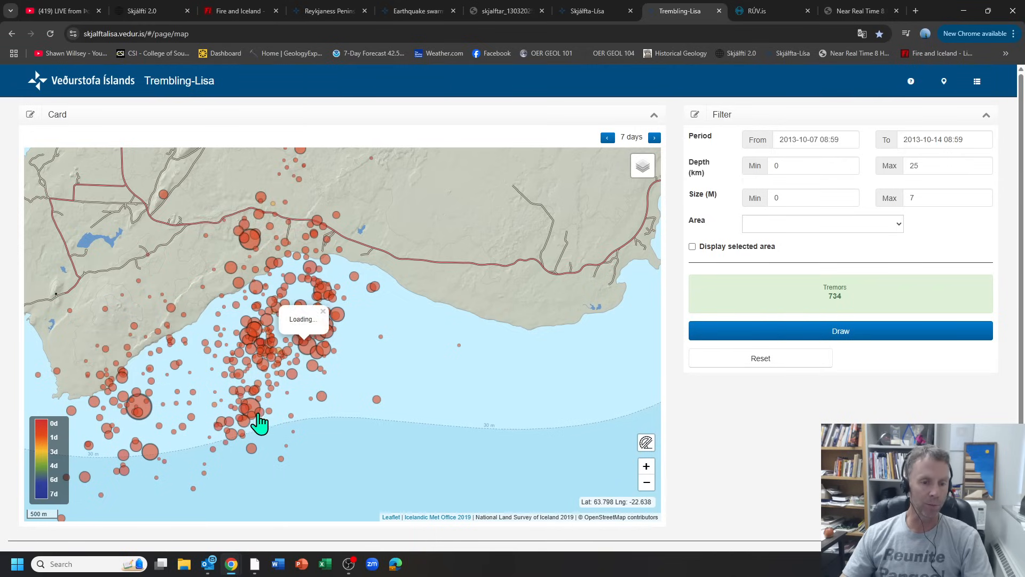
{"action": "left_click", "coordinate": [250, 416]}
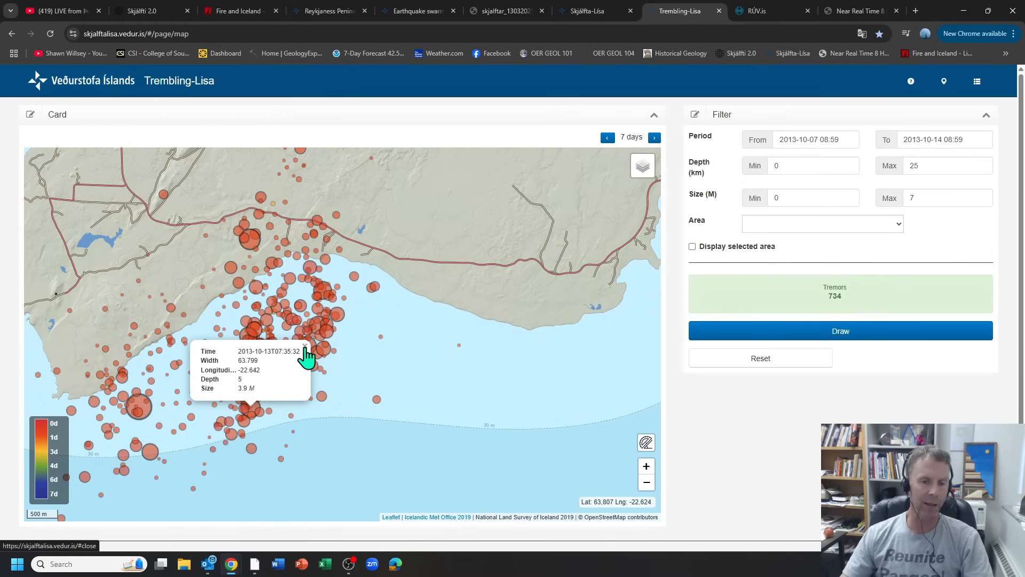
{"action": "mouse_move", "coordinate": [307, 359]}
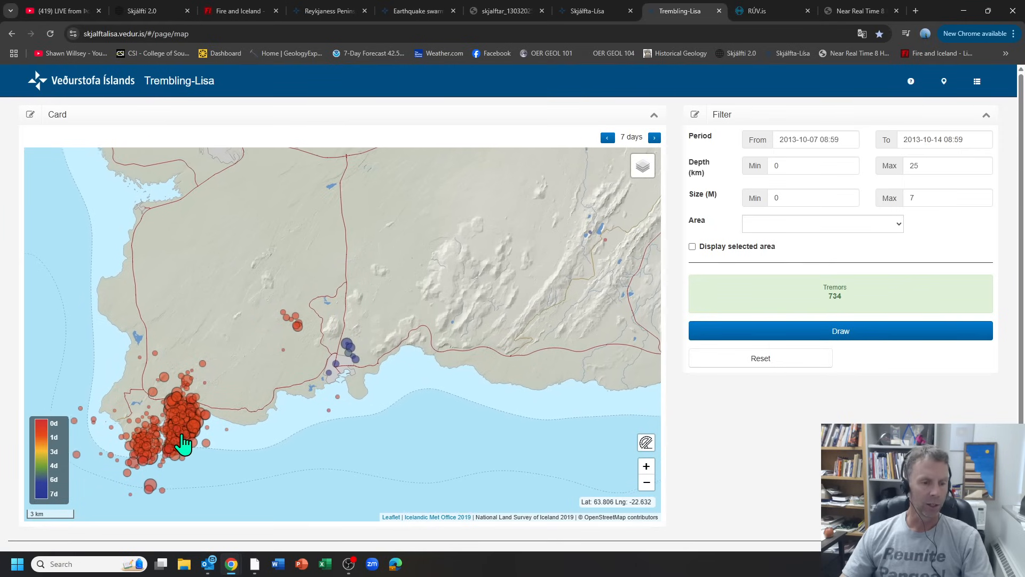
- Check quakes in the dense cluster and at its northern edge, returning to the 2025 Skjálfta-Lísa tab
{"action": "left_click", "coordinate": [186, 440]}
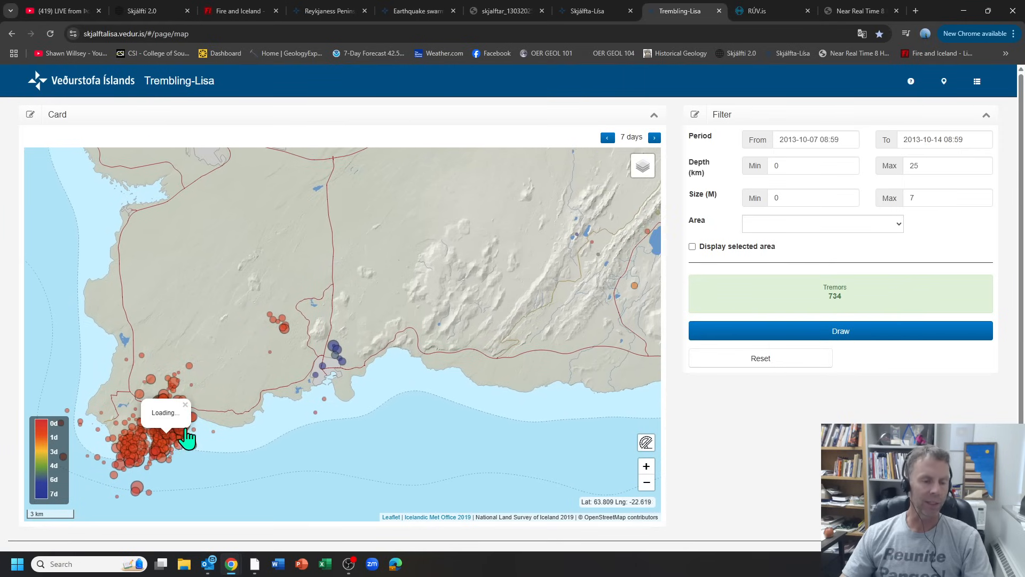
{"action": "left_click", "coordinate": [190, 438]}
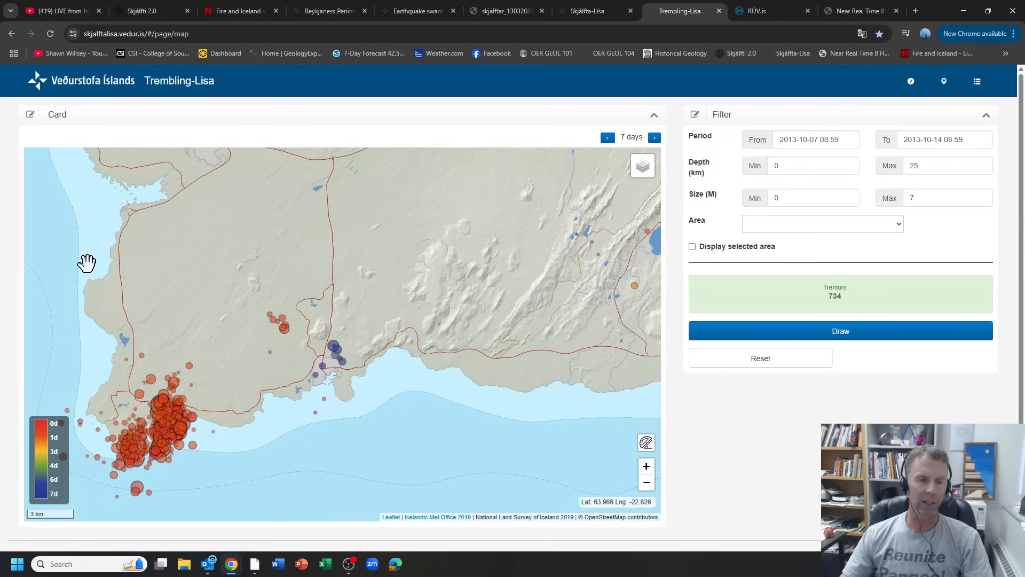
{"action": "mouse_move", "coordinate": [513, 275]}
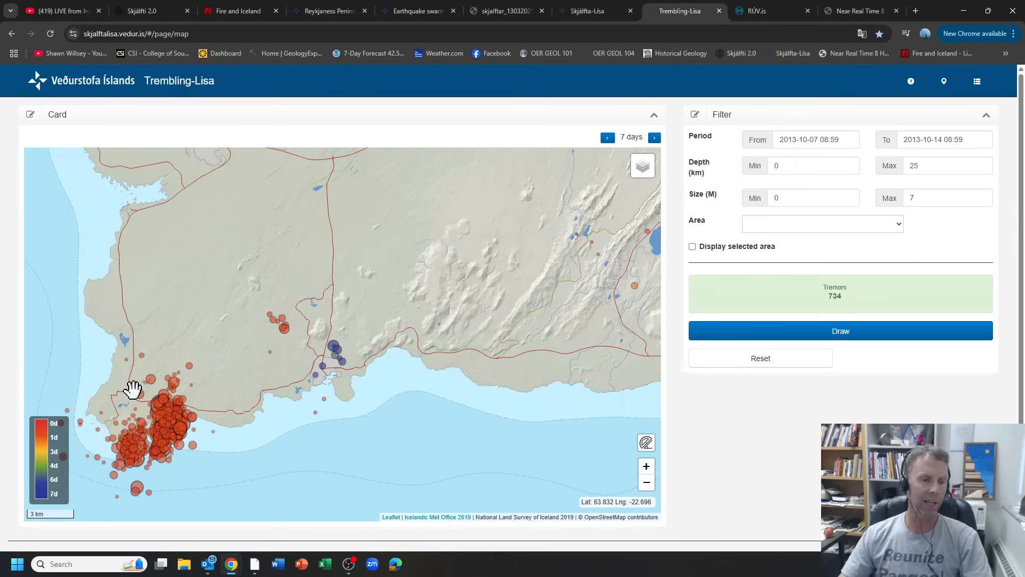
{"action": "mouse_move", "coordinate": [418, 342]}
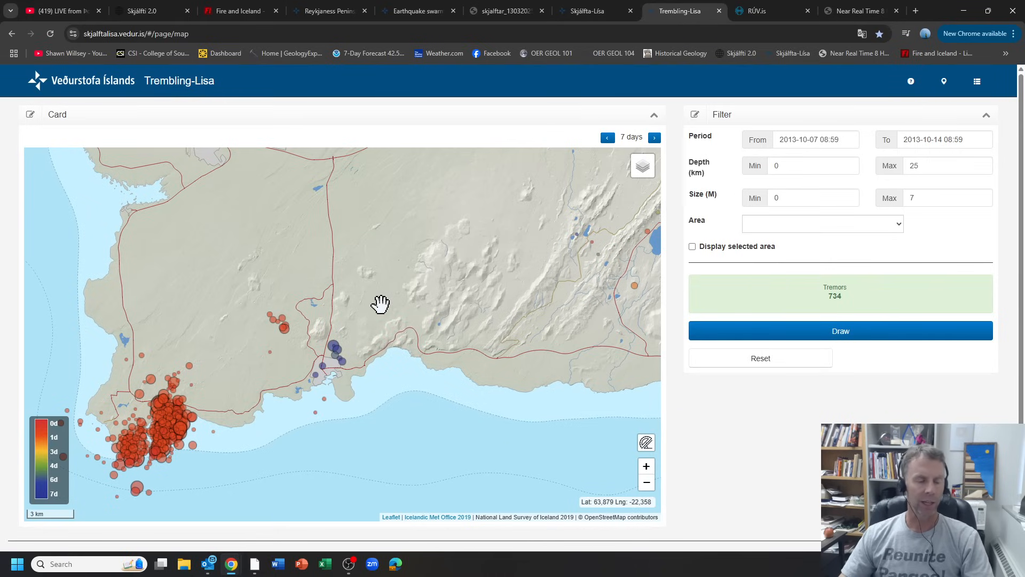
{"action": "mouse_move", "coordinate": [197, 383]}
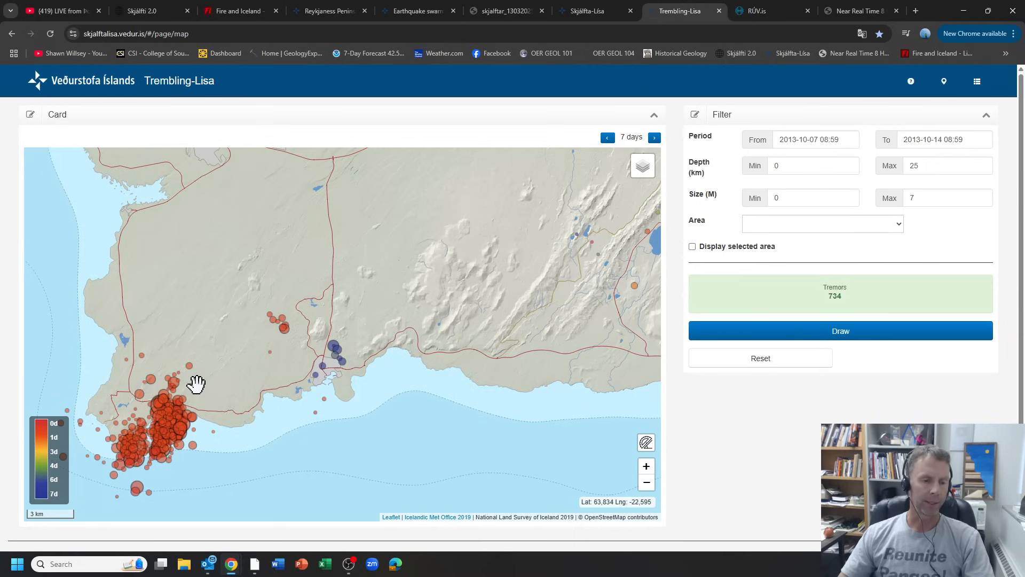
{"action": "mouse_move", "coordinate": [175, 392]}
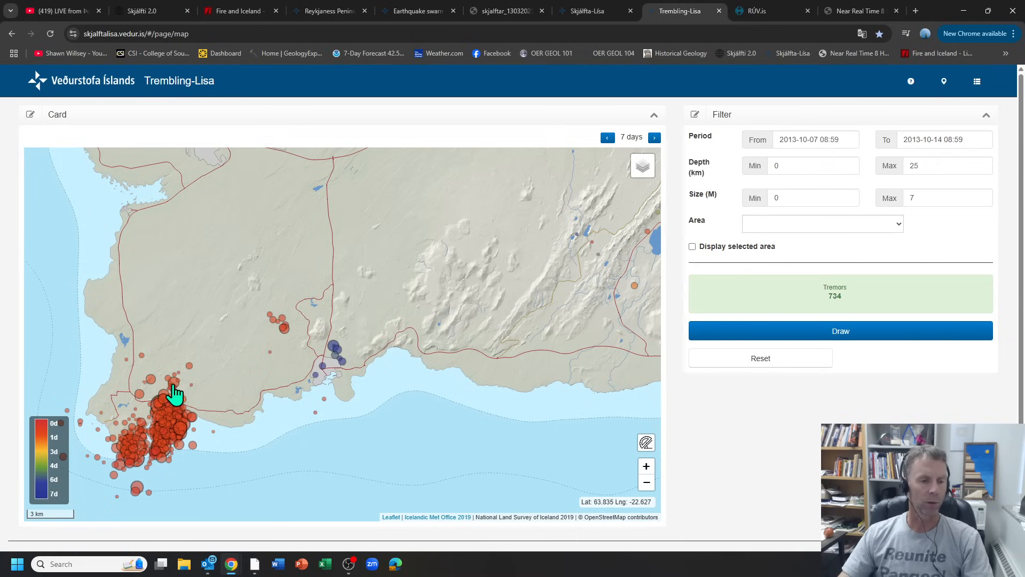
{"action": "left_click", "coordinate": [581, 11]}
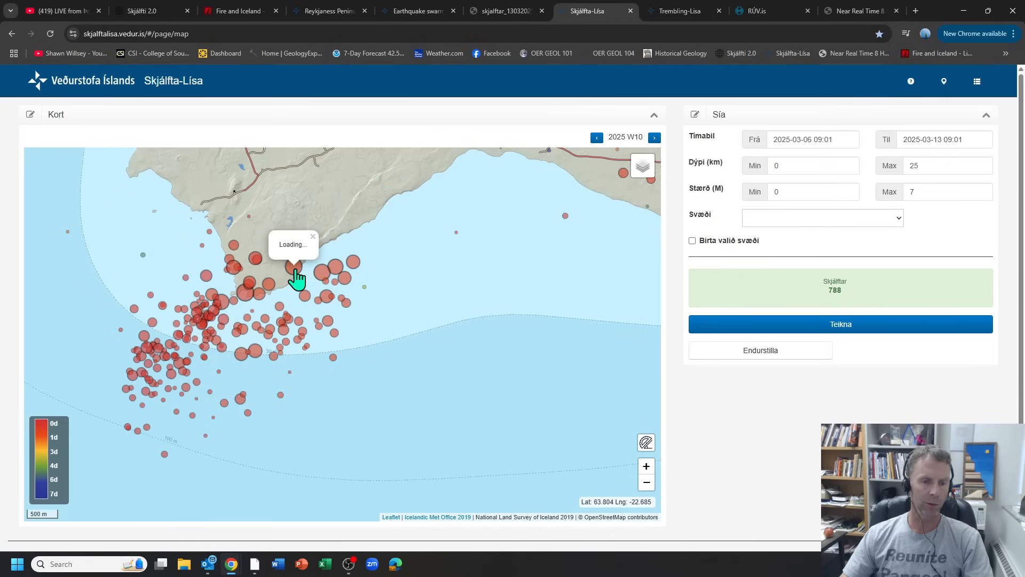
- View details of quakes near the coast on the March 2025 map, including the 3.4 M event at 4 km depth
{"action": "left_click", "coordinate": [247, 282]}
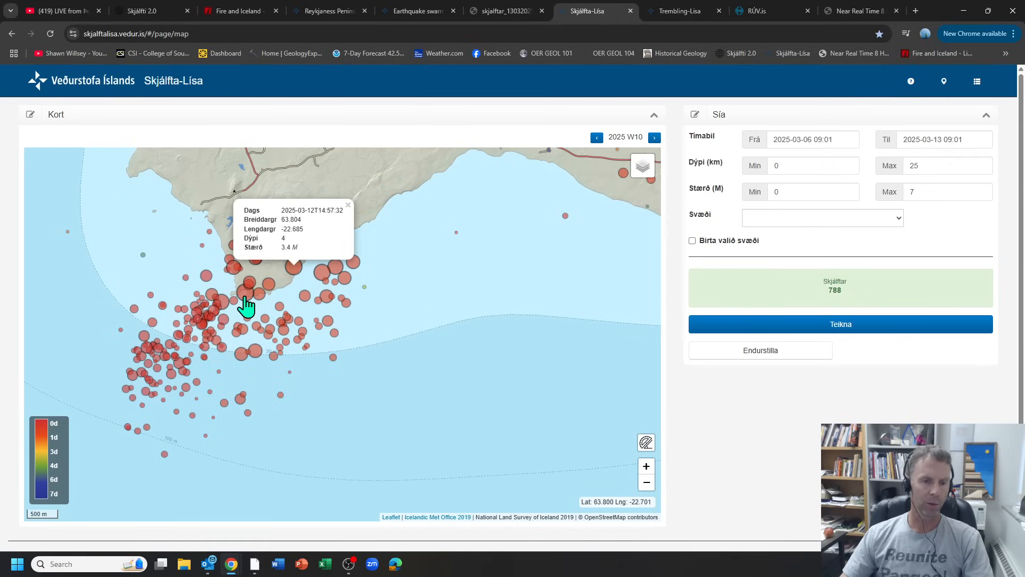
{"action": "left_click", "coordinate": [222, 274]}
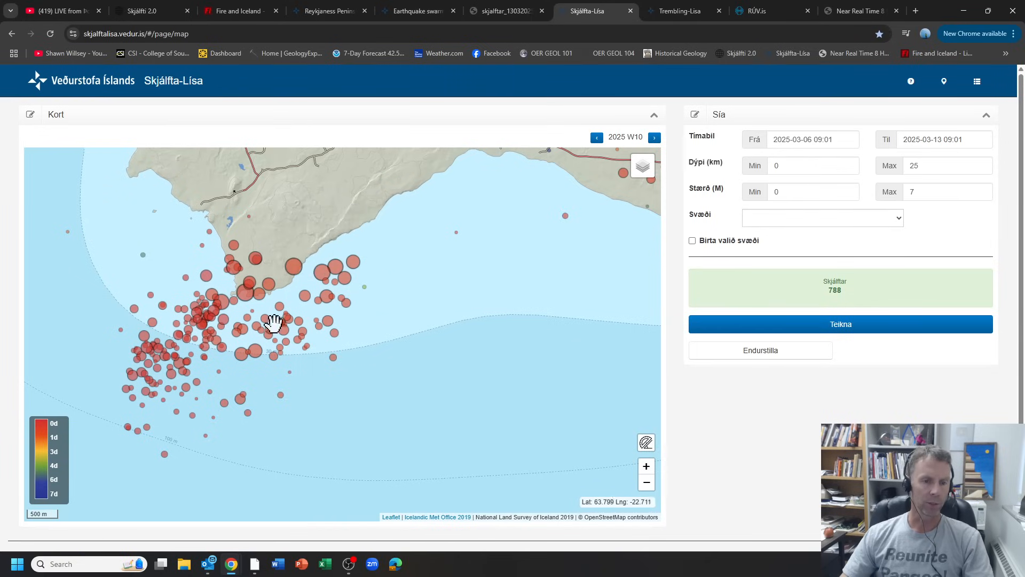
{"action": "mouse_move", "coordinate": [247, 360]}
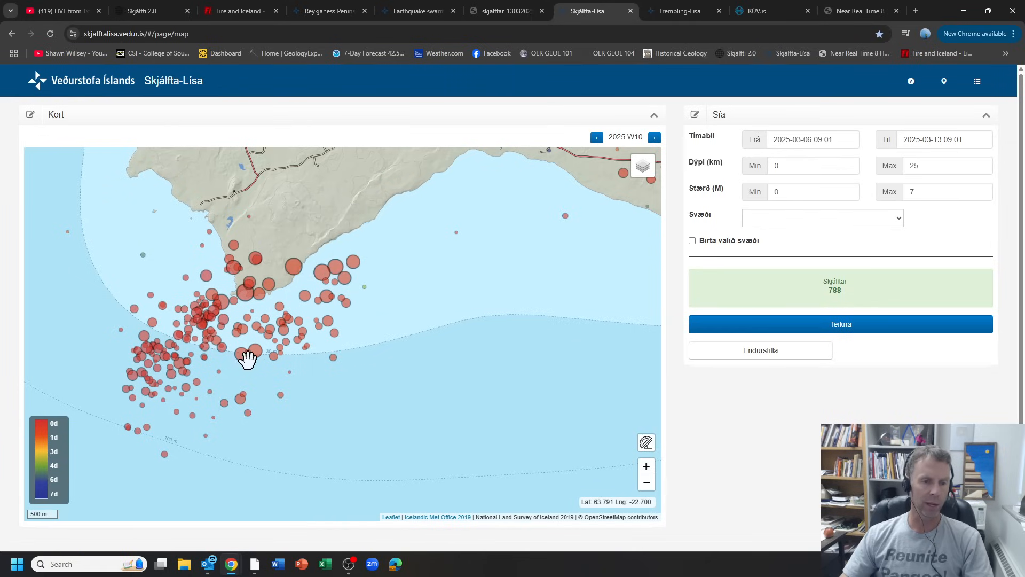
{"action": "mouse_move", "coordinate": [249, 361]}
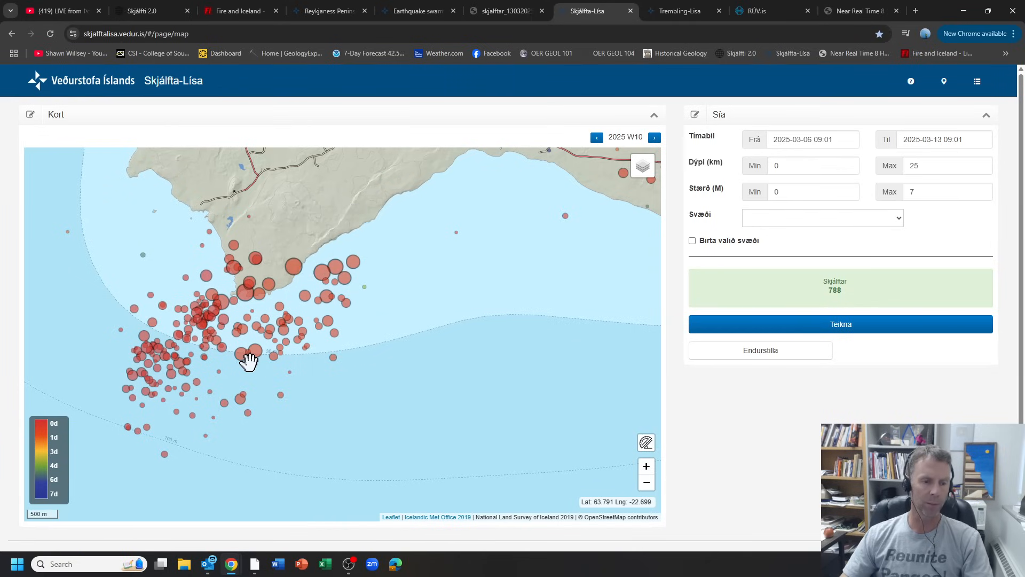
{"action": "mouse_move", "coordinate": [683, 11]}
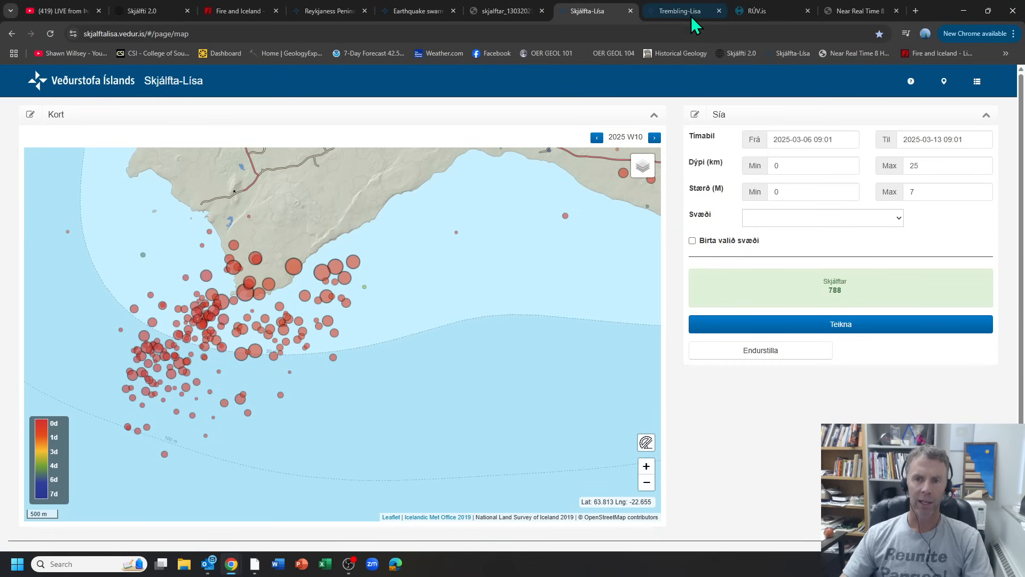
- Flip between the 2025 map and the English 2013 Trembling-Lisa map of 734 tremors, ending on the 2013 copy
{"action": "left_click", "coordinate": [680, 11]}
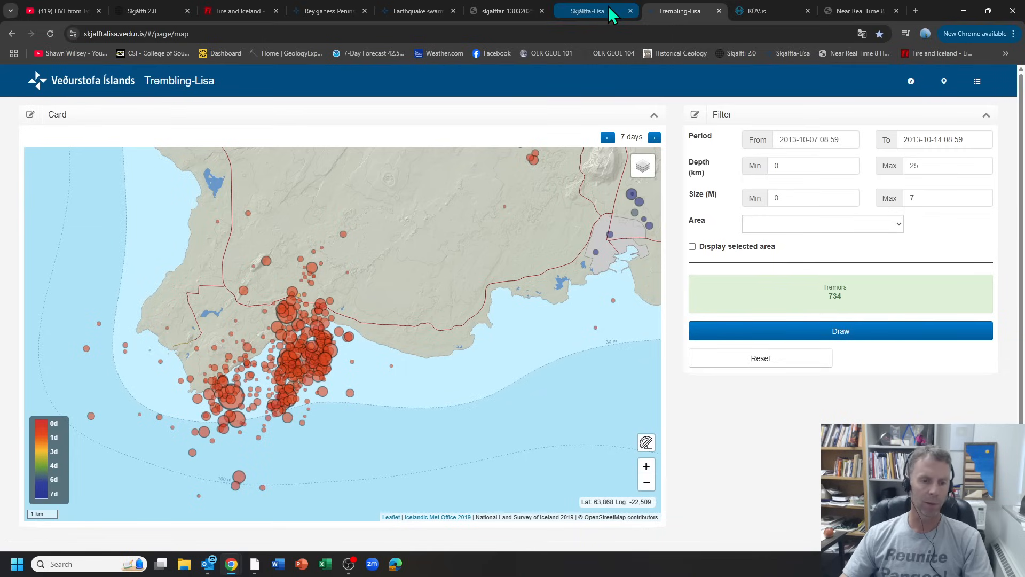
{"action": "left_click", "coordinate": [585, 11]}
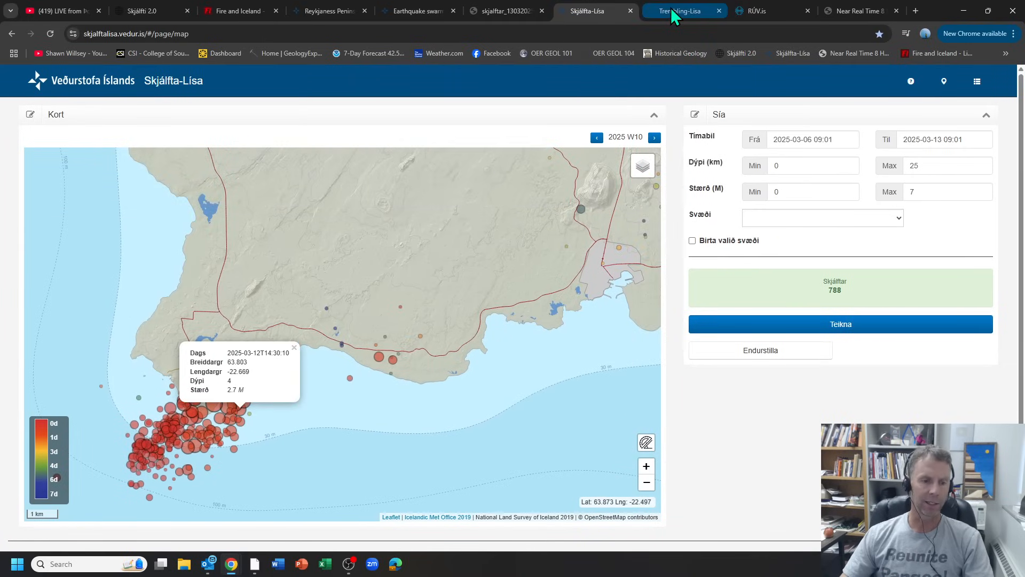
{"action": "left_click", "coordinate": [683, 11]}
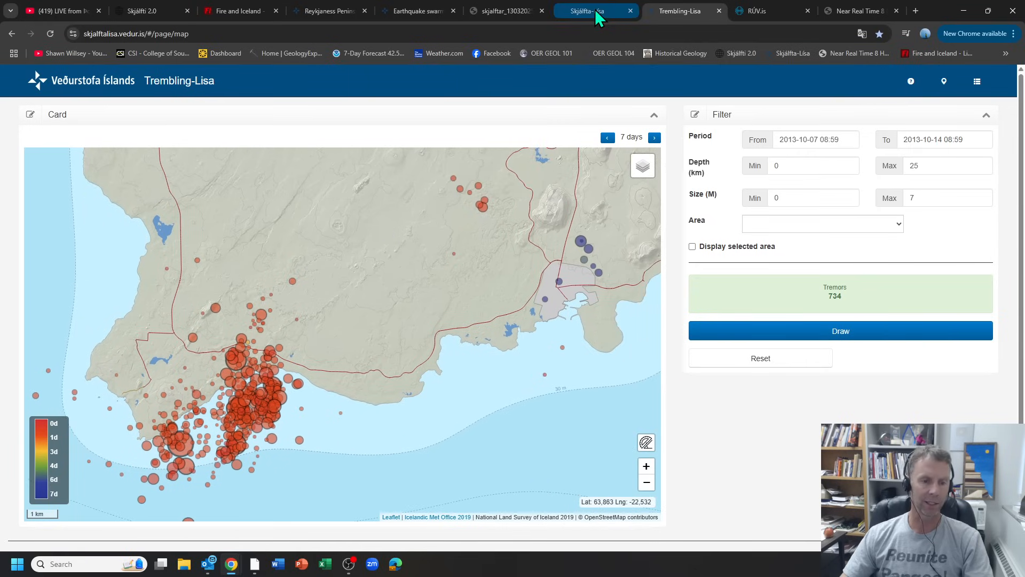
{"action": "left_click", "coordinate": [585, 10]}
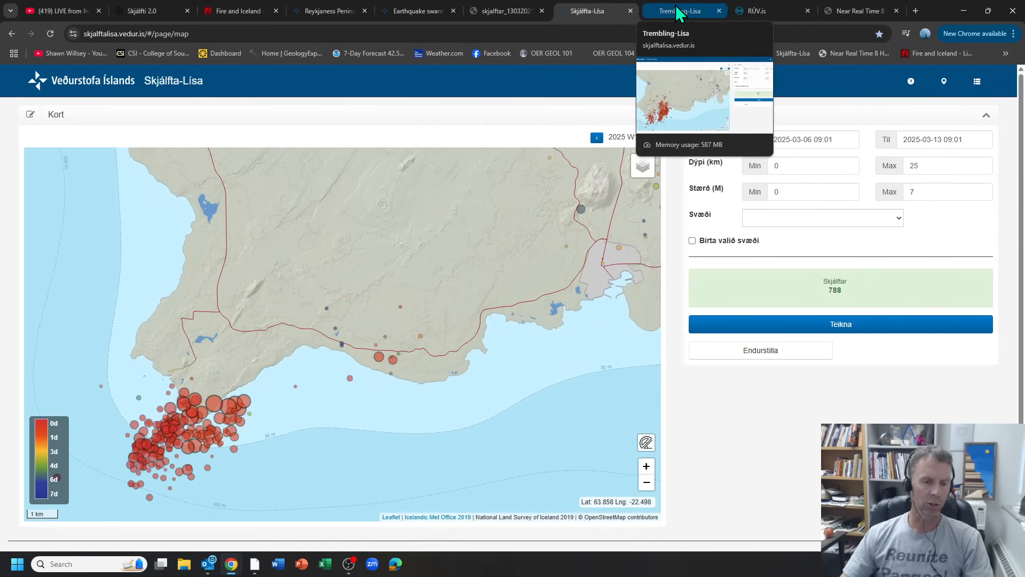
{"action": "left_click", "coordinate": [684, 11]}
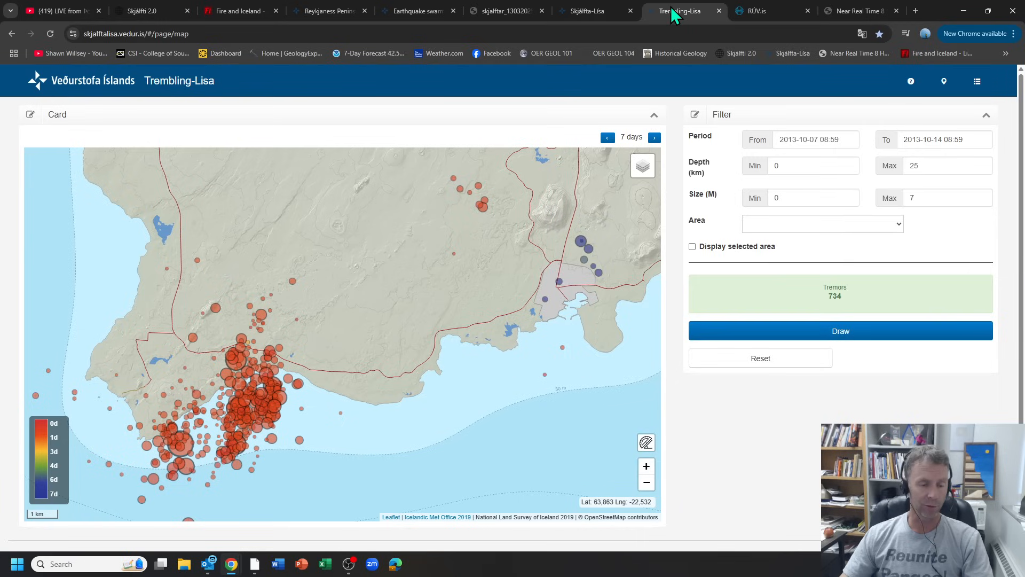
{"action": "mouse_move", "coordinate": [102, 401]}
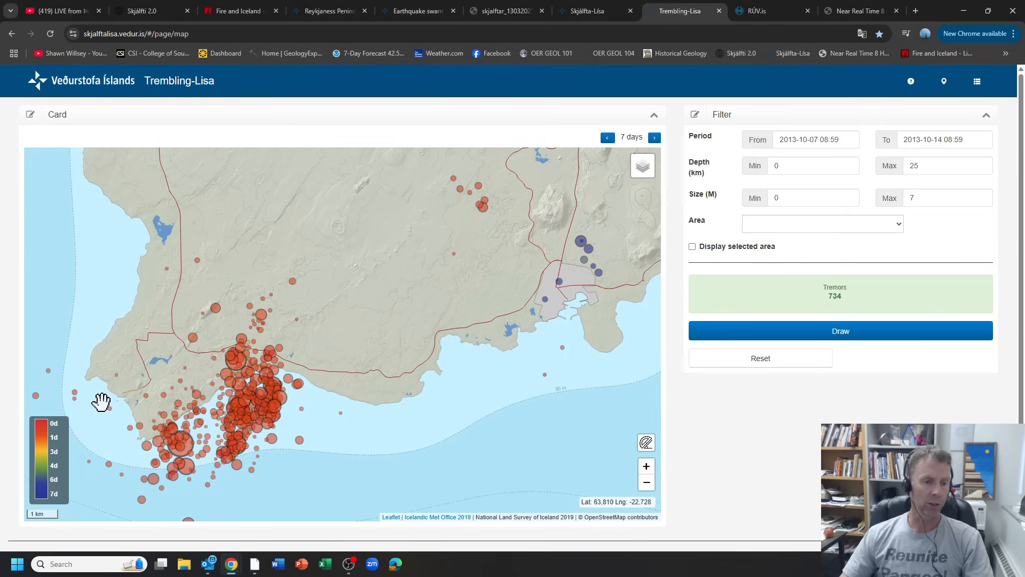
{"action": "mouse_move", "coordinate": [397, 272]}
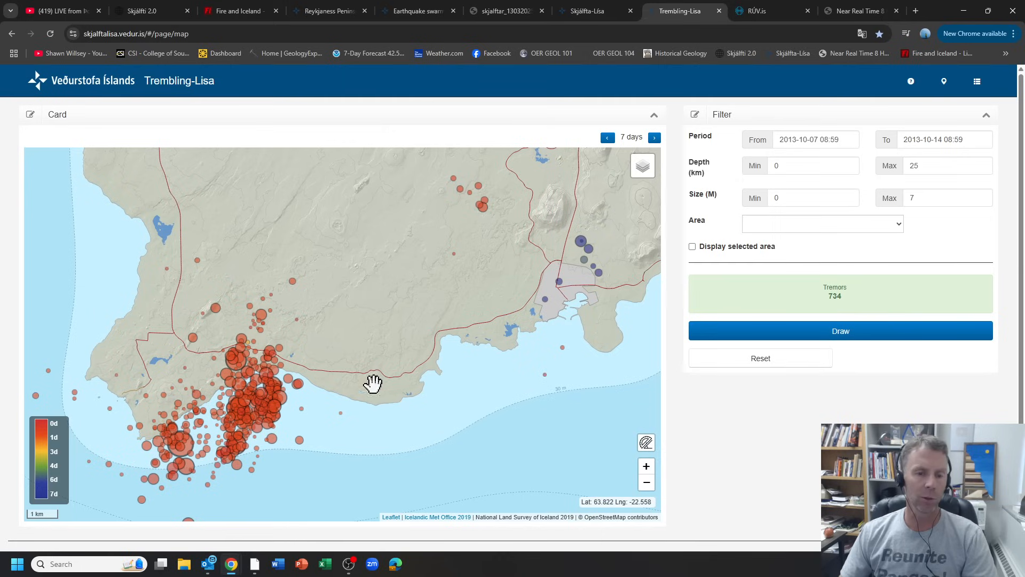
{"action": "mouse_move", "coordinate": [902, 37]}
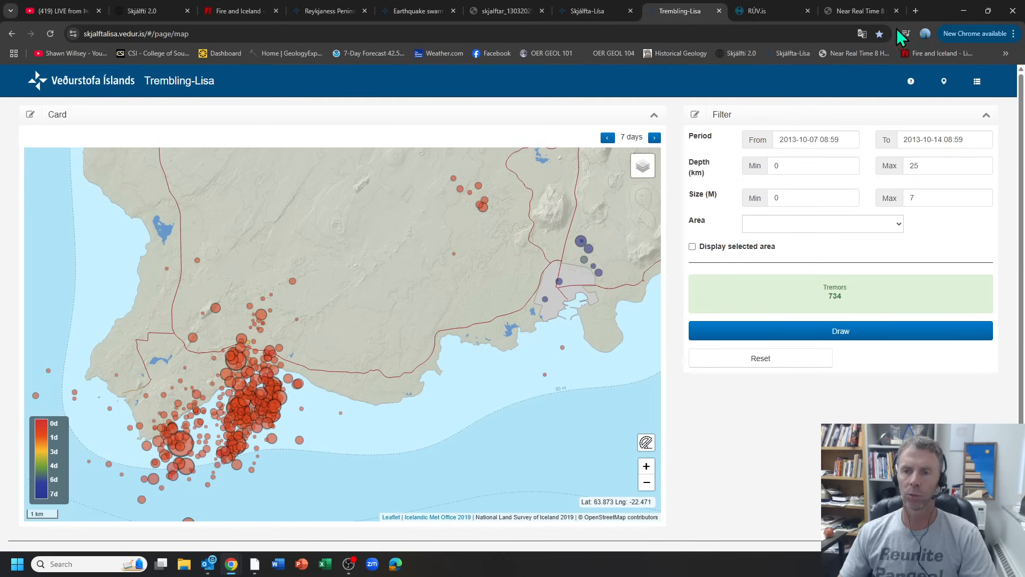
- Bring up the RÚV article 'Eruption expected within three days' and read its opening sections
{"action": "left_click", "coordinate": [762, 11]}
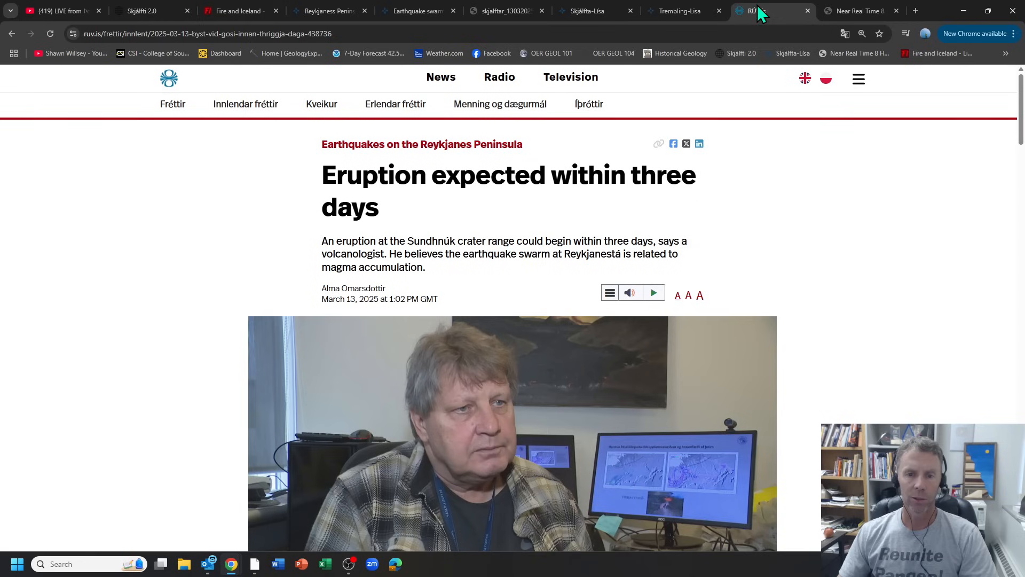
{"action": "mouse_move", "coordinate": [430, 278]}
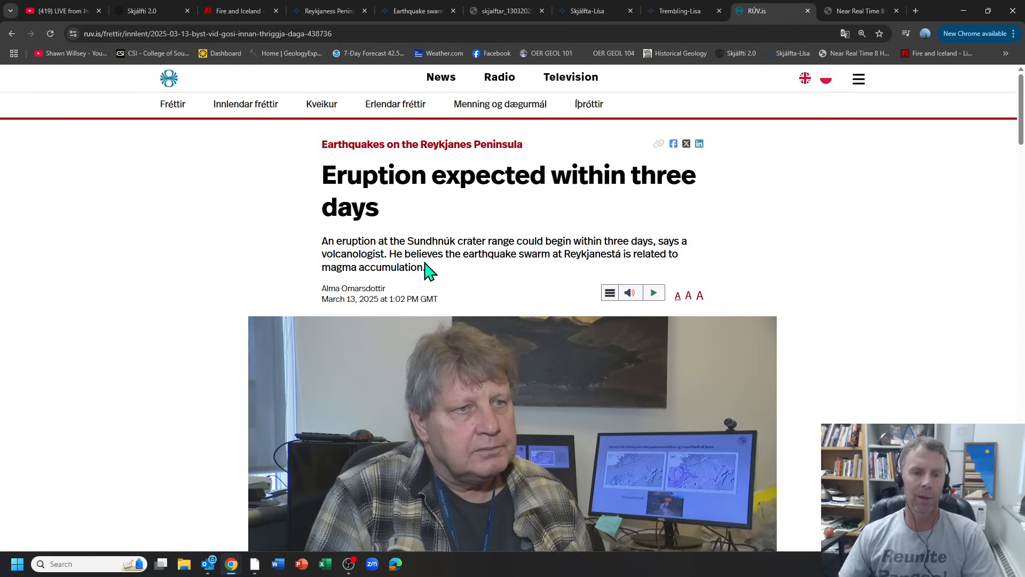
{"action": "mouse_move", "coordinate": [392, 217]}
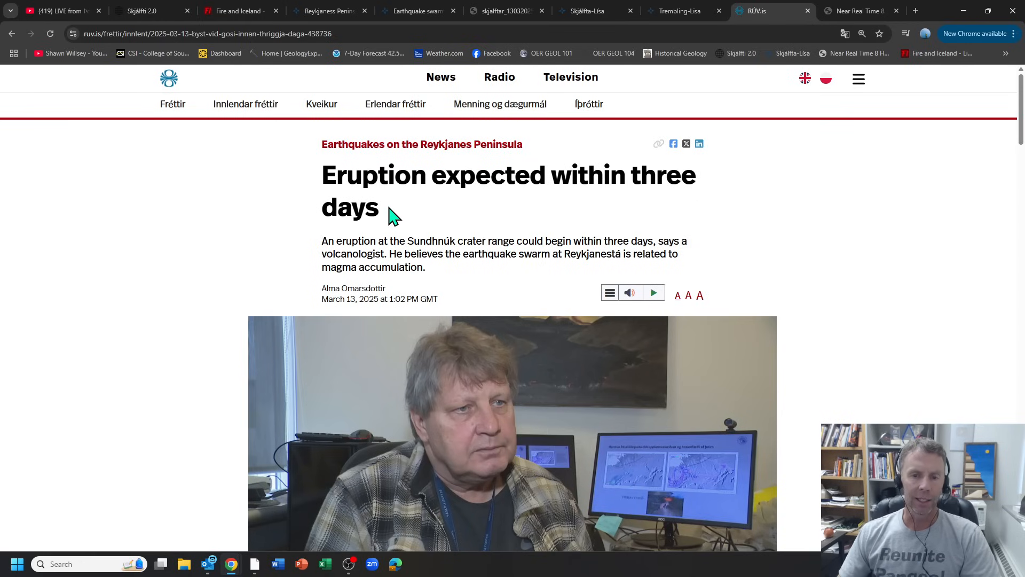
{"action": "scroll", "scroll_direction": "down", "scroll_amount": 3}
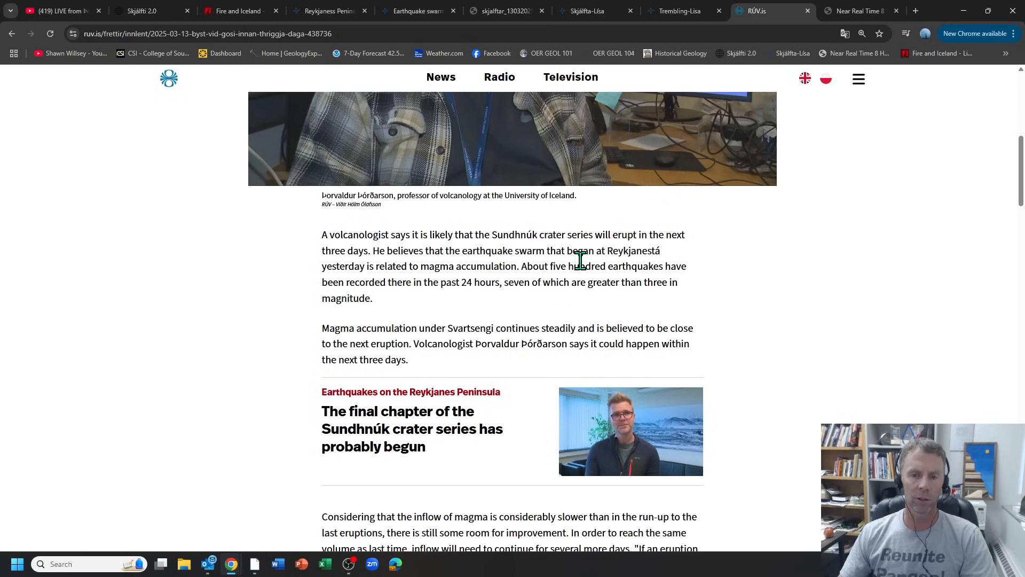
{"action": "mouse_move", "coordinate": [468, 253]}
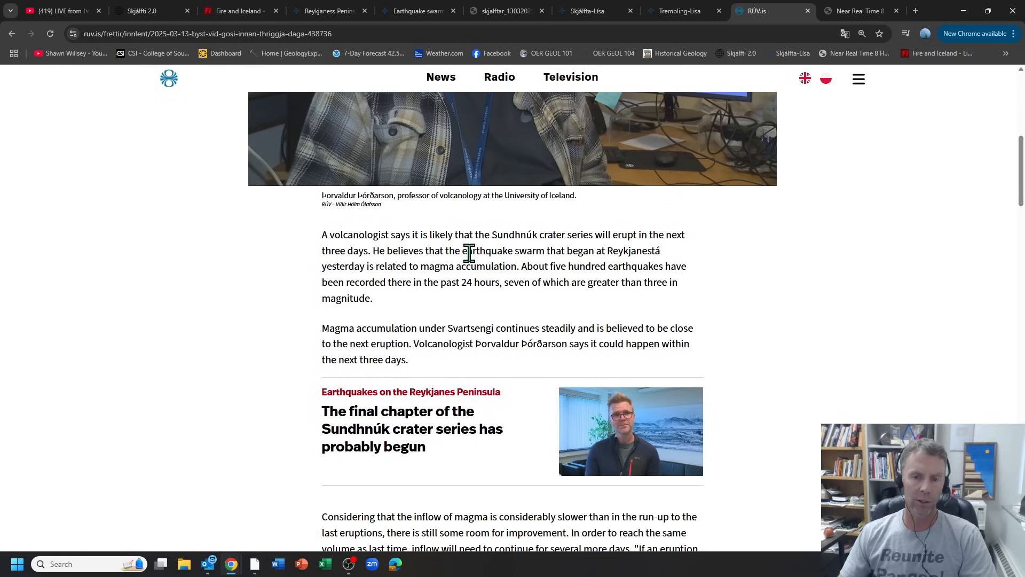
{"action": "mouse_move", "coordinate": [348, 250]}
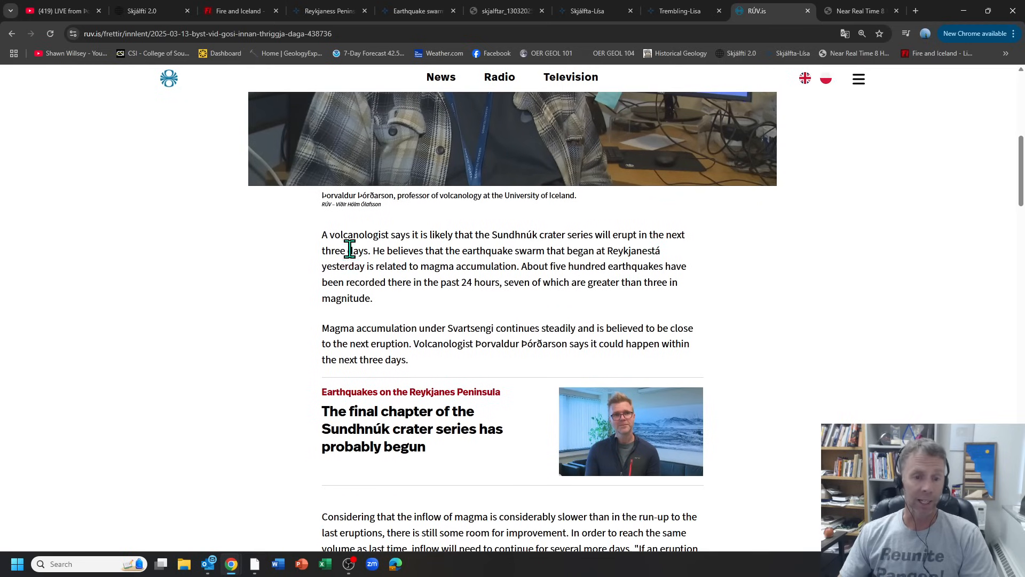
{"action": "mouse_move", "coordinate": [318, 261]}
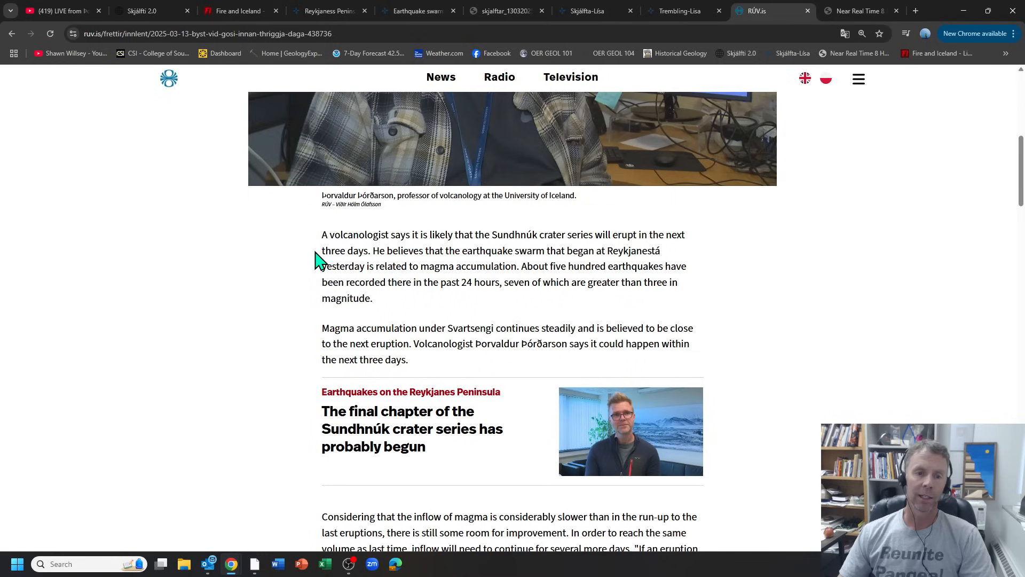
{"action": "mouse_move", "coordinate": [325, 273]}
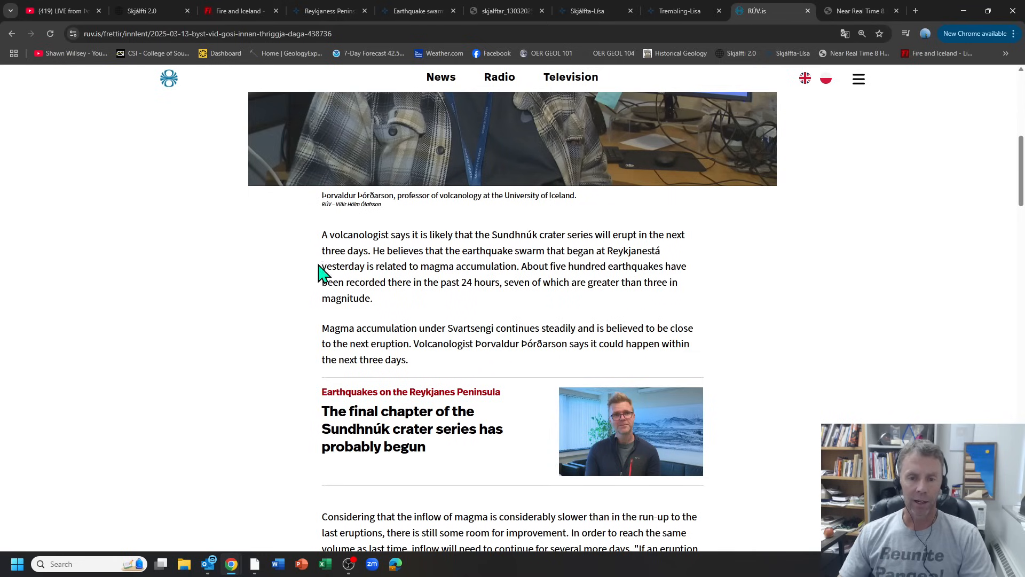
{"action": "scroll", "scroll_direction": "down", "scroll_amount": 3}
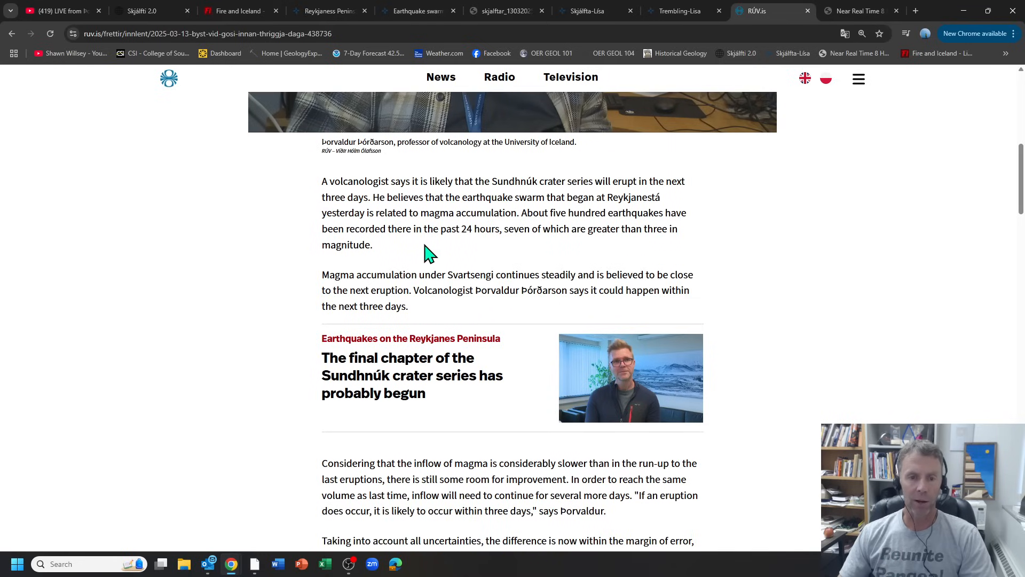
{"action": "mouse_move", "coordinate": [316, 206]}
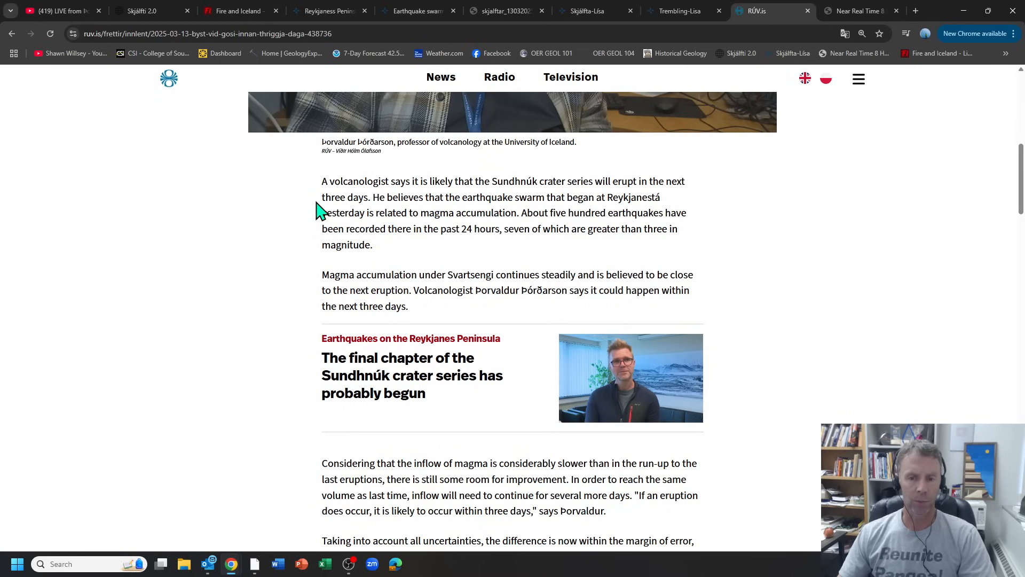
{"action": "scroll", "scroll_direction": "down", "scroll_amount": 3}
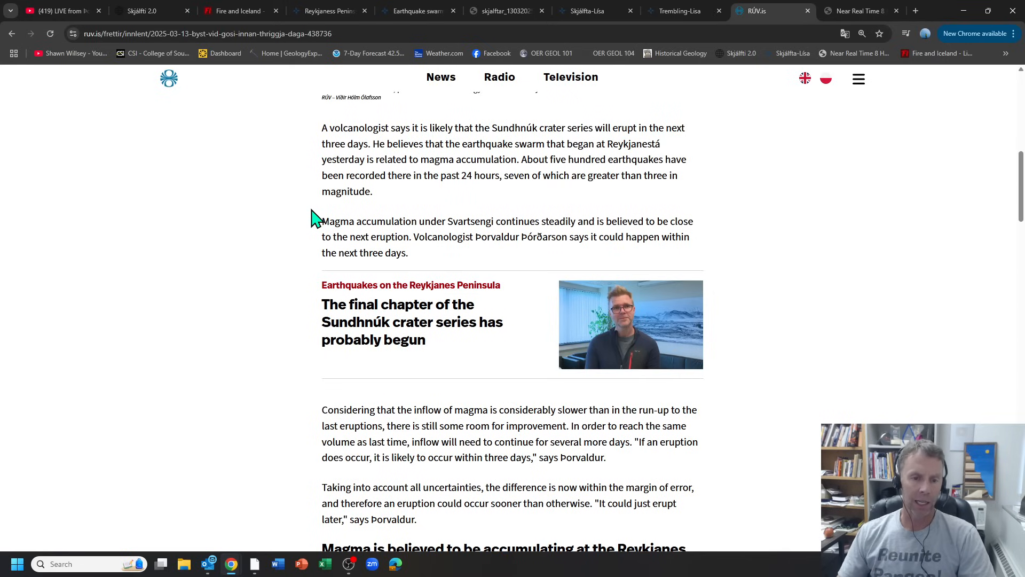
{"action": "scroll", "scroll_direction": "down", "scroll_amount": 3}
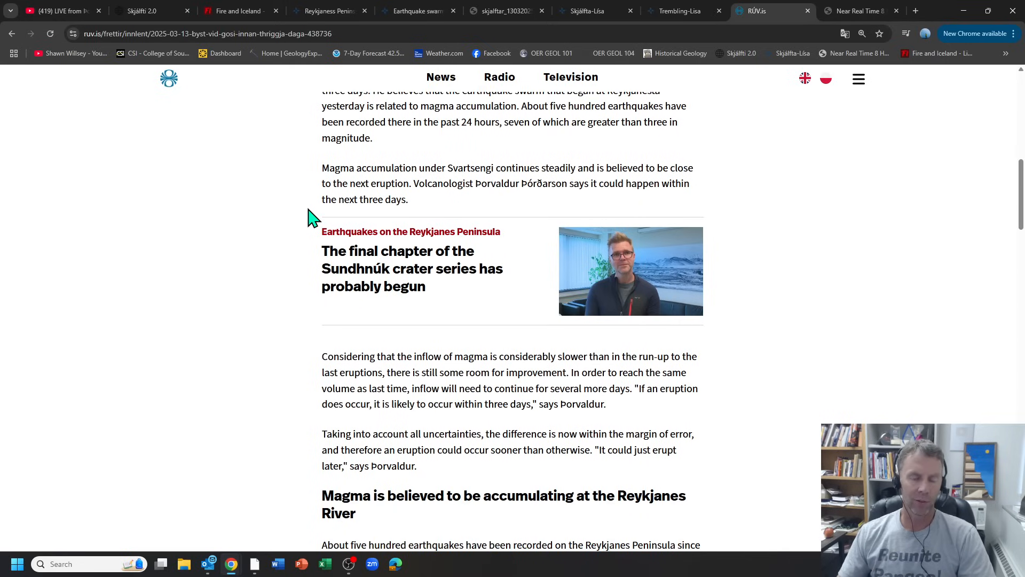
- Read on to the 'Magma is believed to be accumulating' section of the RÚV article
{"action": "scroll", "scroll_direction": "up", "scroll_amount": 3}
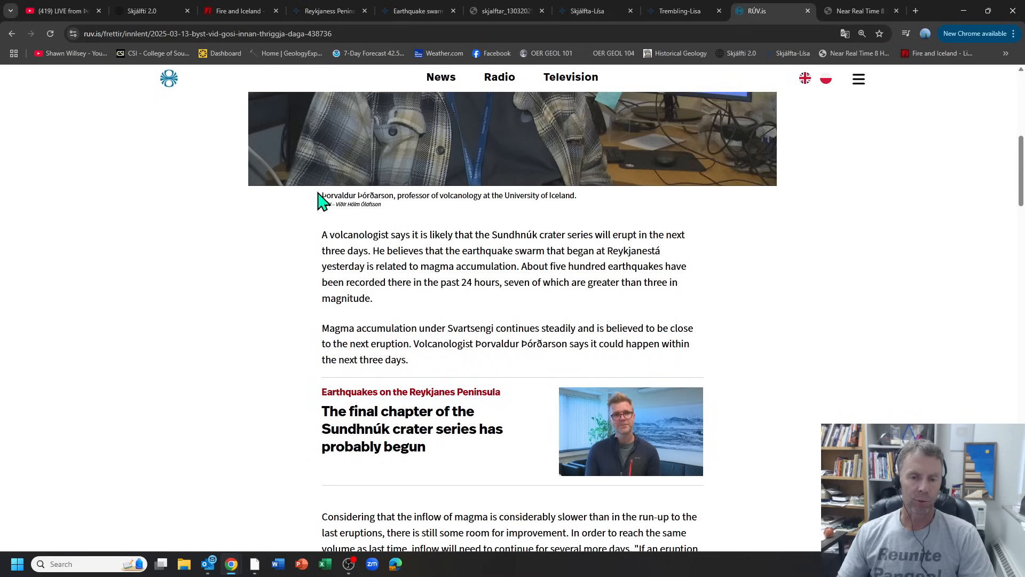
{"action": "mouse_move", "coordinate": [314, 242]}
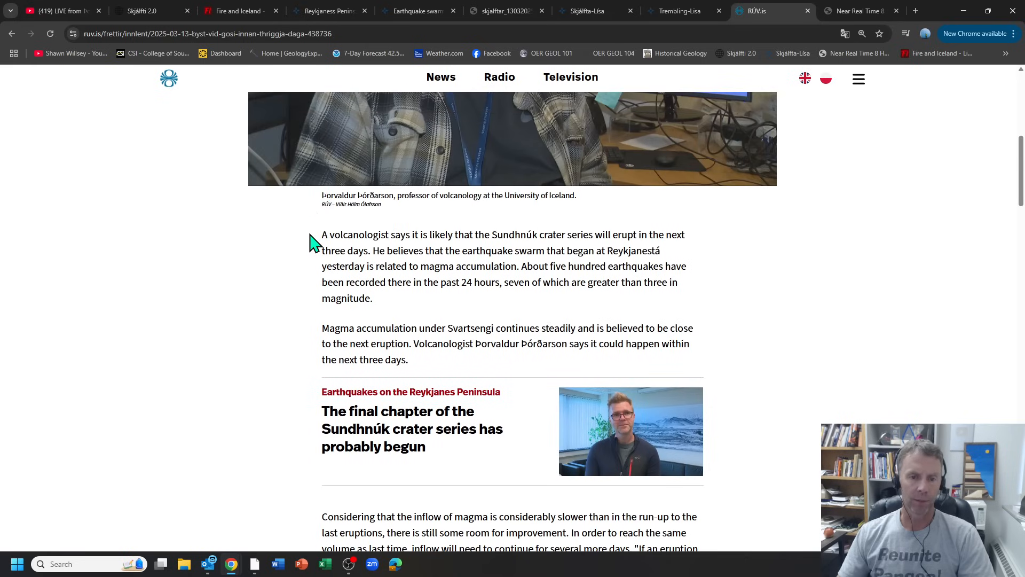
{"action": "scroll", "scroll_direction": "up", "scroll_amount": 3}
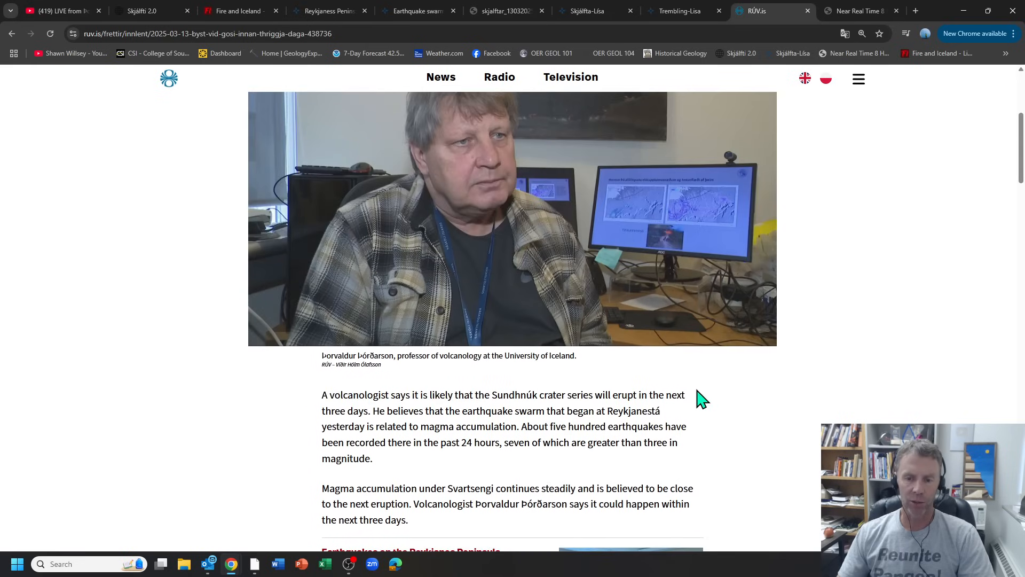
{"action": "mouse_move", "coordinate": [321, 418]}
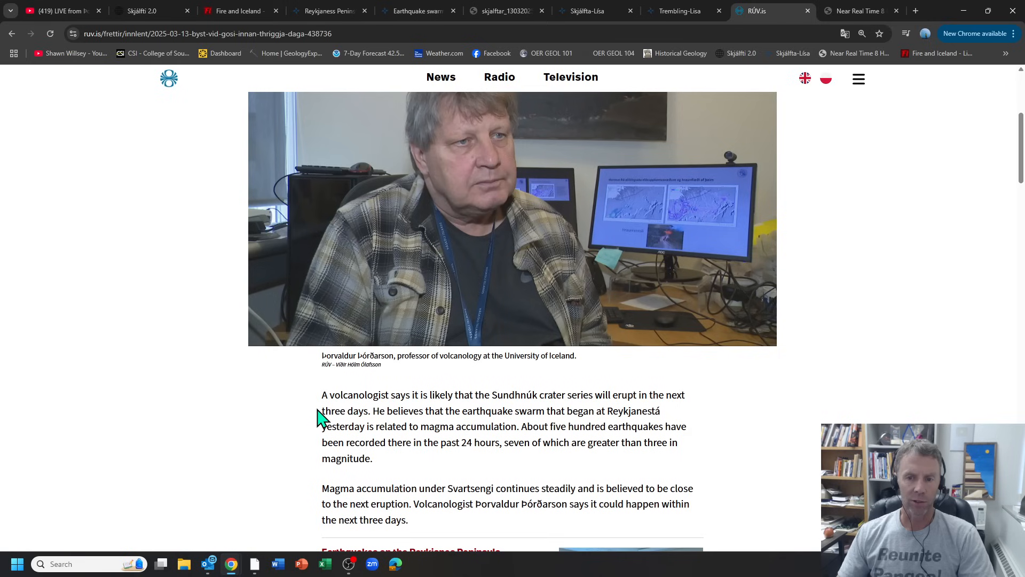
{"action": "scroll", "scroll_direction": "down", "scroll_amount": 3}
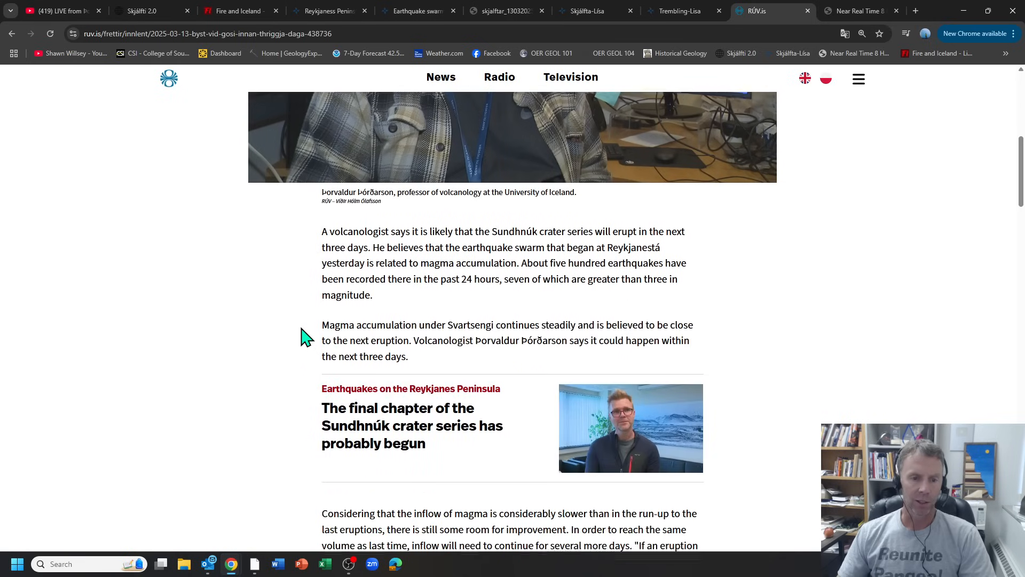
{"action": "scroll", "scroll_direction": "down", "scroll_amount": 3}
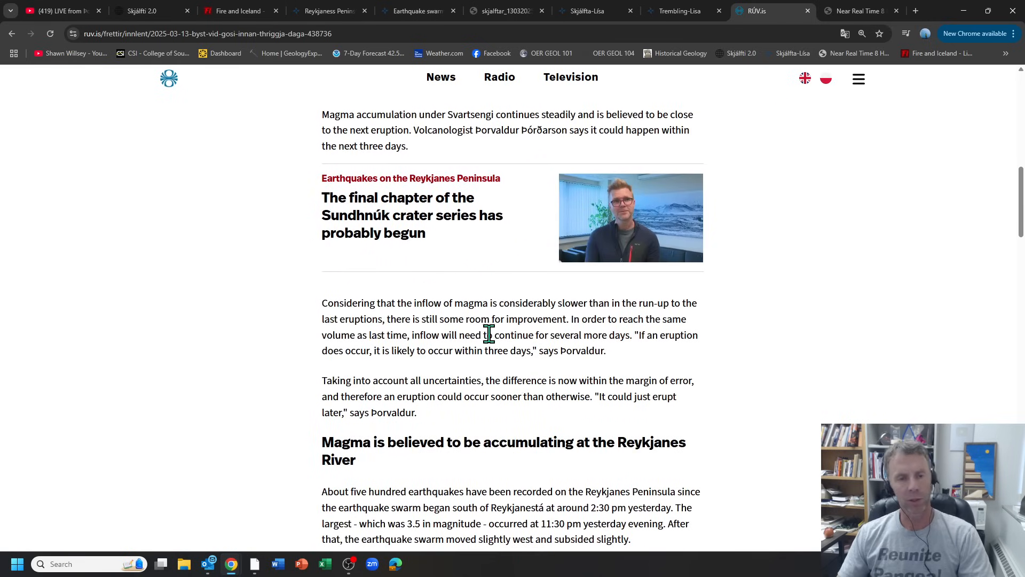
{"action": "scroll", "scroll_direction": "up", "scroll_amount": 3}
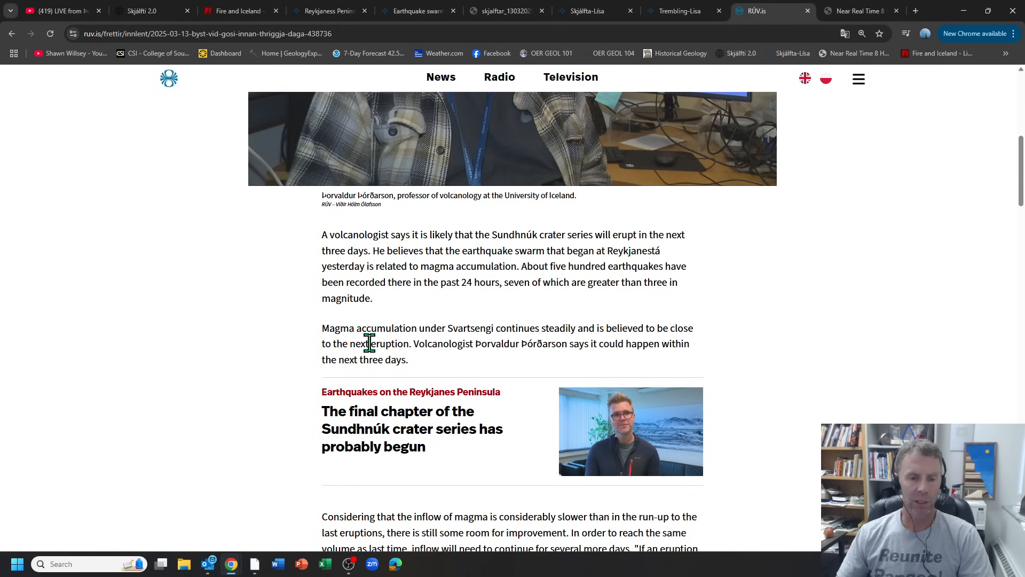
{"action": "scroll", "scroll_direction": "down", "scroll_amount": 3}
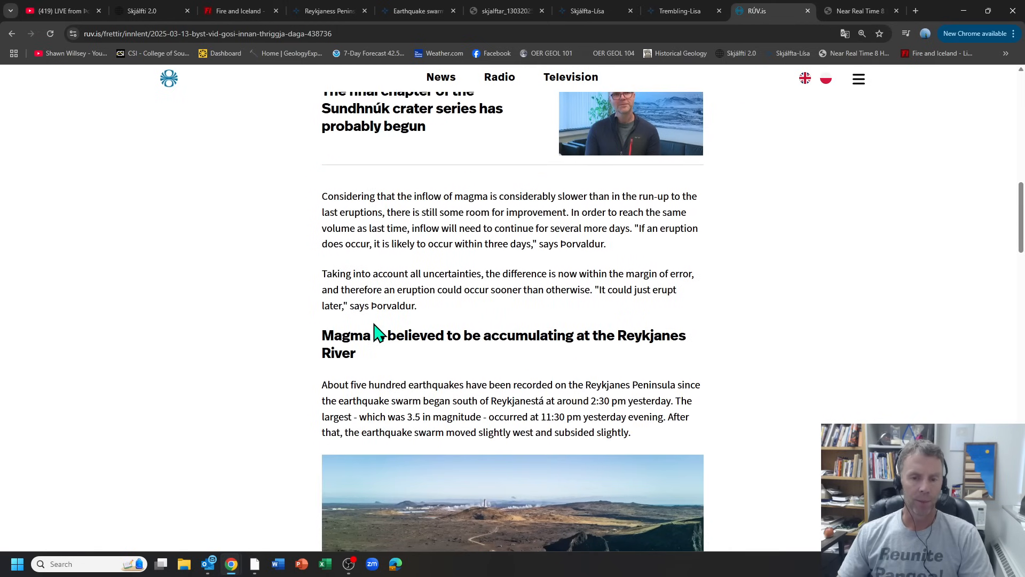
{"action": "scroll", "scroll_direction": "down", "scroll_amount": 3}
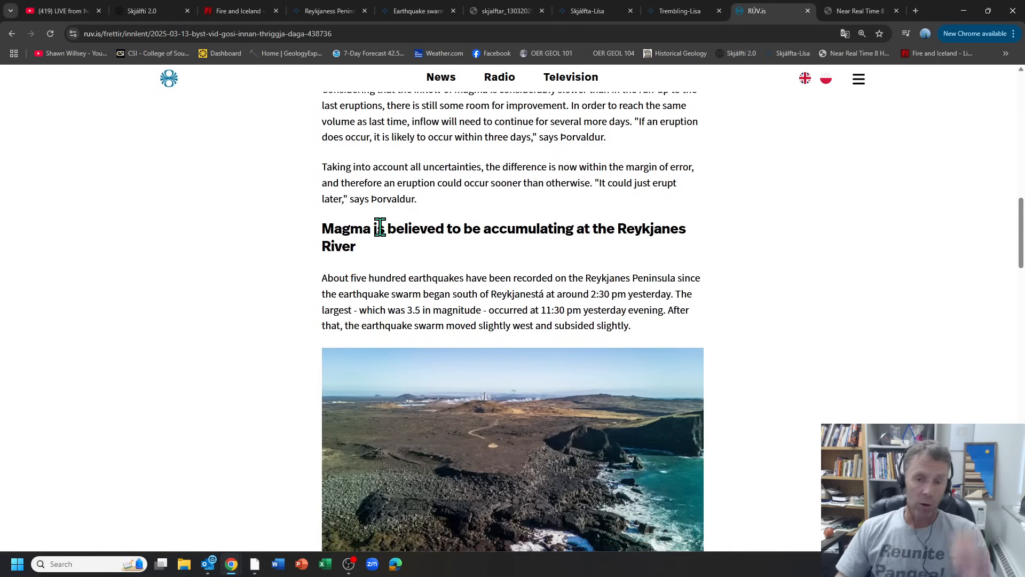
{"action": "mouse_move", "coordinate": [417, 261]}
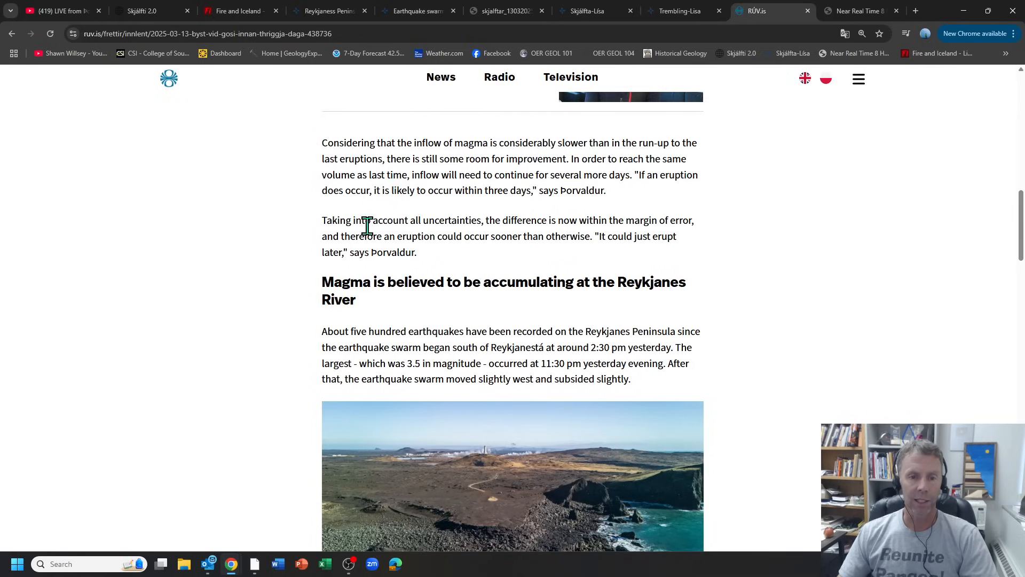
{"action": "mouse_move", "coordinate": [602, 255]}
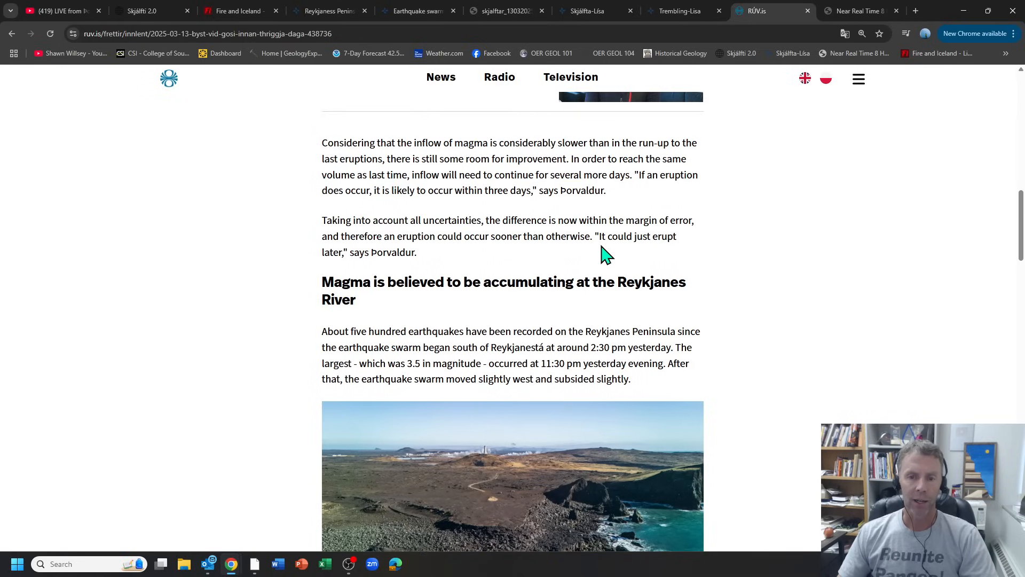
{"action": "mouse_move", "coordinate": [326, 259]}
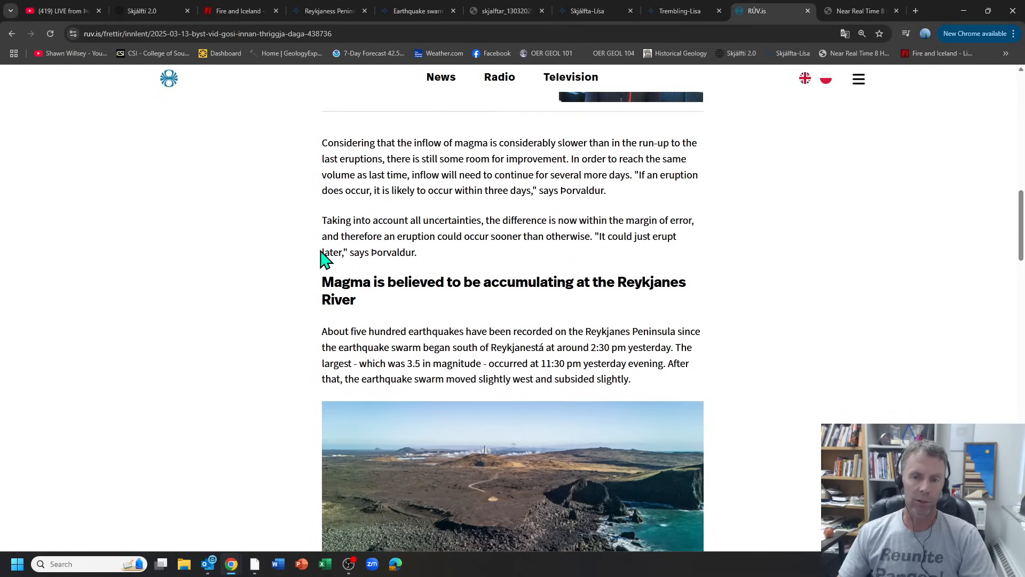
{"action": "mouse_move", "coordinate": [353, 252]}
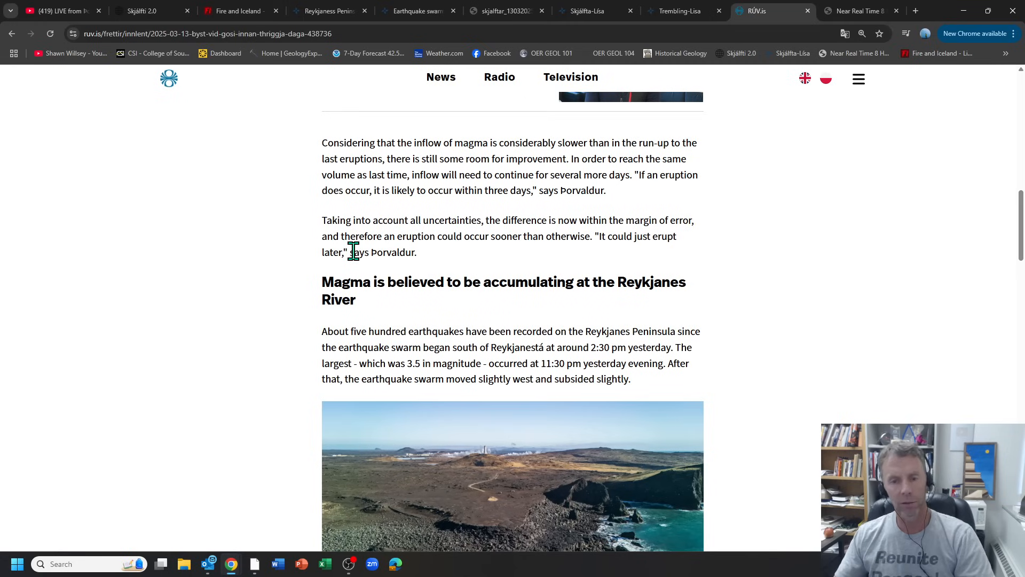
{"action": "scroll", "scroll_direction": "down", "scroll_amount": 3}
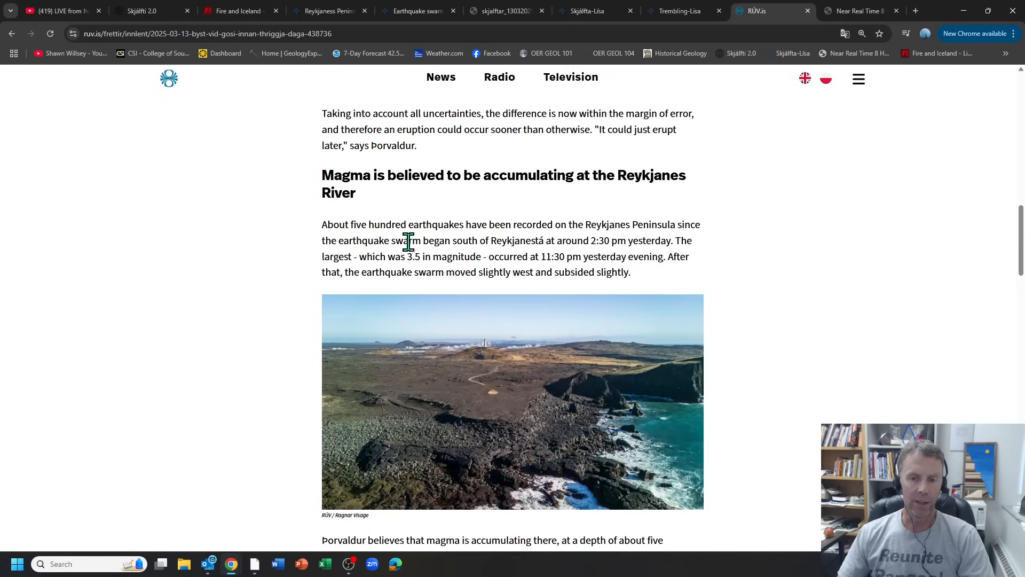
{"action": "scroll", "scroll_direction": "down", "scroll_amount": 3}
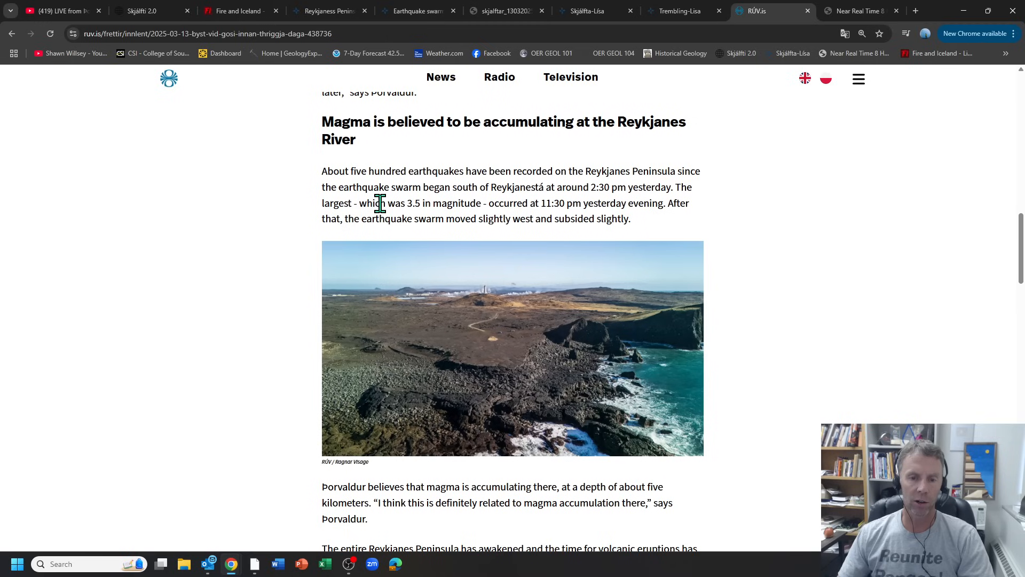
{"action": "mouse_move", "coordinate": [421, 186]}
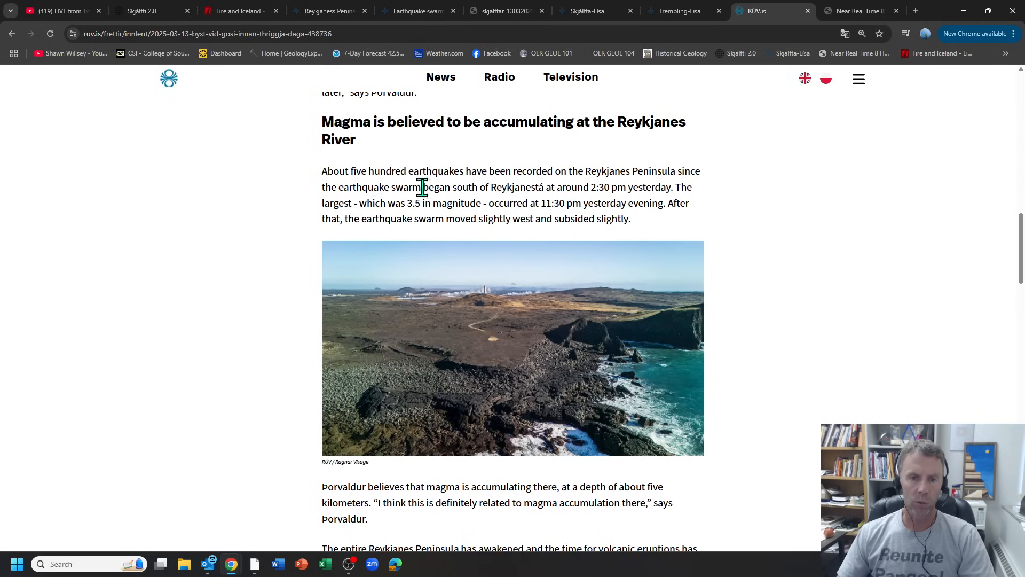
{"action": "mouse_move", "coordinate": [690, 223]}
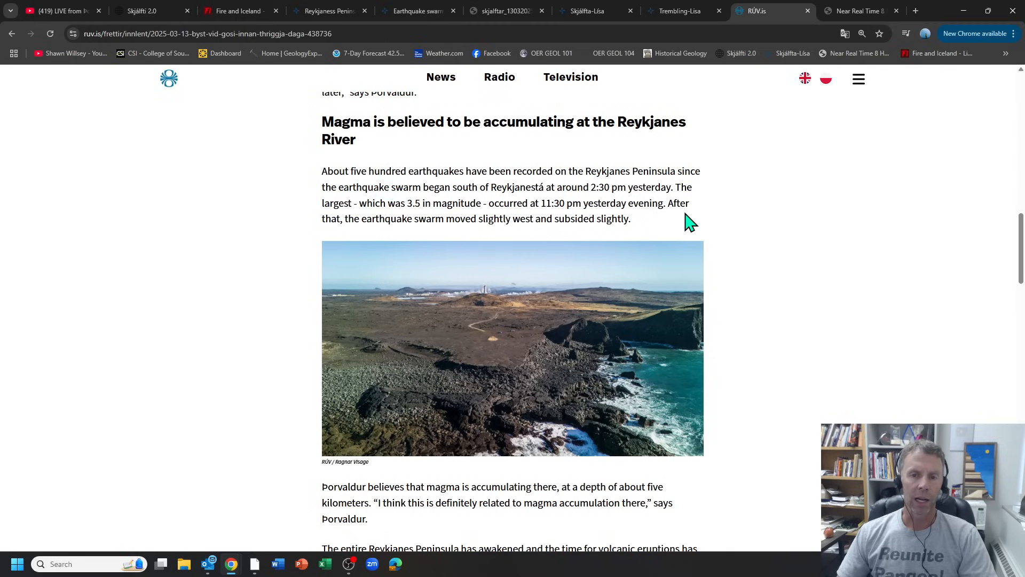
{"action": "mouse_move", "coordinate": [384, 188]}
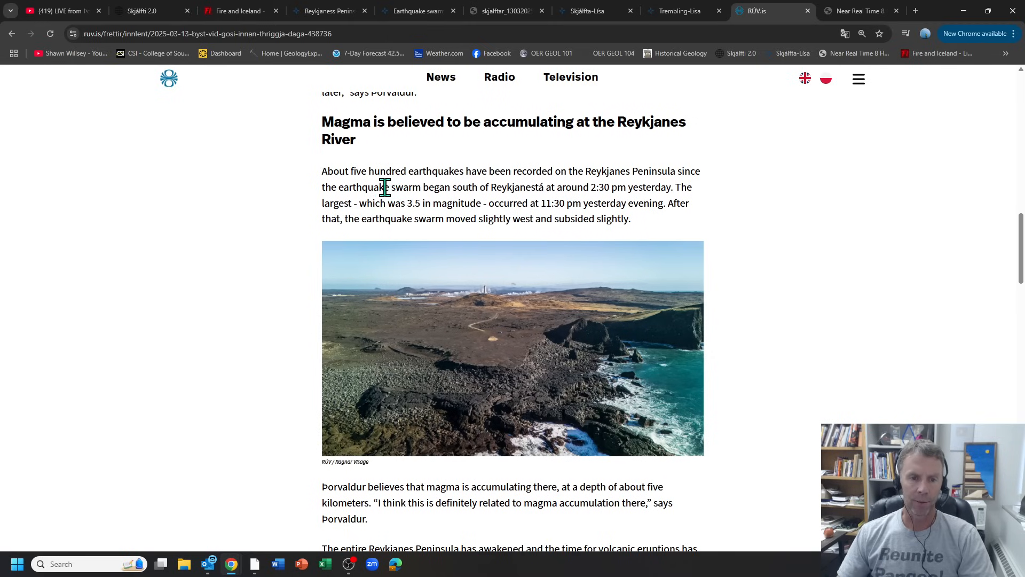
{"action": "mouse_move", "coordinate": [384, 392]}
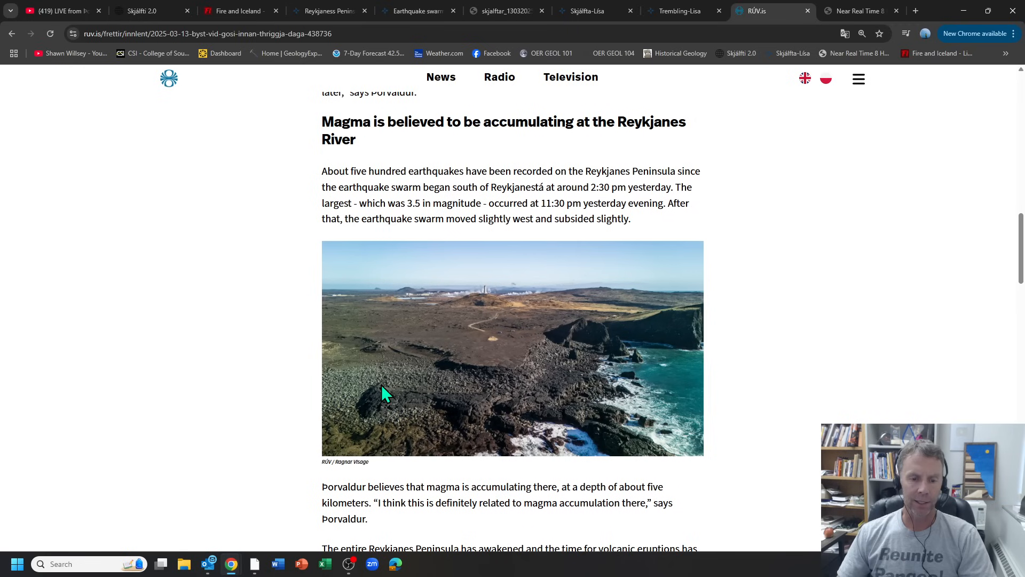
{"action": "scroll", "scroll_direction": "down", "scroll_amount": 3}
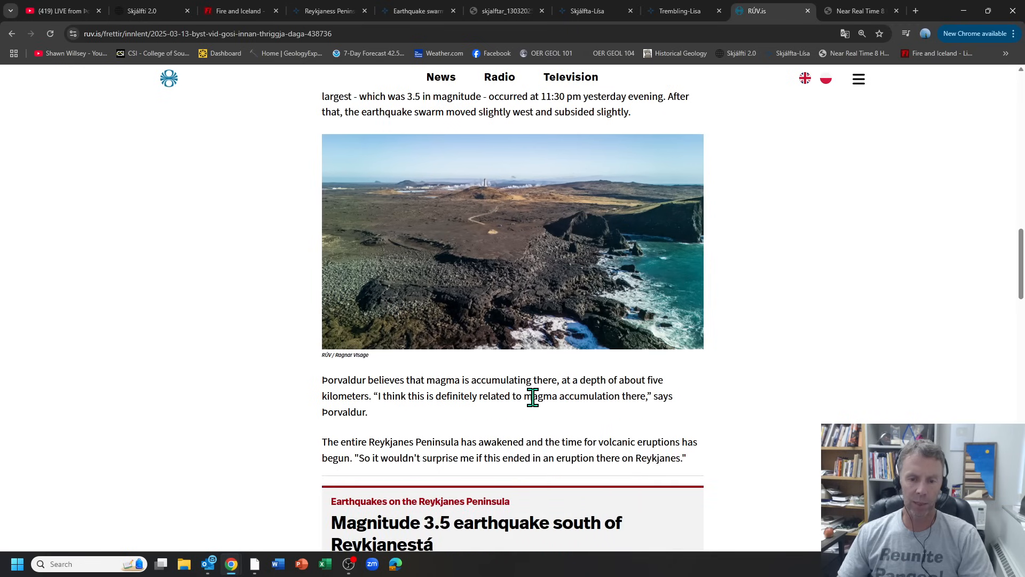
{"action": "mouse_move", "coordinate": [320, 391]}
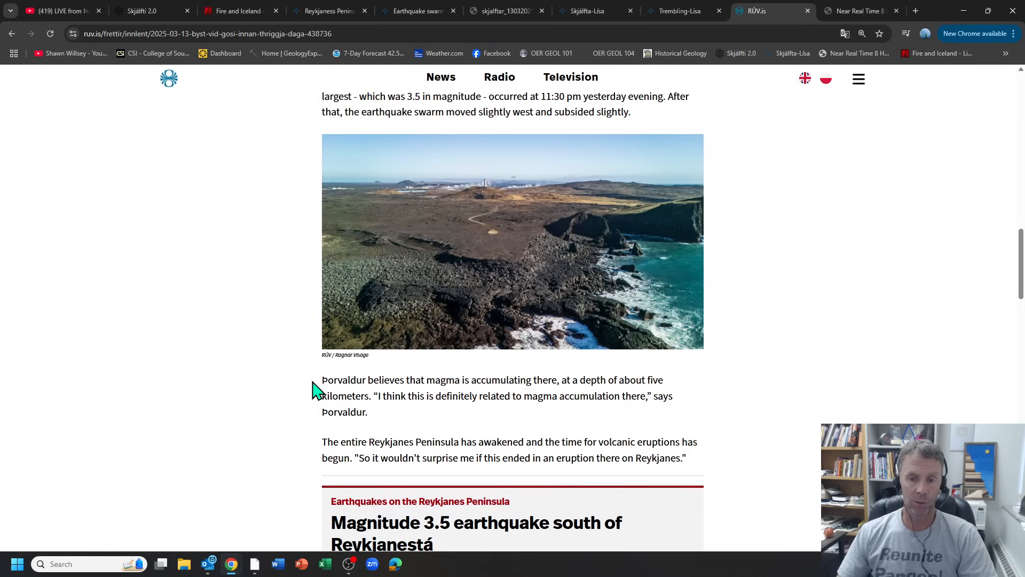
{"action": "scroll", "scroll_direction": "up", "scroll_amount": 3}
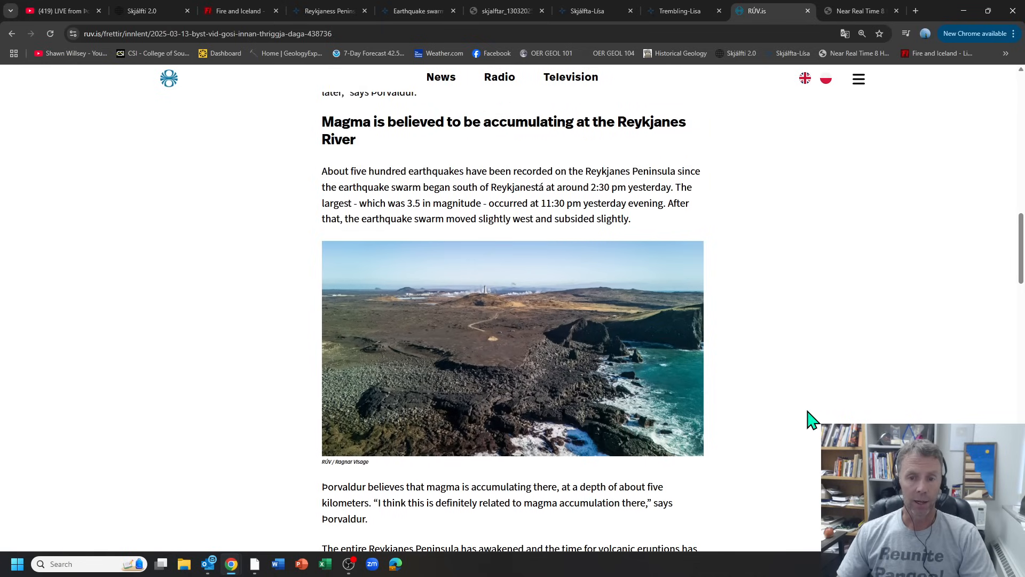
{"action": "scroll", "scroll_direction": "down", "scroll_amount": 3}
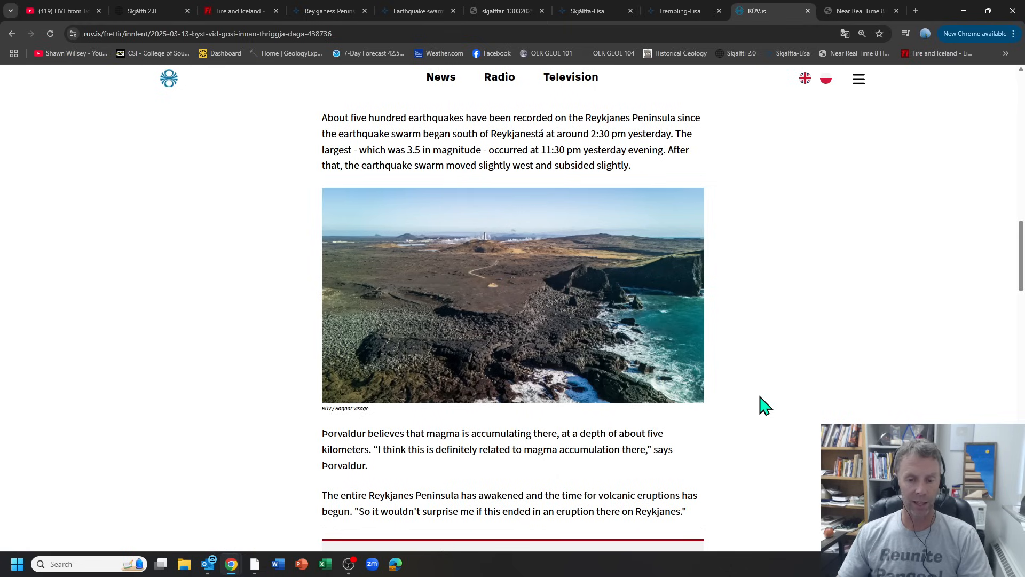
{"action": "scroll", "scroll_direction": "down", "scroll_amount": 3}
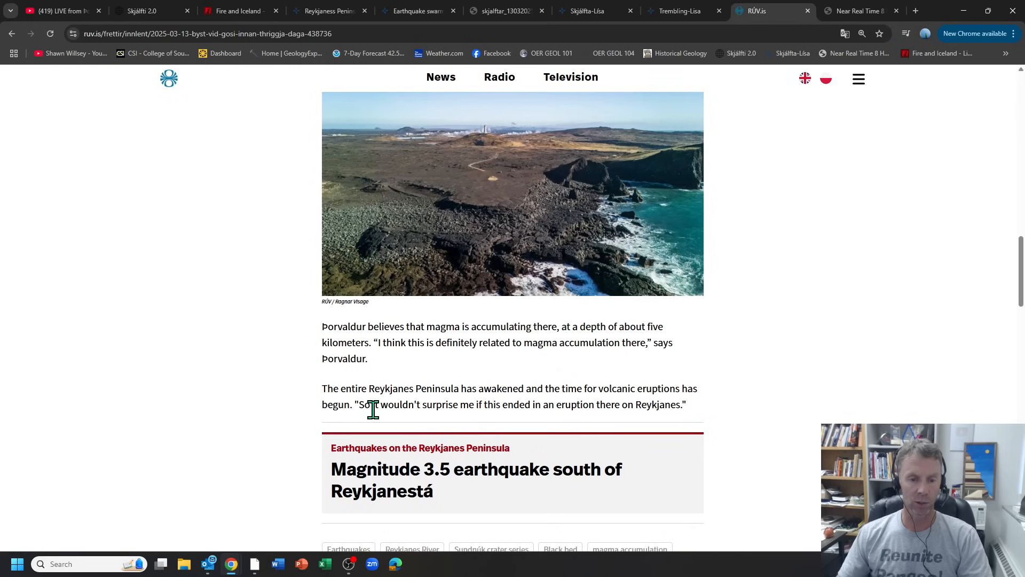
{"action": "mouse_move", "coordinate": [604, 406]}
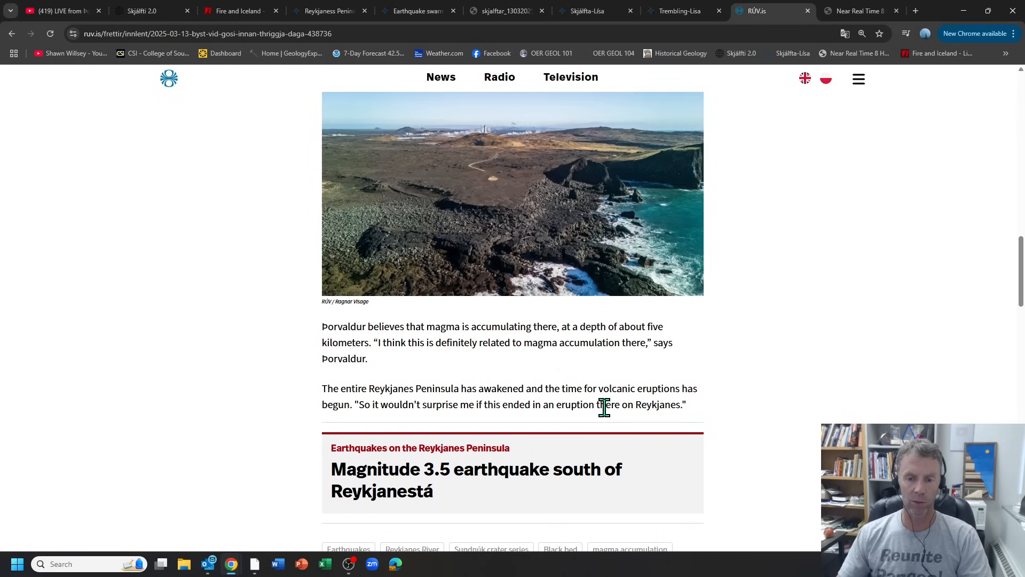
{"action": "scroll", "scroll_direction": "up", "scroll_amount": 3}
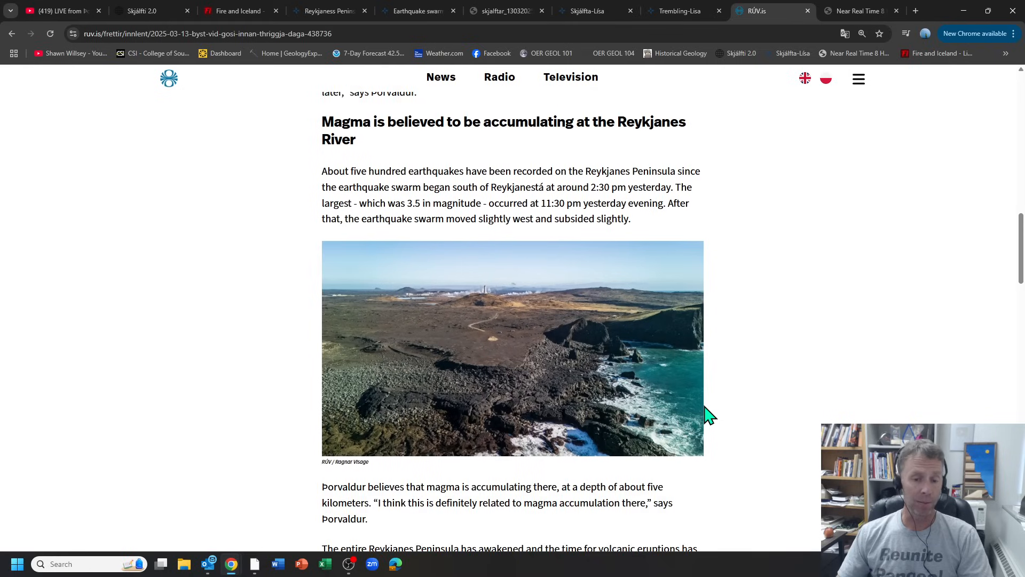
{"action": "scroll", "scroll_direction": "up", "scroll_amount": 3}
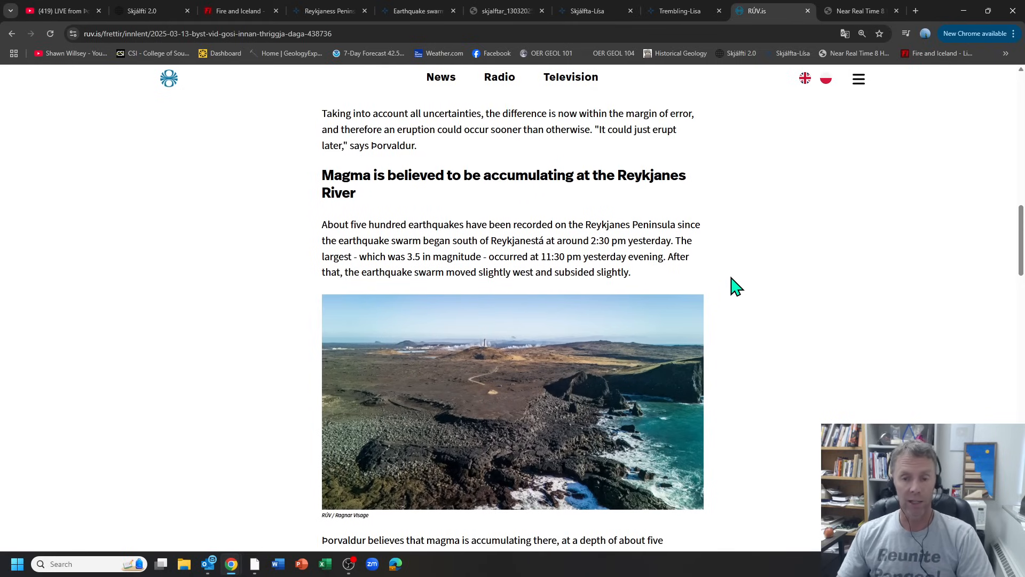
{"action": "mouse_move", "coordinate": [727, 263]}
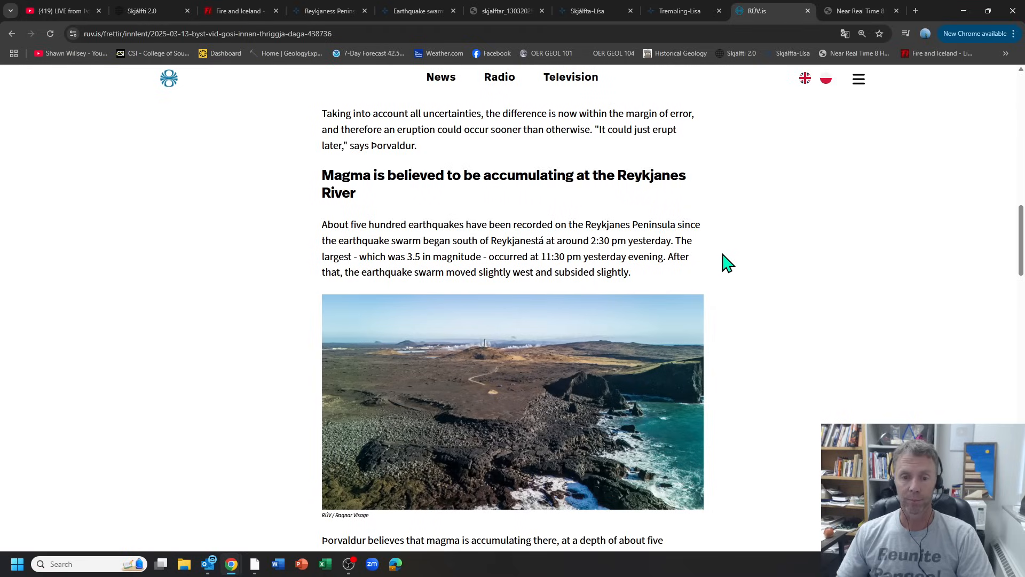
{"action": "mouse_move", "coordinate": [708, 70]}
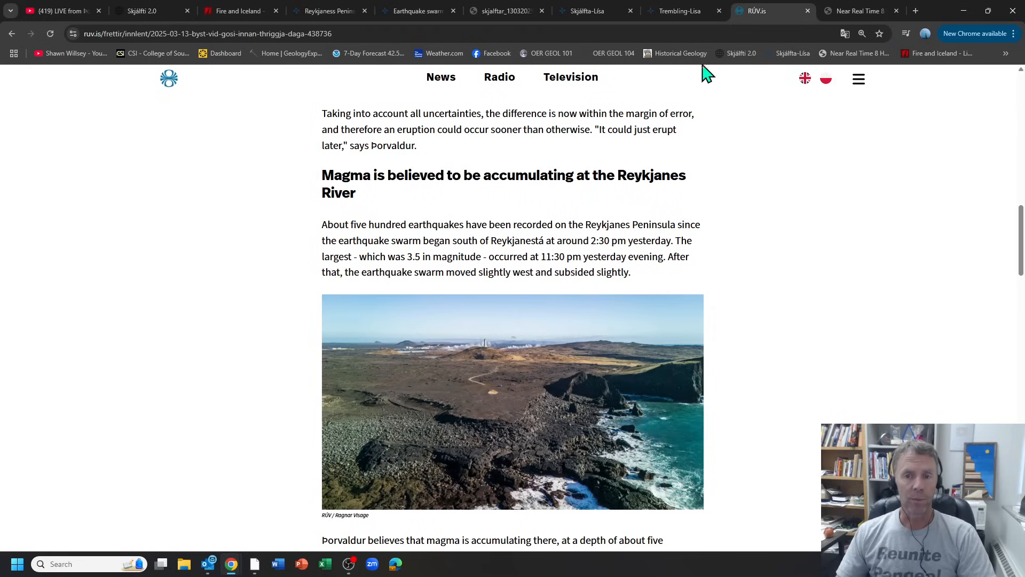
- On the Skjálfti 2.0 Reykjanes map, filter to the three quakes above magnitude 3
{"action": "left_click", "coordinate": [138, 10]}
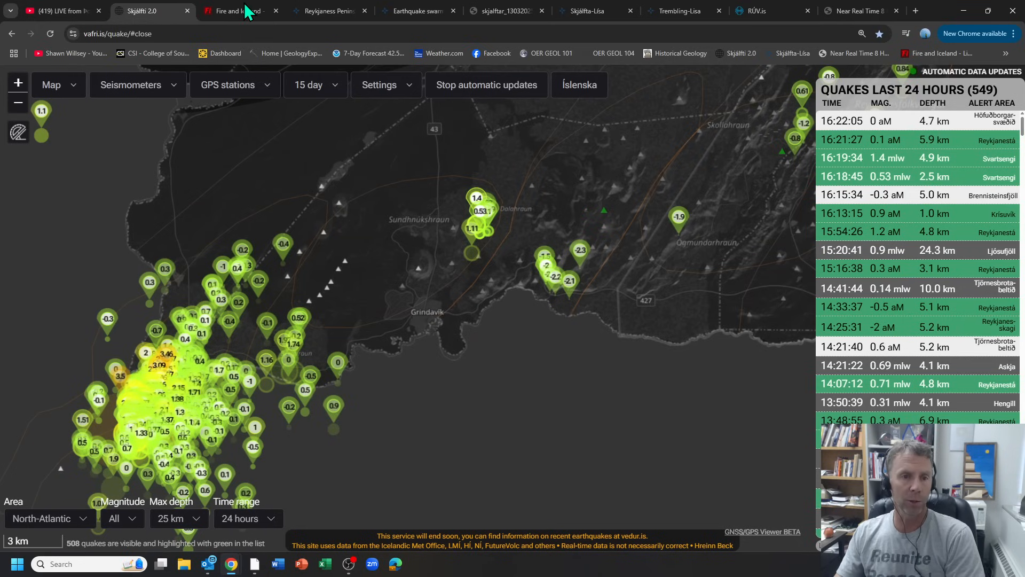
{"action": "mouse_move", "coordinate": [234, 11]}
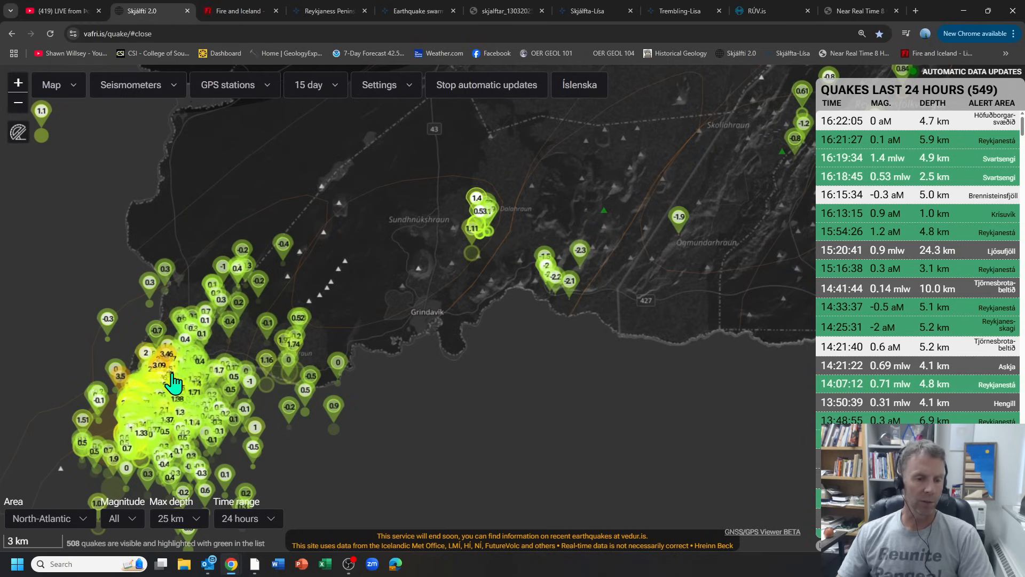
{"action": "mouse_move", "coordinate": [141, 517]}
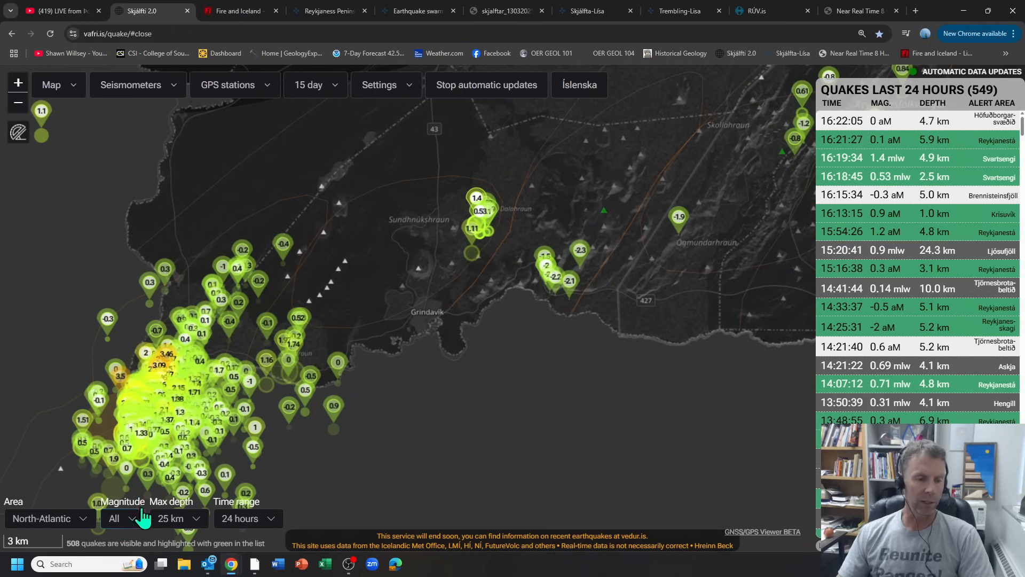
{"action": "left_click", "coordinate": [122, 518]}
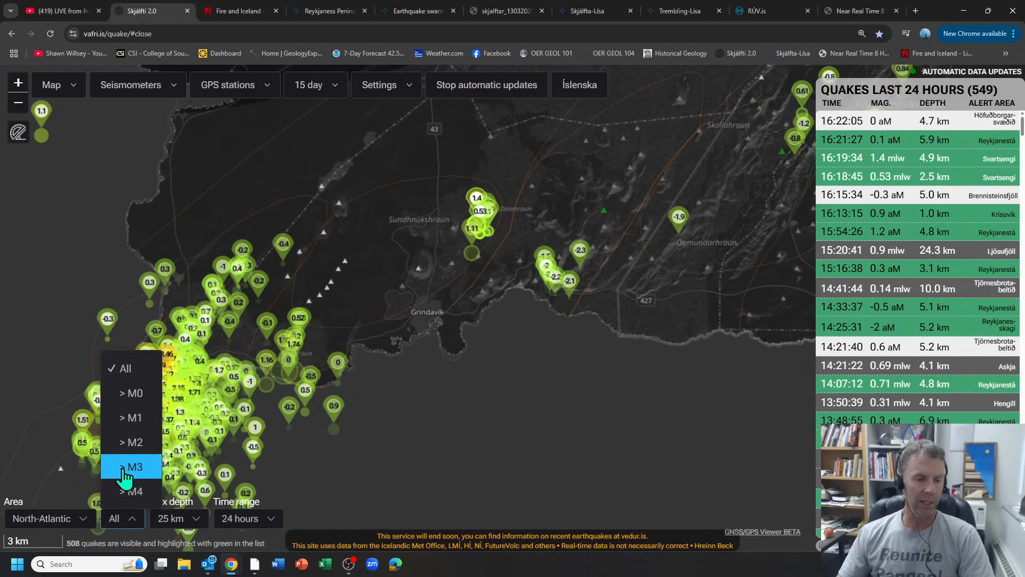
{"action": "left_click", "coordinate": [134, 467]}
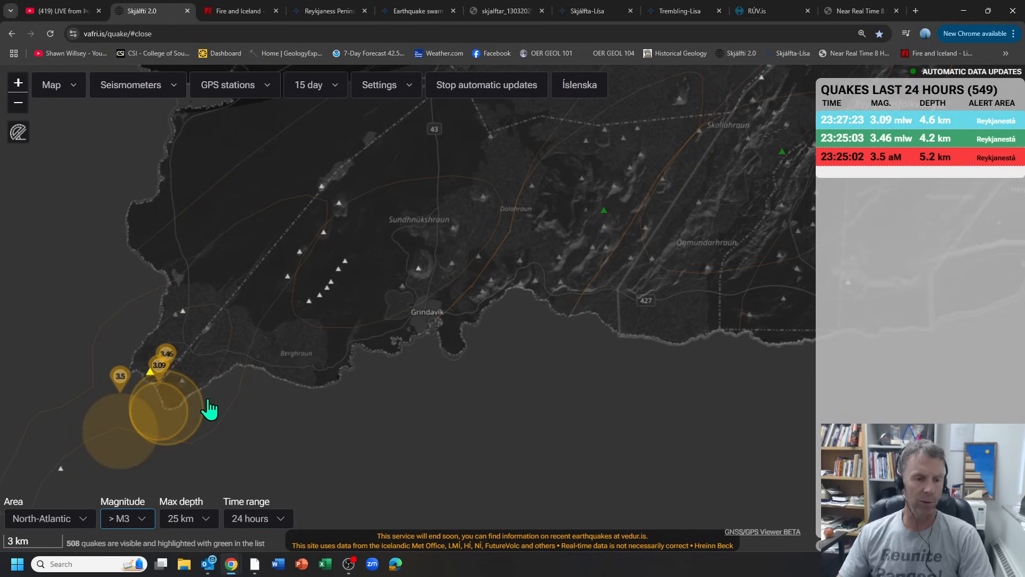
{"action": "mouse_move", "coordinate": [207, 388]}
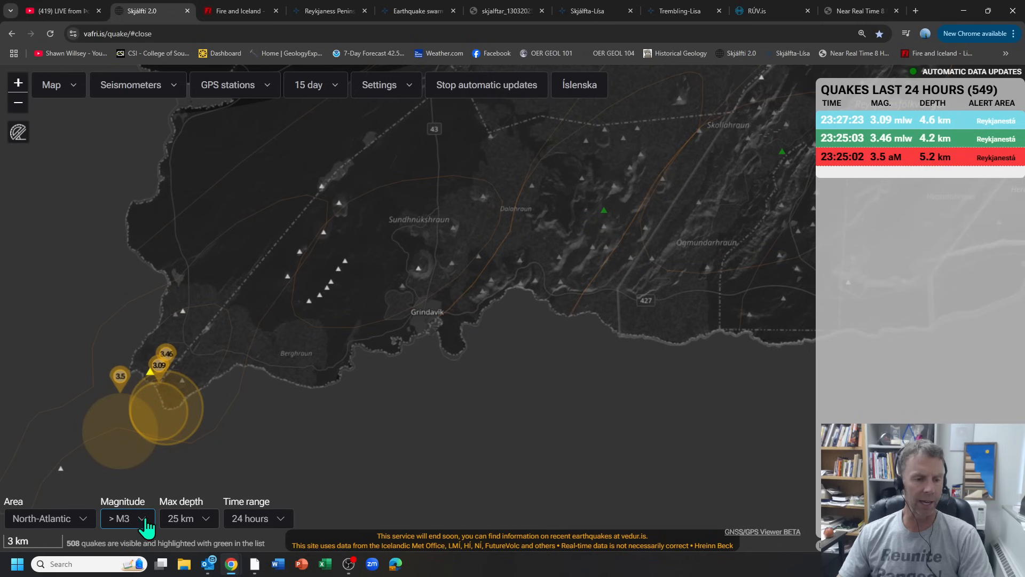
- Reset the Magnitude filter to All, showing all 508 quakes again
{"action": "left_click", "coordinate": [127, 518]}
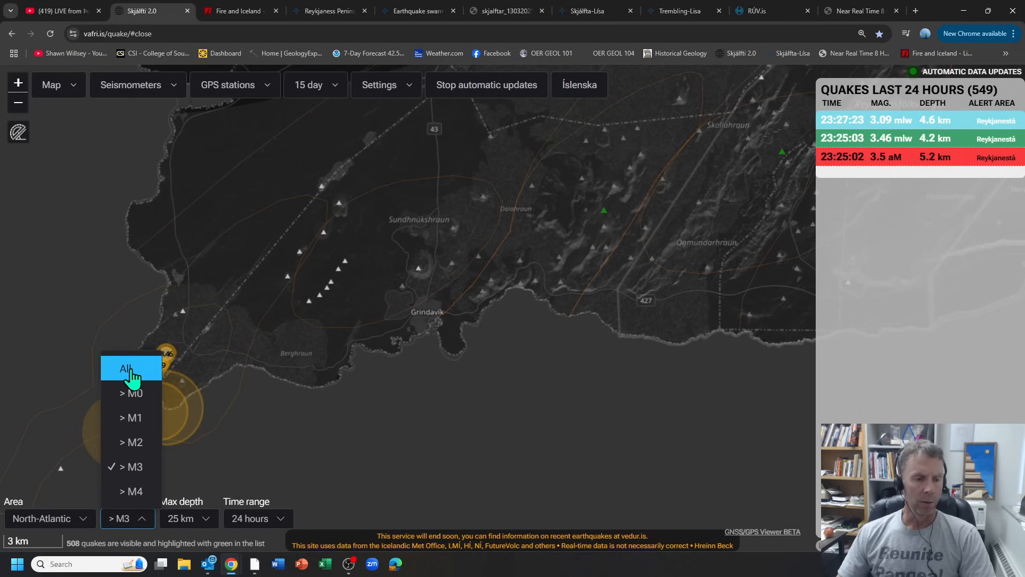
{"action": "left_click", "coordinate": [126, 369]}
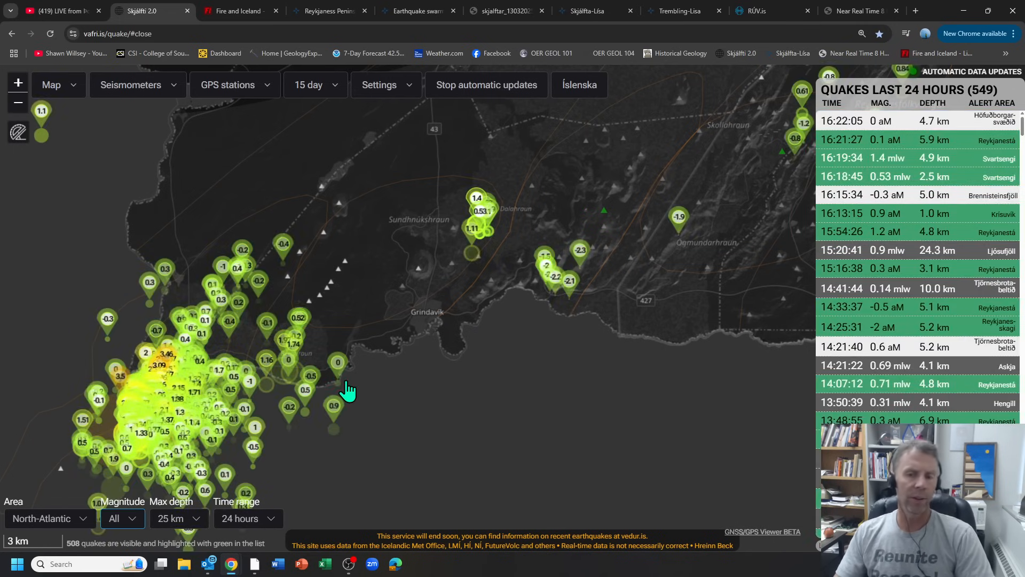